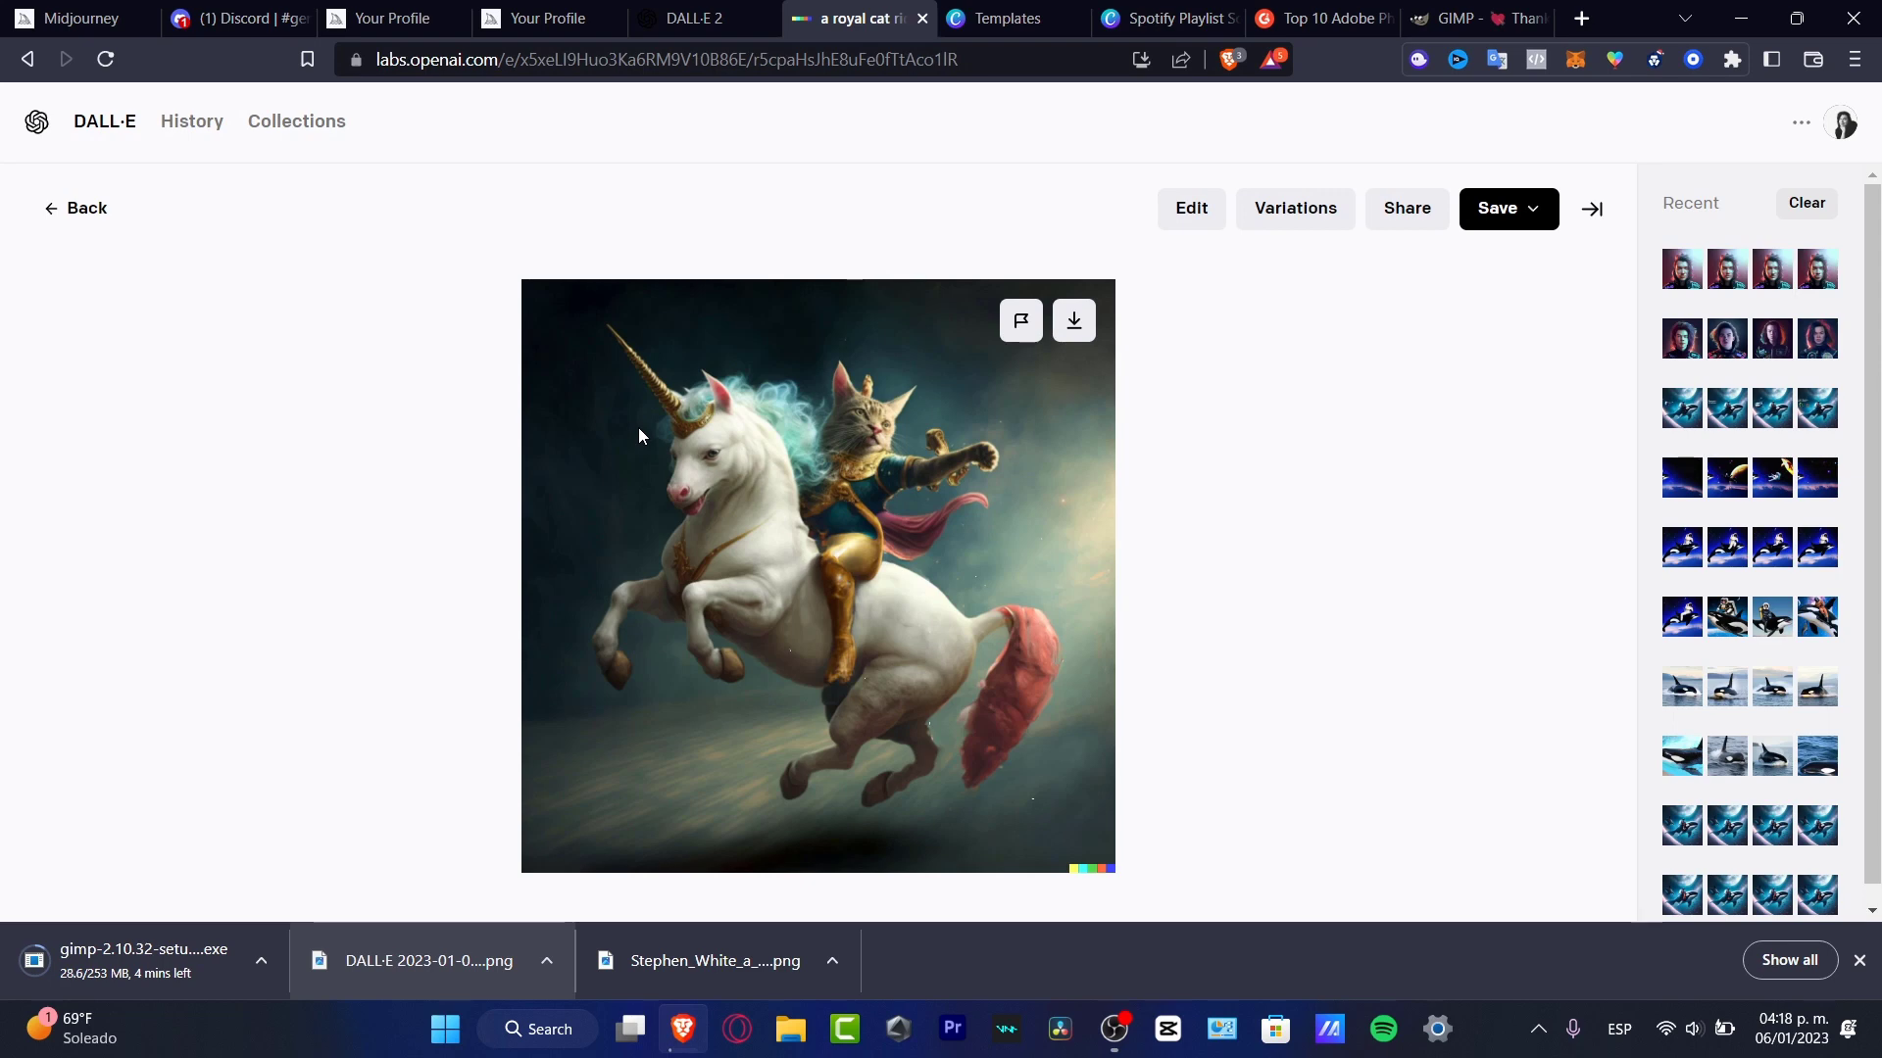
mouse_move(800, 670)
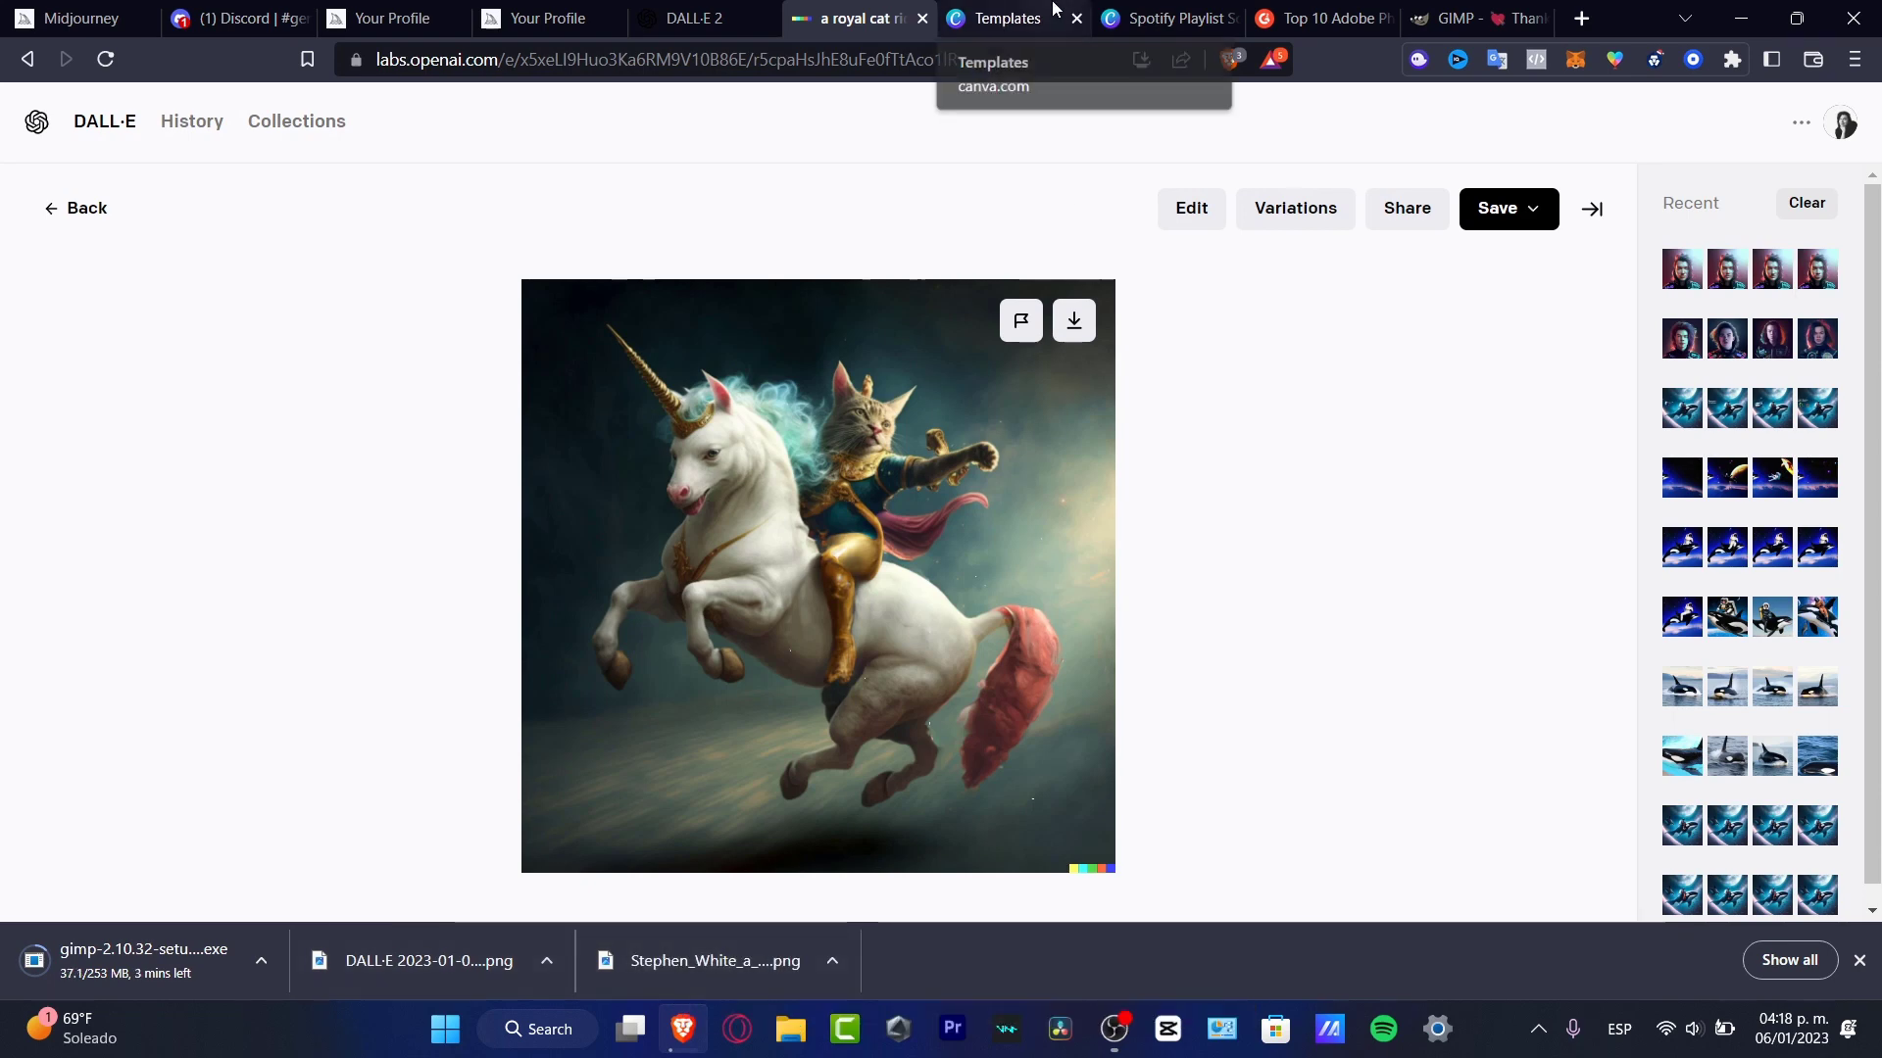
Return to the Canva portfolio editor and inspect the cat-on-unicorn image and page layout
left_click(1172, 18)
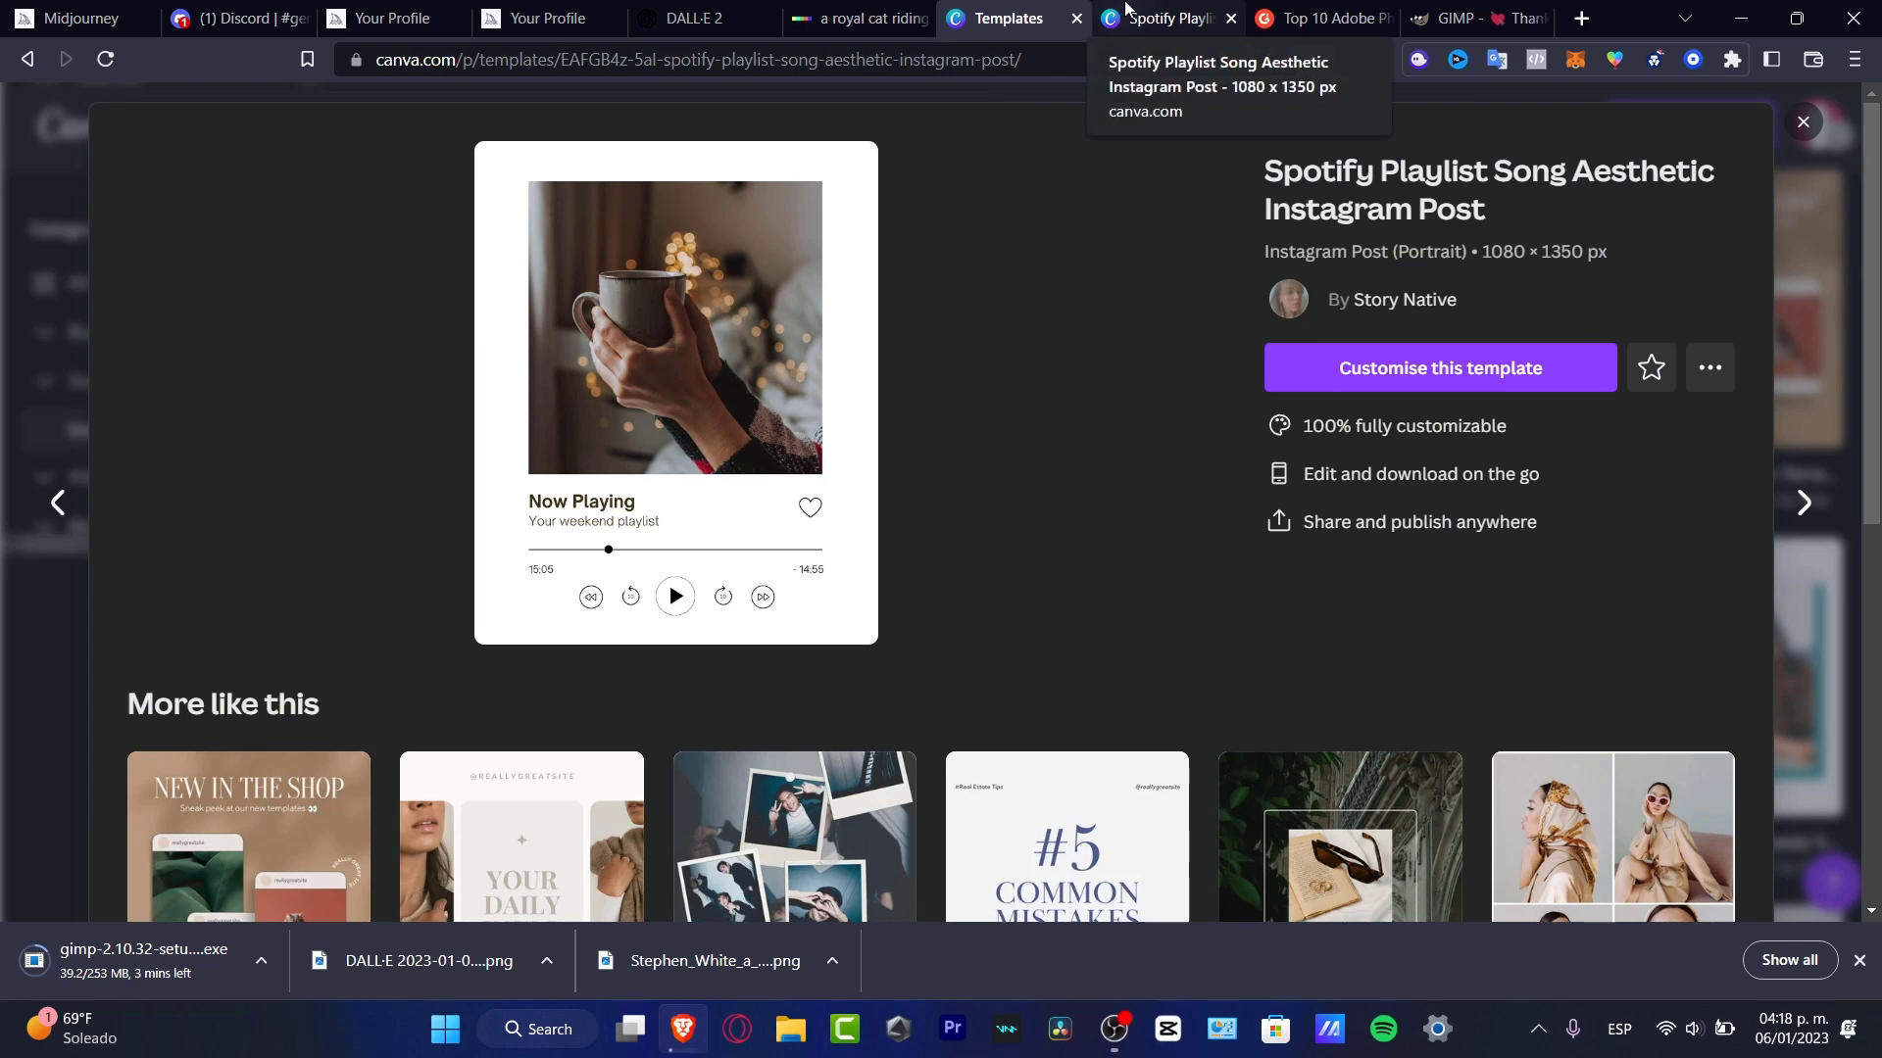
left_click(1439, 368)
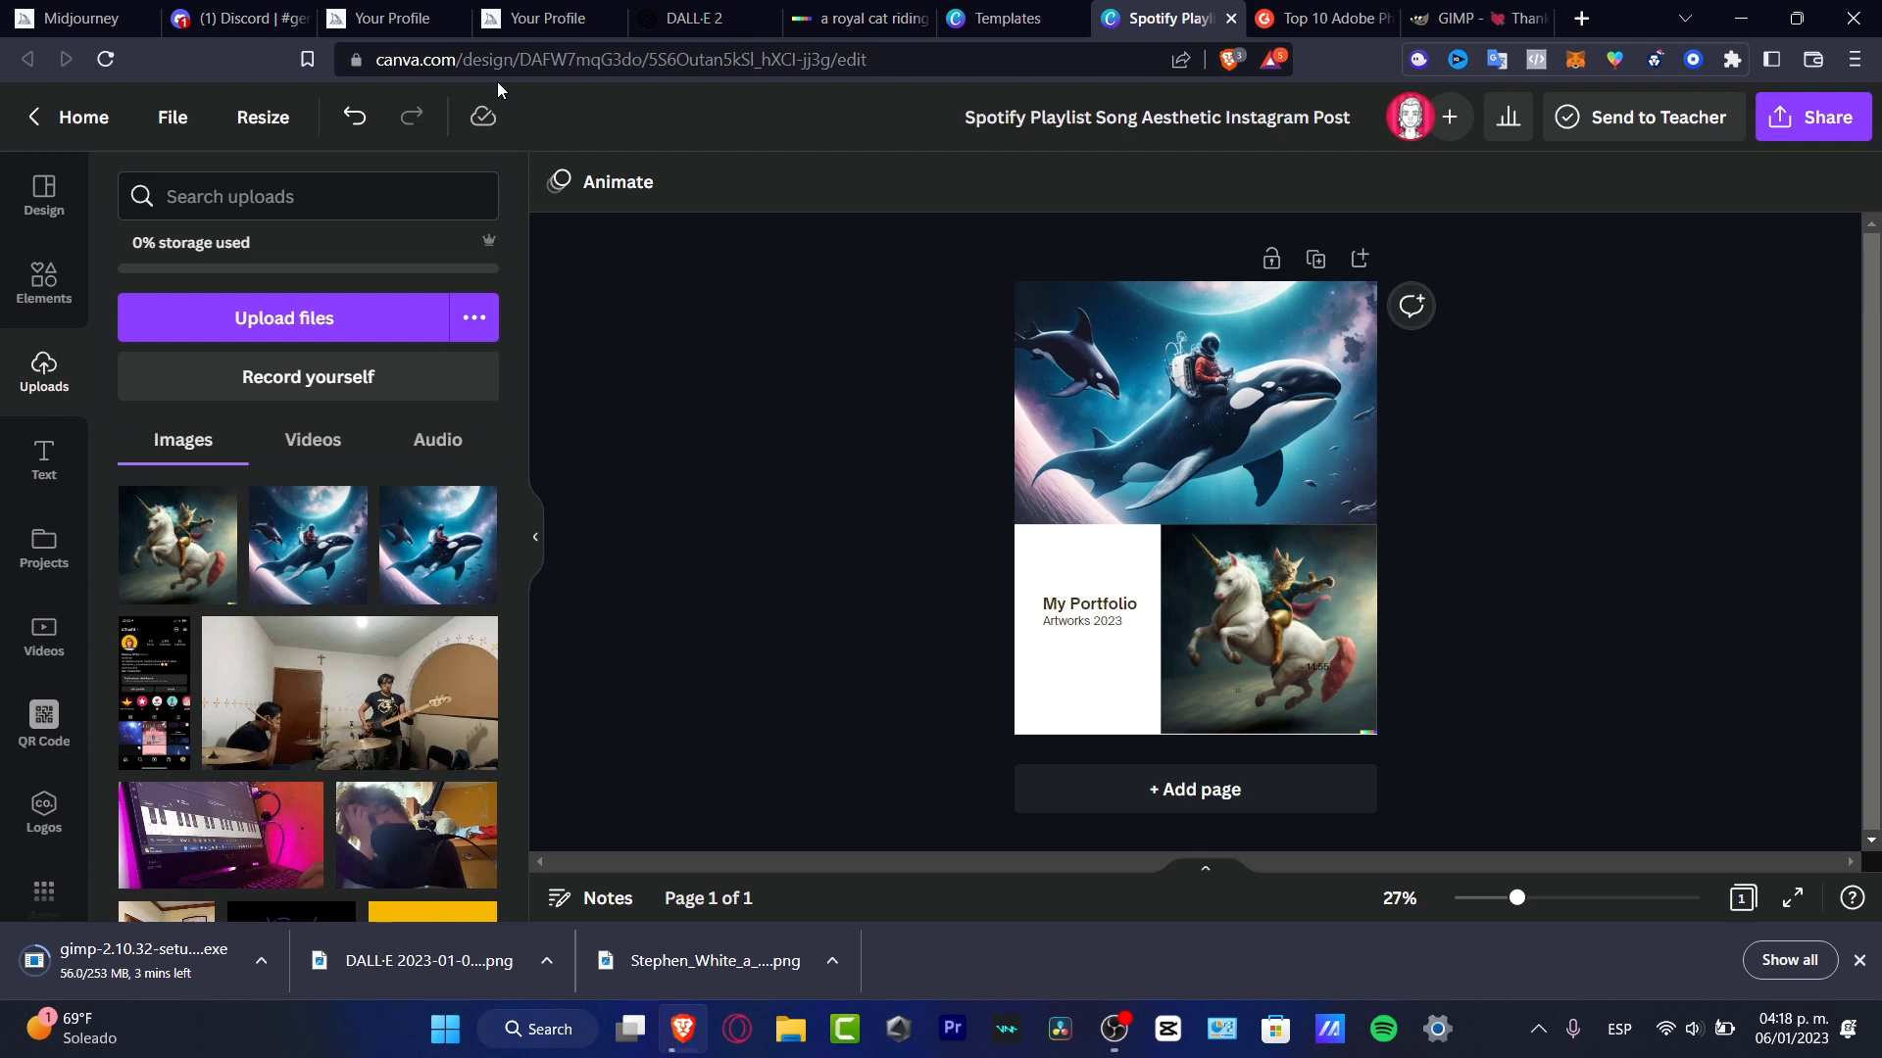
mouse_move(847, 510)
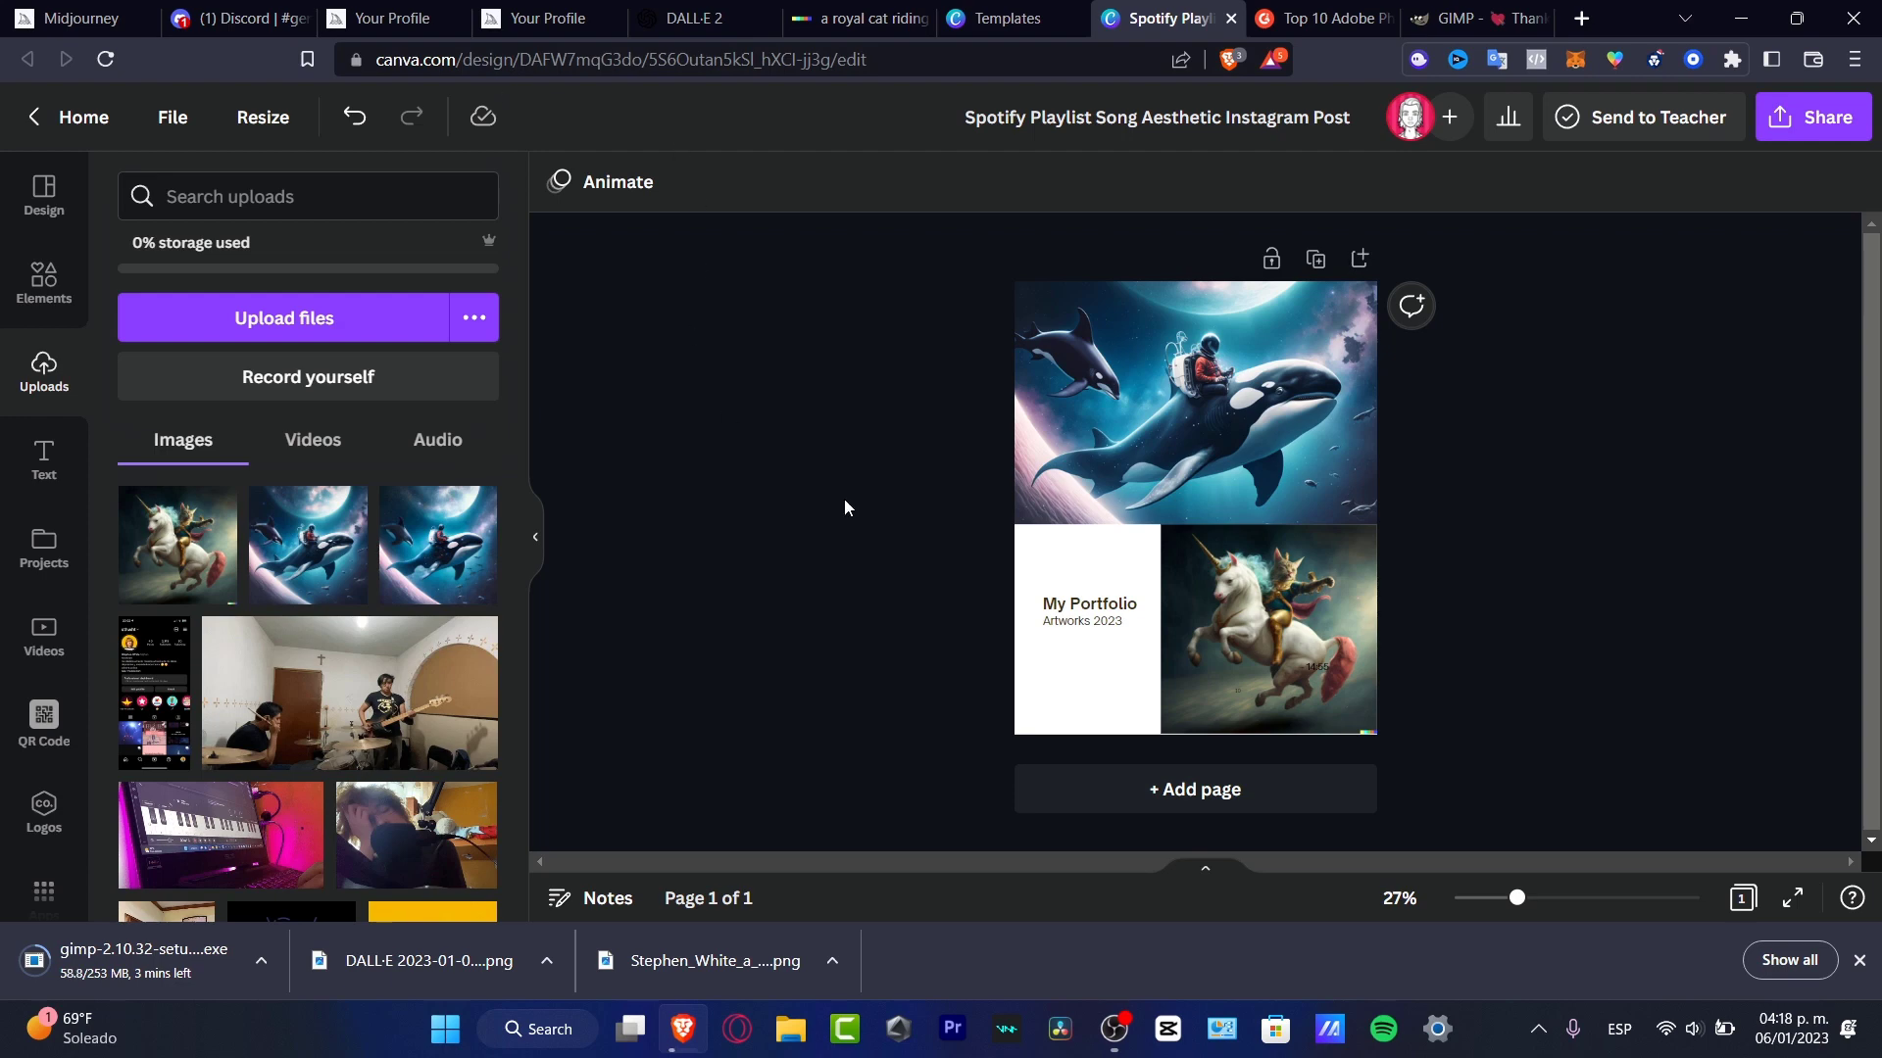
left_click(1268, 630)
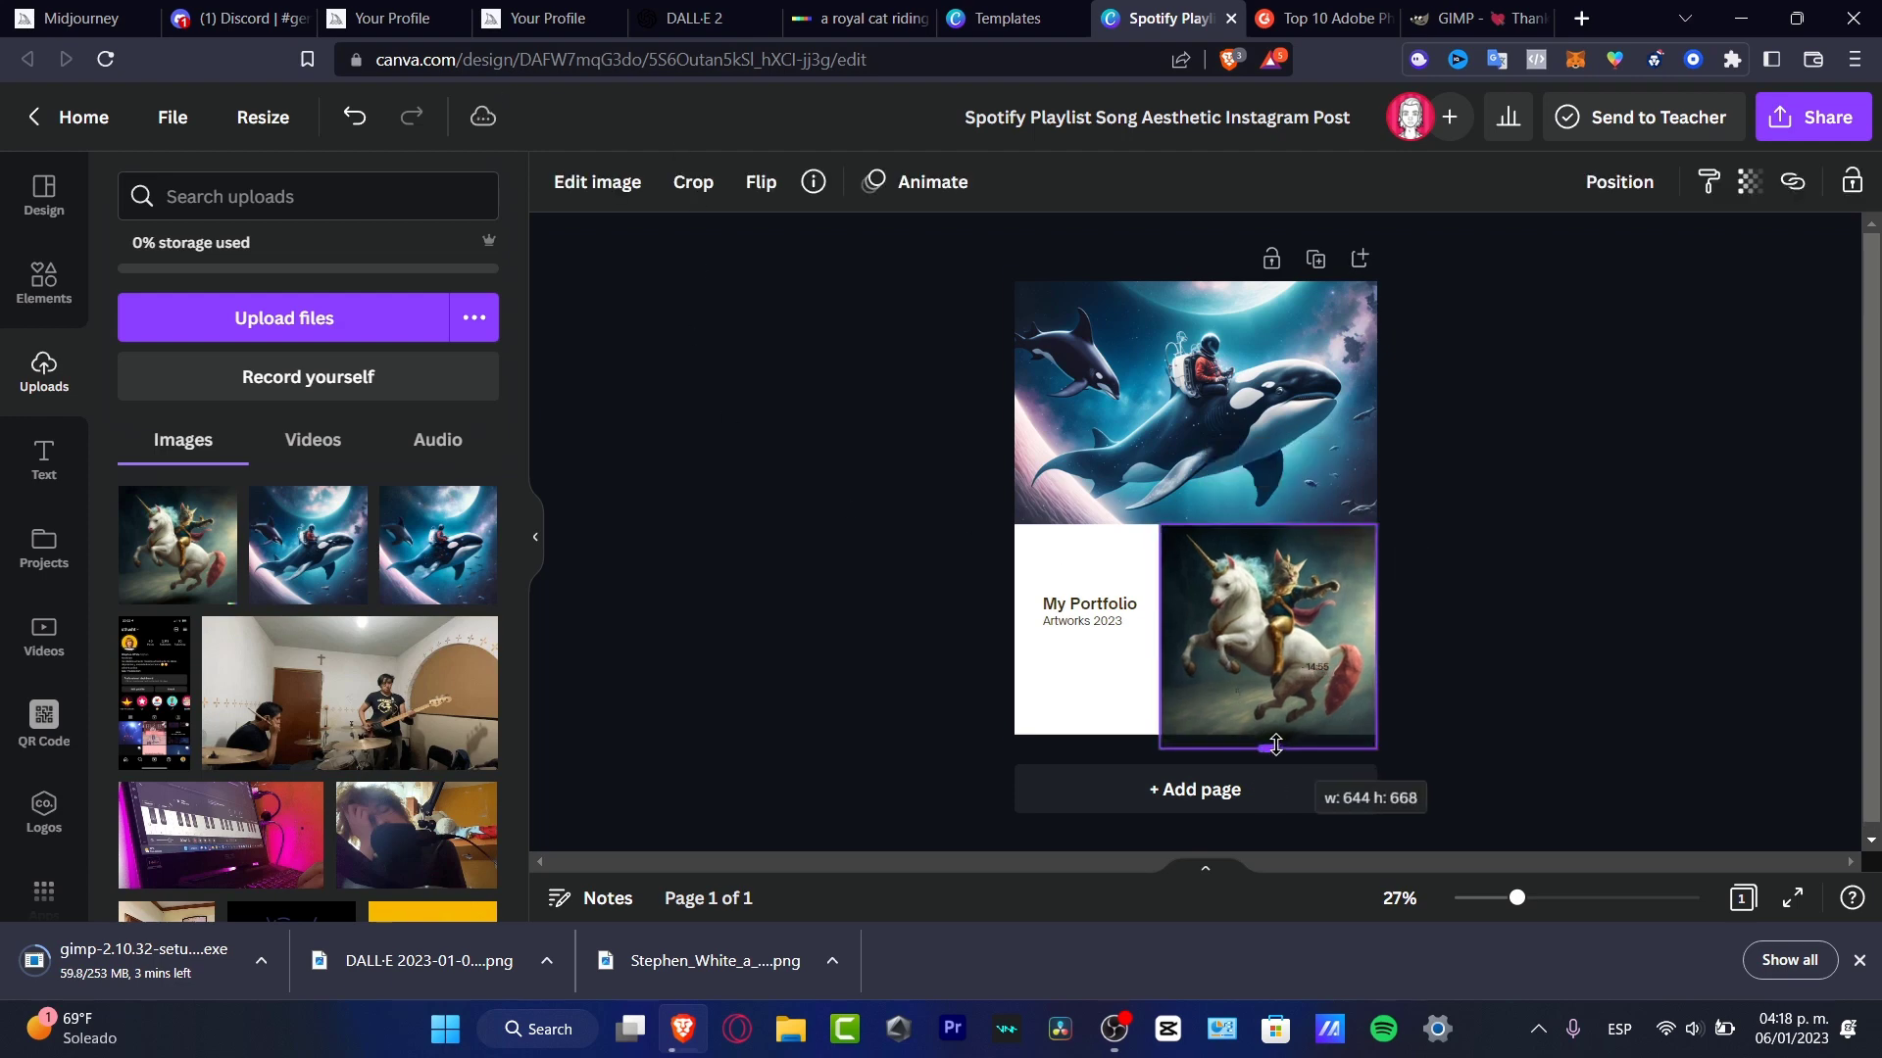
left_click(1446, 670)
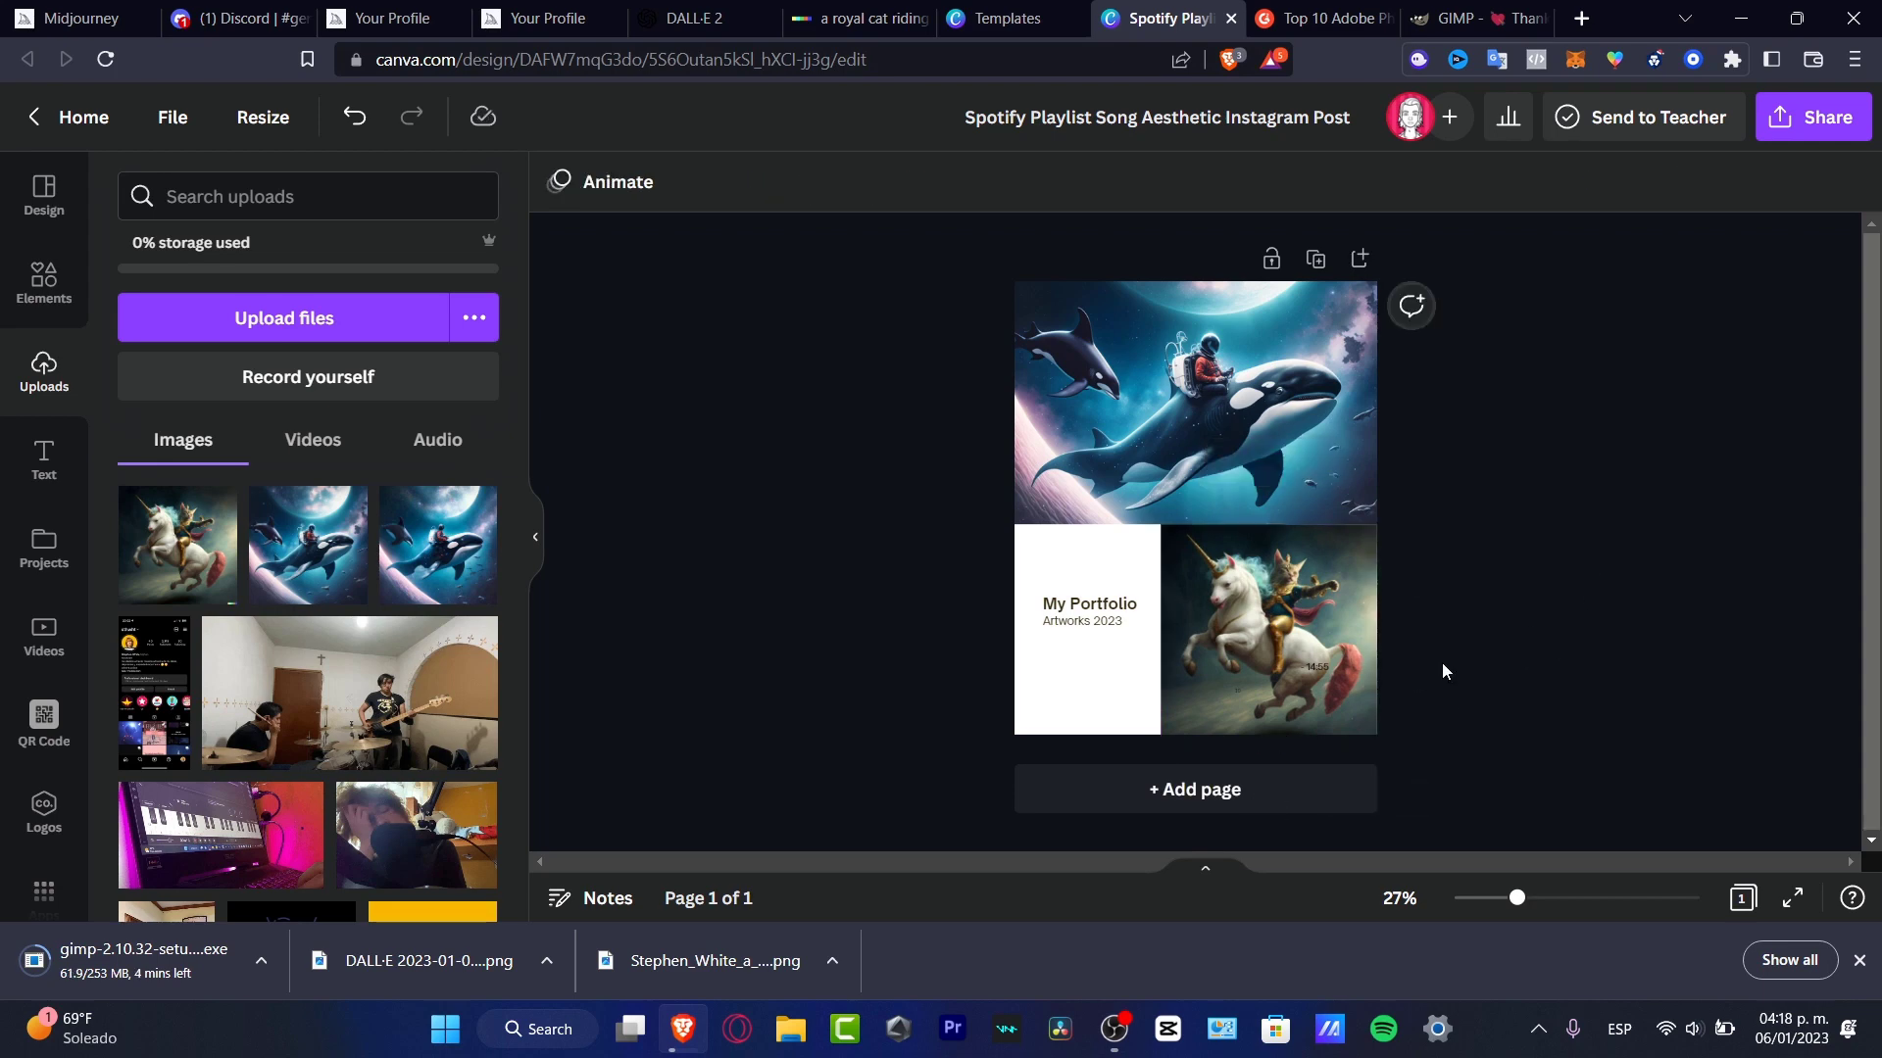
left_click(1066, 719)
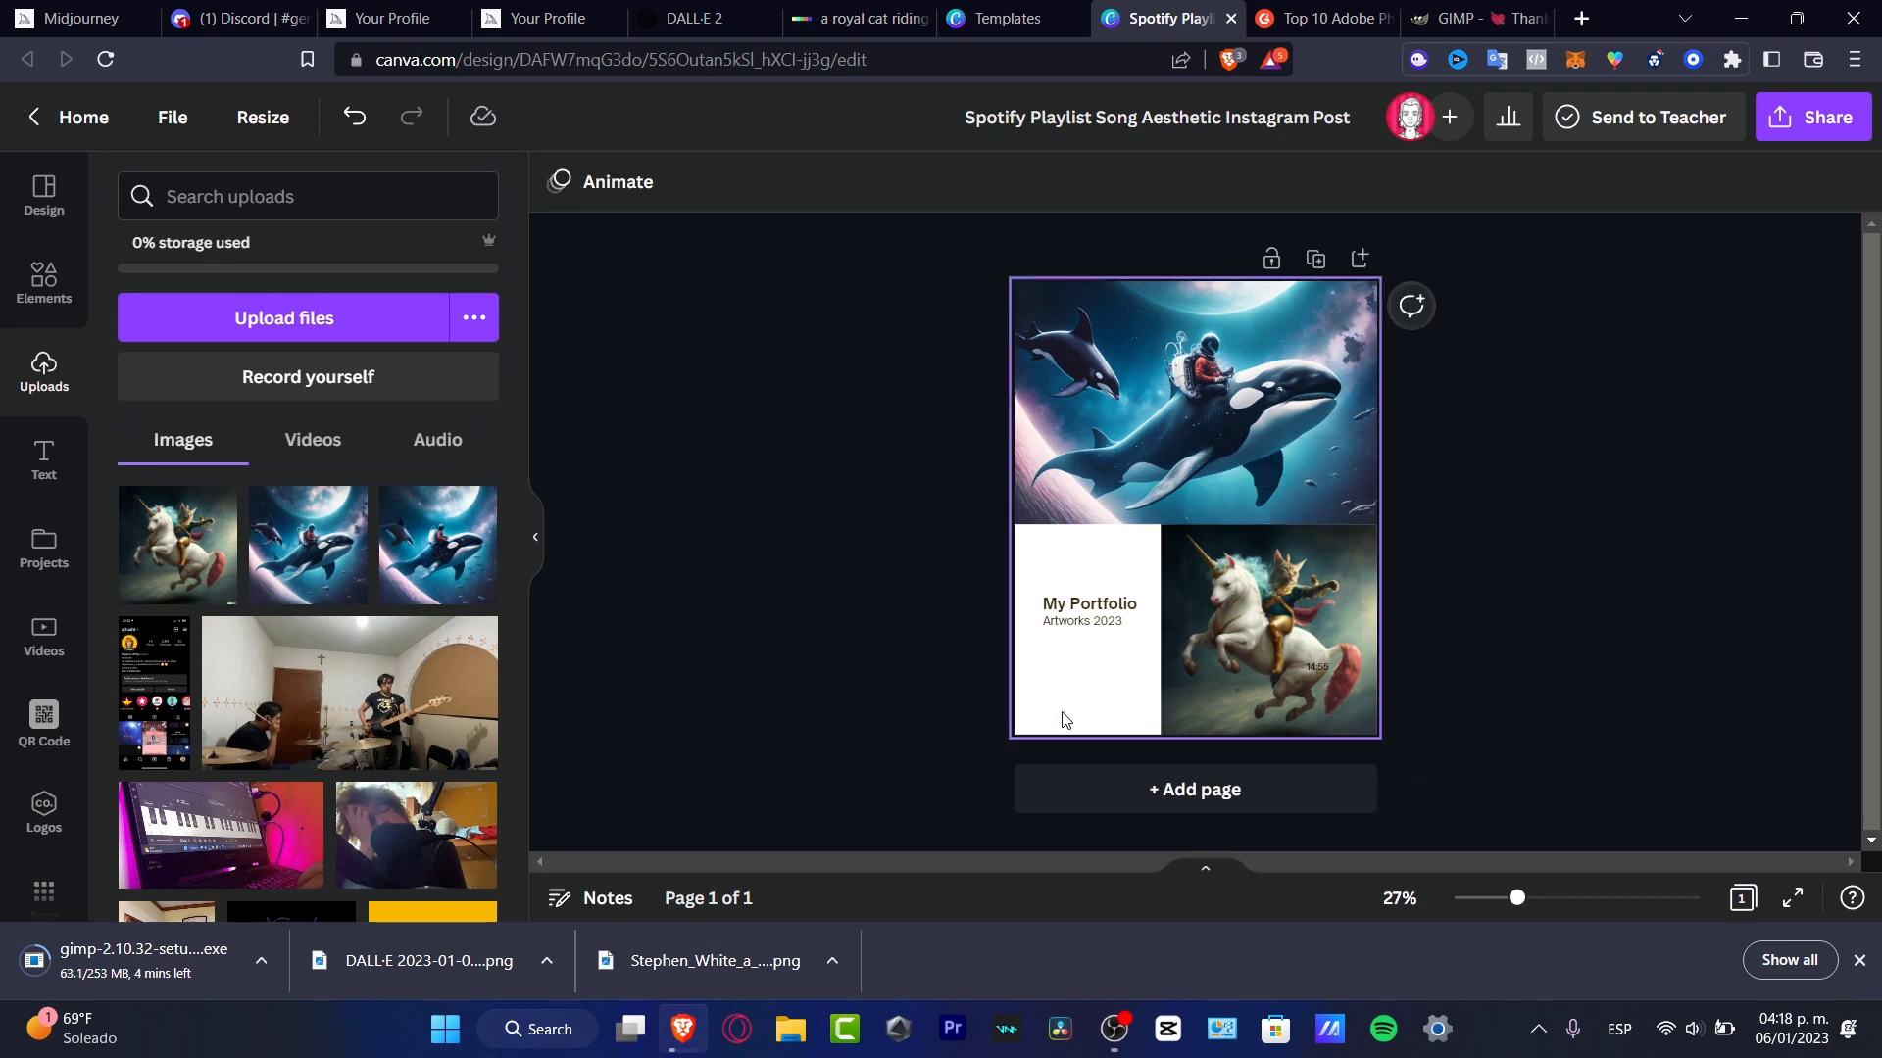
left_click(909, 450)
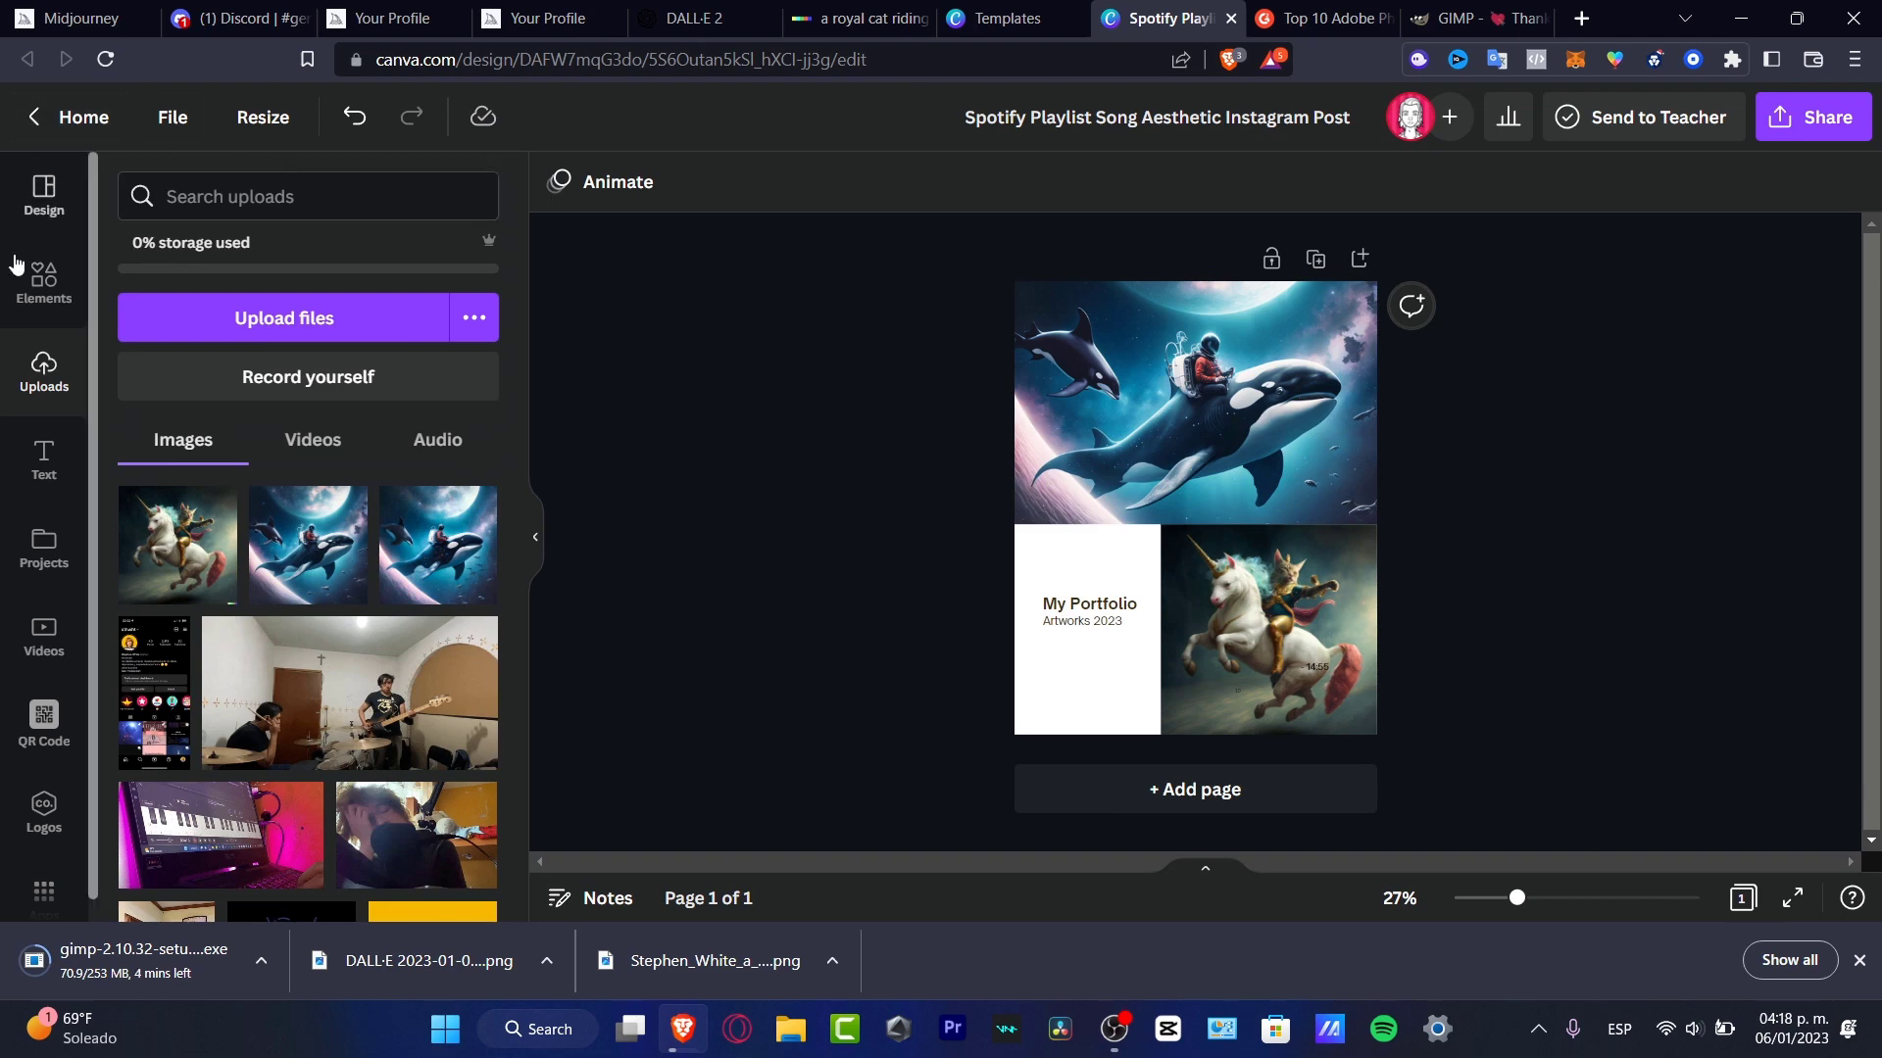
Search the Elements photo library for 'whale and astronaut' and browse the results with a new page added
left_click(43, 282)
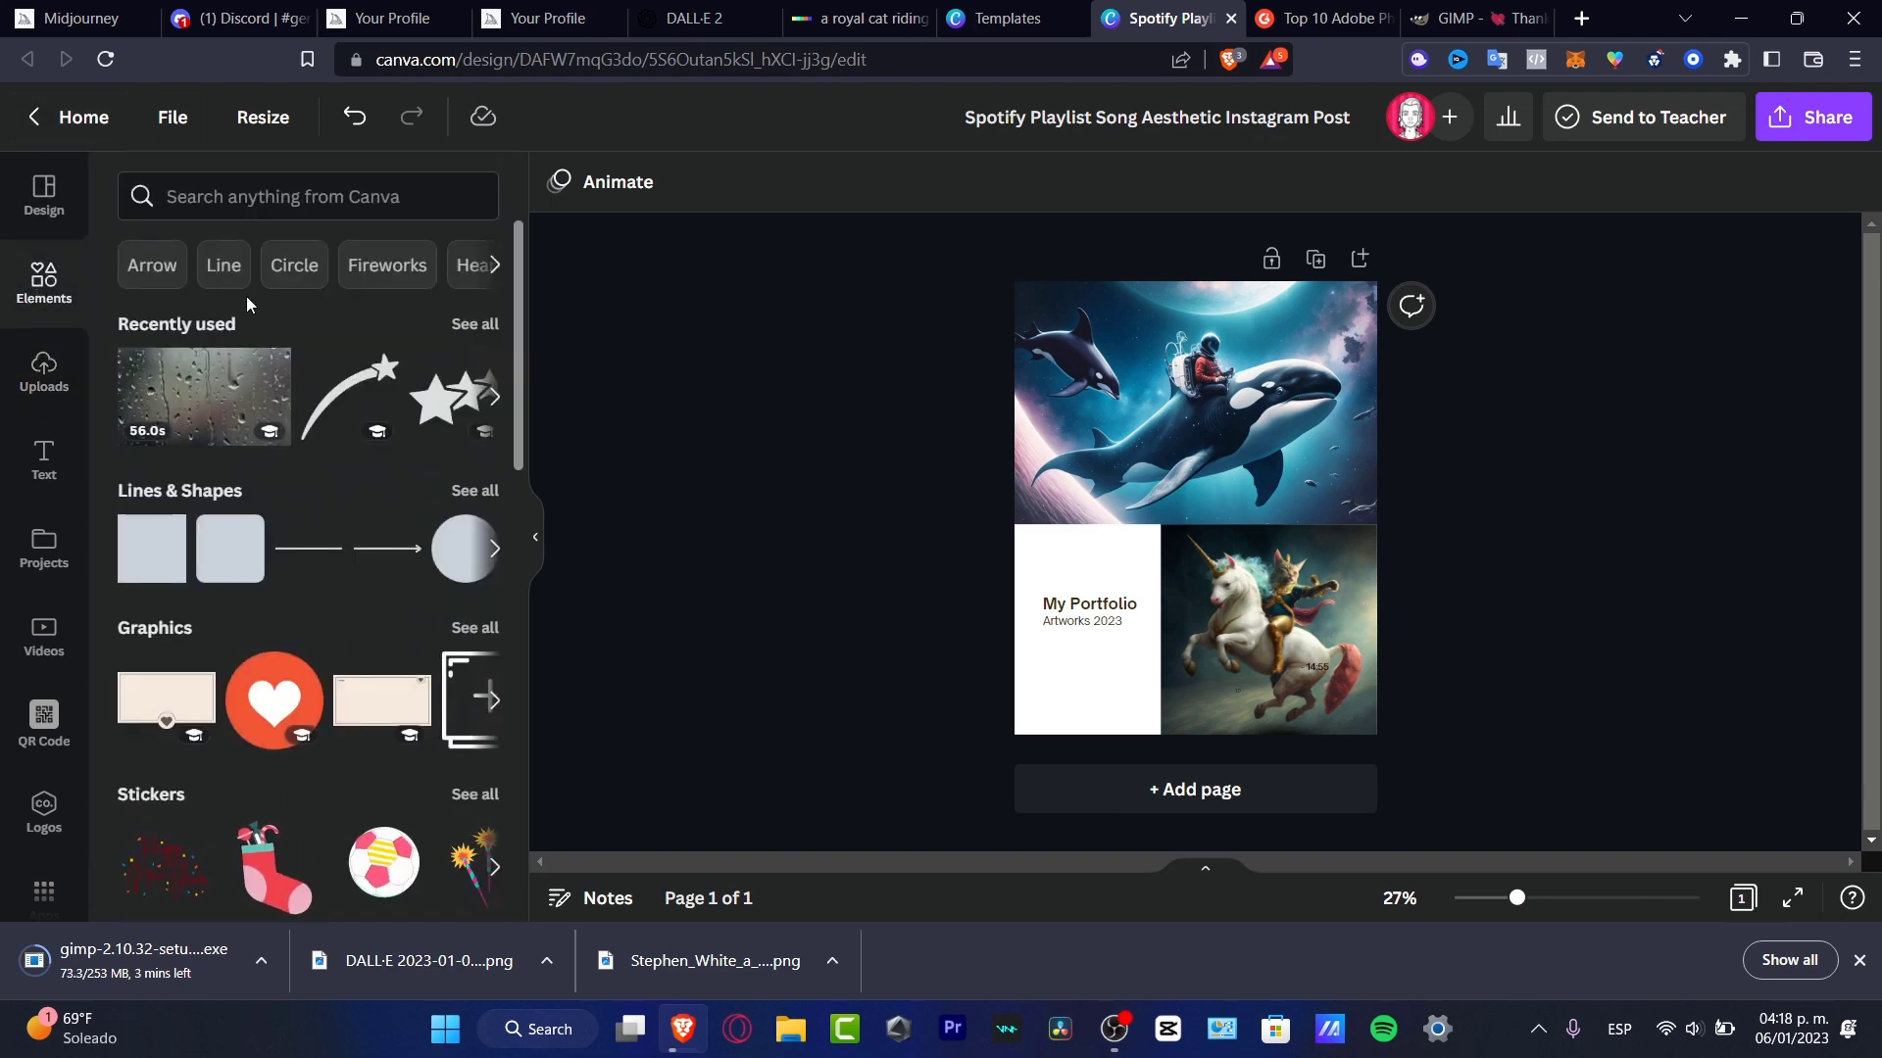
left_click(308, 196)
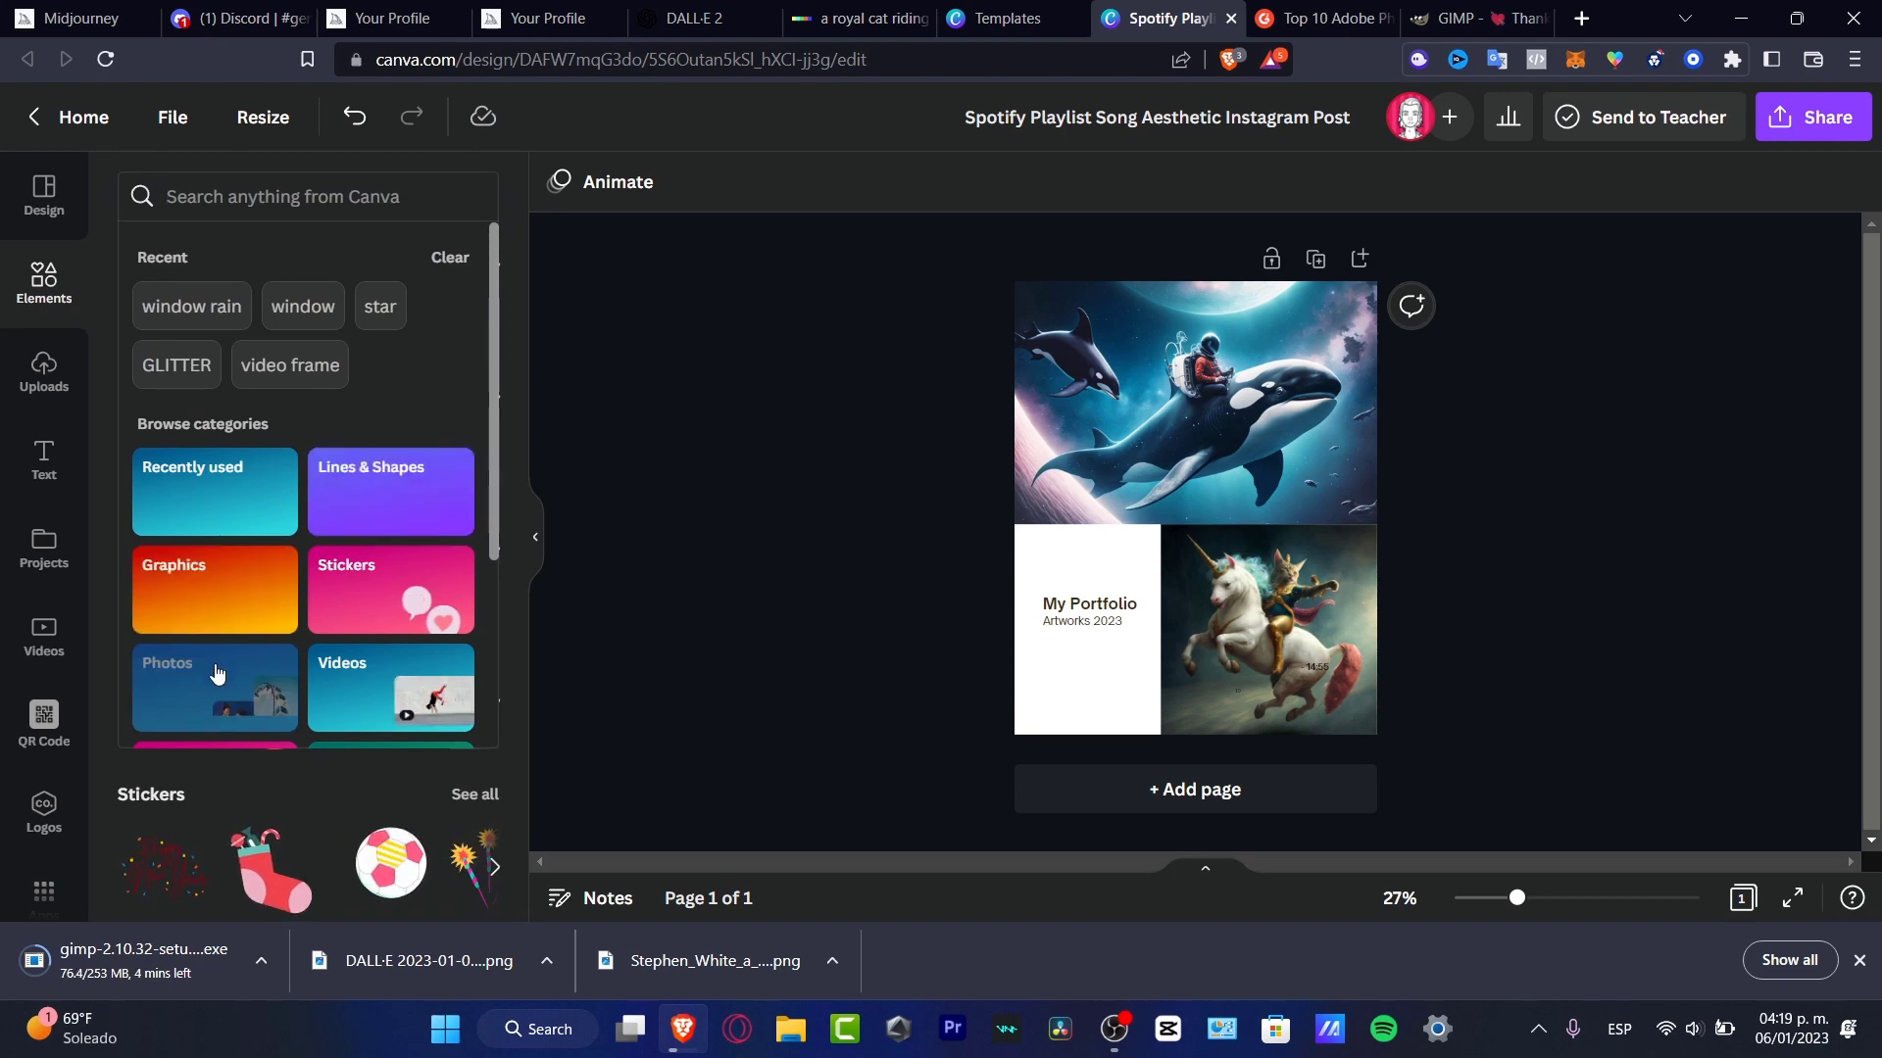
left_click(215, 688)
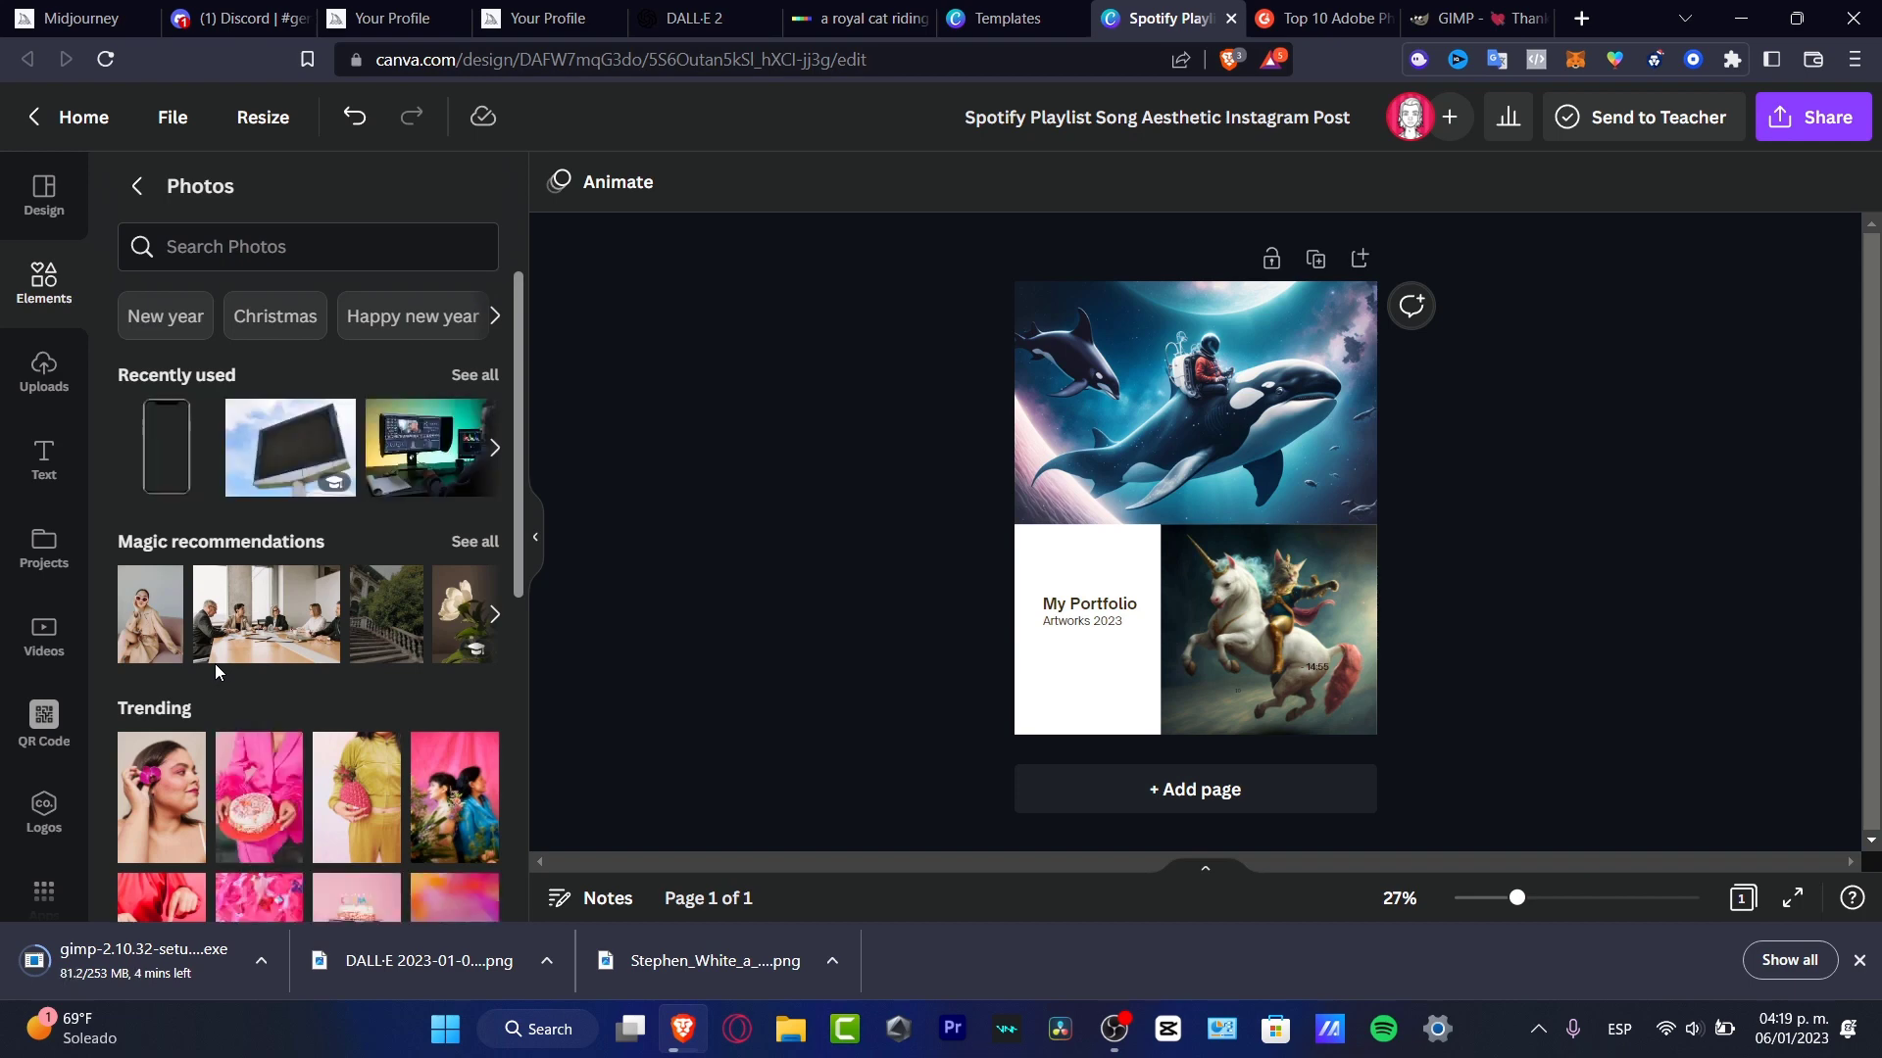
left_click(1233, 408)
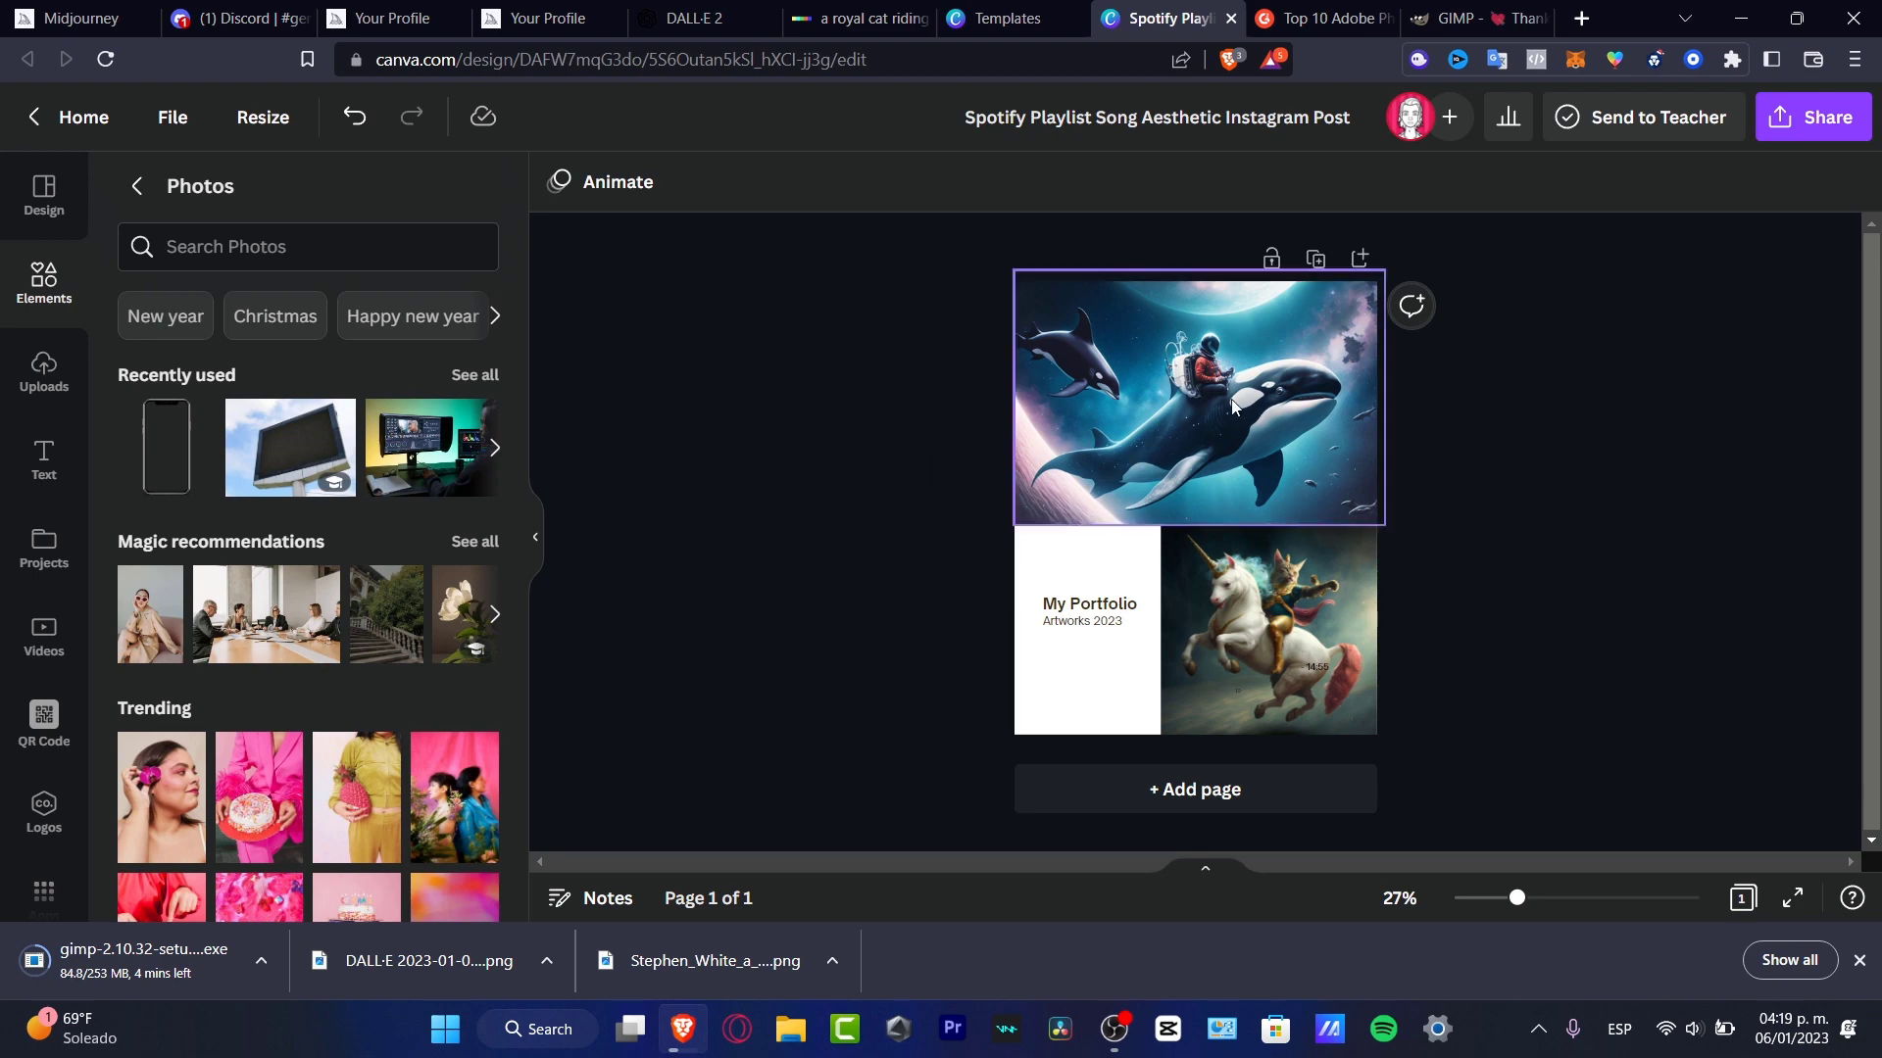
left_click(308, 247)
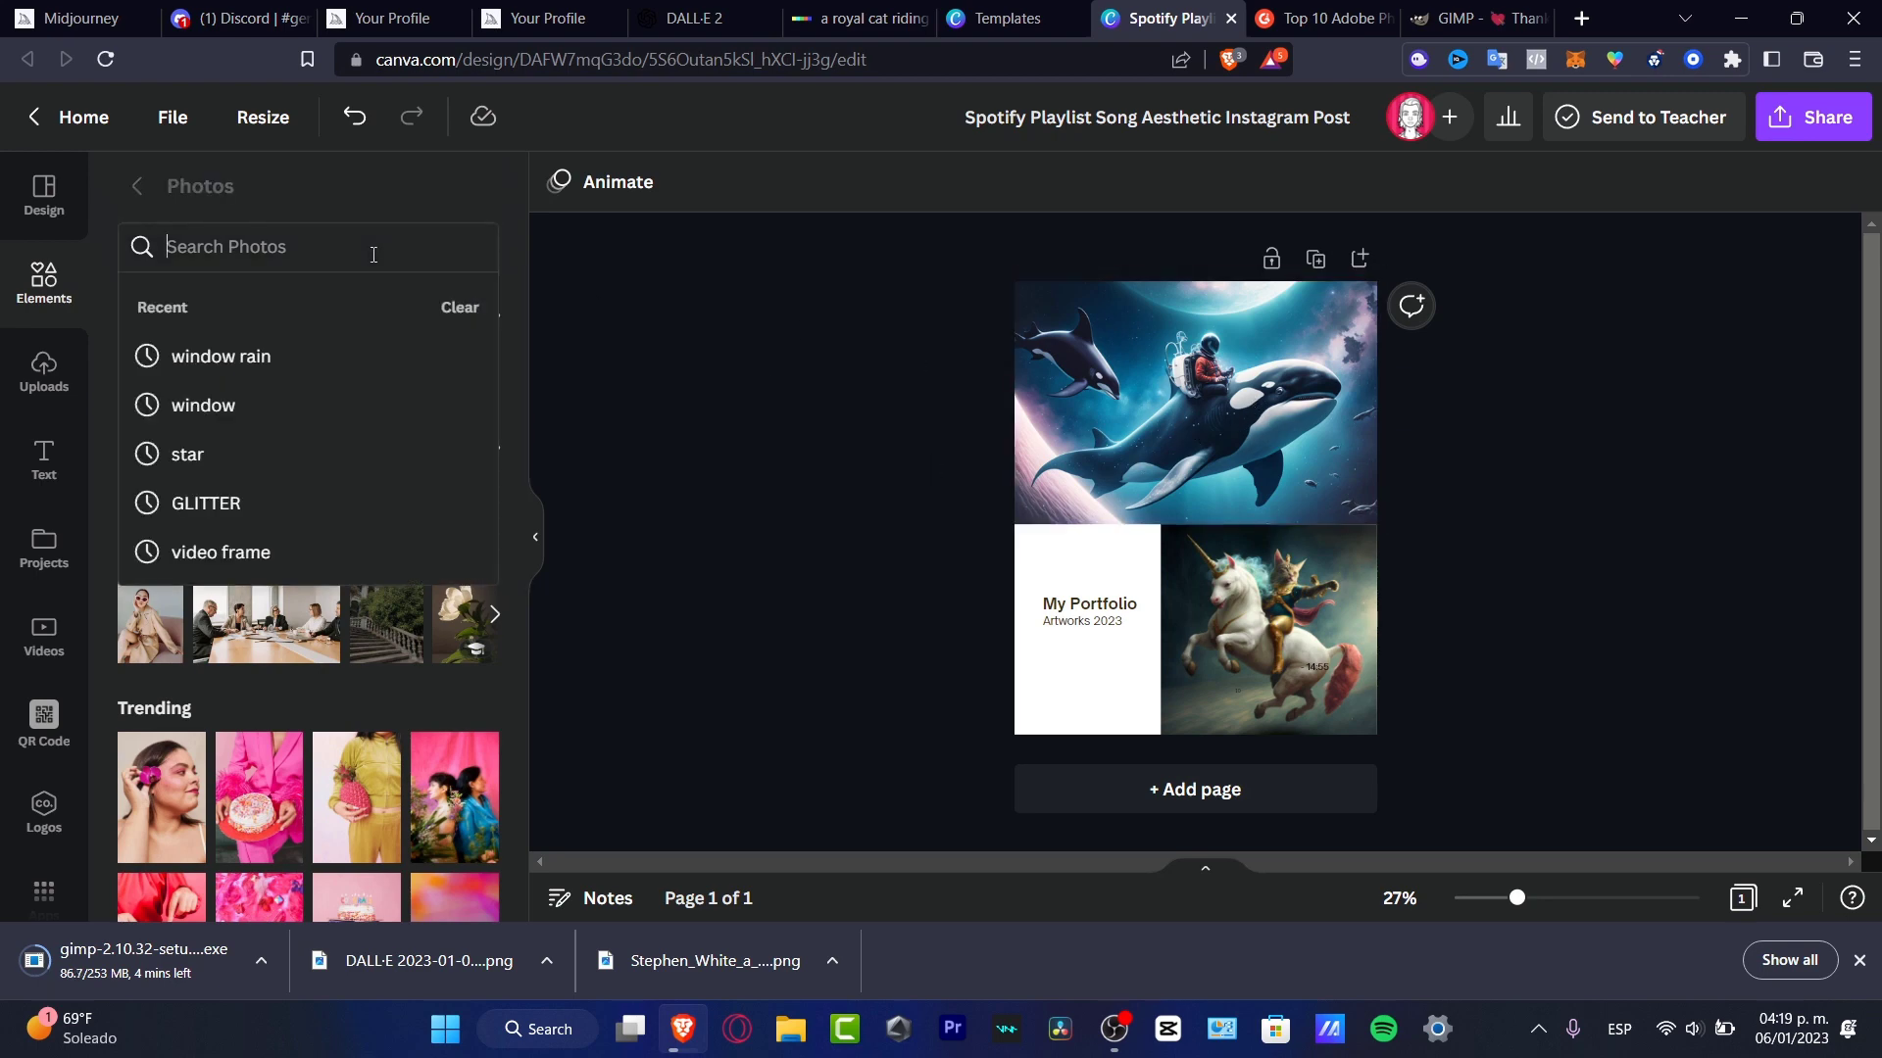
type("whale and astronaut")
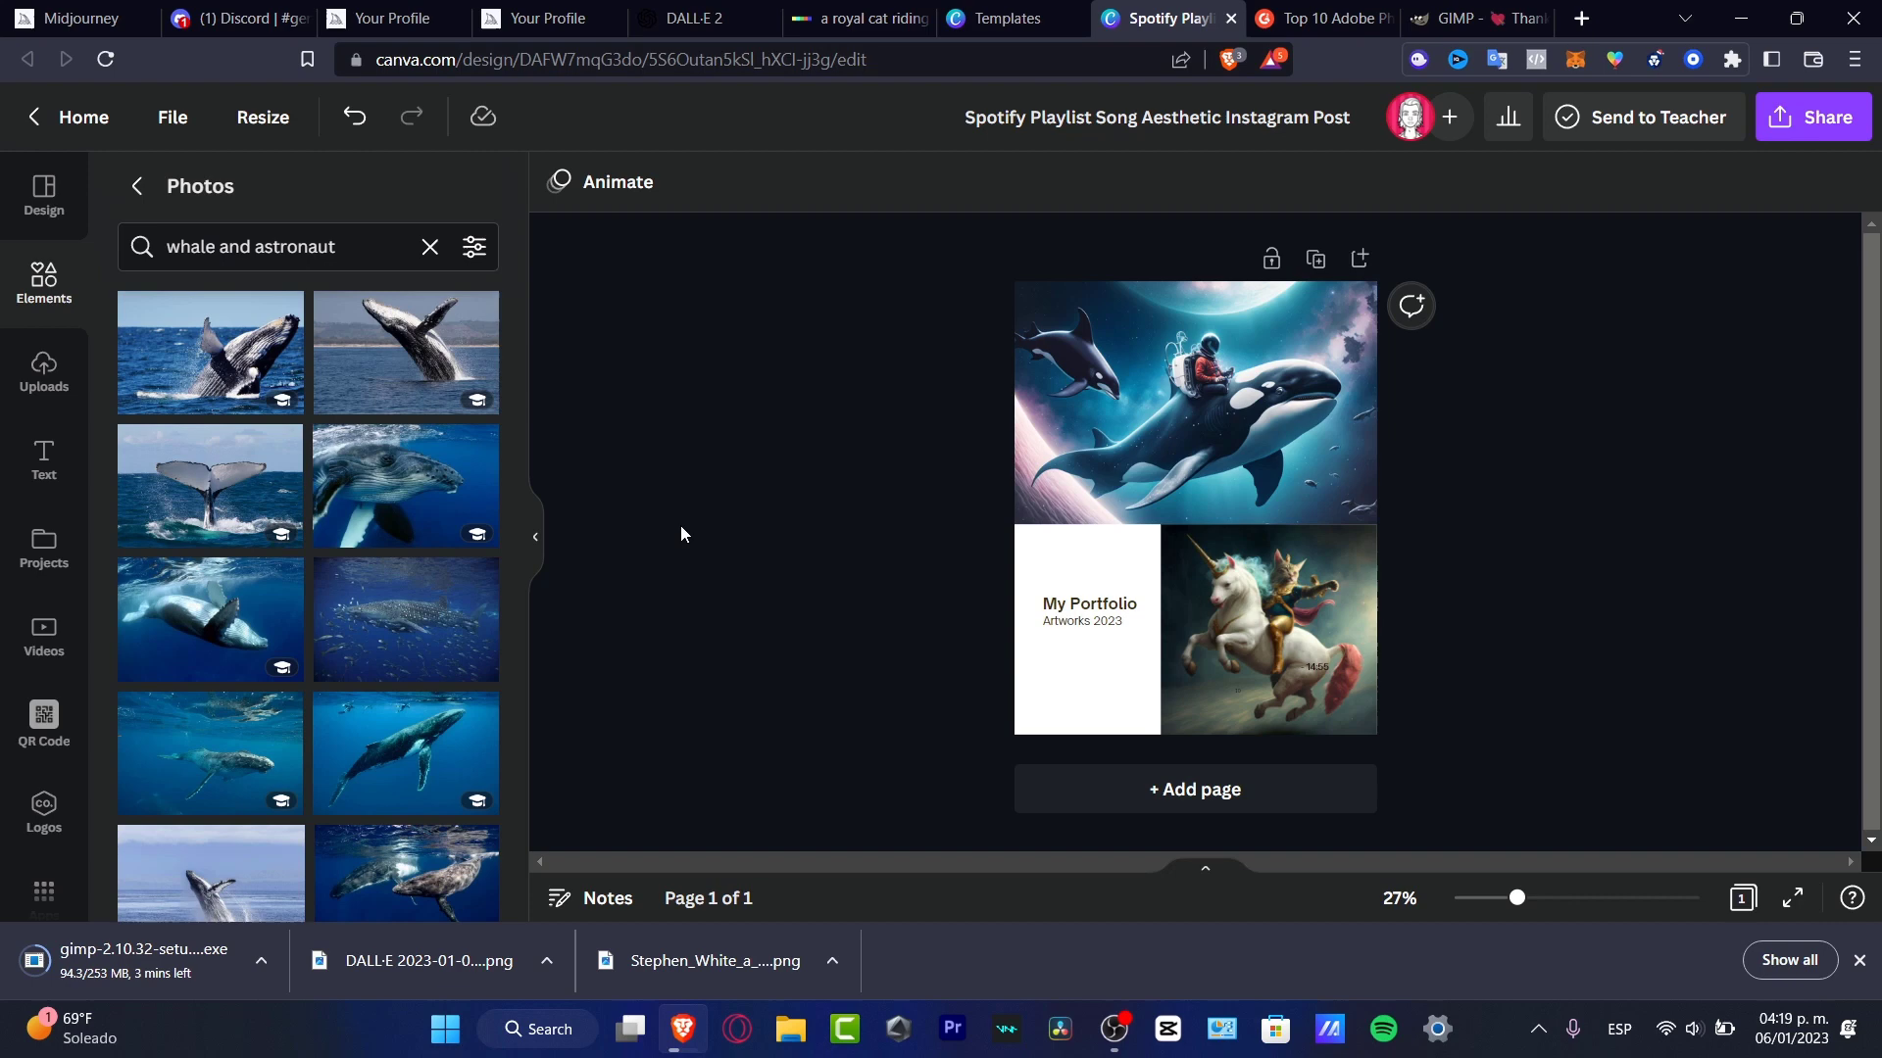
scroll("down", 3)
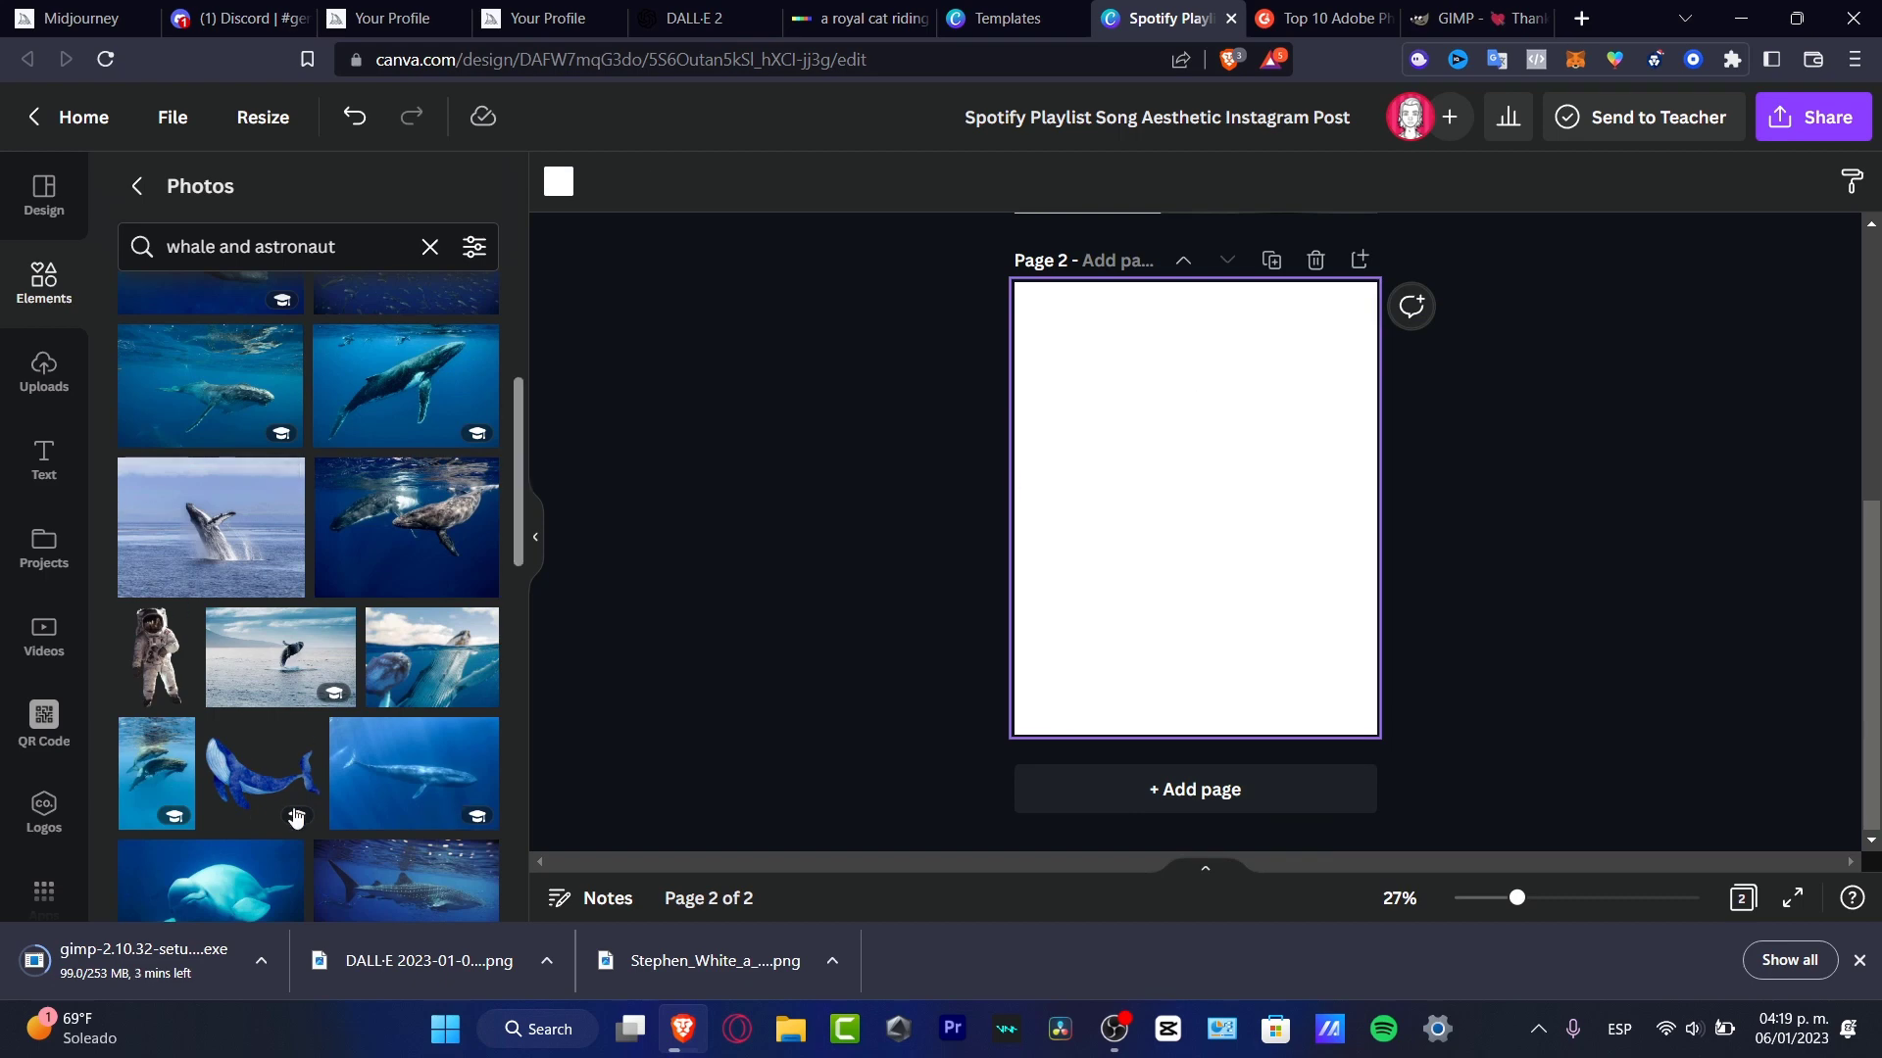
Add the blue illustrated whale to page 2 and place the astronaut photo on top of it
left_click(263, 775)
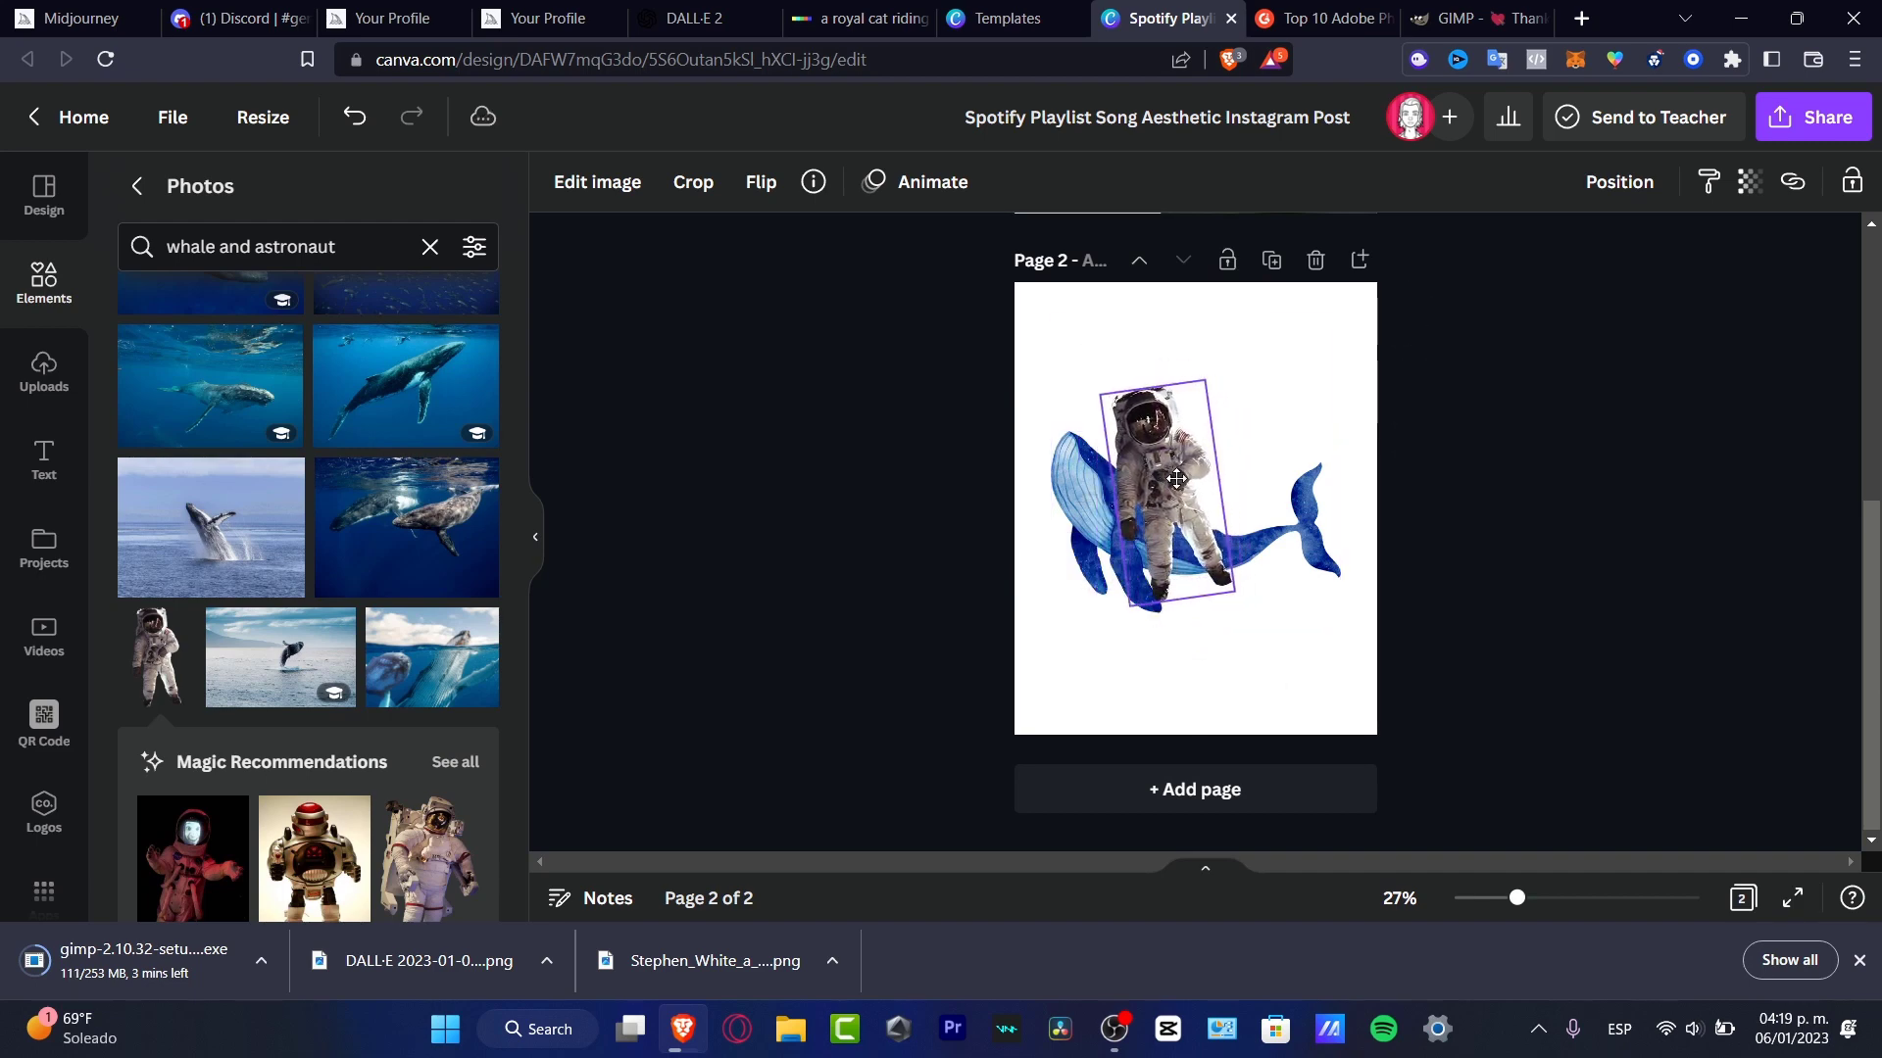
left_click_drag(1176, 478, 1181, 478)
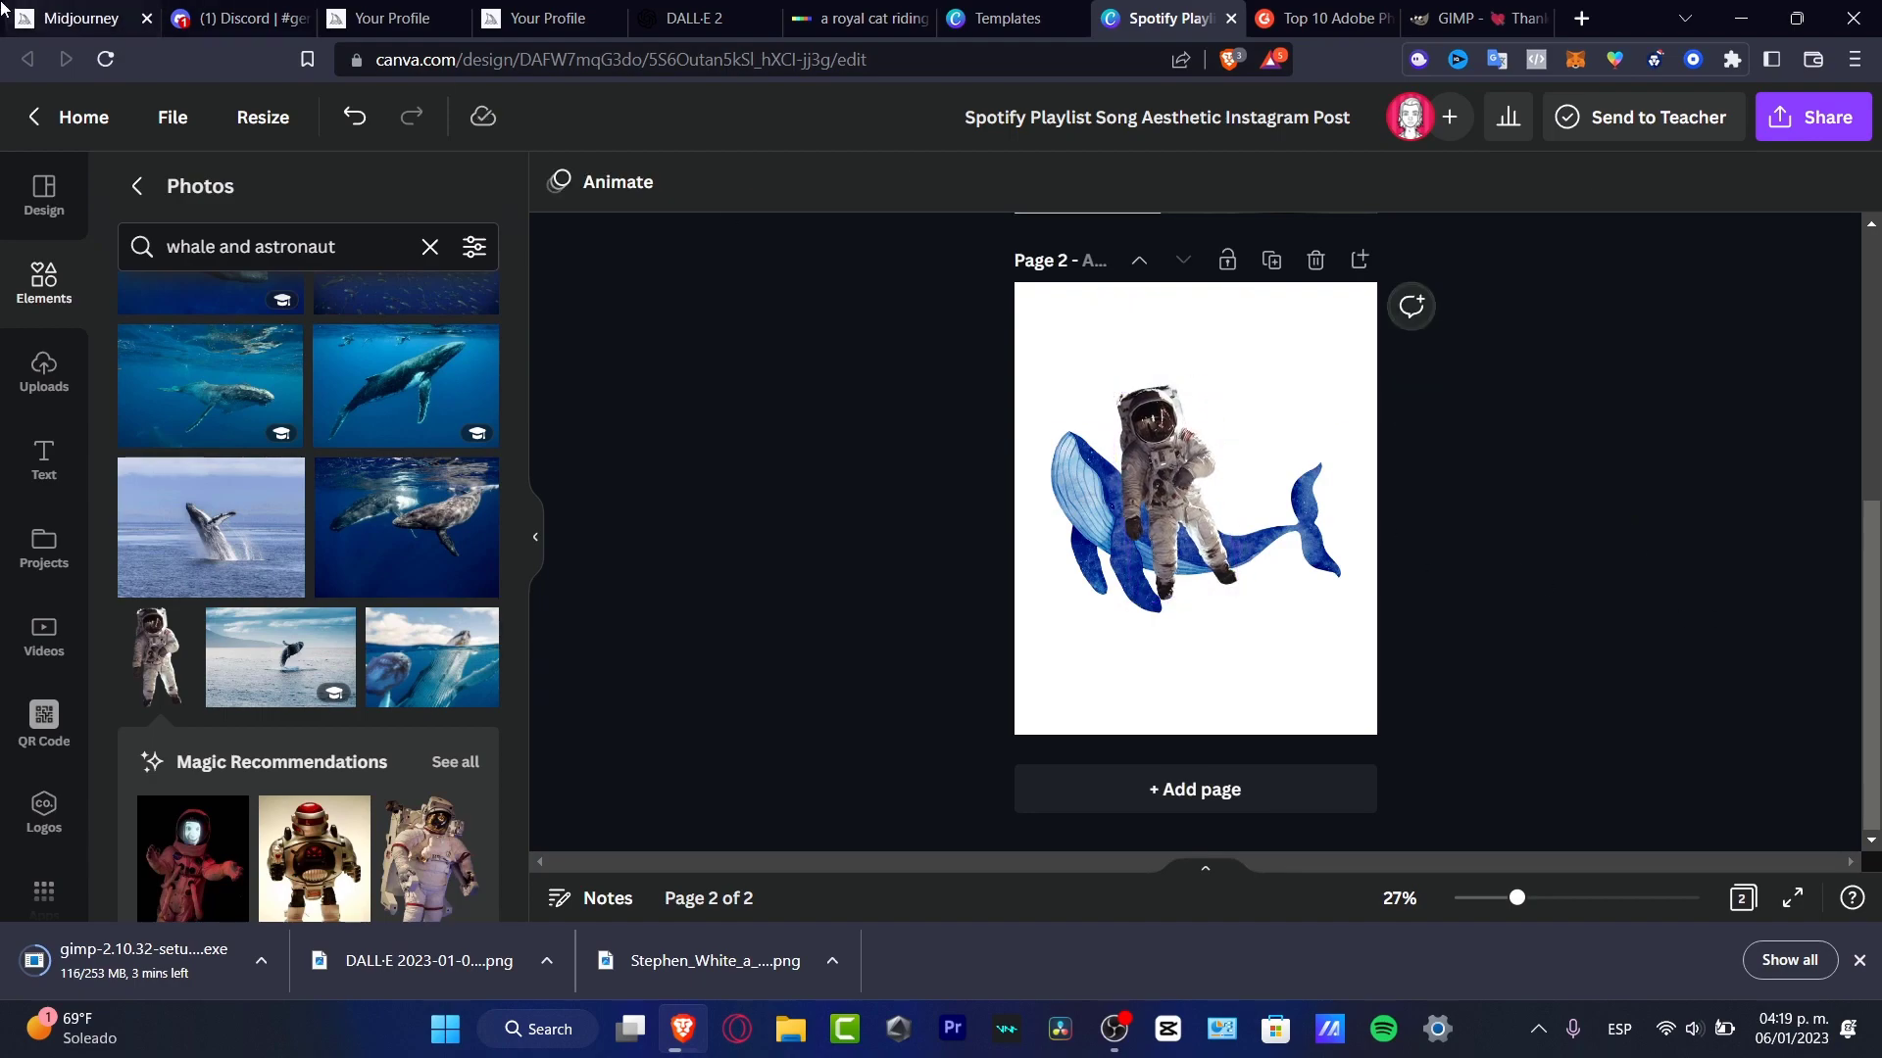
left_click(83, 17)
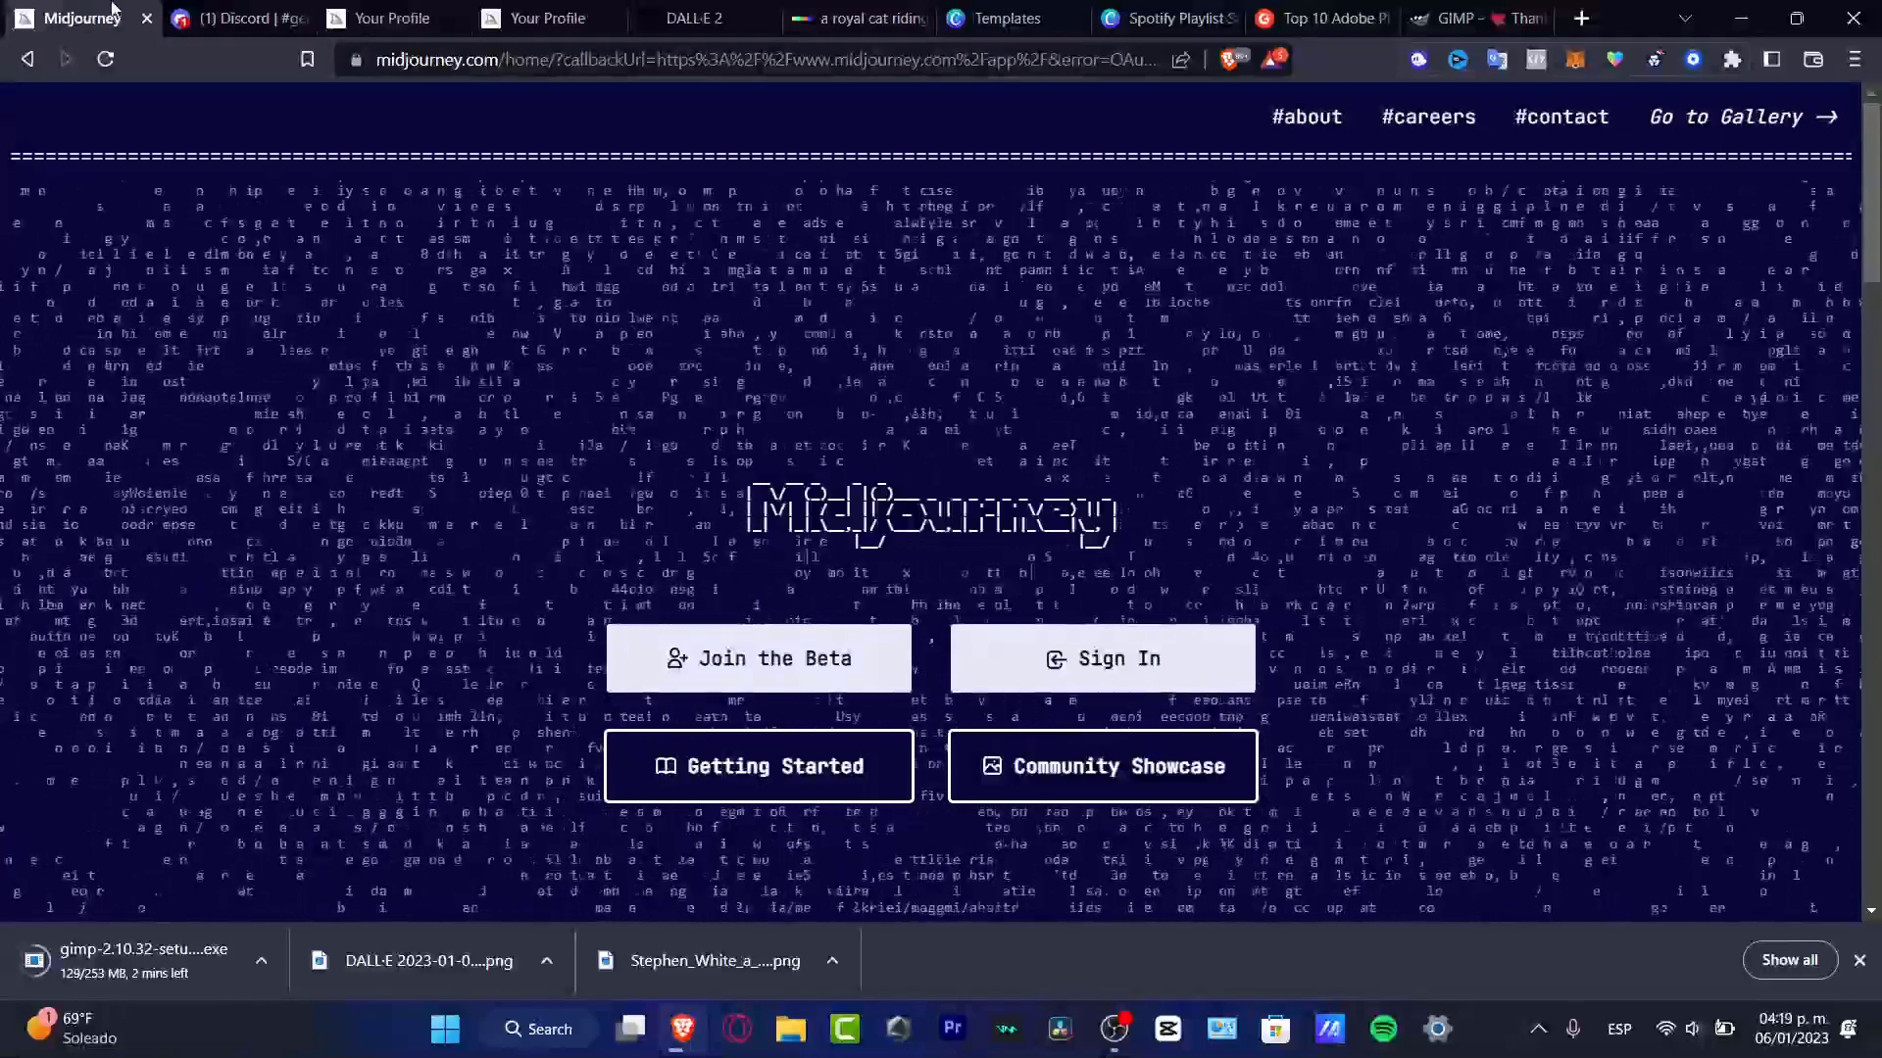
View the enlarged cat-on-unicorn render in Discord and return to the Canva design
left_click(235, 18)
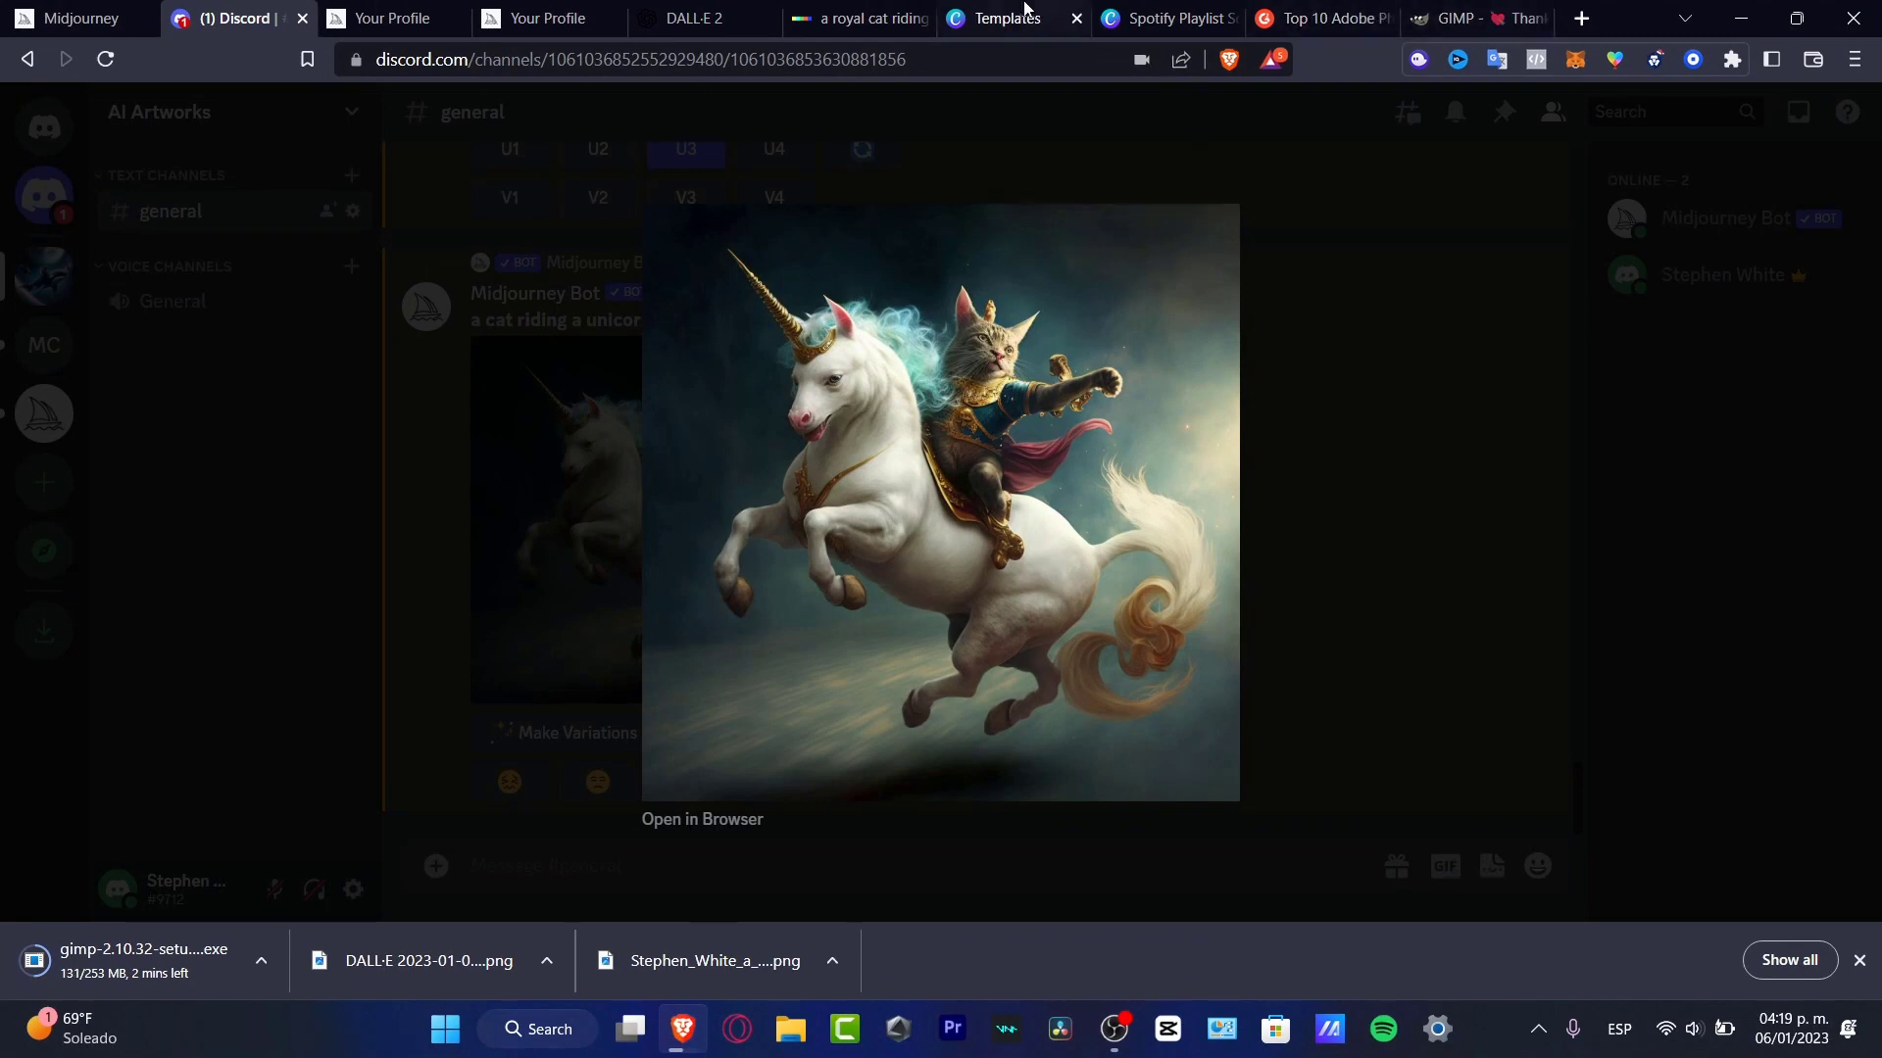
mouse_move(1012, 18)
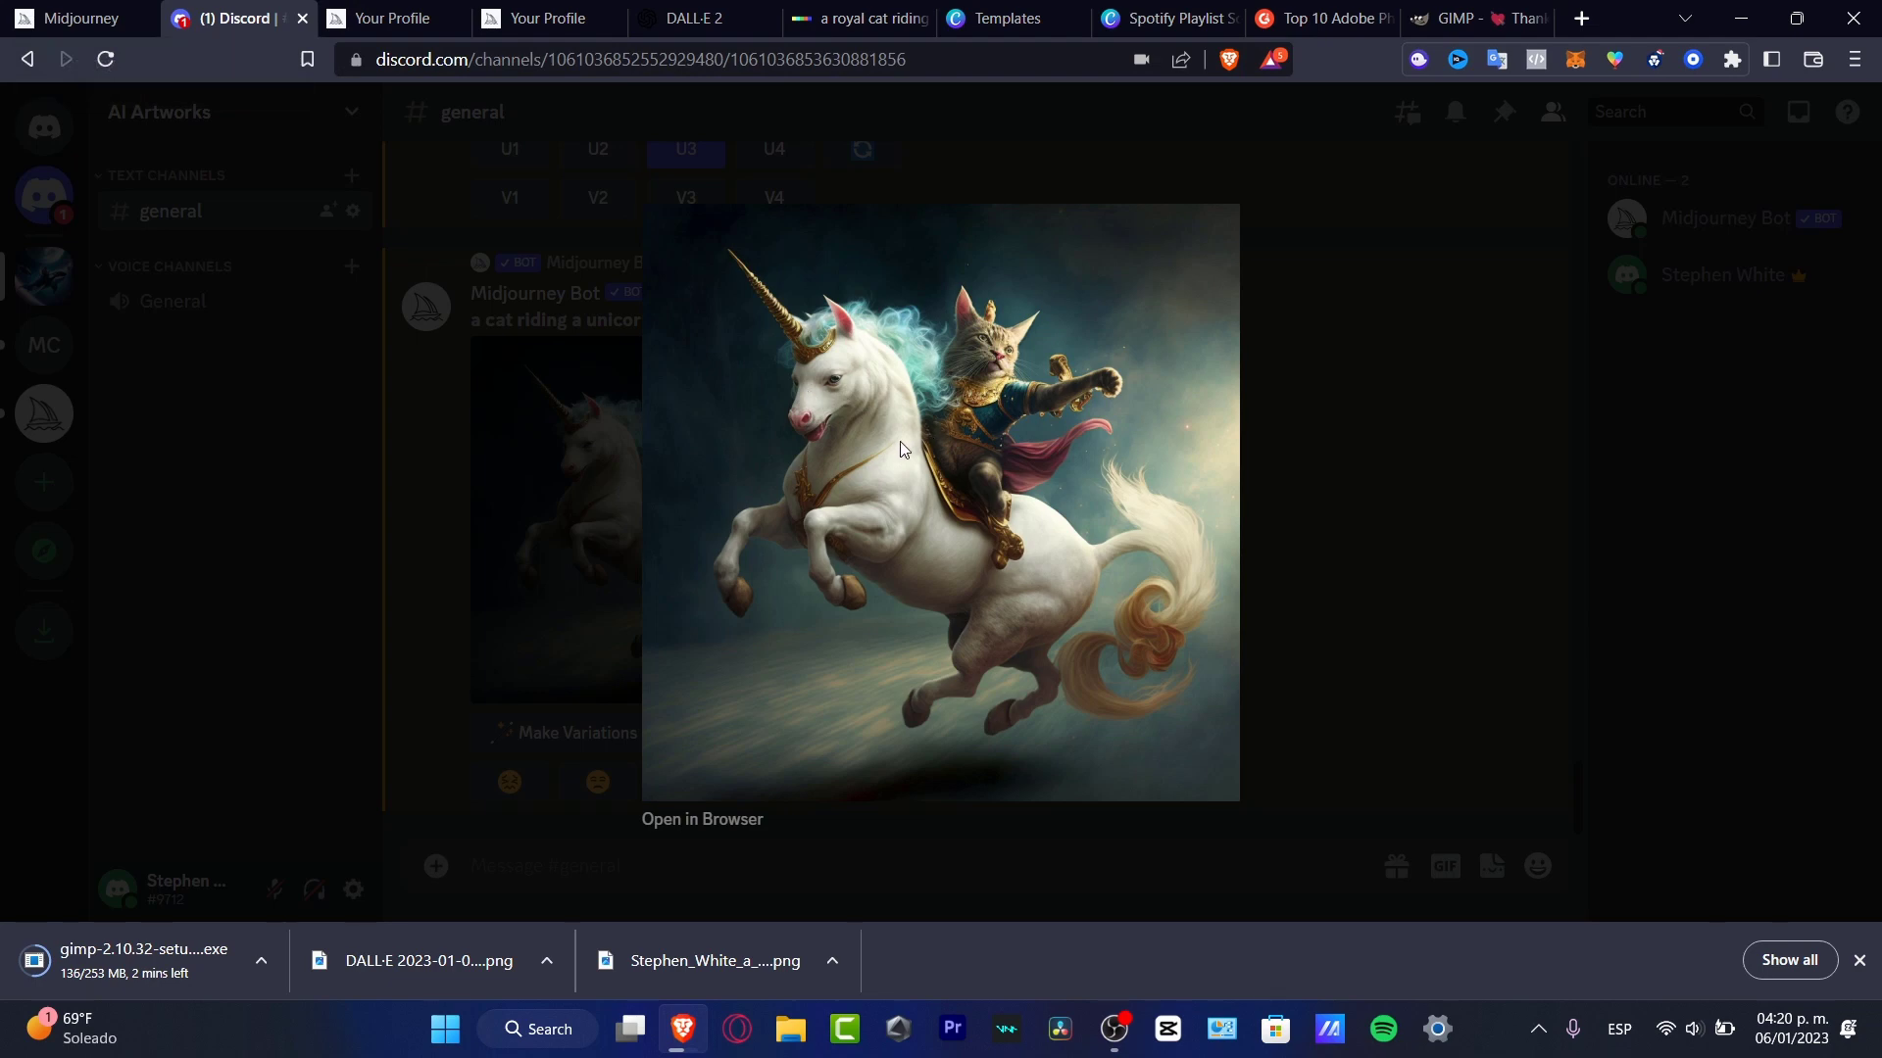
mouse_move(980, 478)
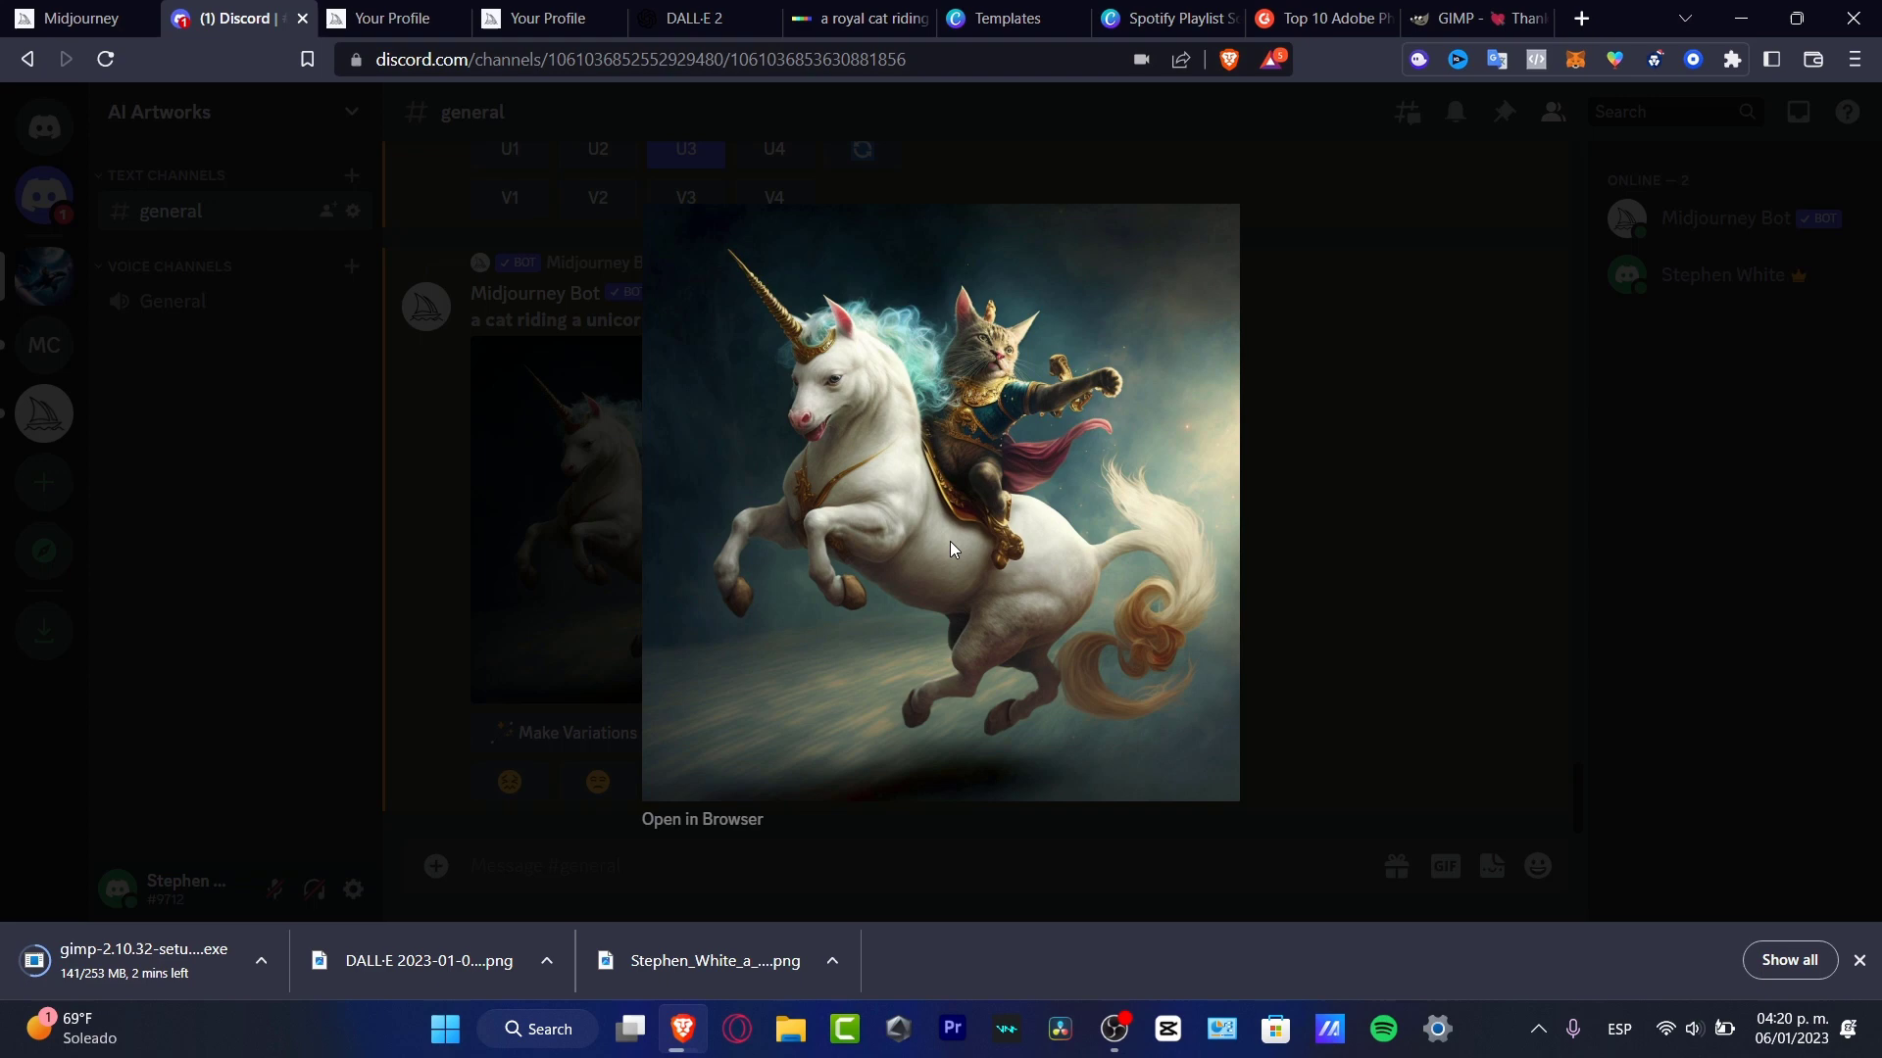
mouse_move(941, 502)
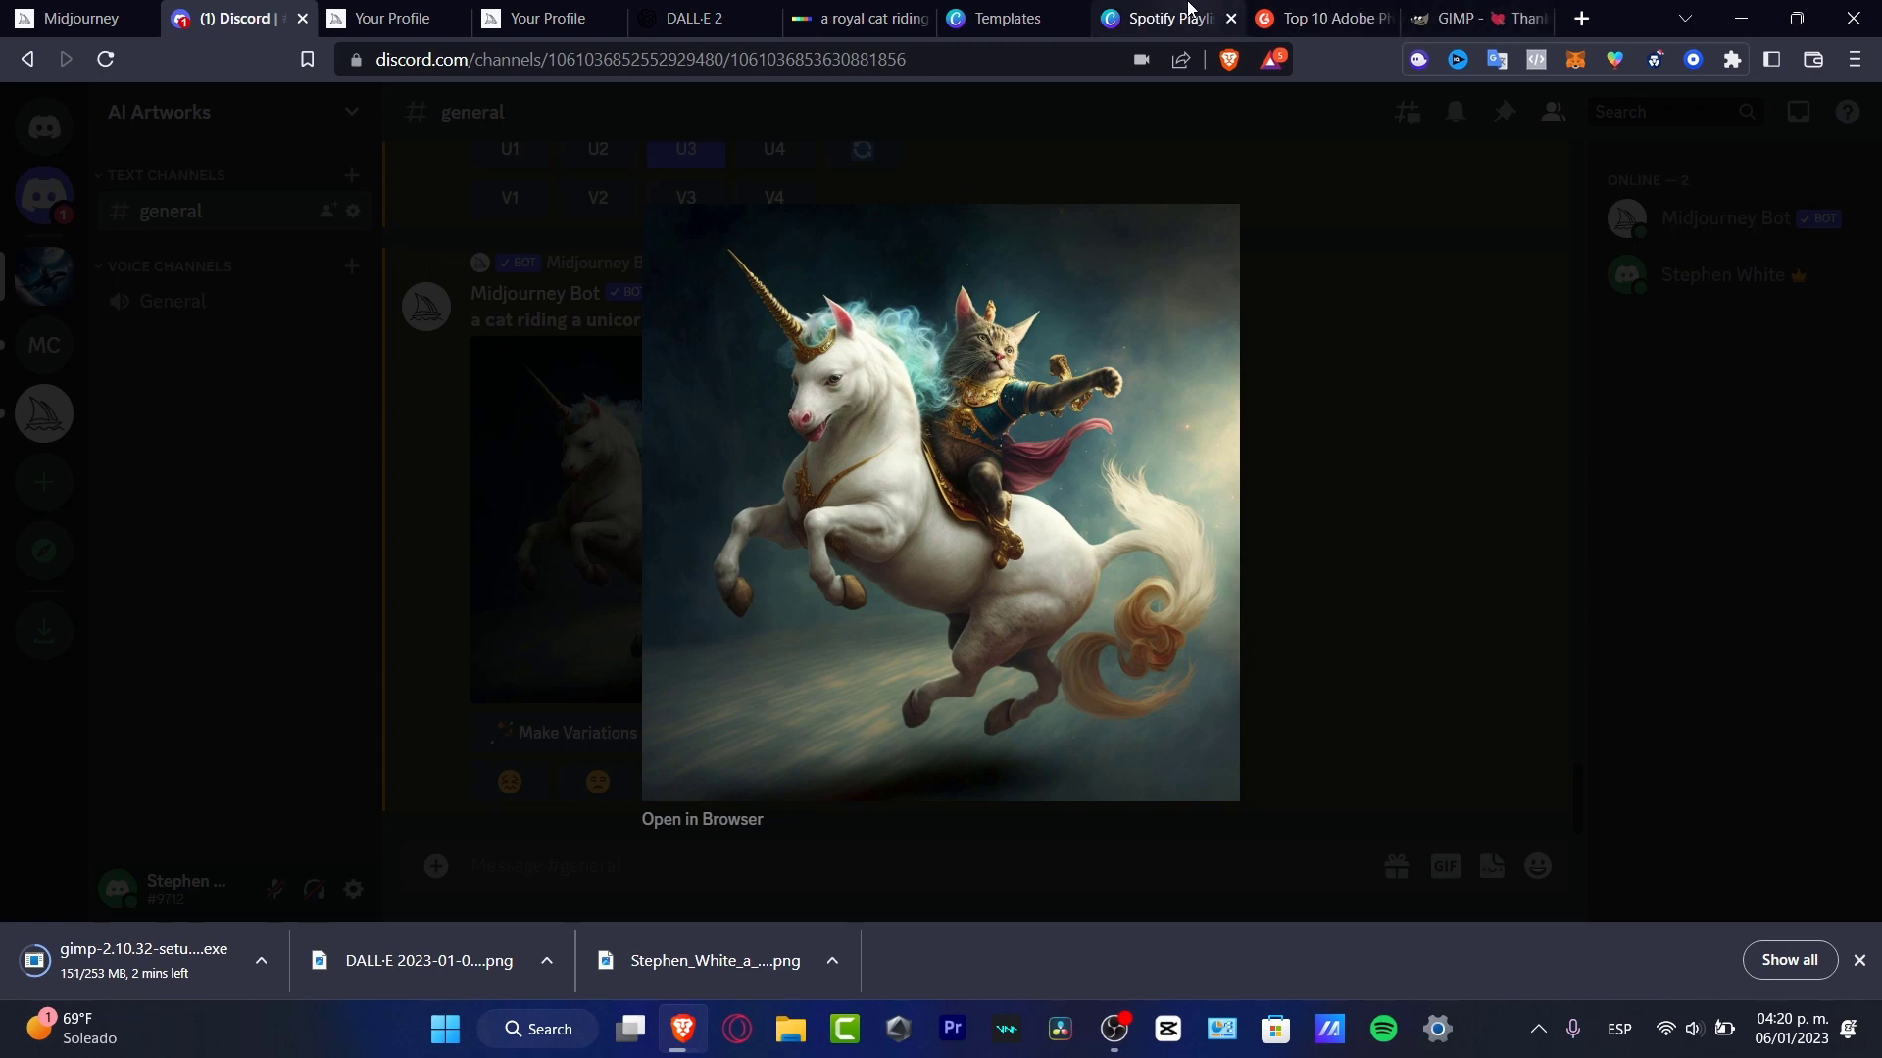
left_click(1166, 18)
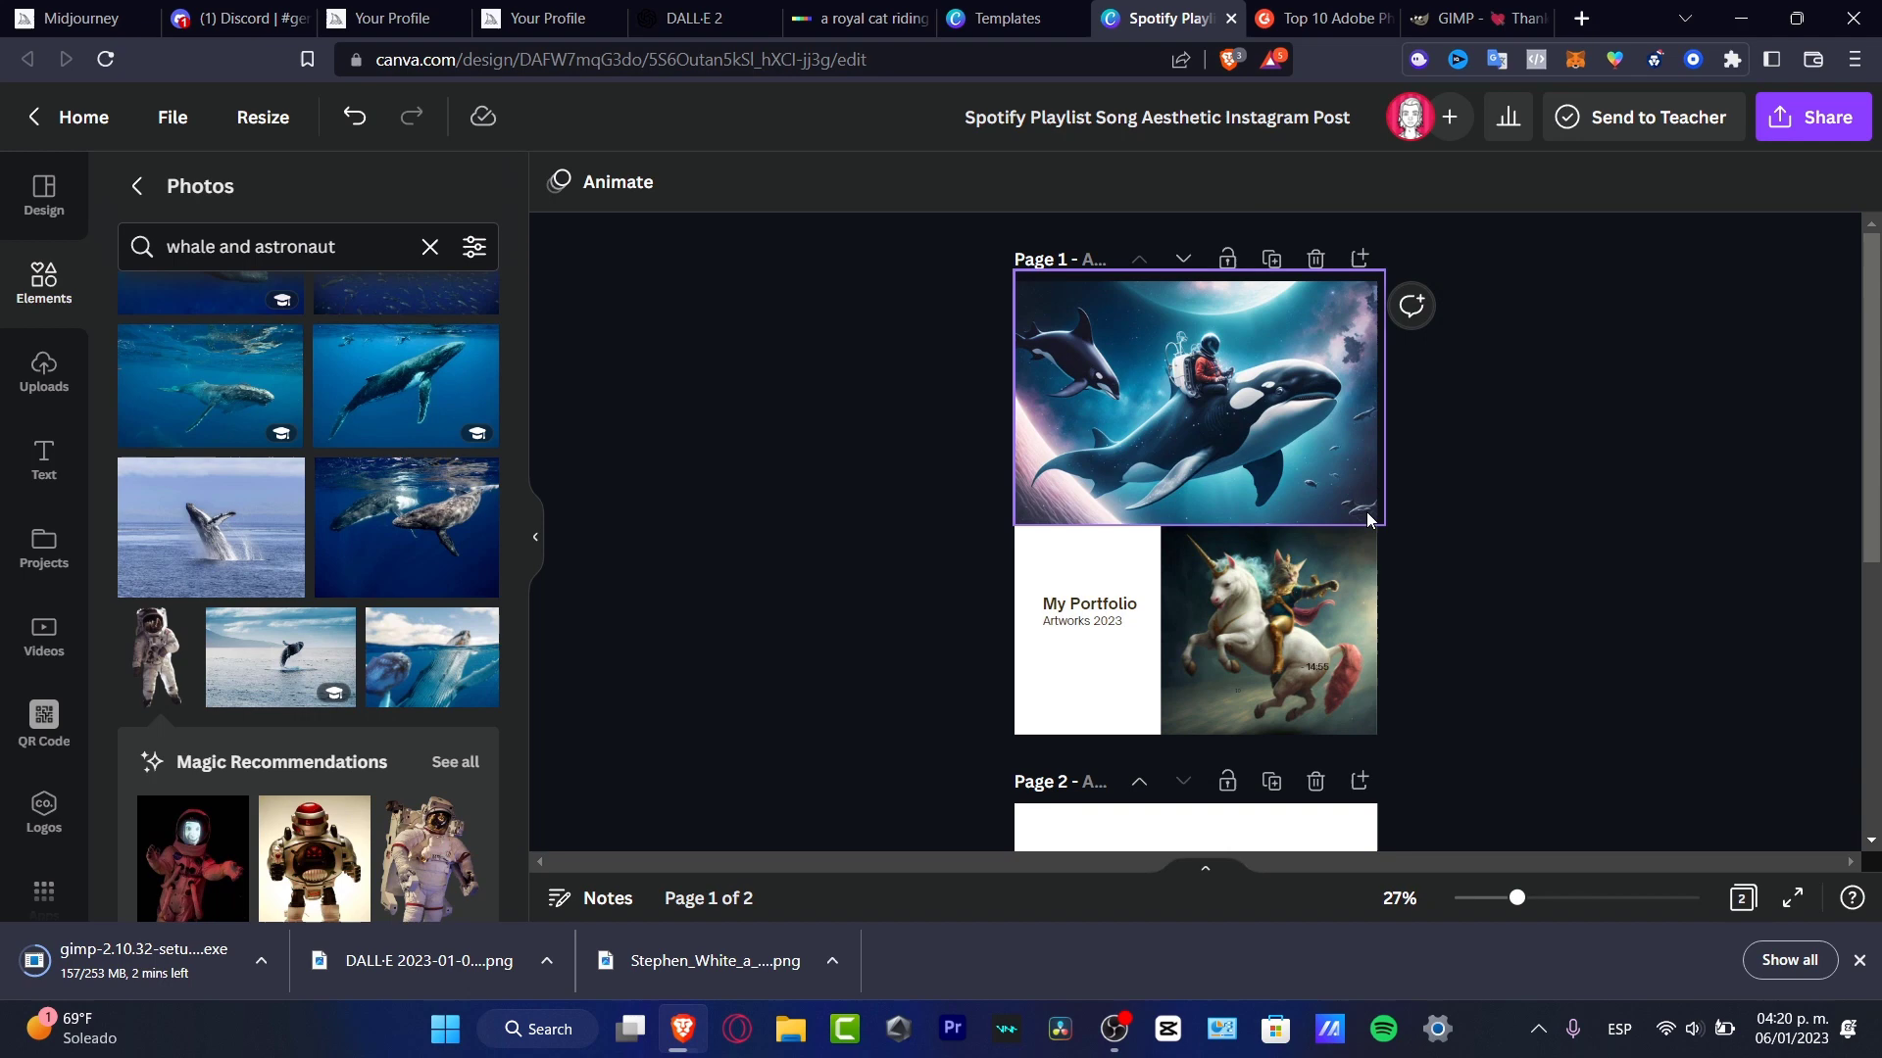
Set the My Portfolio and Artworks 2023 text in the Buffalo script font and enlarge it
left_click_drag(1517, 896, 1558, 896)
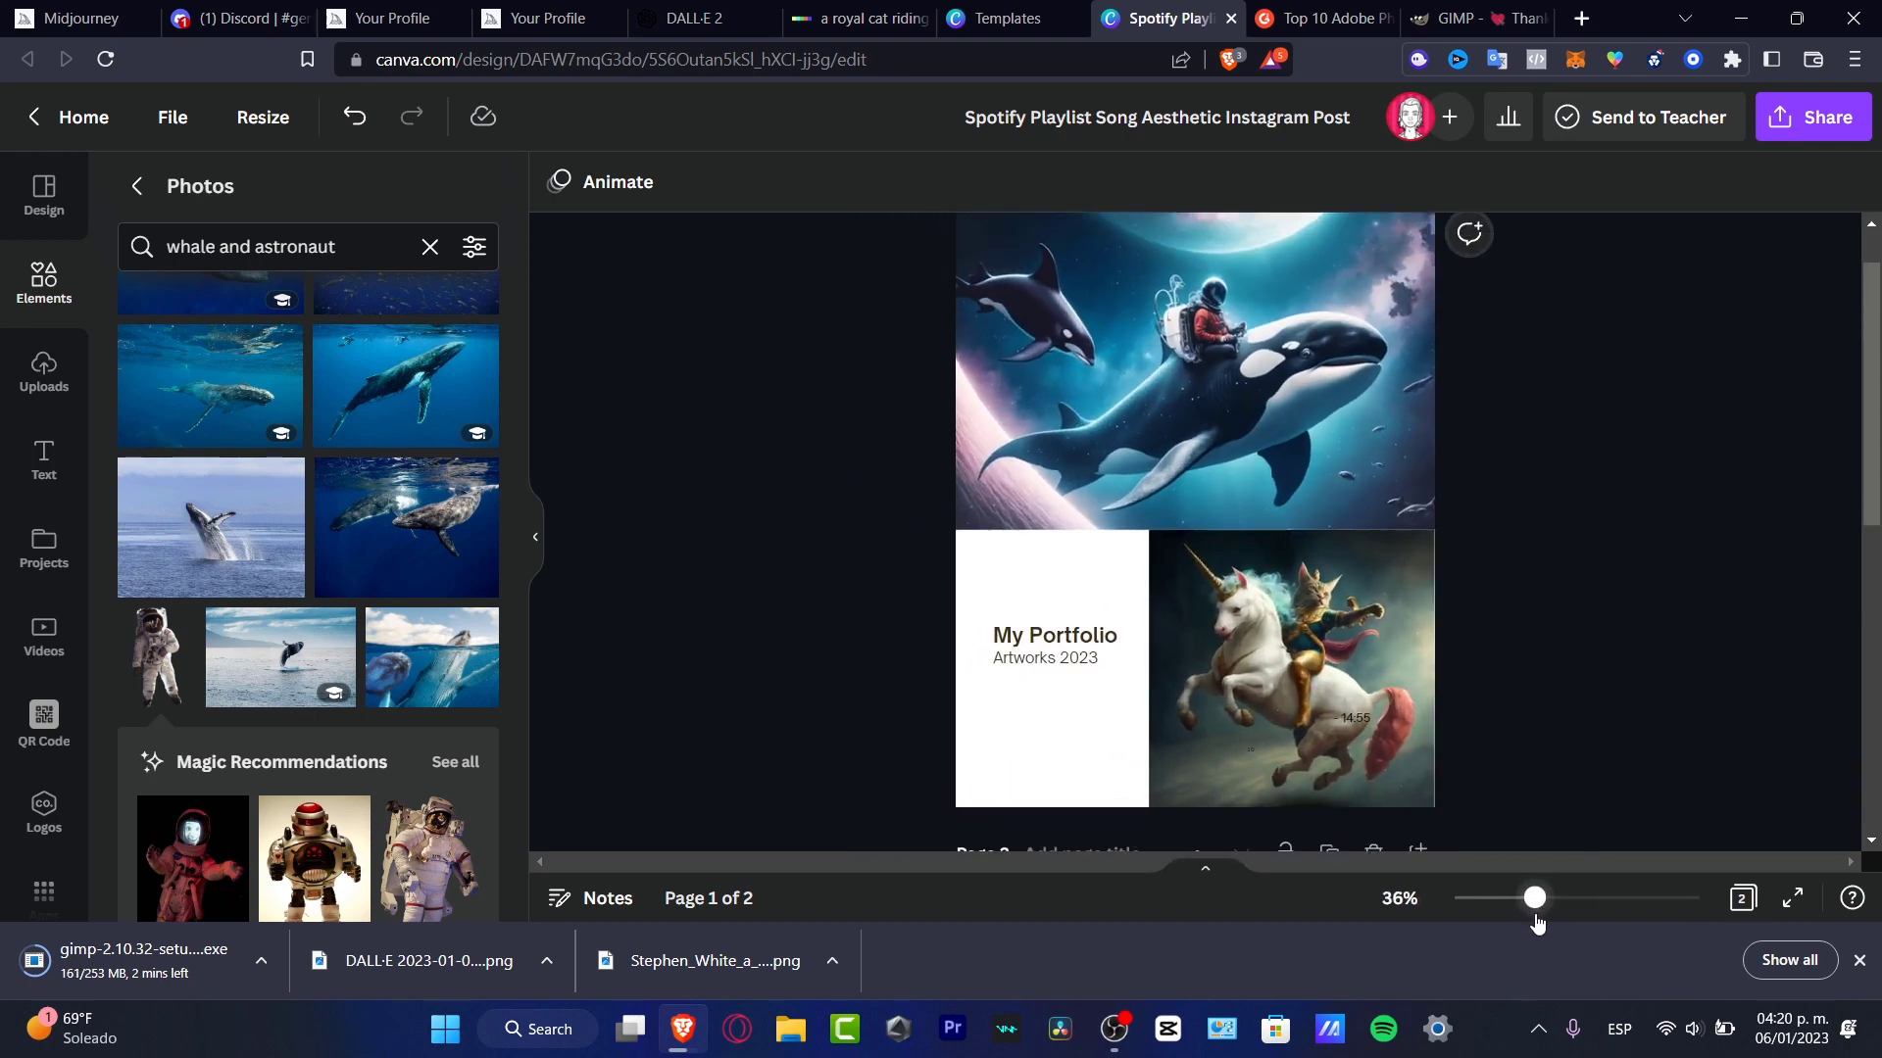
left_click(1054, 635)
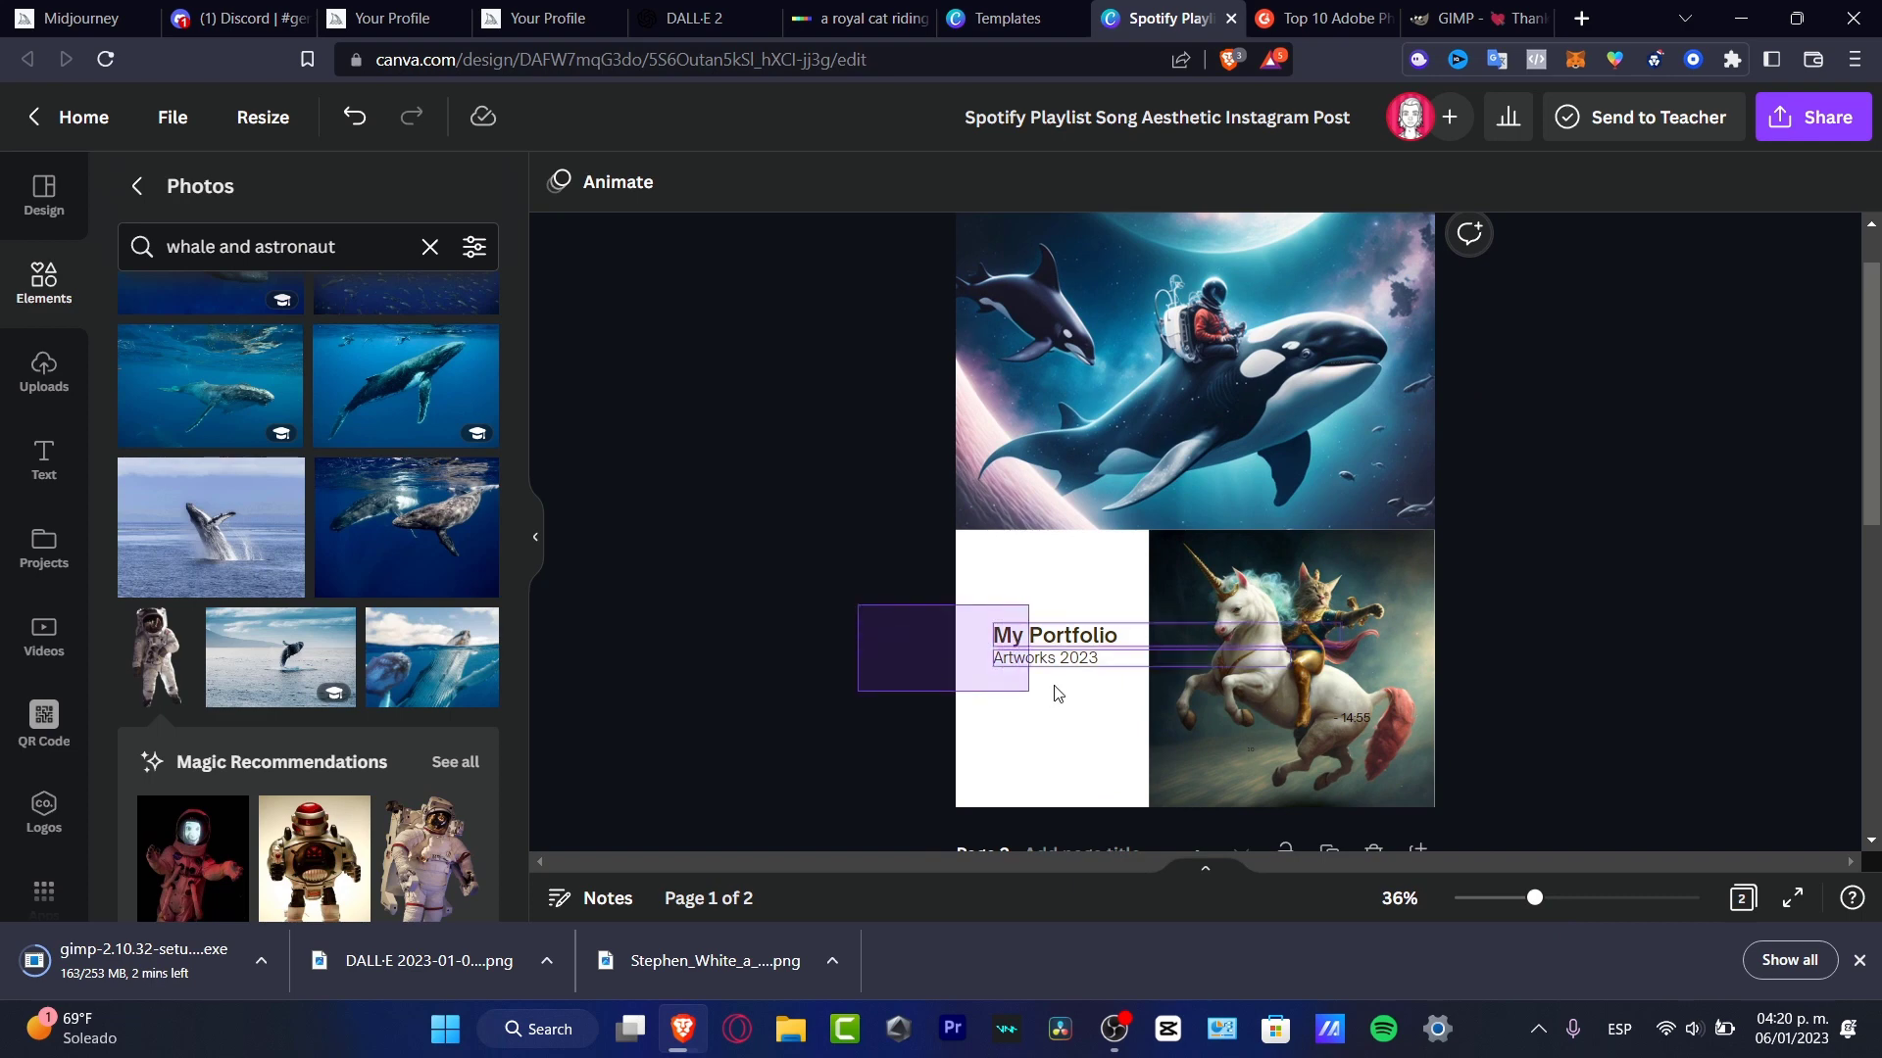
left_click(1054, 647)
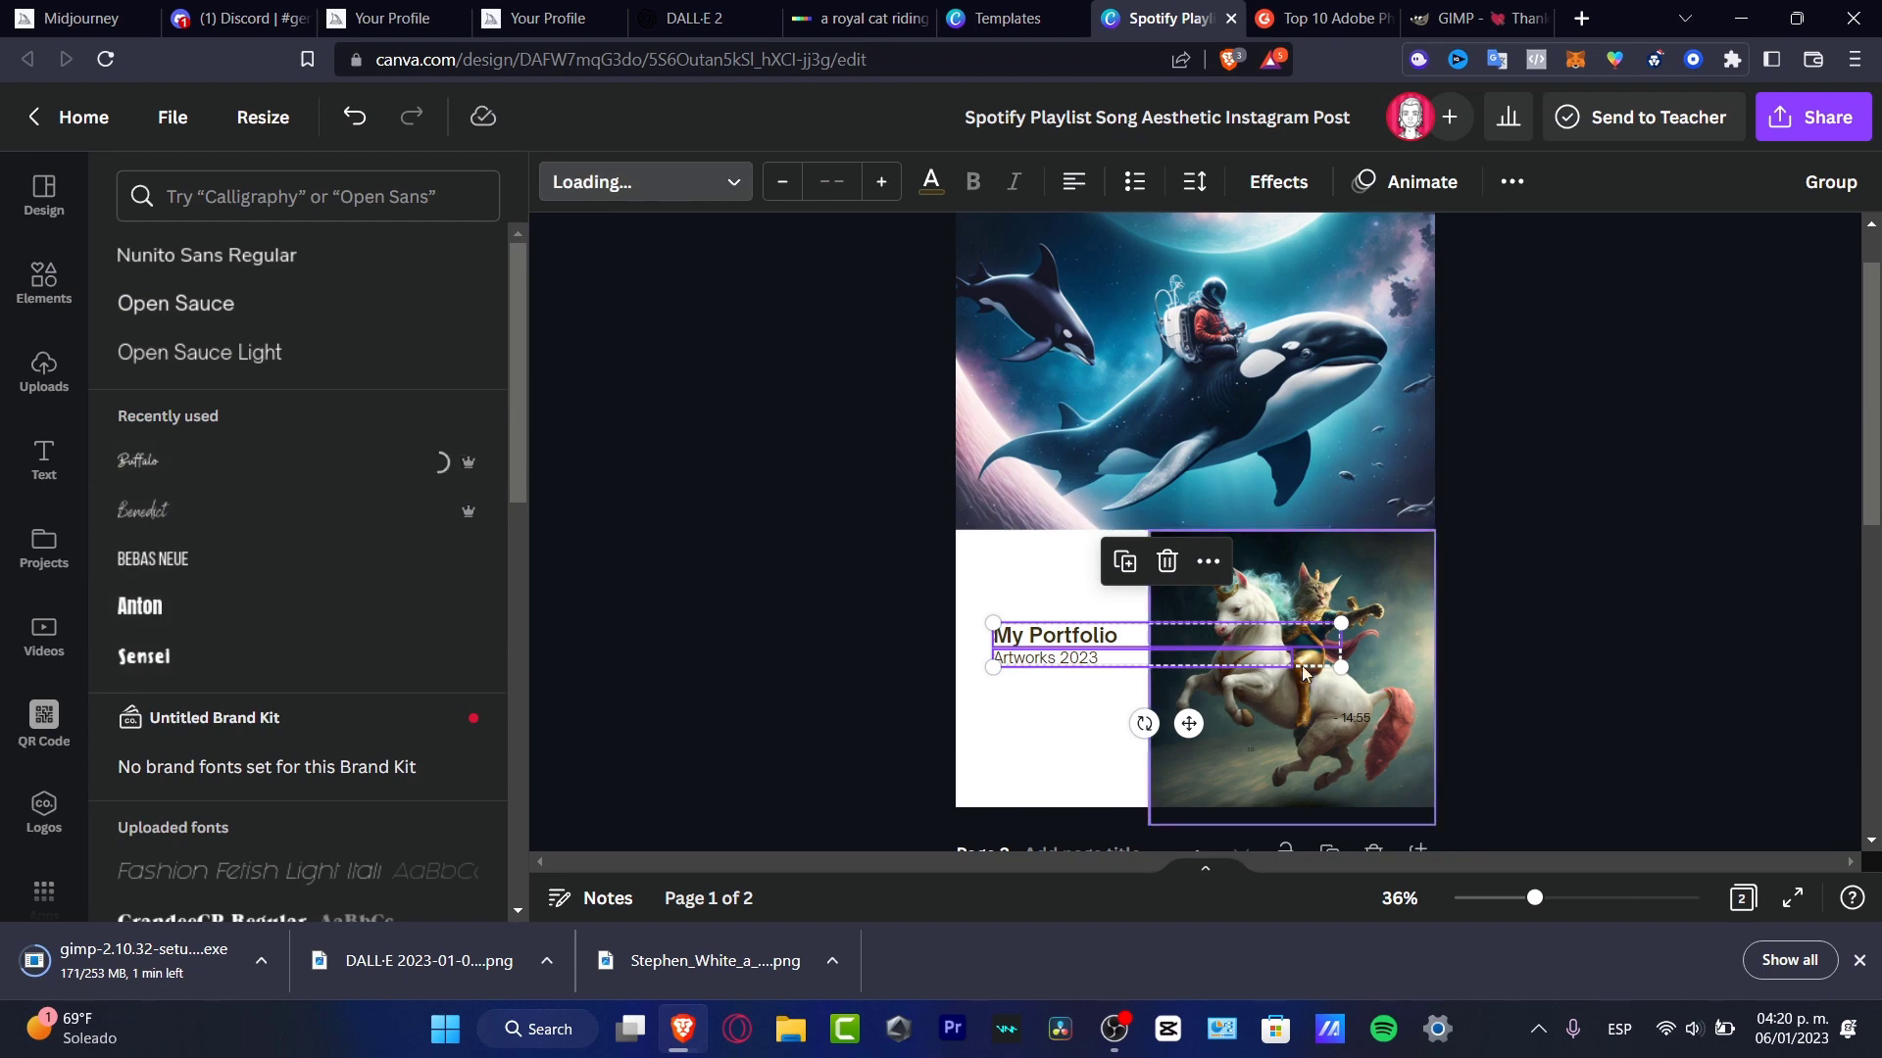
left_click(137, 460)
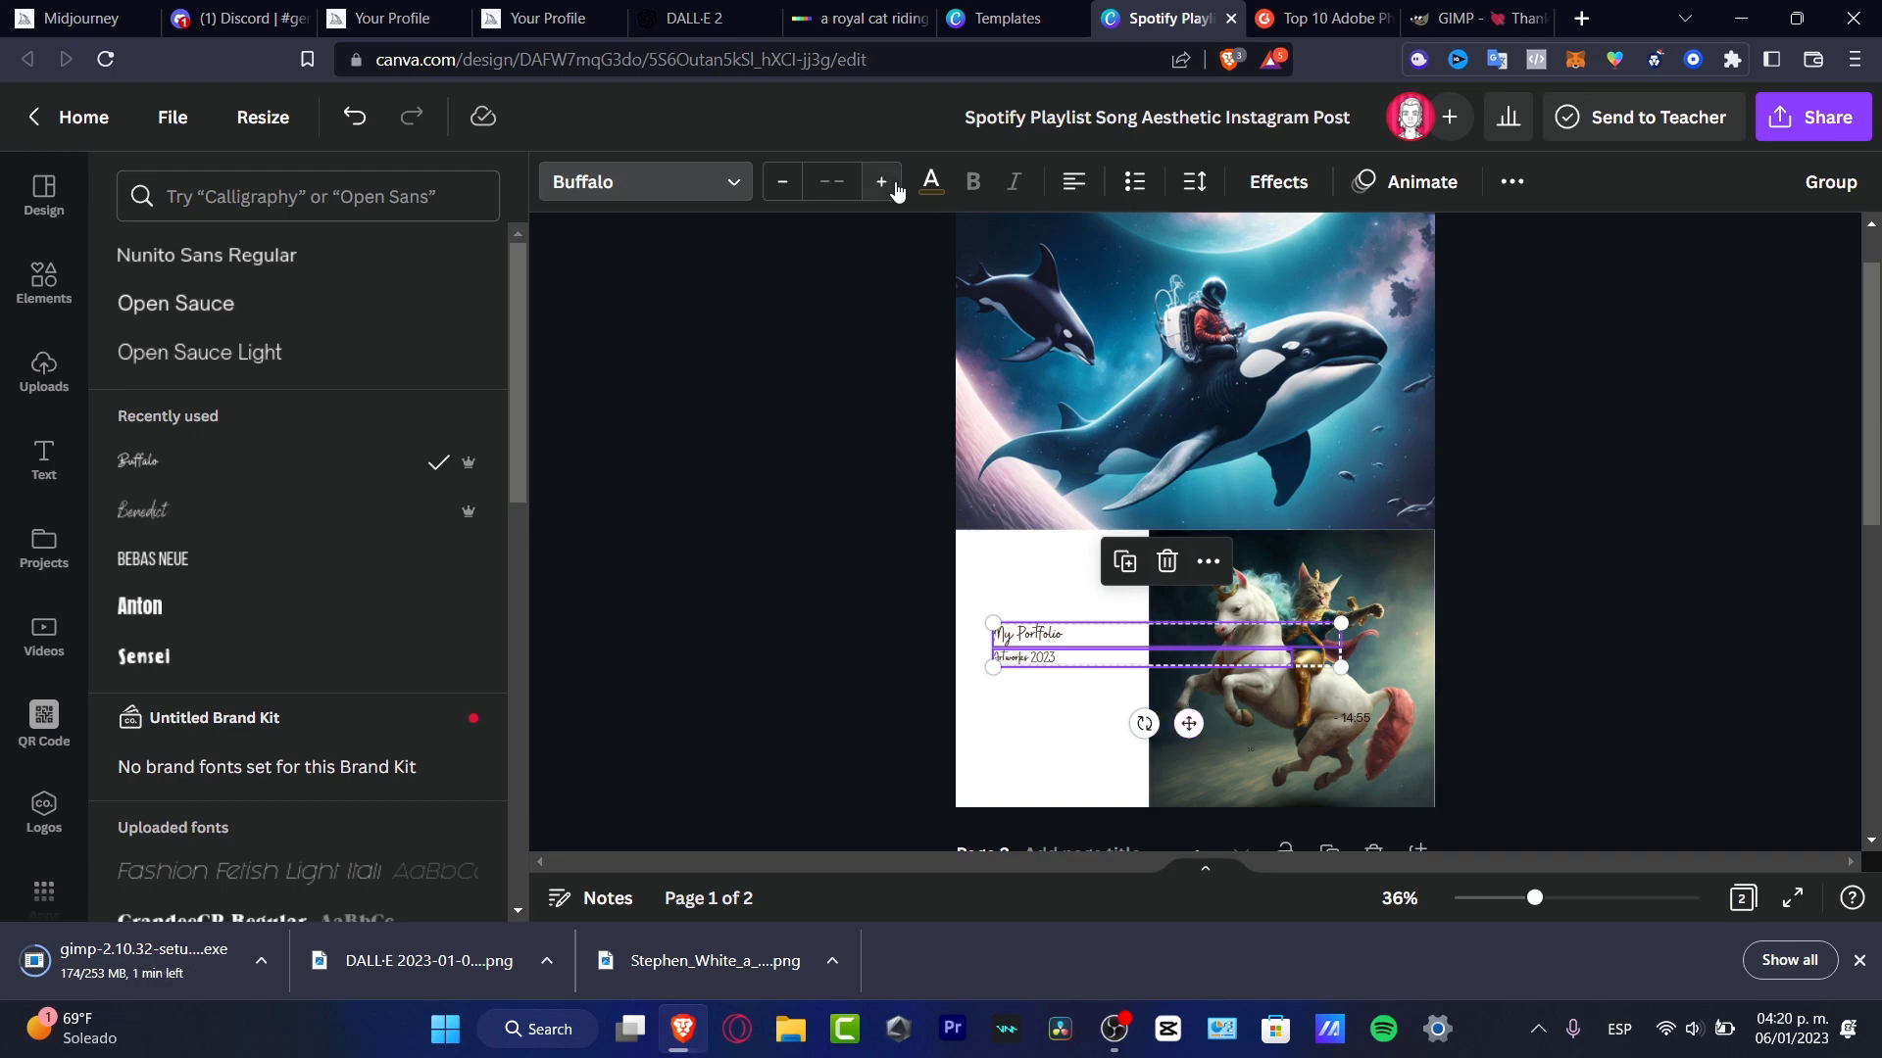
left_click(882, 180)
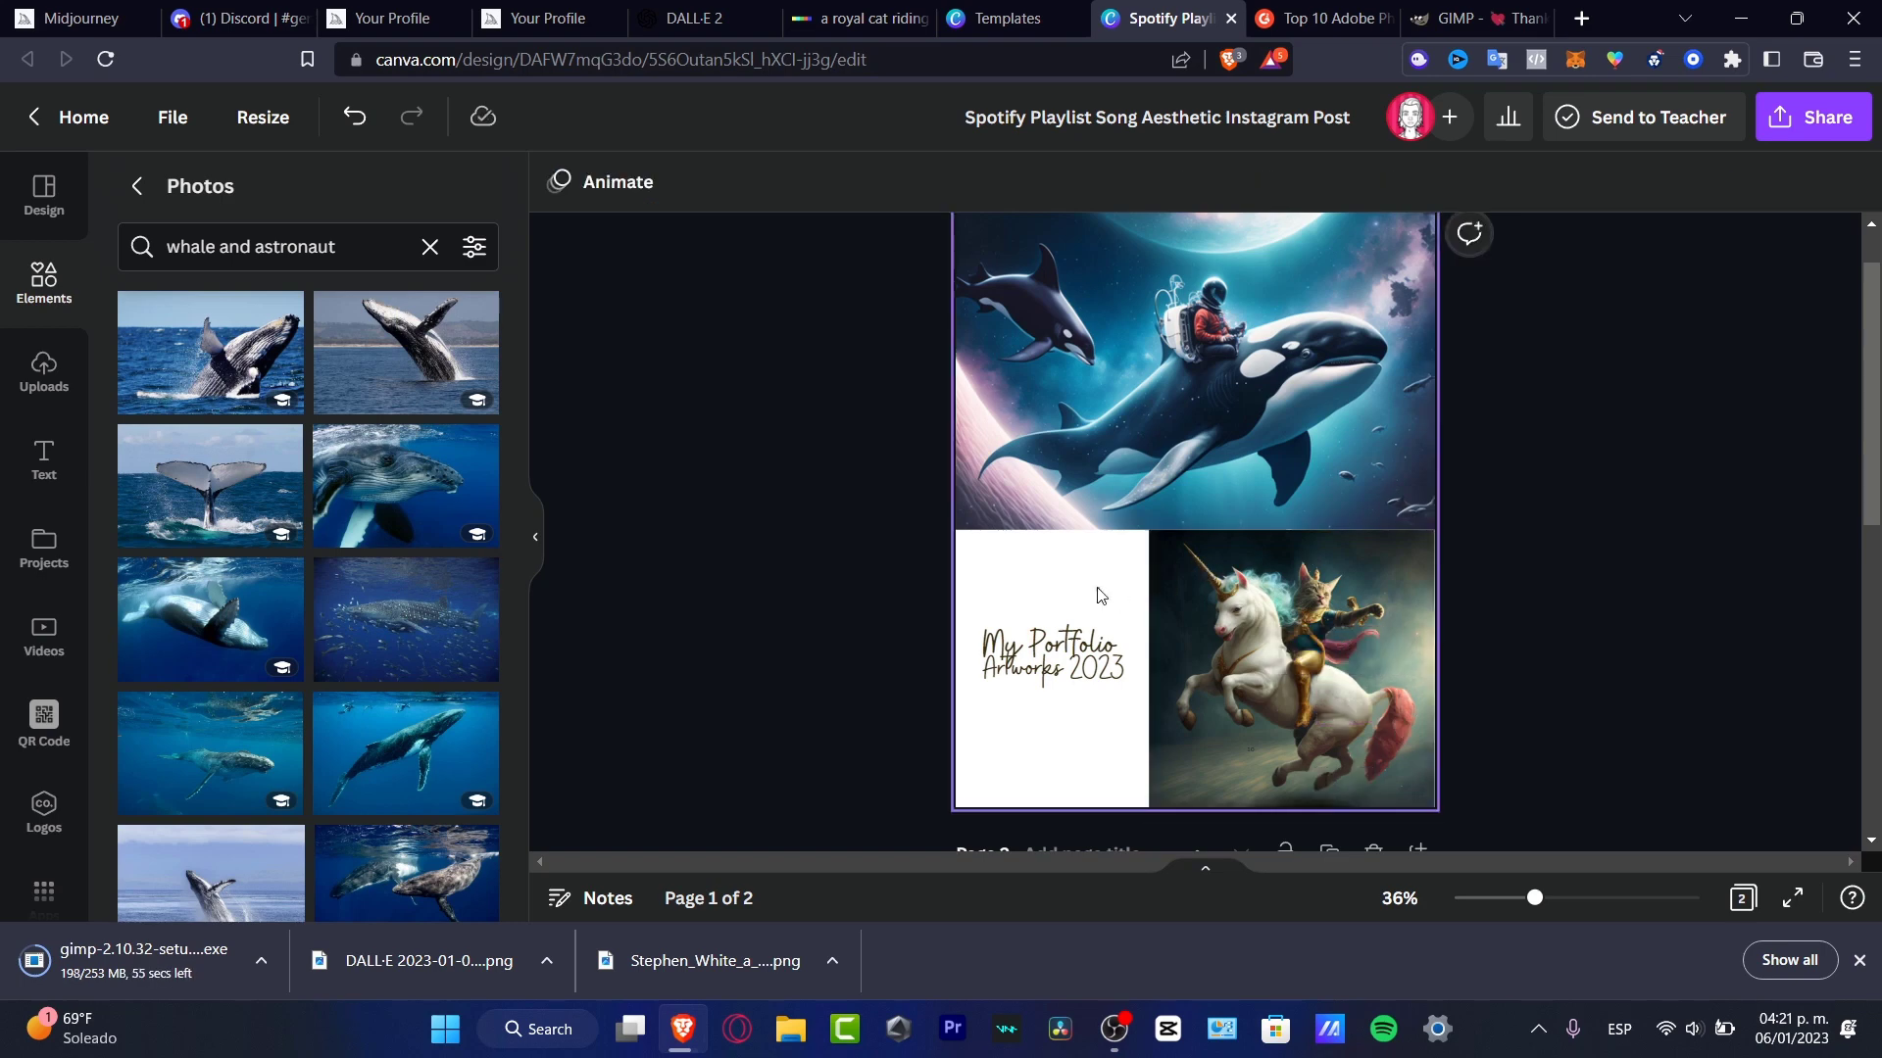
Select the portfolio page, keeping the orca, title and unicorn collage layout unchanged
left_click(1283, 670)
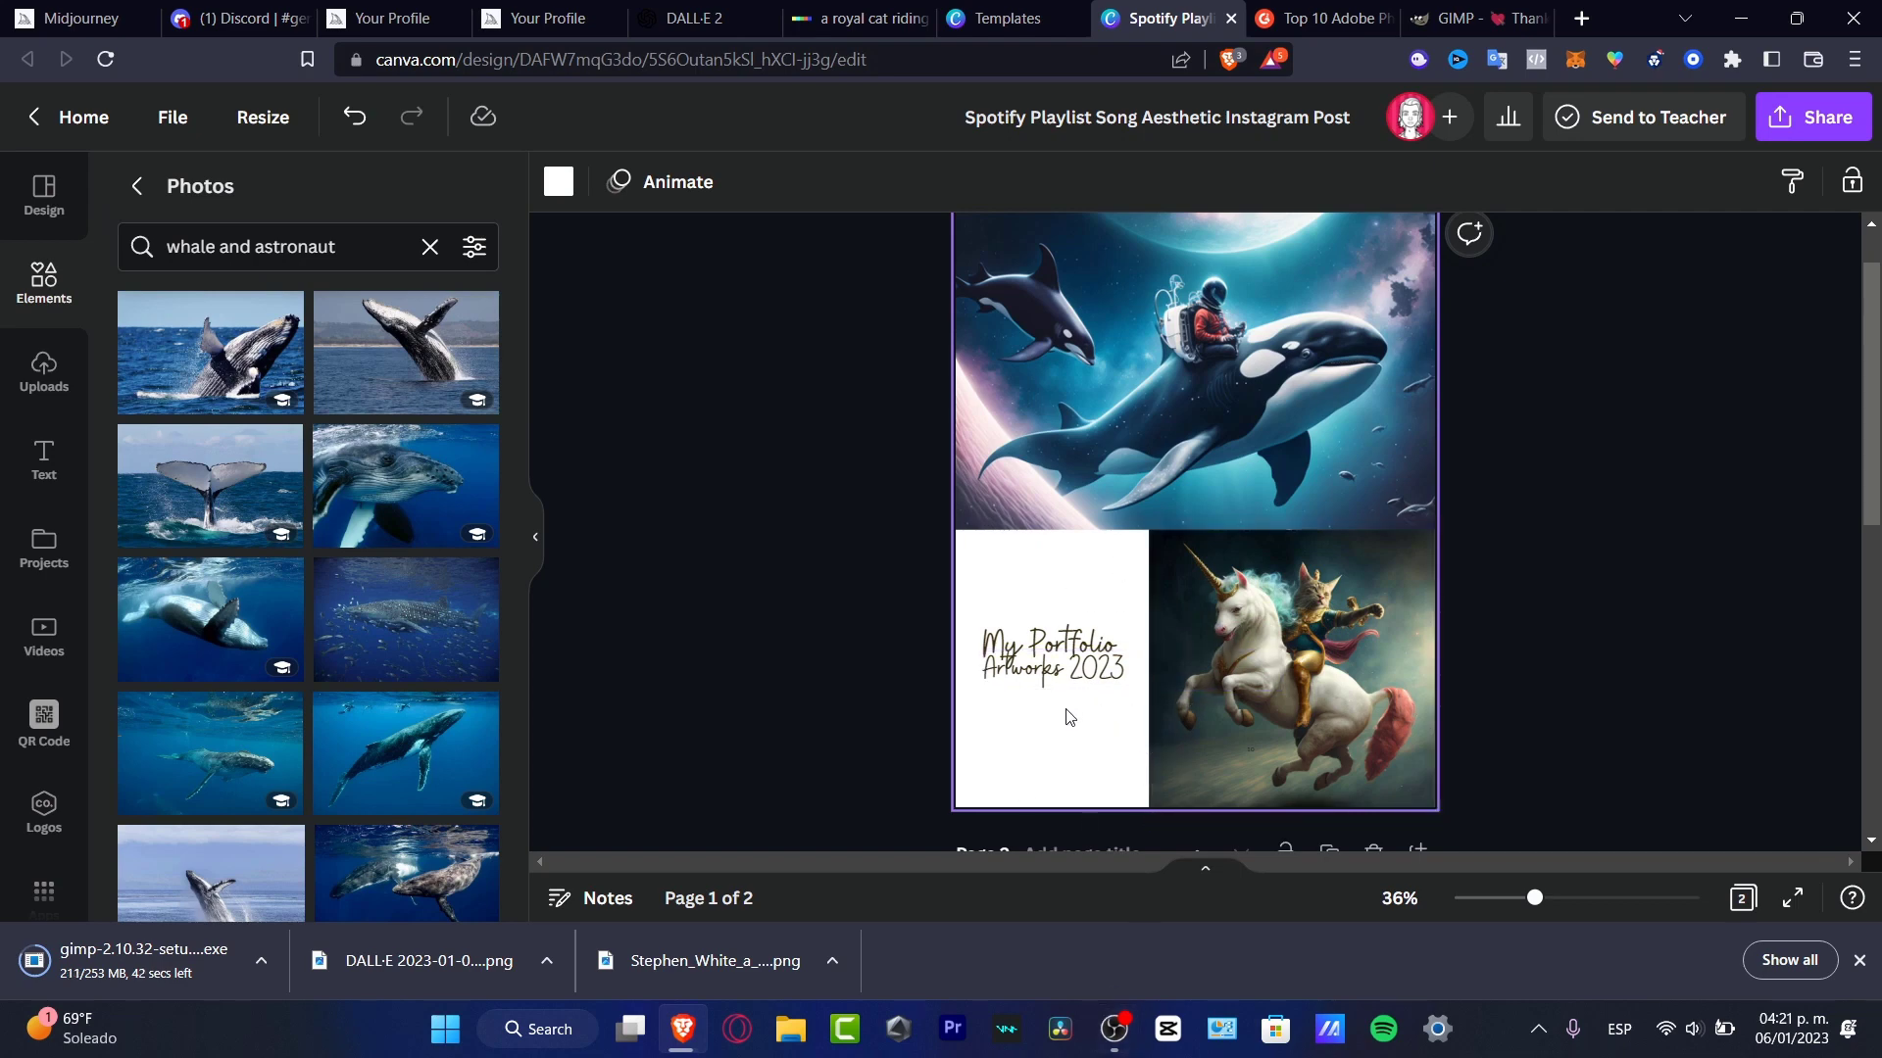
mouse_move(236, 16)
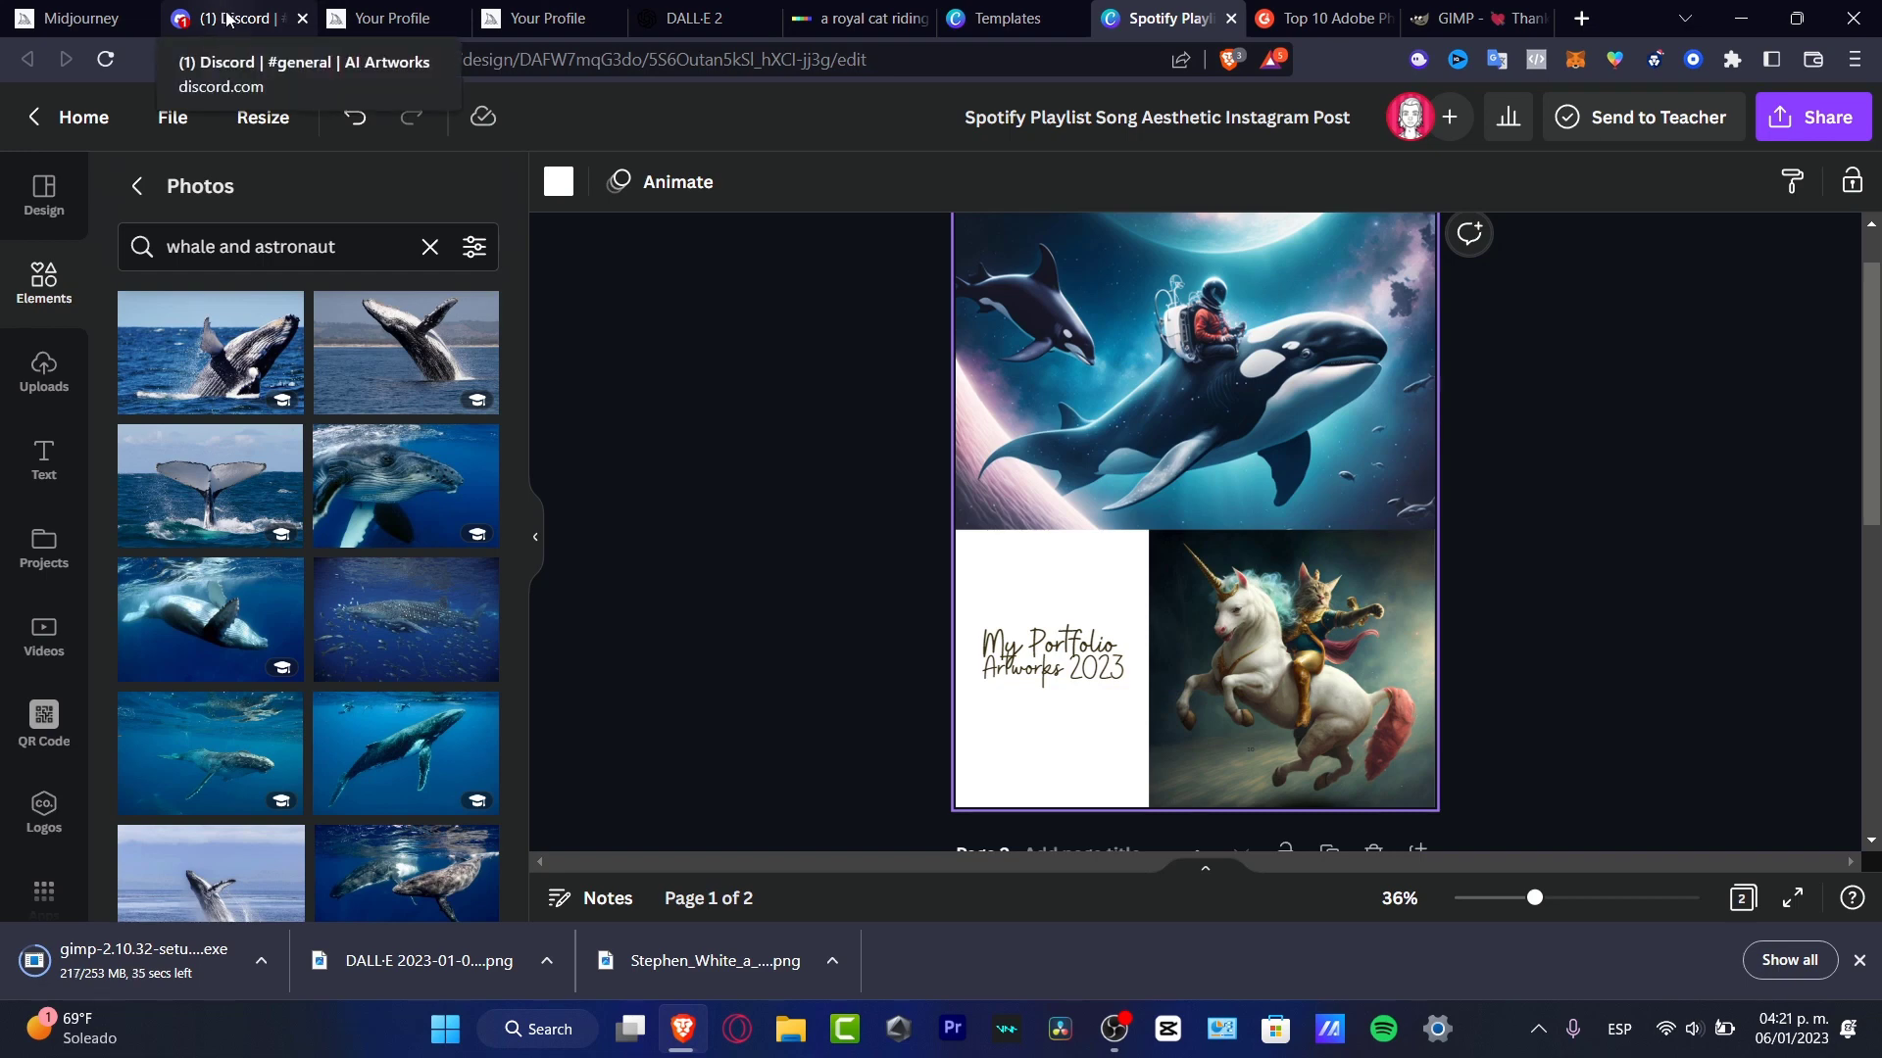
mouse_move(392, 17)
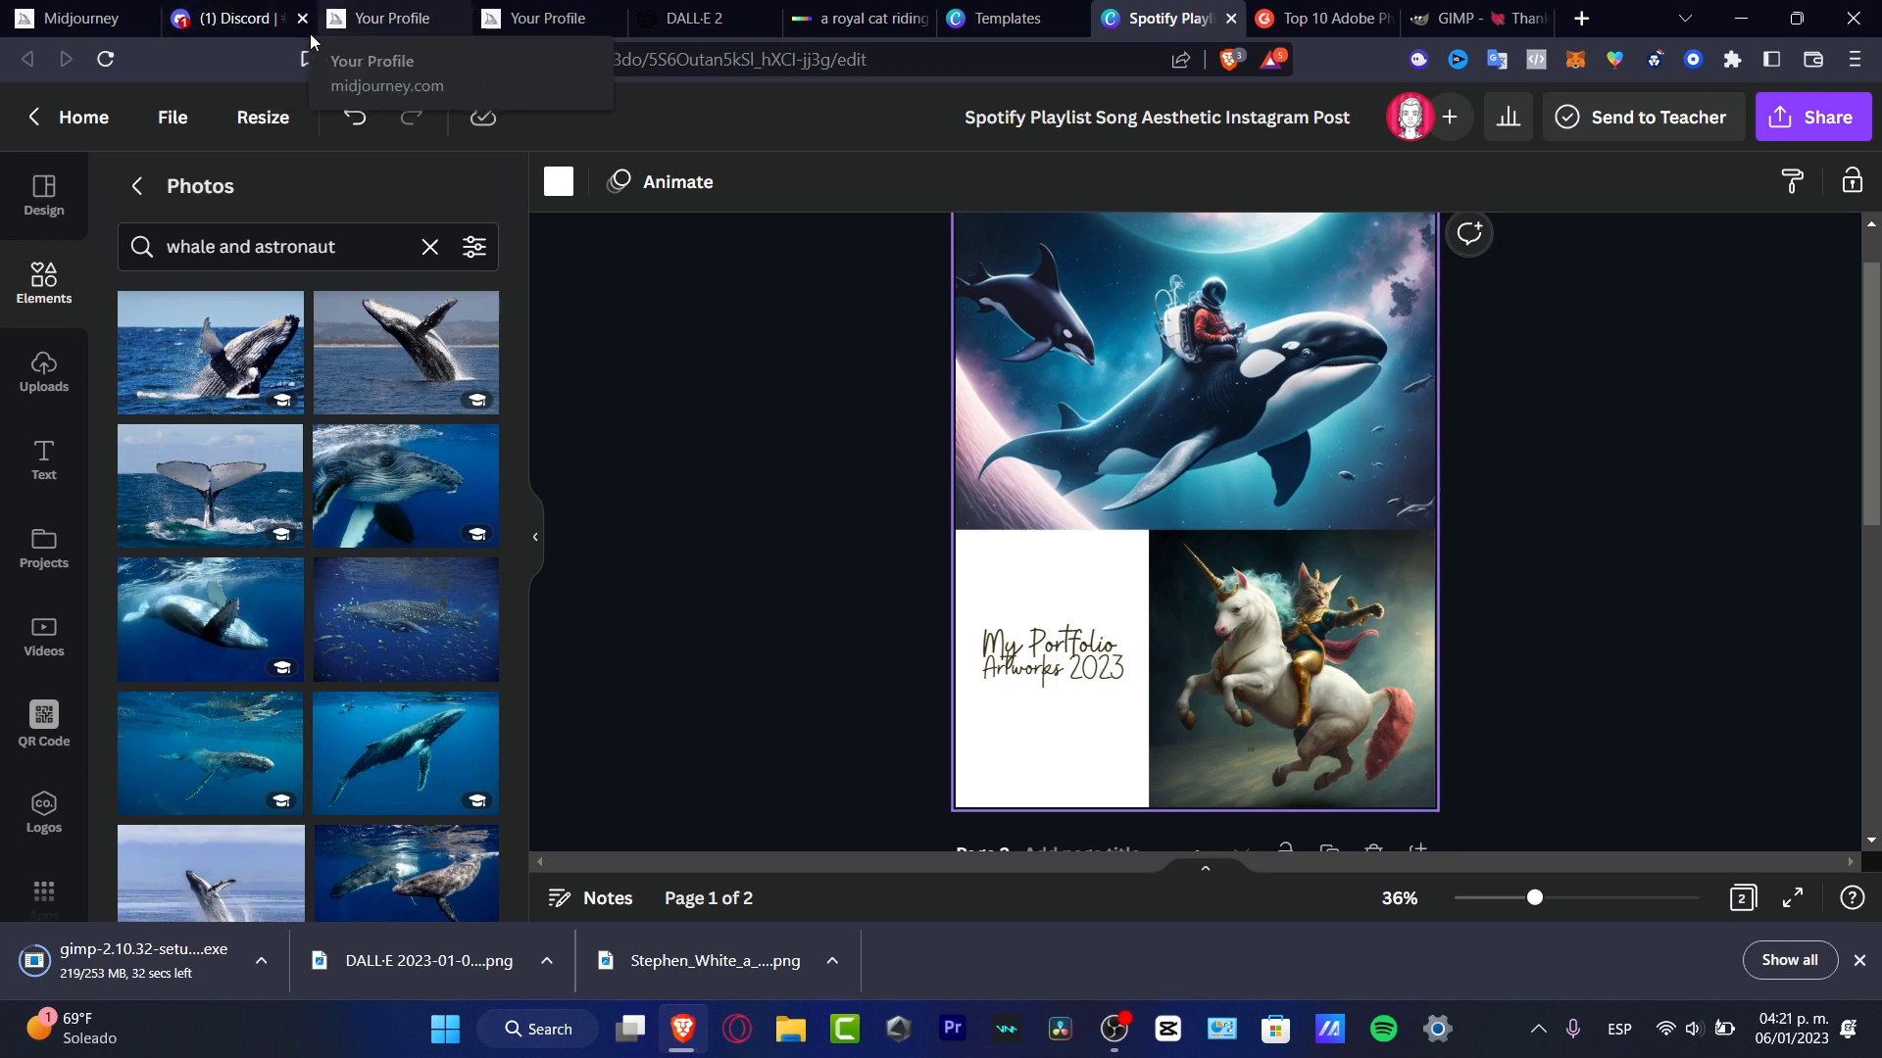
mouse_move(275, 35)
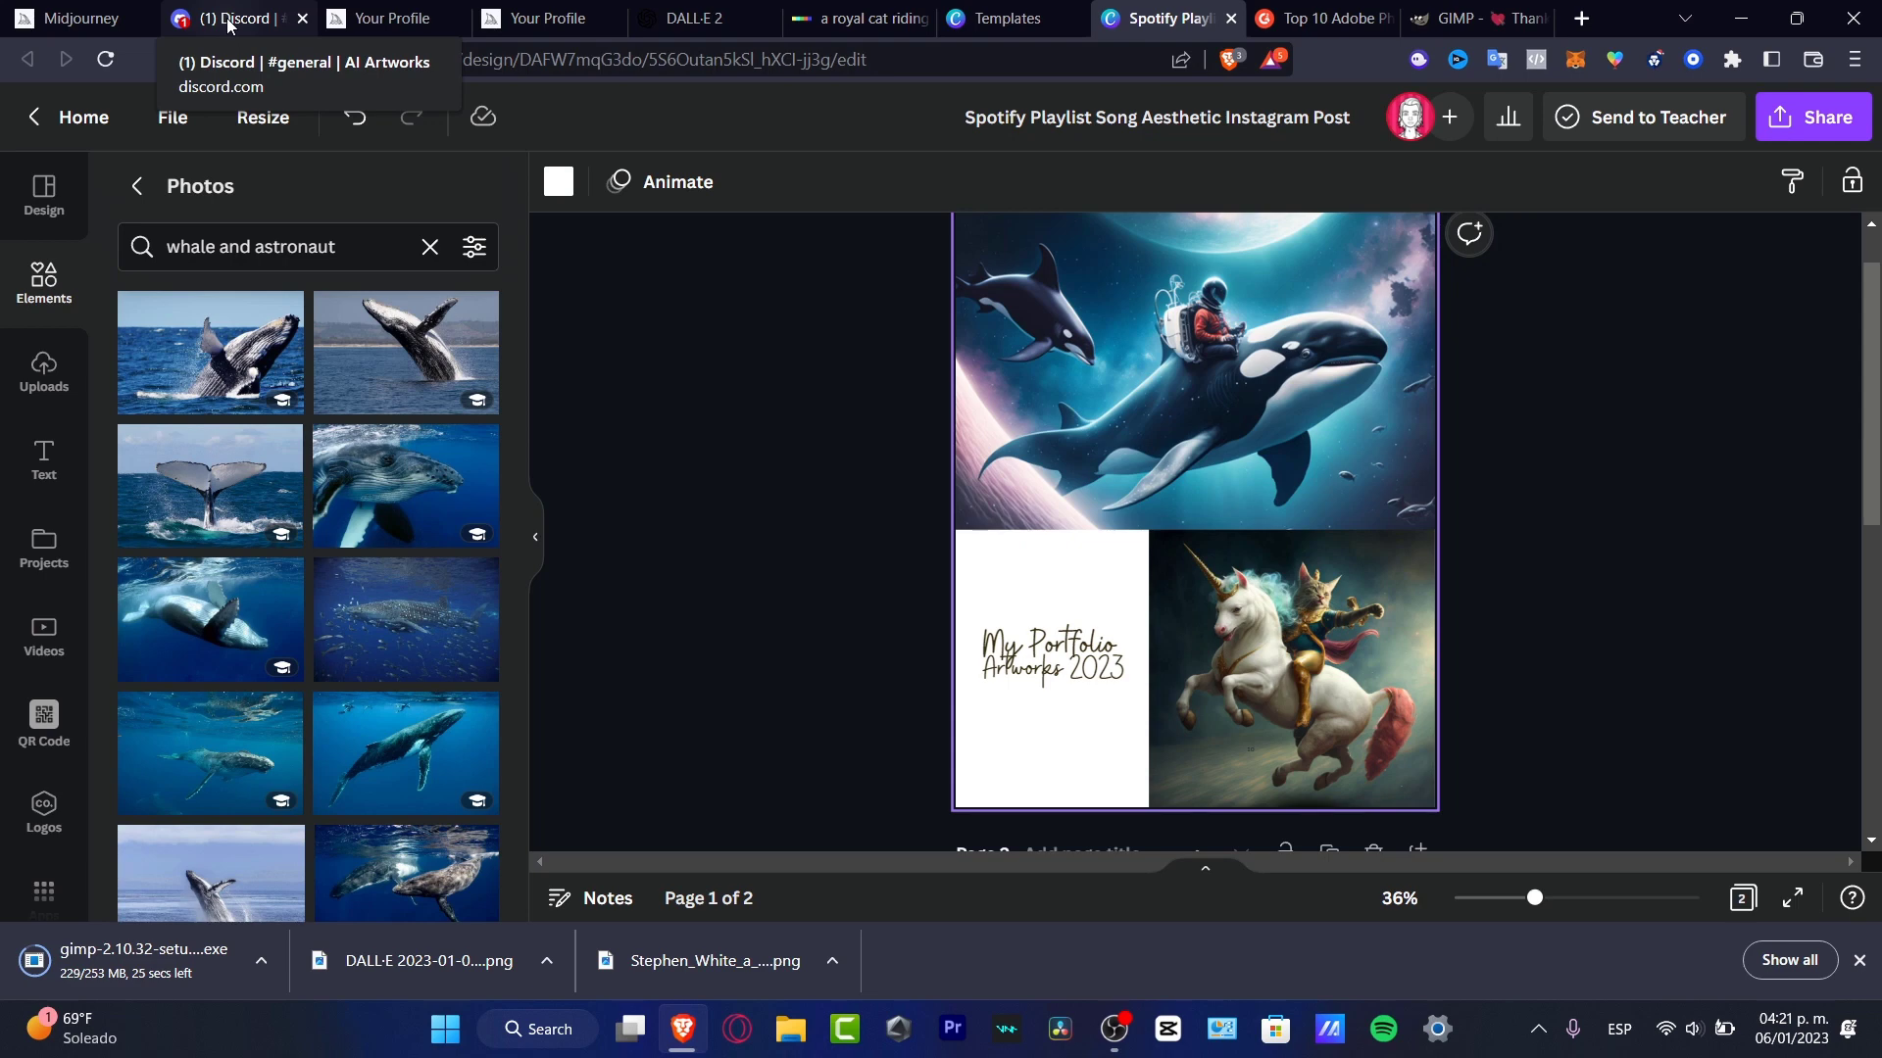
mouse_move(1388, 443)
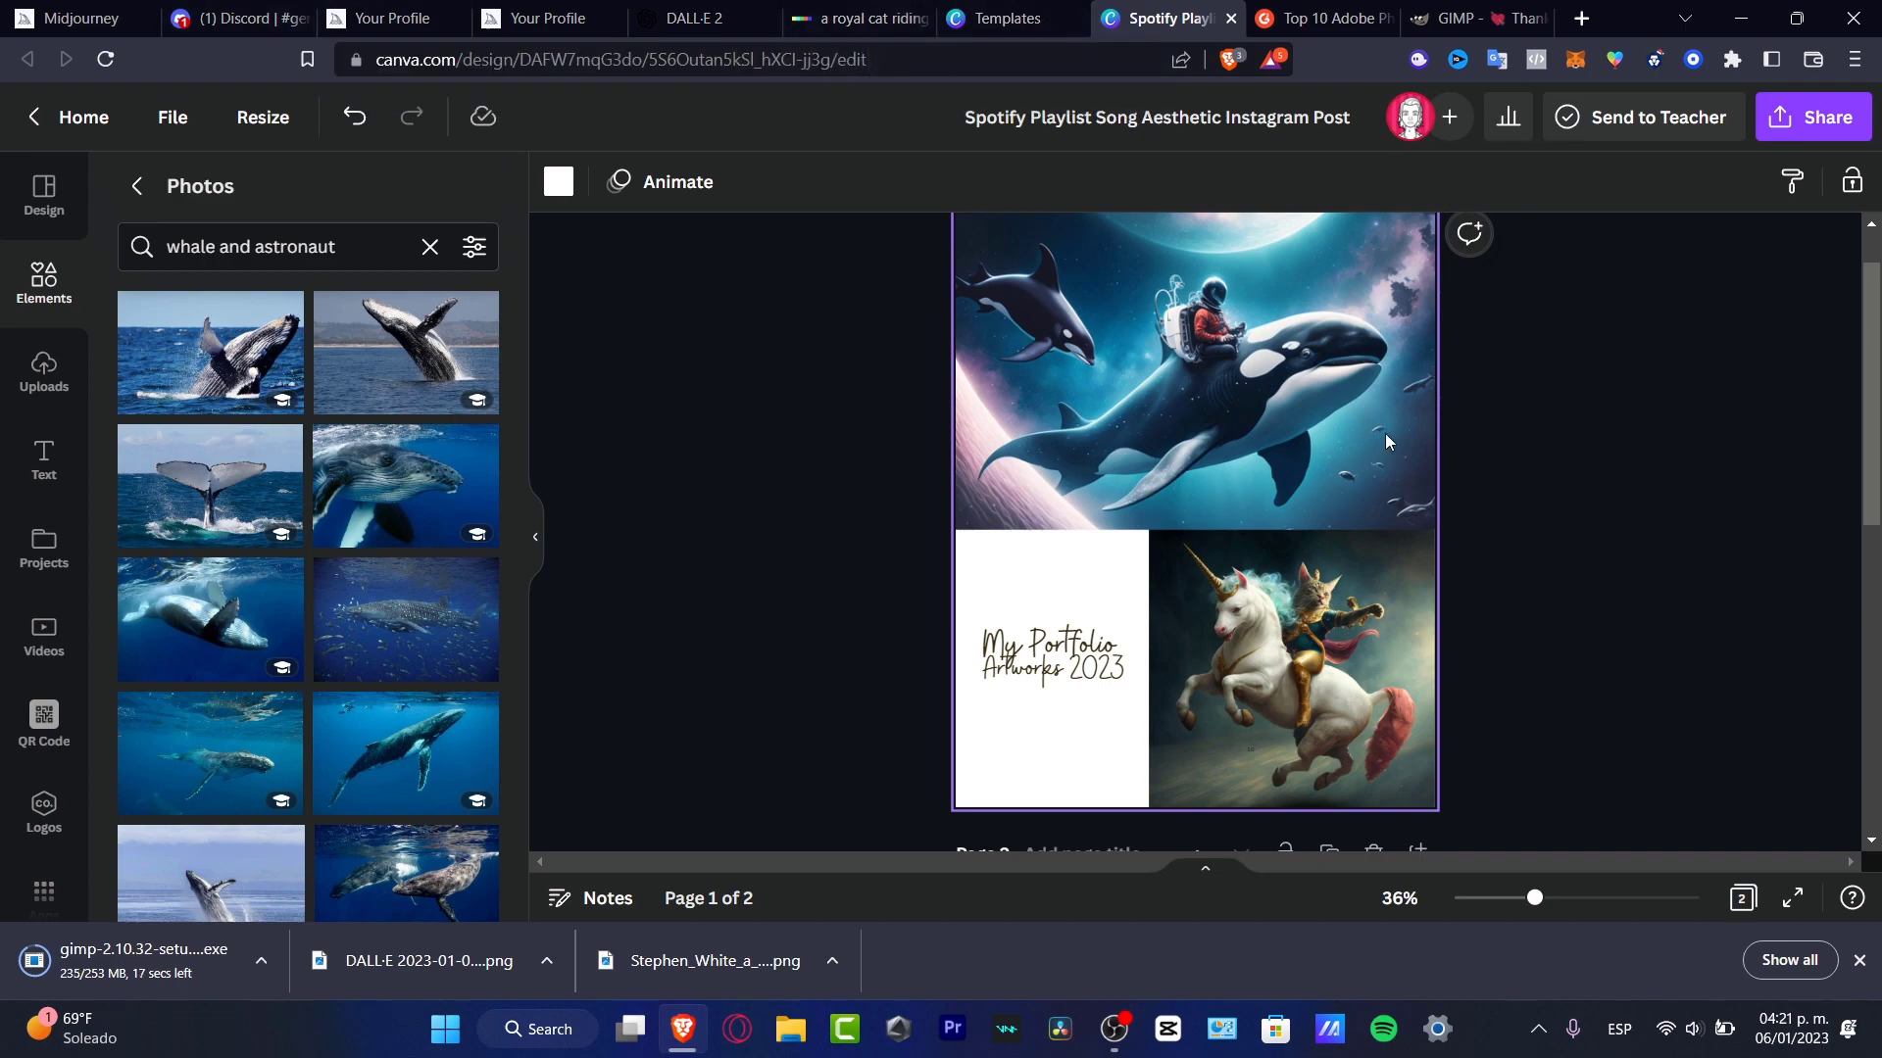
Upload the 2021-10-02 portrait photo from Desktop > MODEL to the Discord general channel
left_click(235, 18)
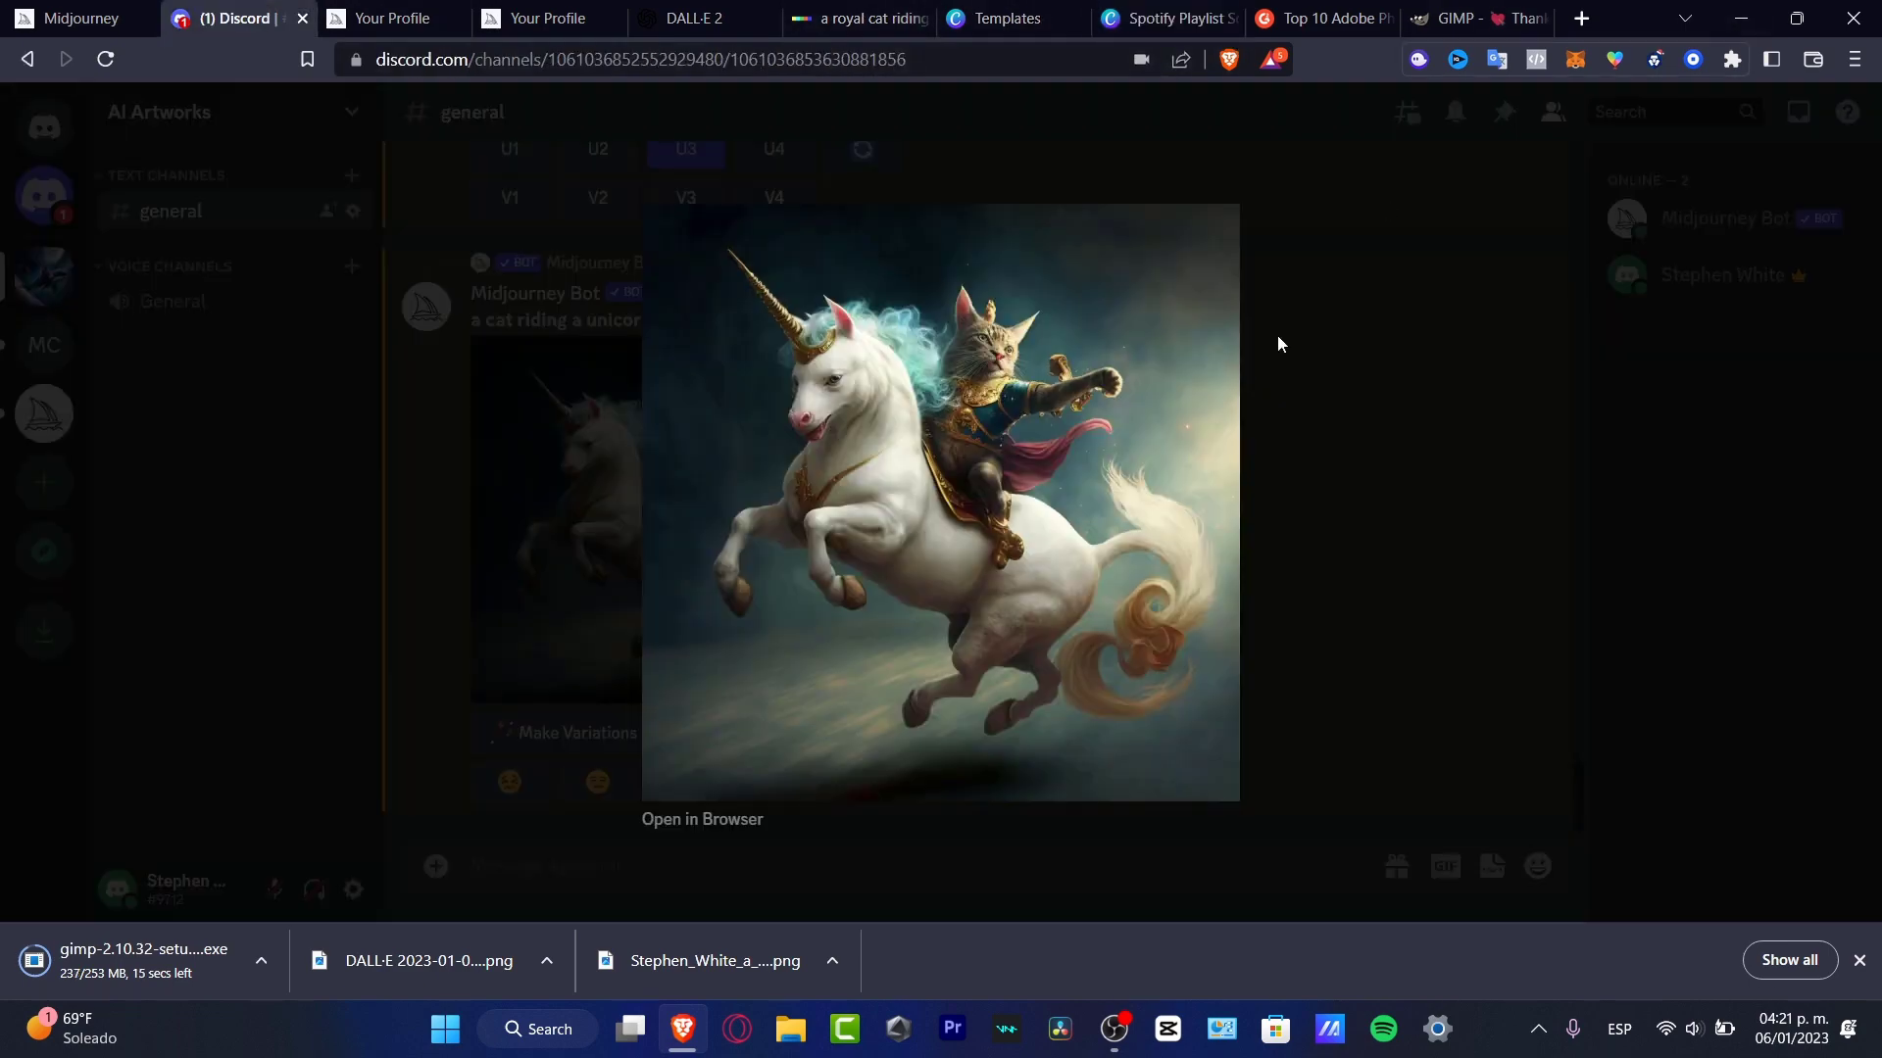
left_click(1282, 343)
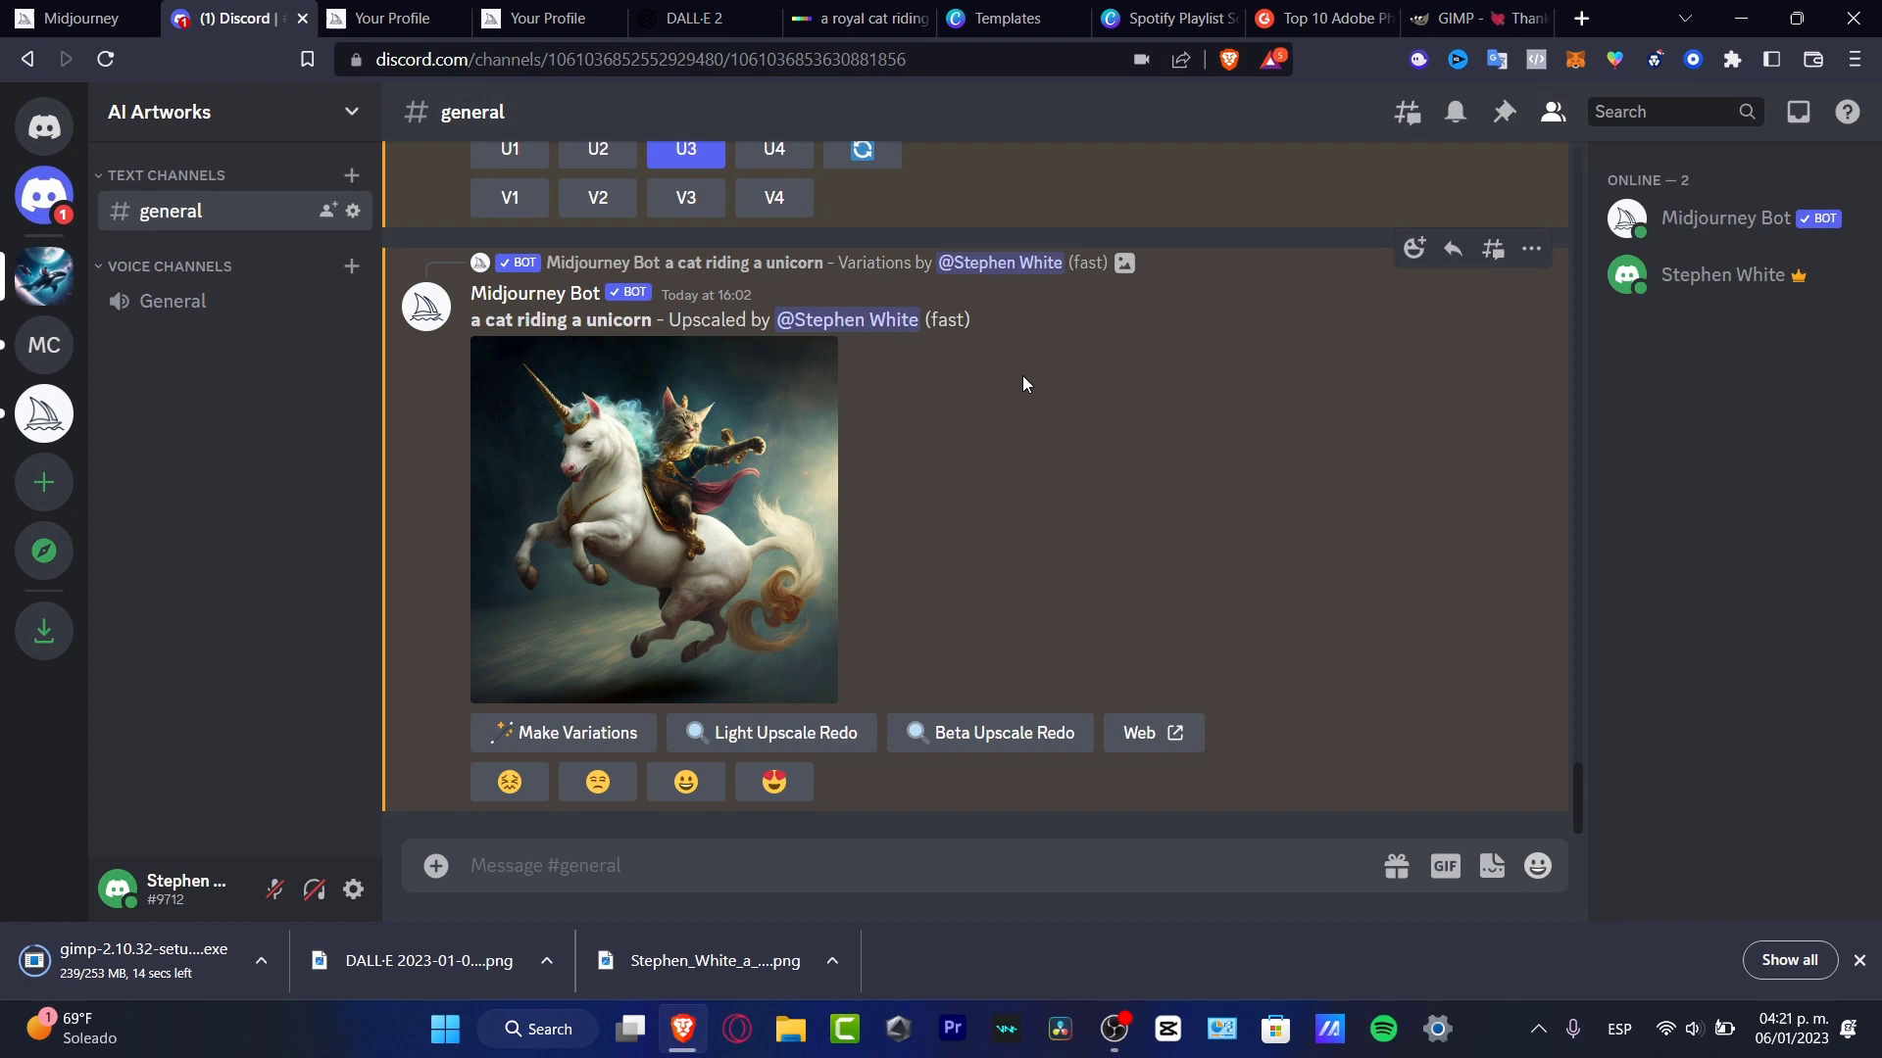
mouse_move(43, 284)
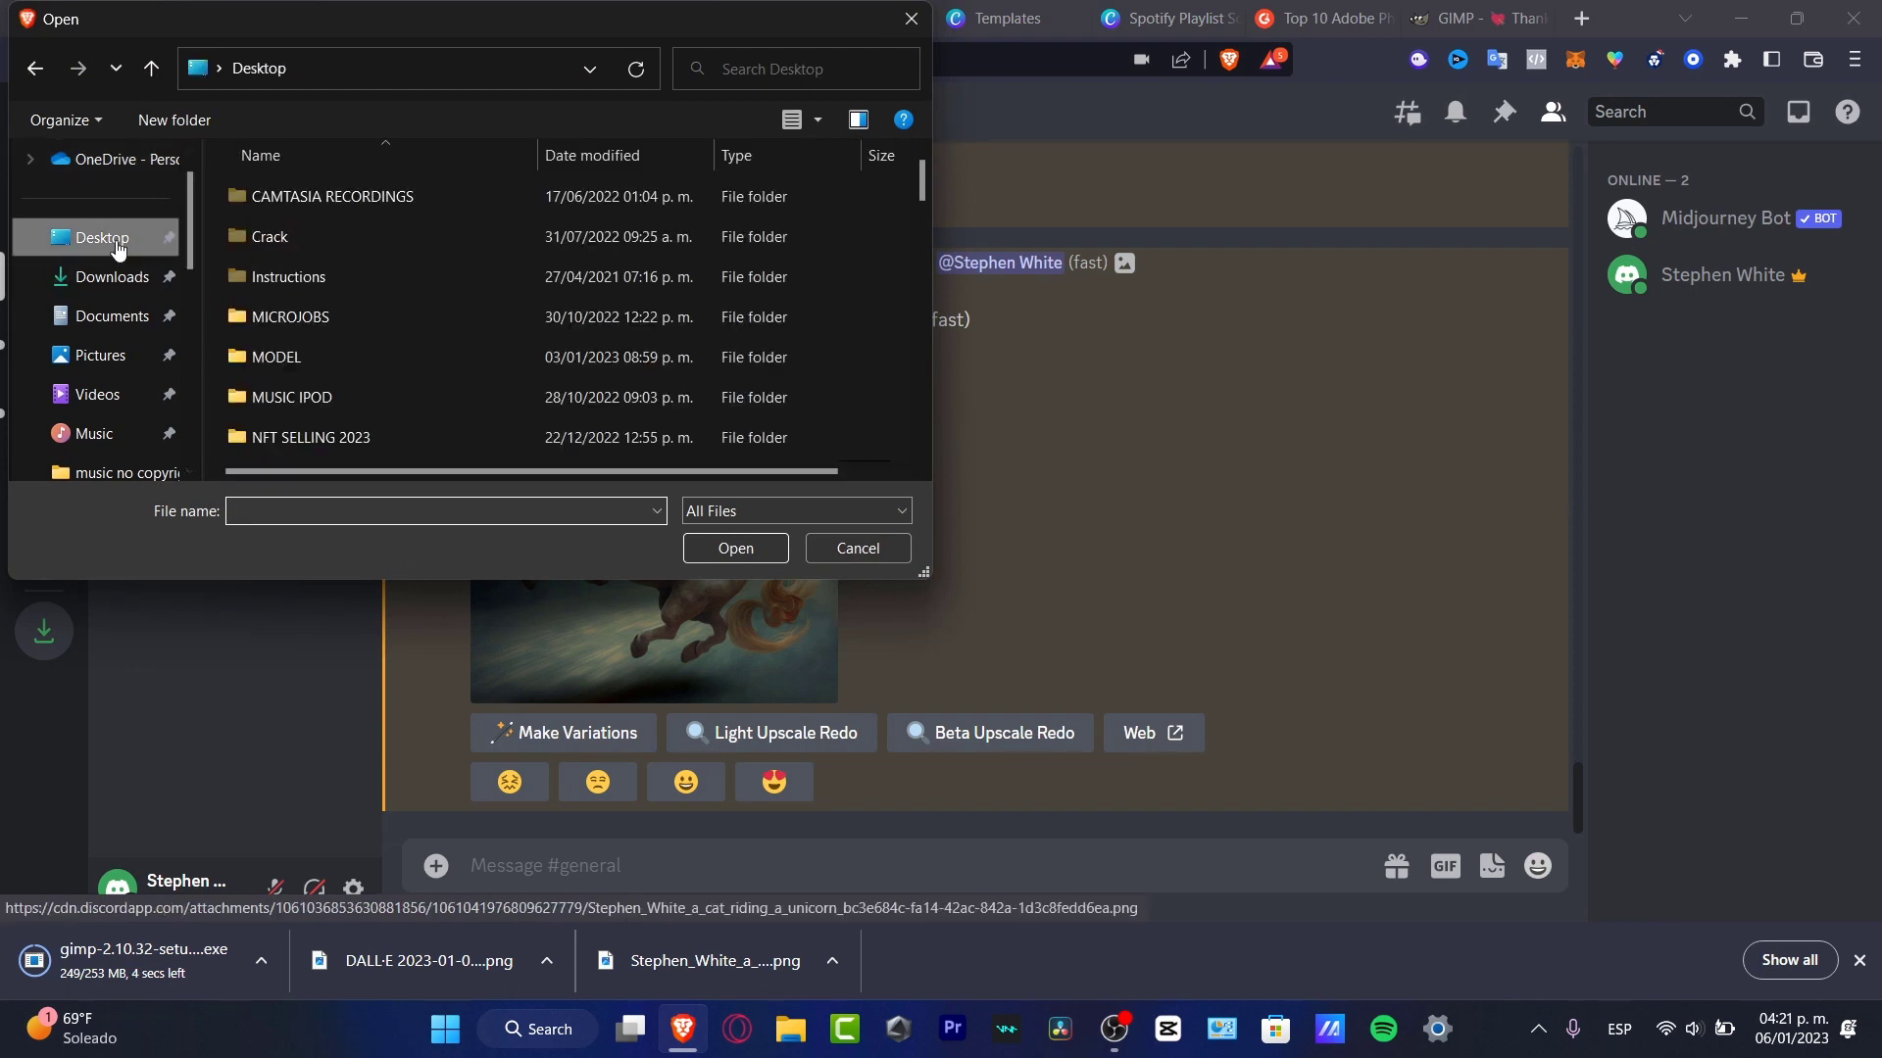
double_click(274, 357)
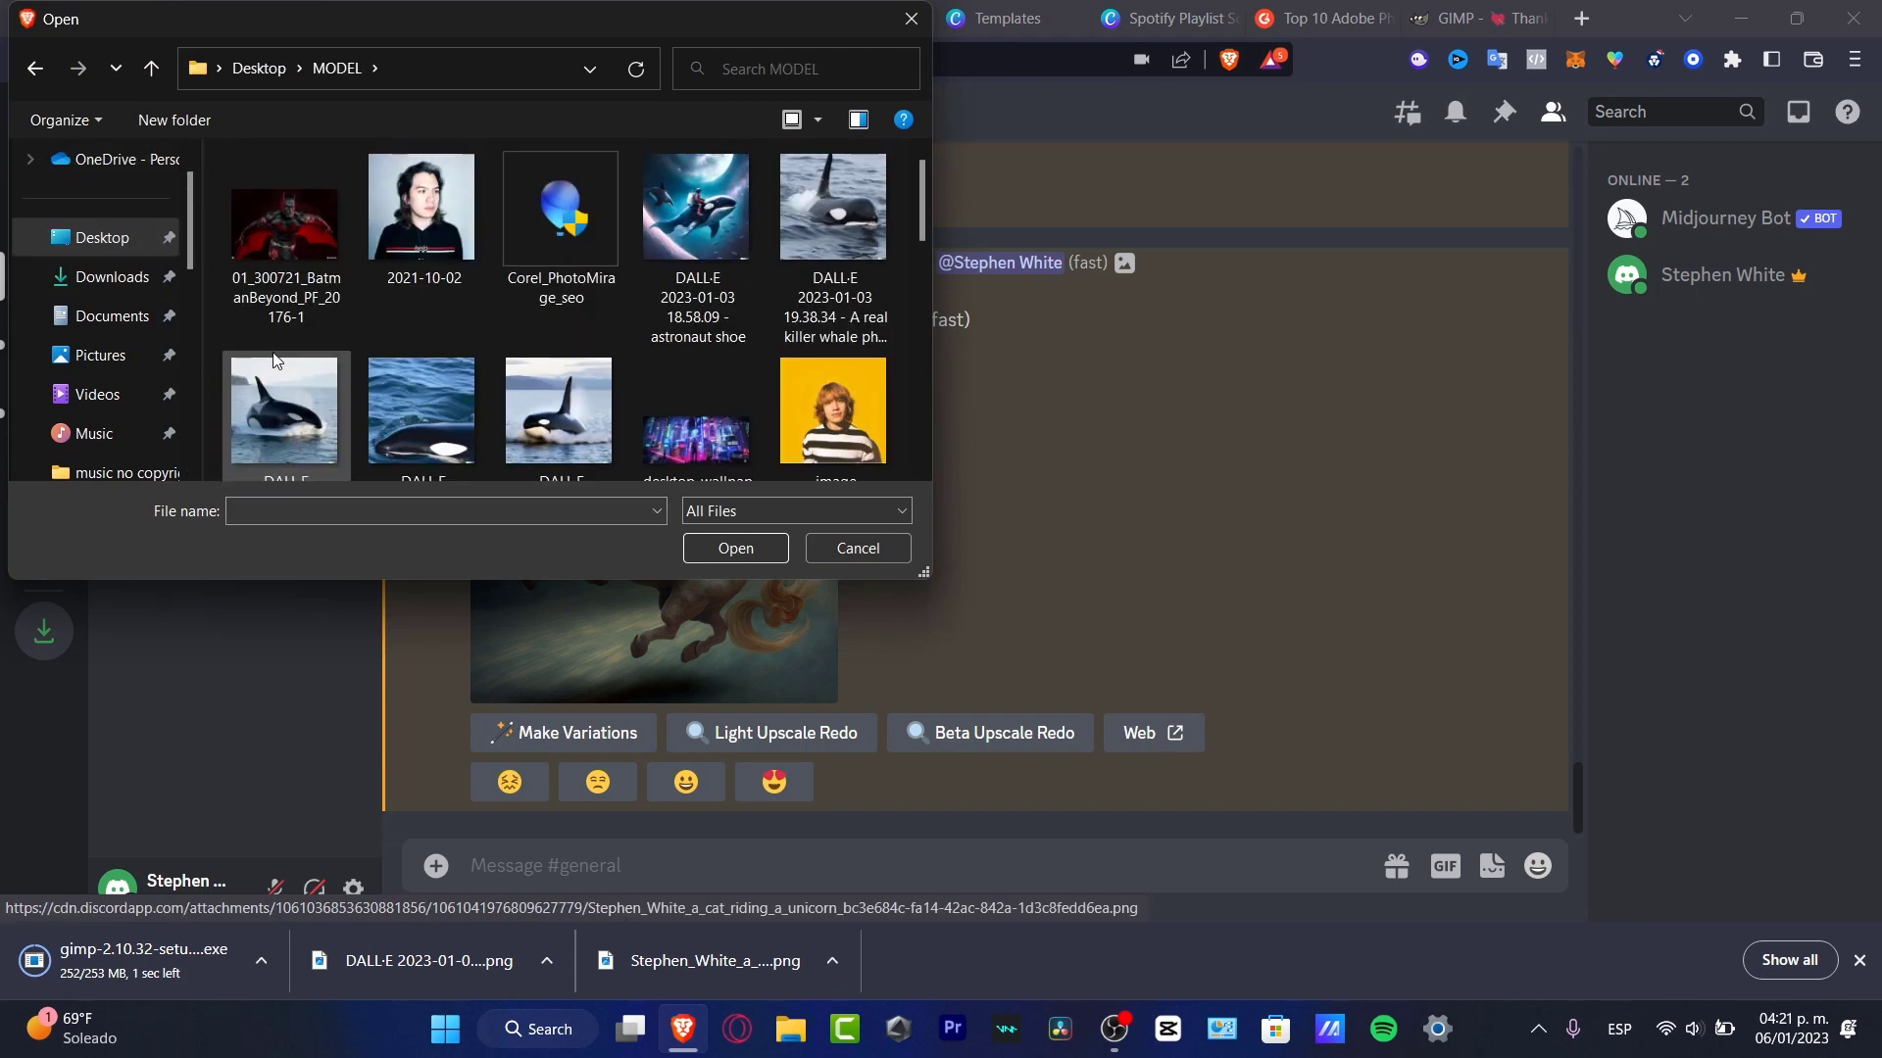
scroll("down", 3)
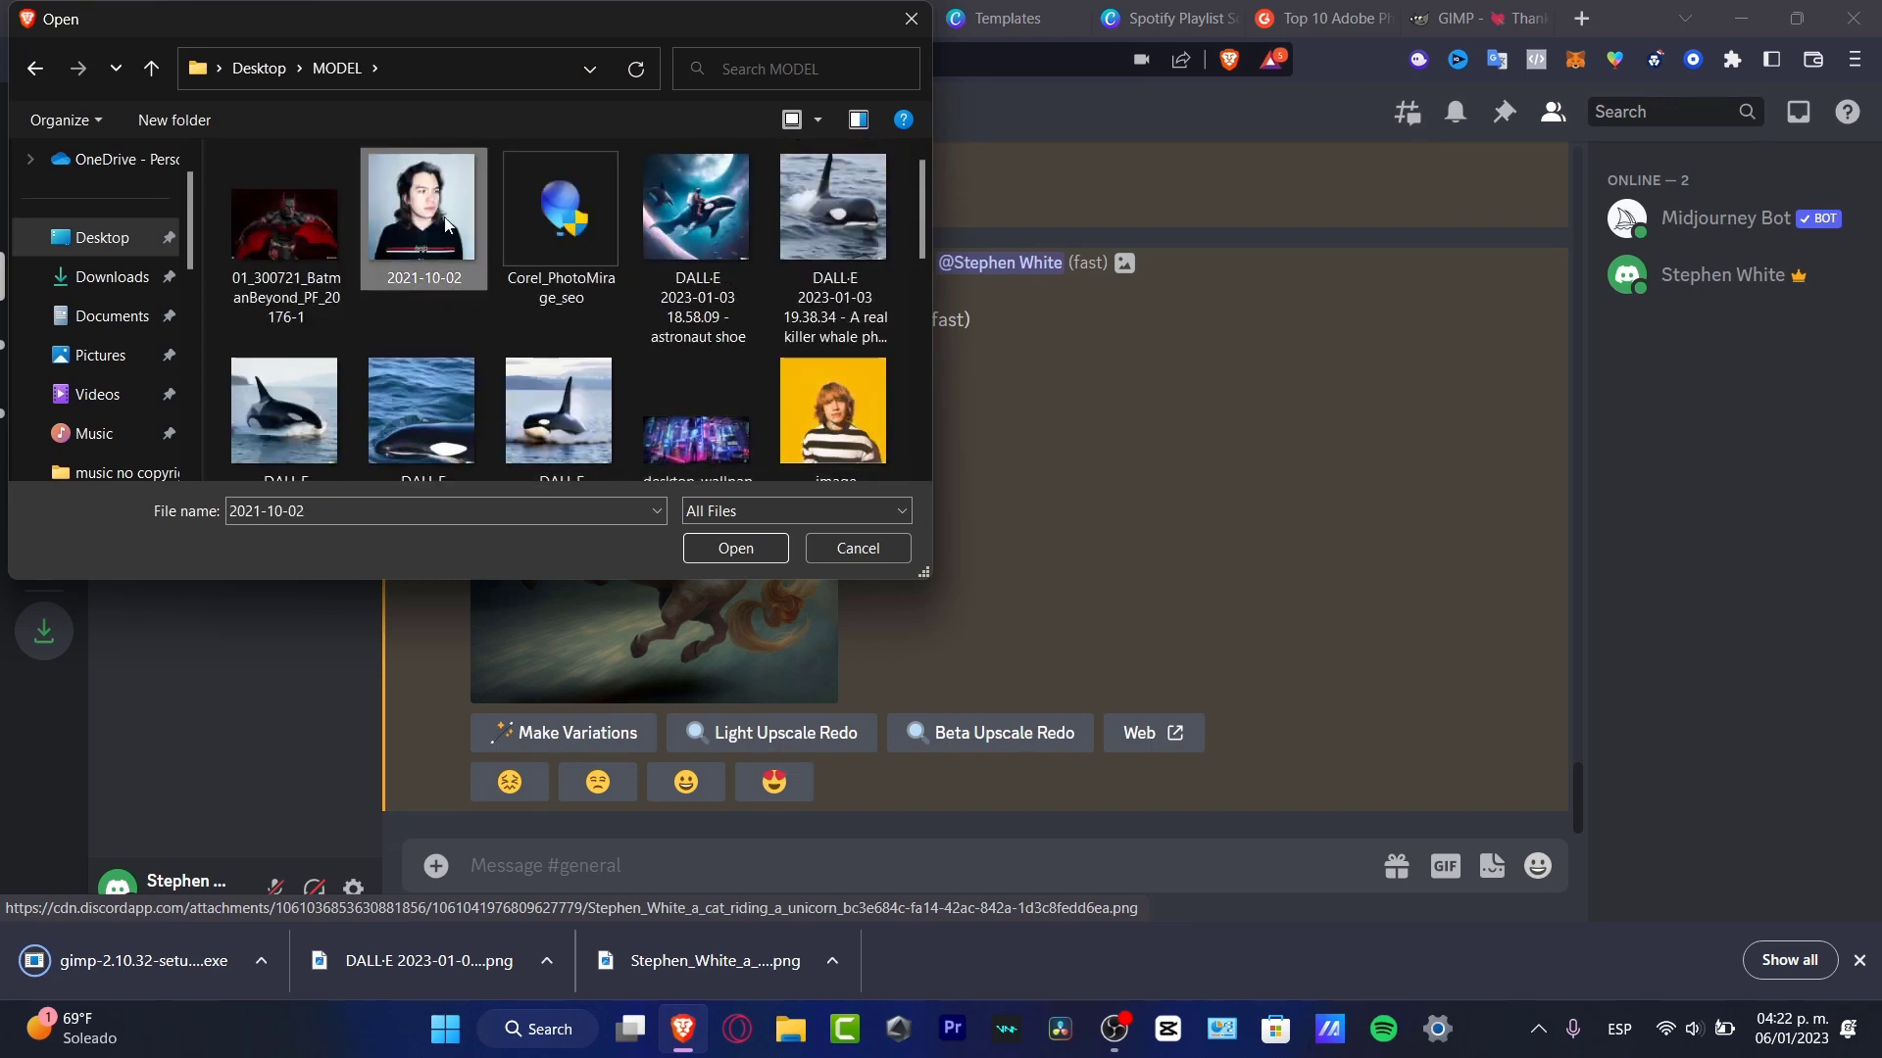
left_click(735, 549)
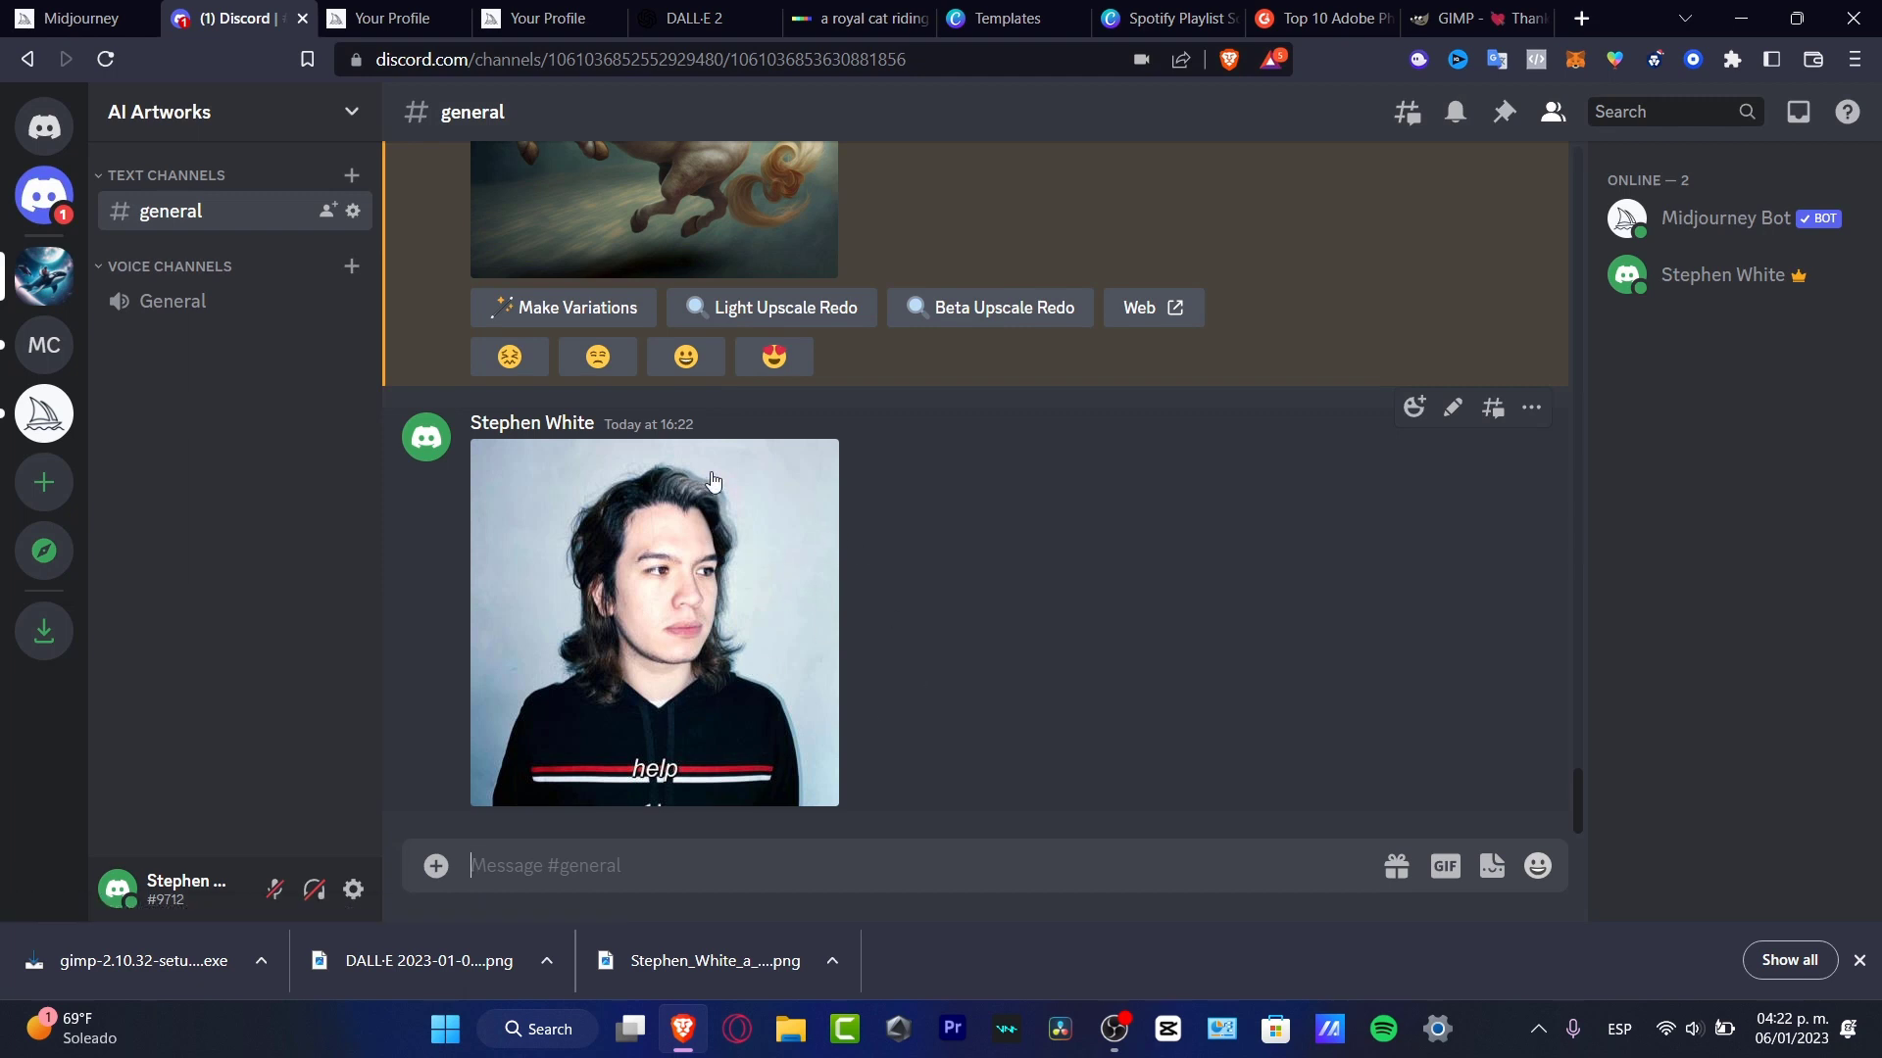
mouse_move(802, 790)
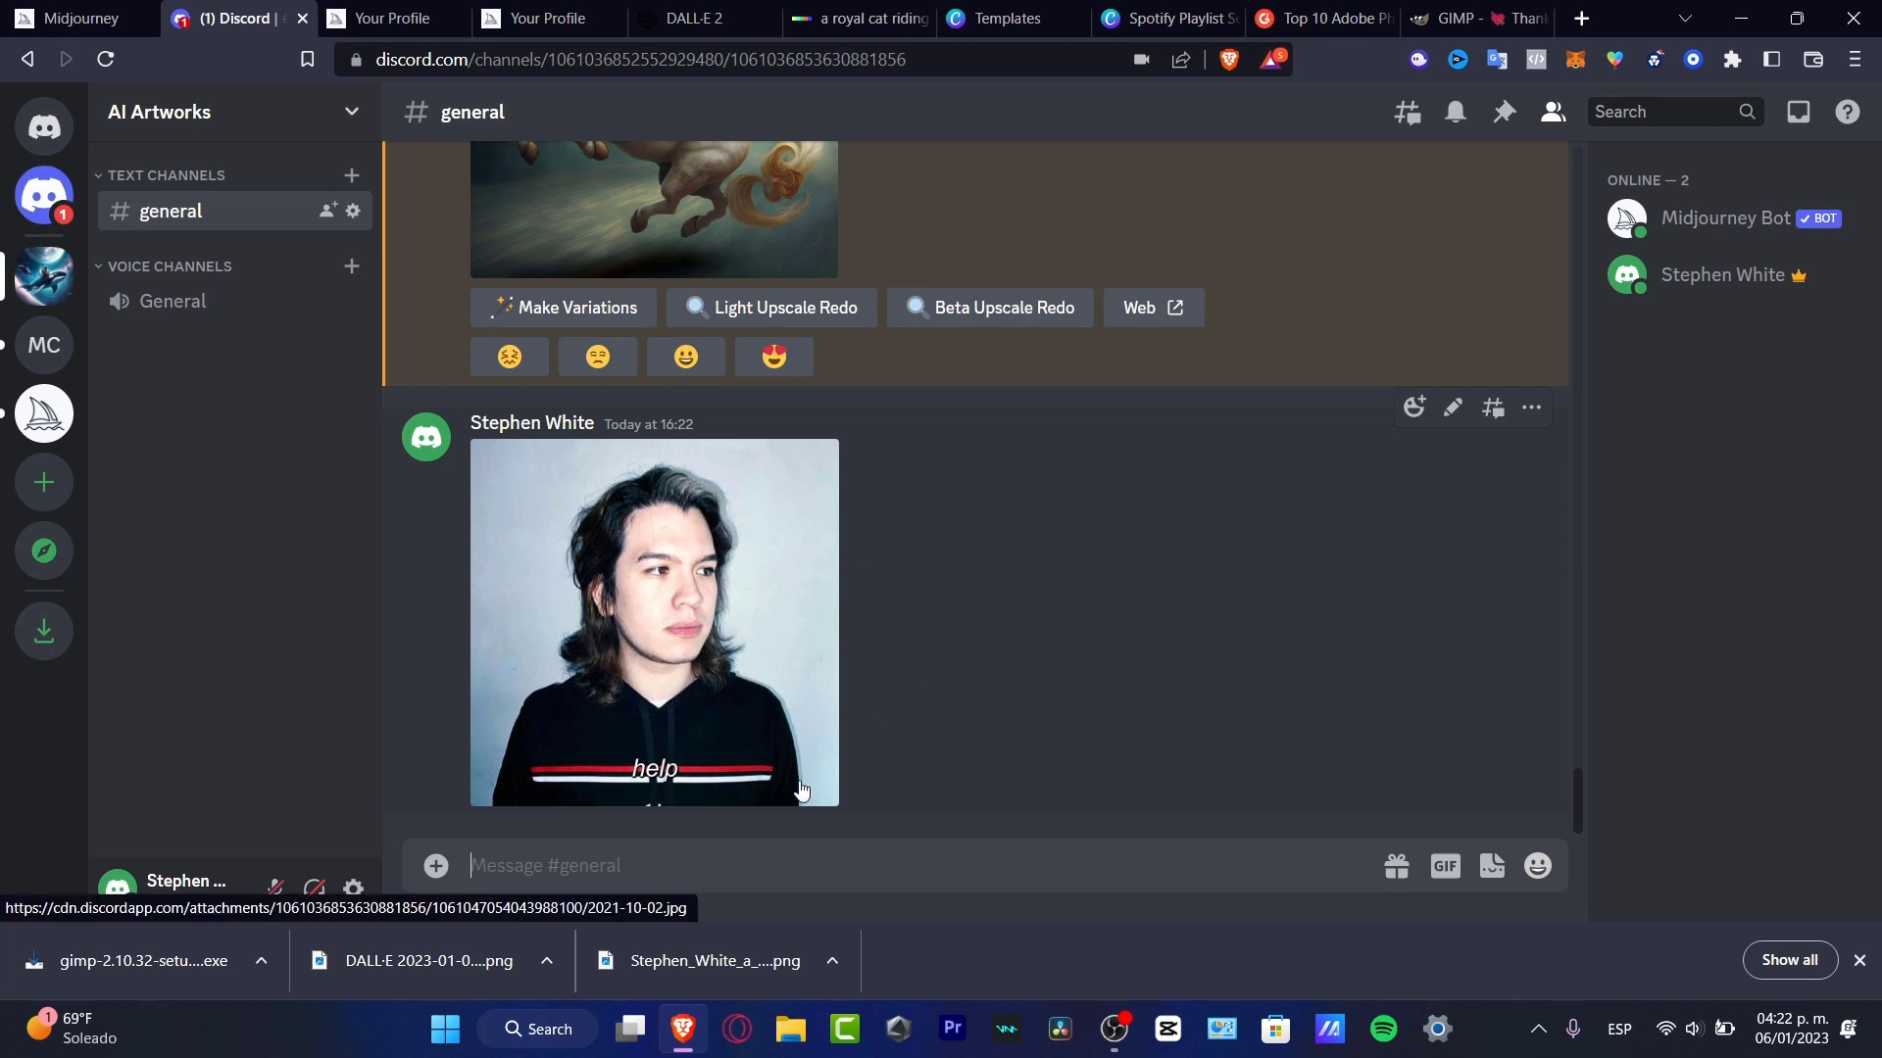
mouse_move(743, 536)
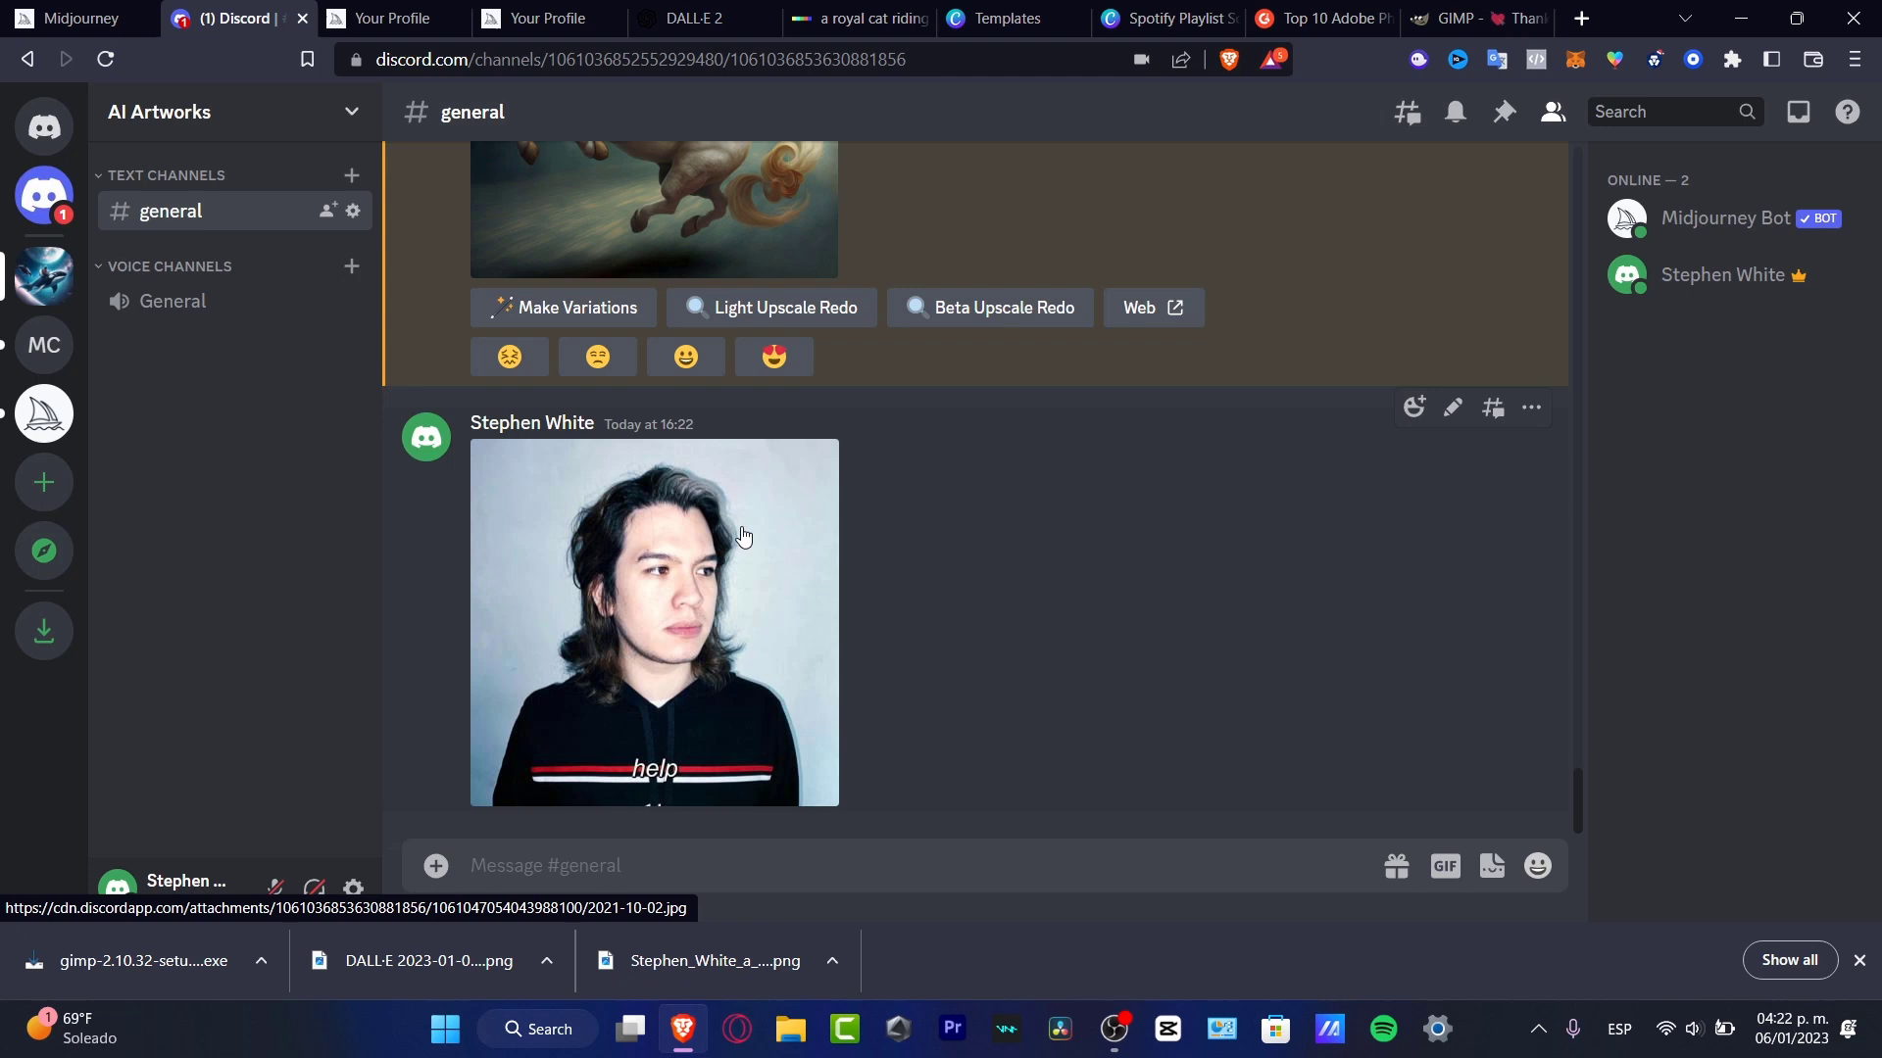
mouse_move(666, 505)
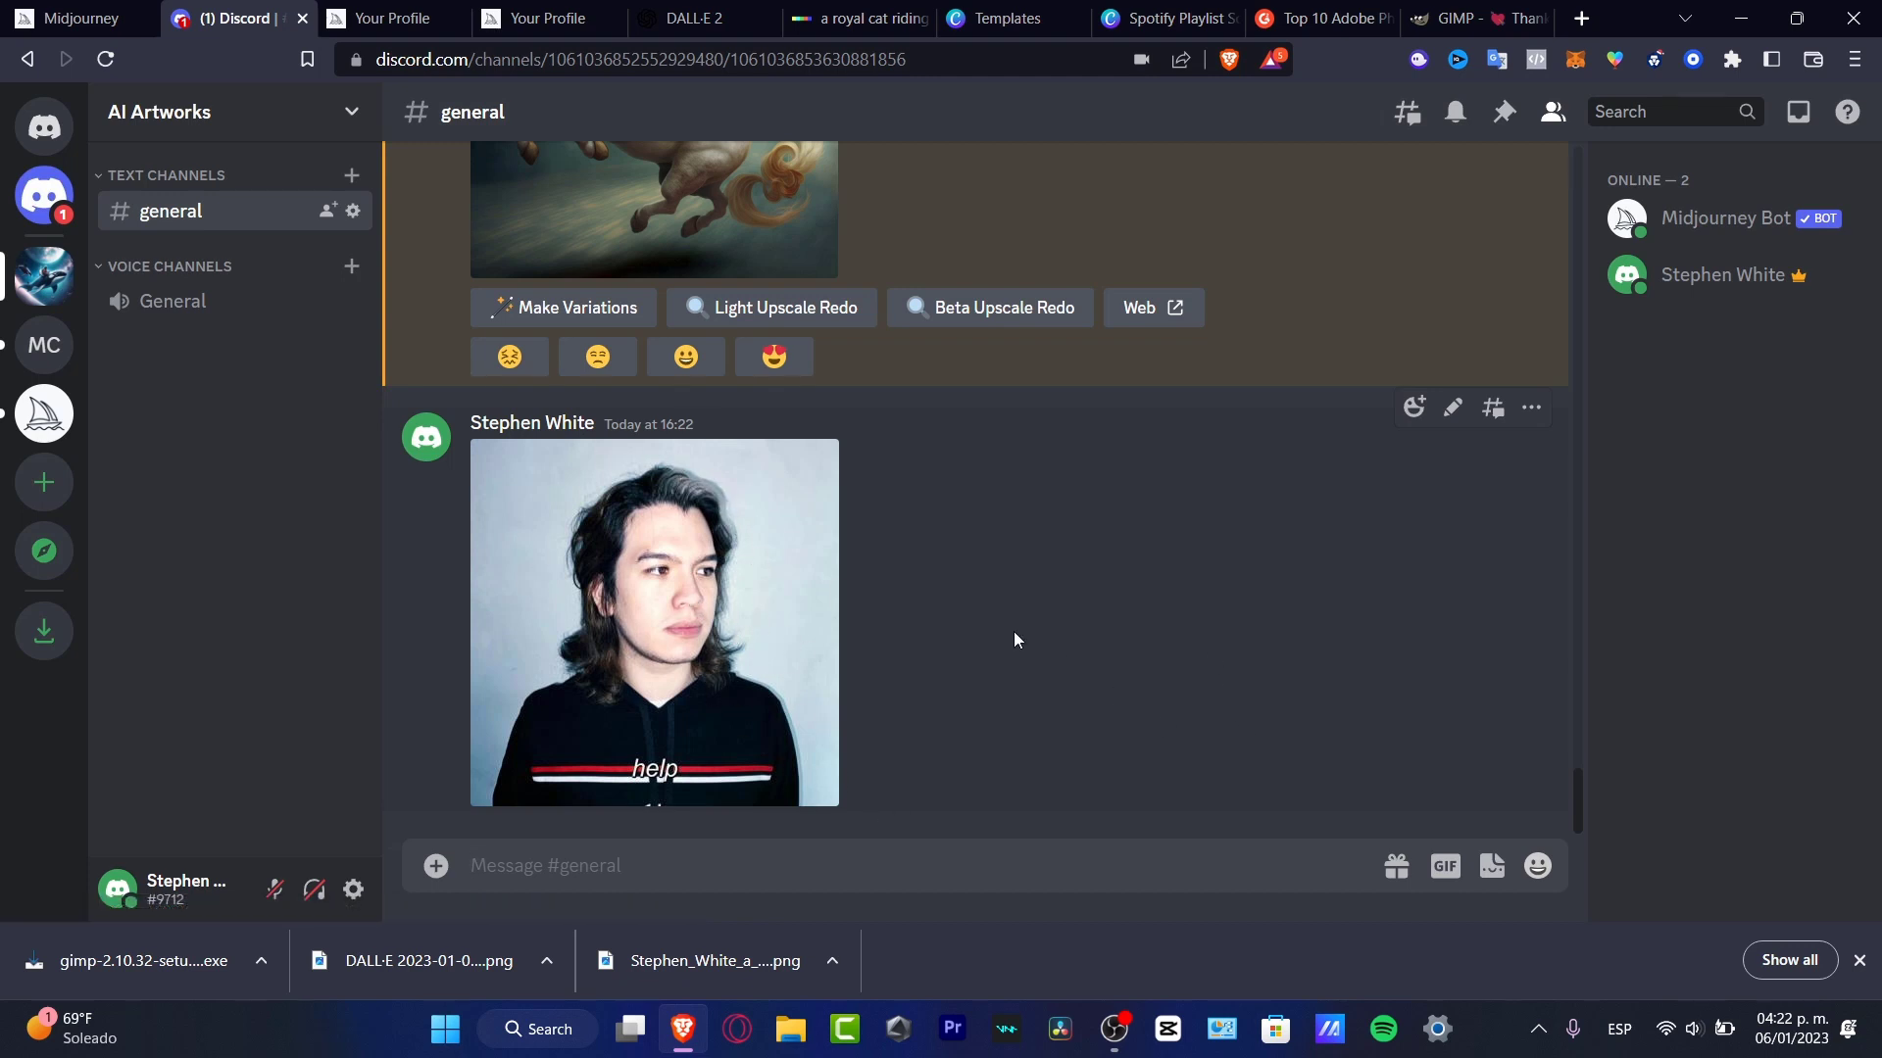
mouse_move(607, 694)
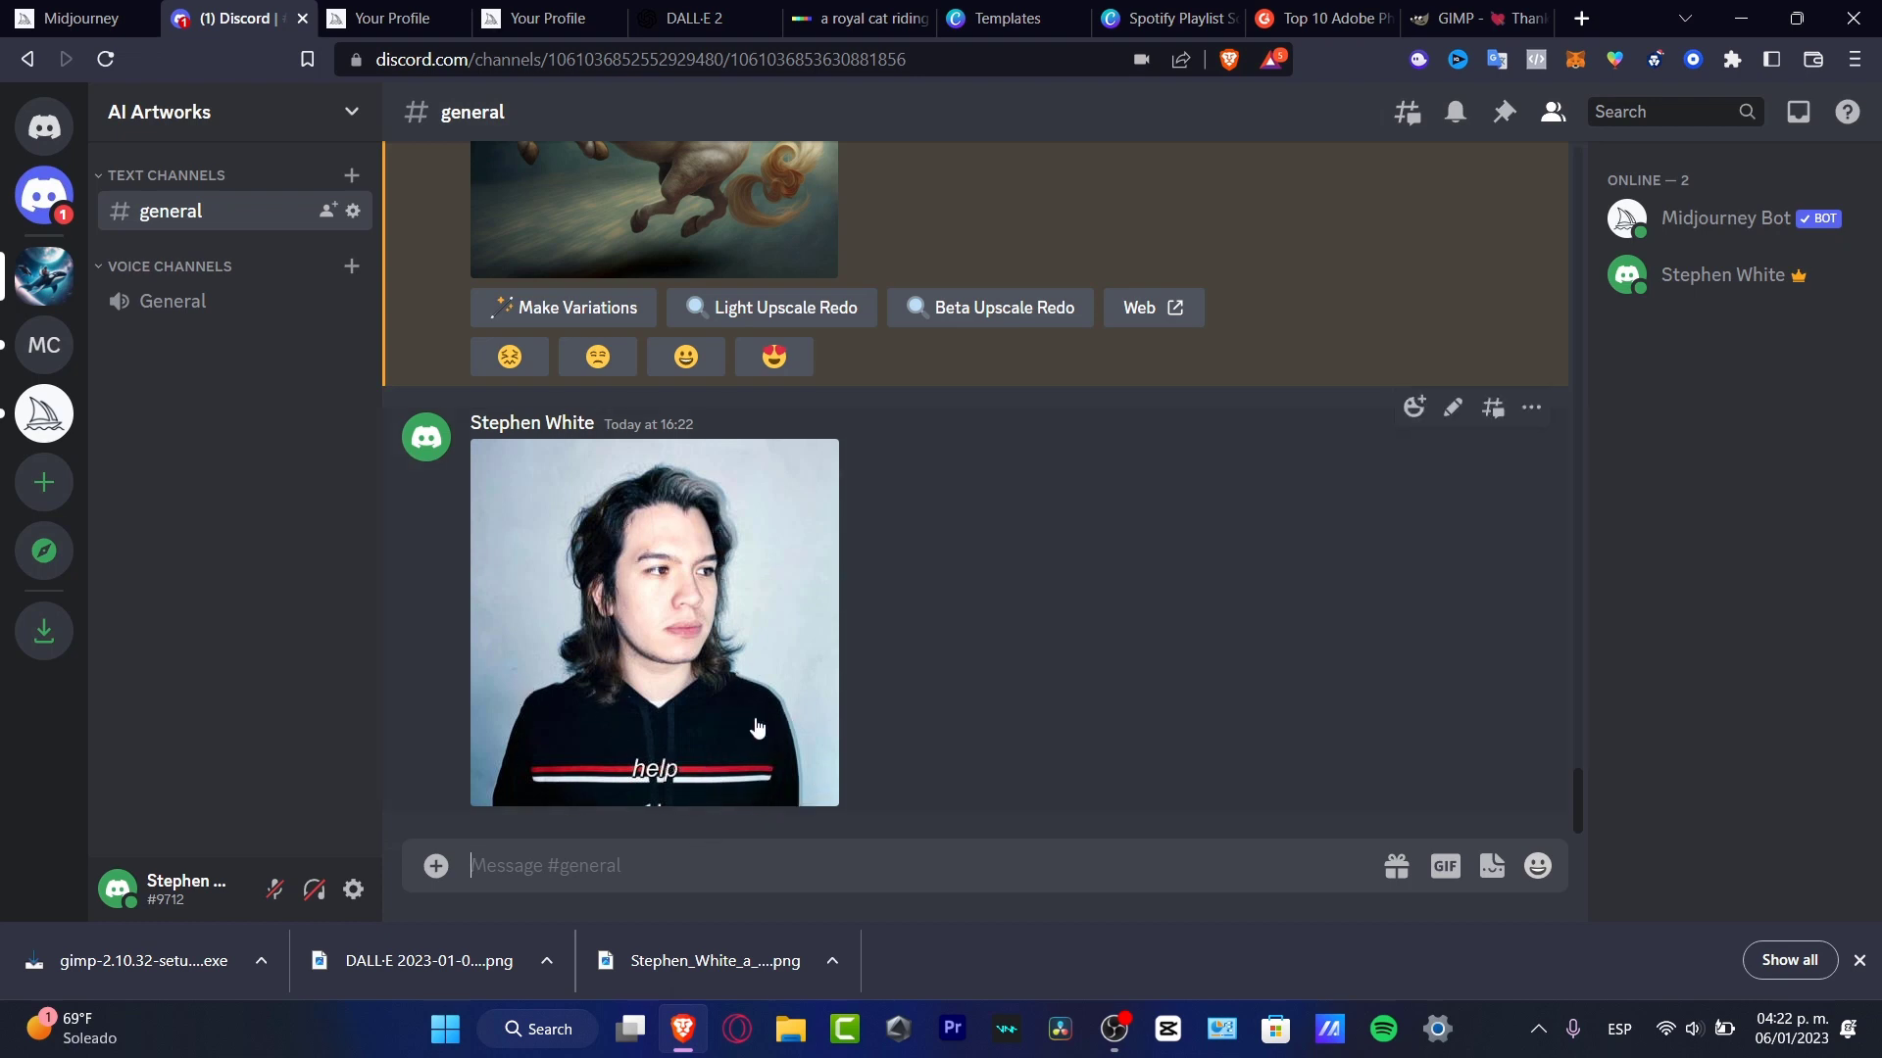
Leave the posted portrait in the channel and start a fresh browser tab
left_click(1580, 18)
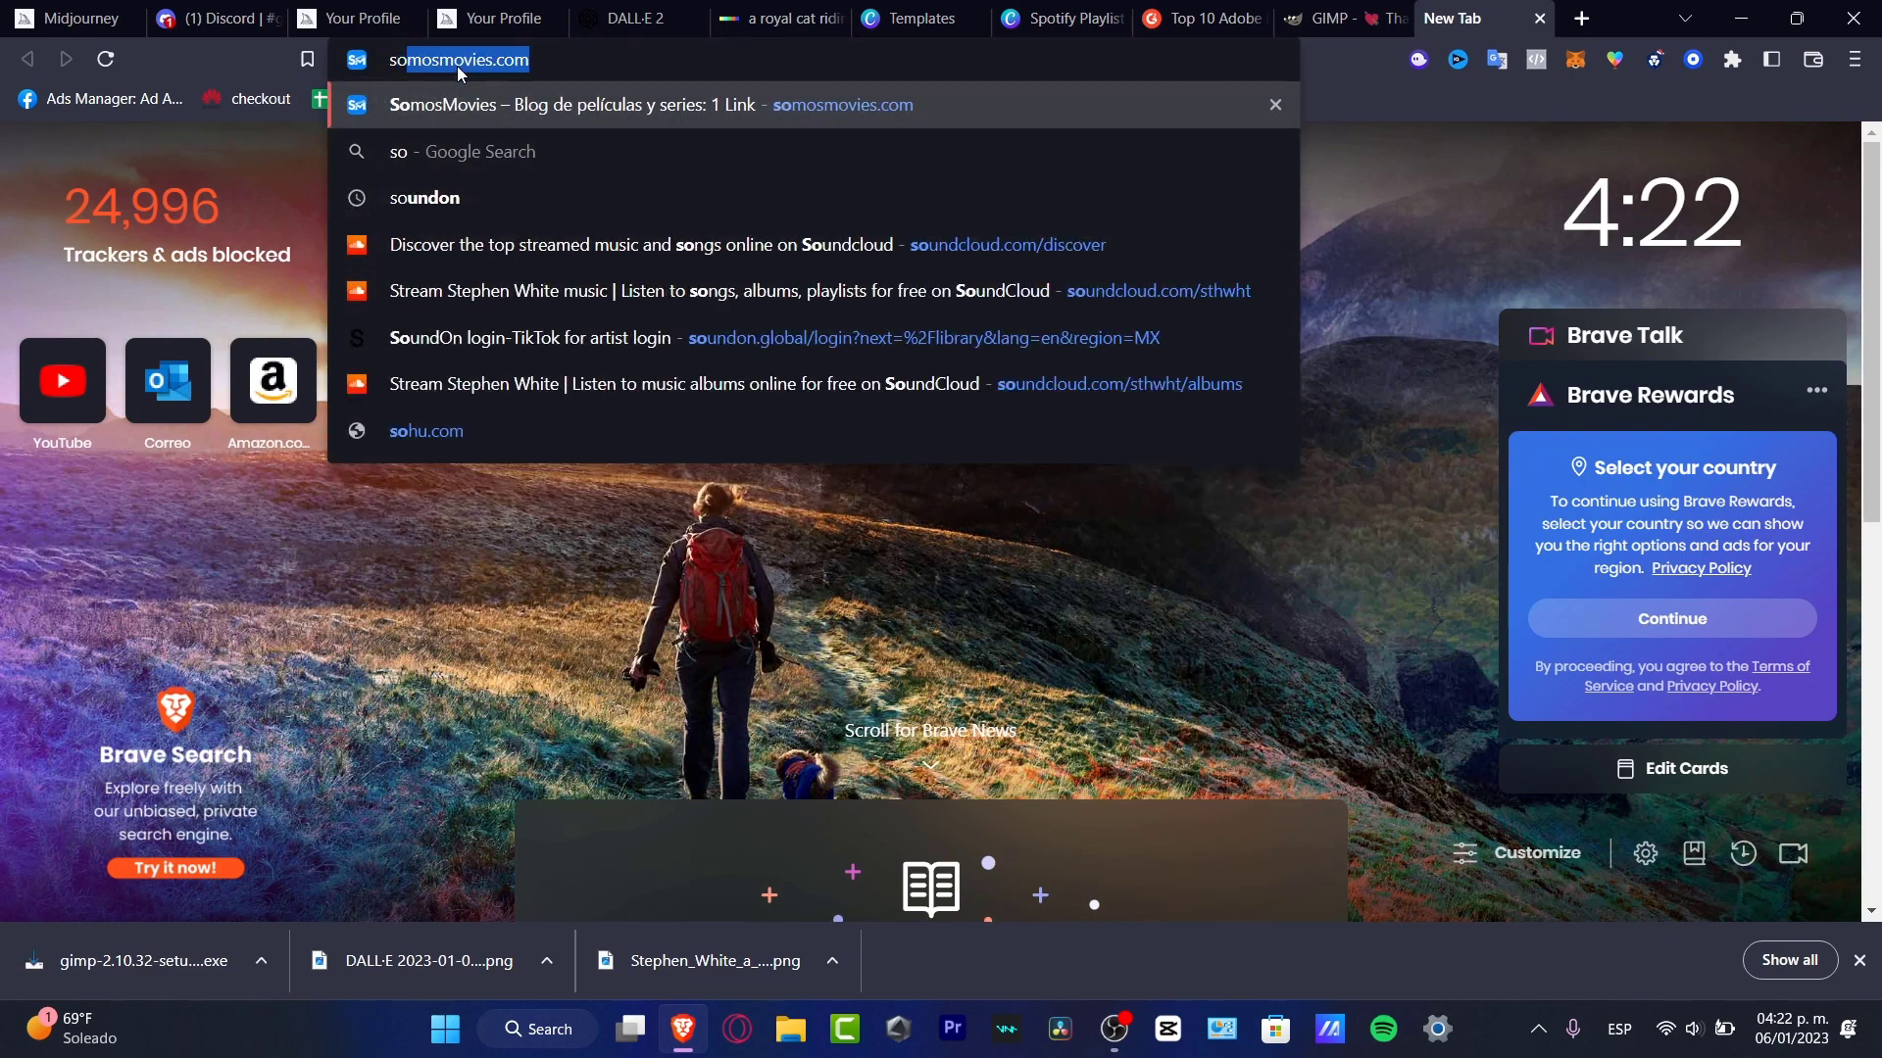
Search Google Images for 'horror movie background' and choose the Freepik ghostly woman photo
key("Escape")
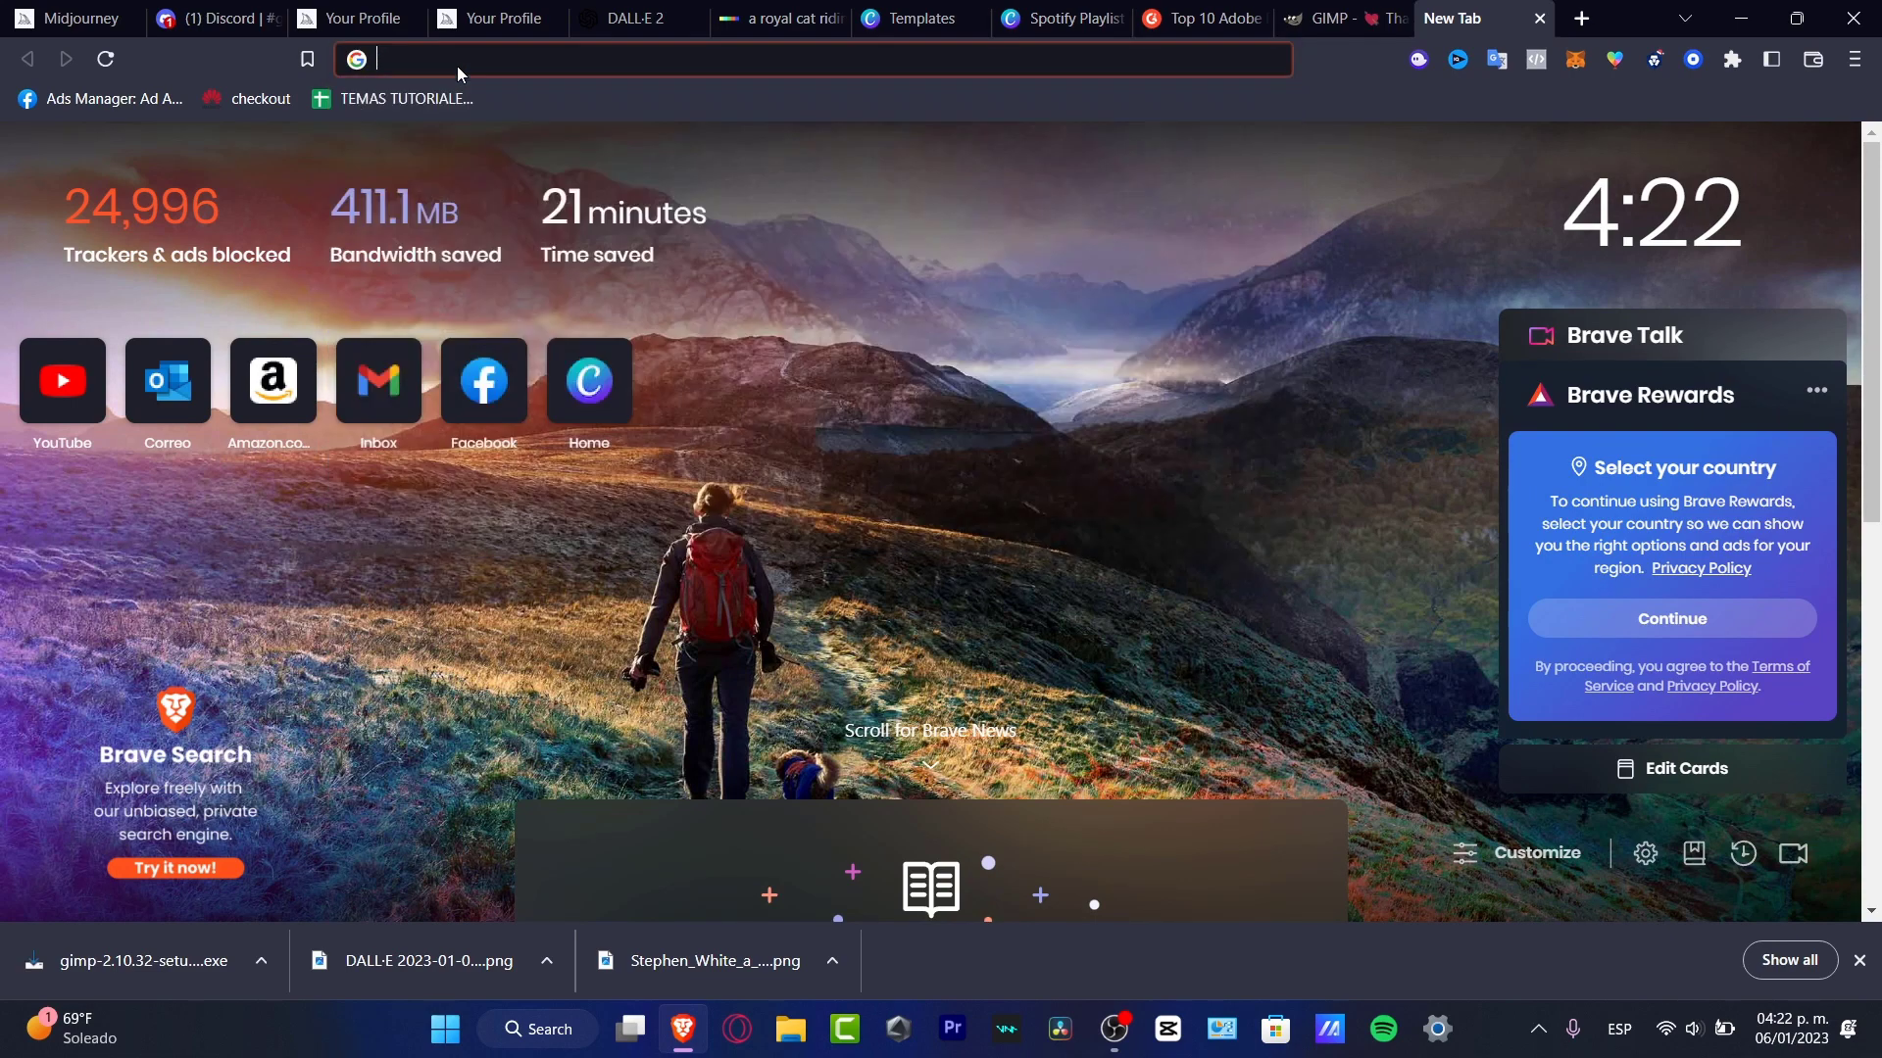
type("horror+movie+background&sxsrf=ALiCzsbEtkHf8U2JNpEJGo65HDcSP9mDKQ...")
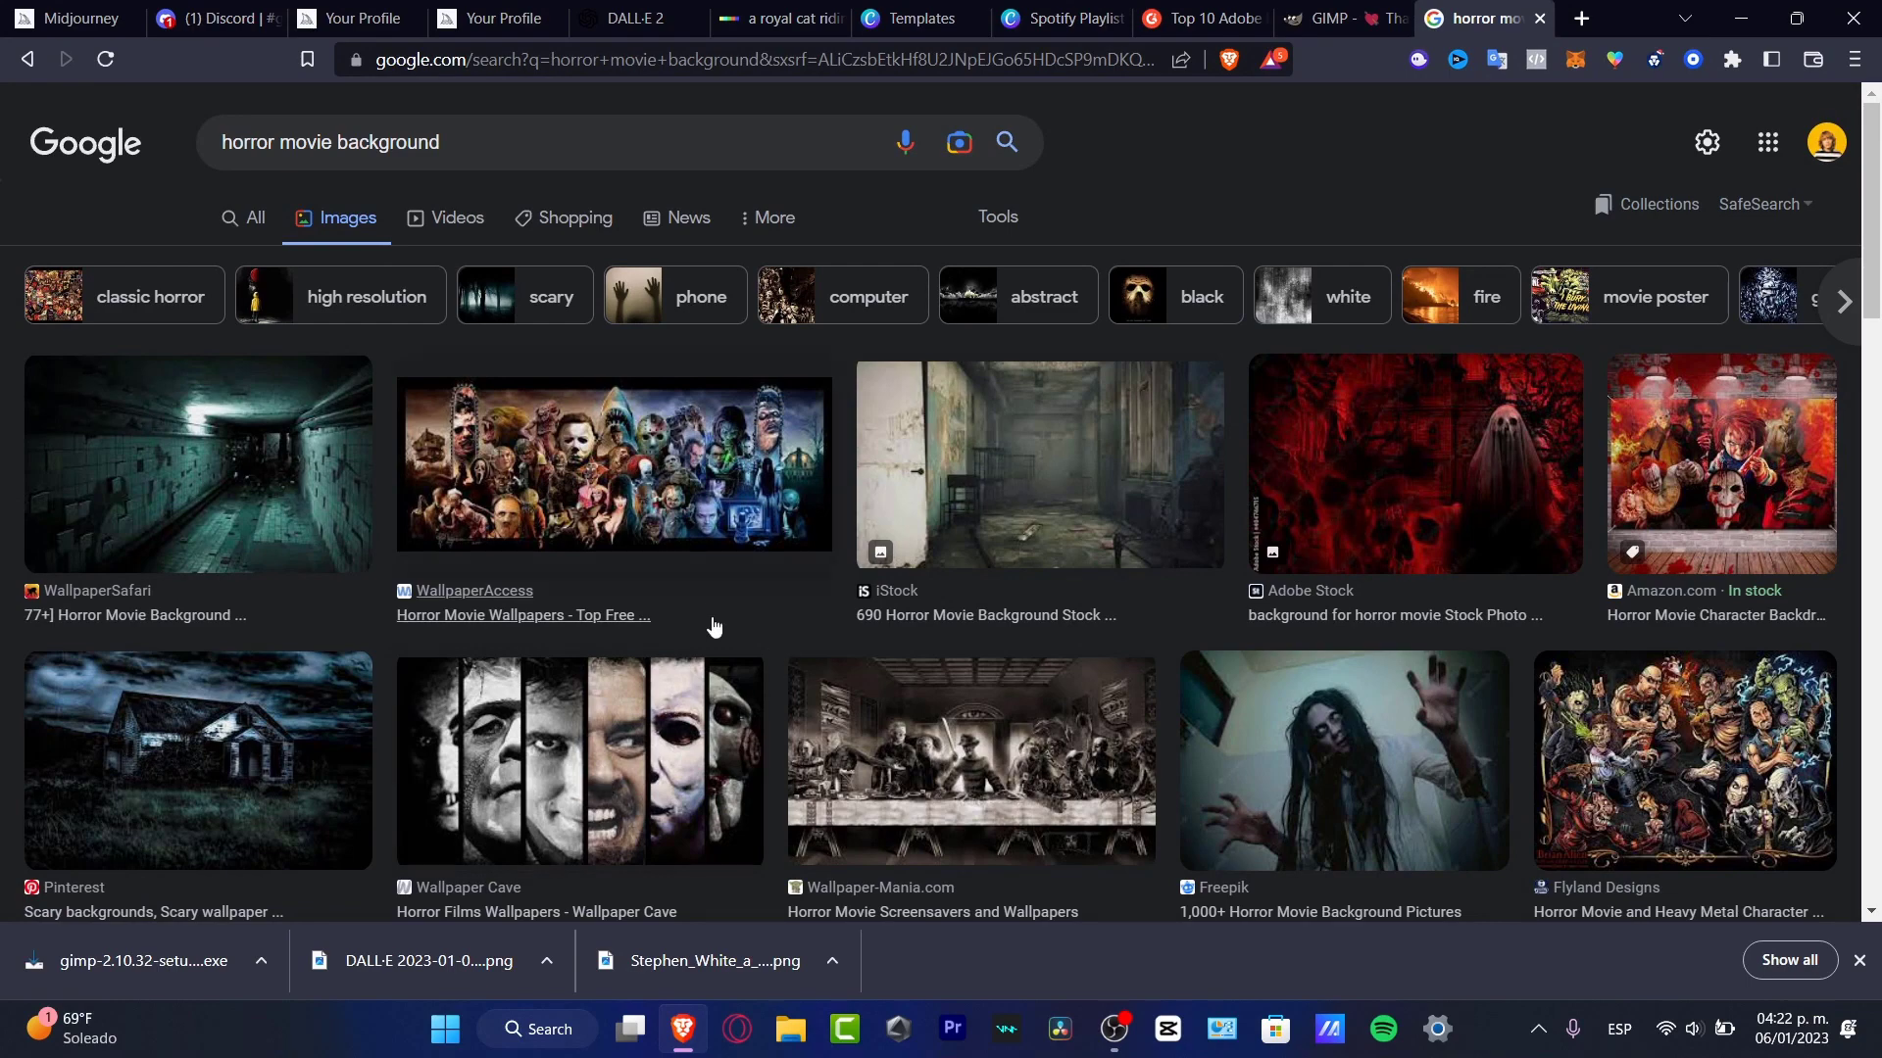
mouse_move(1343, 802)
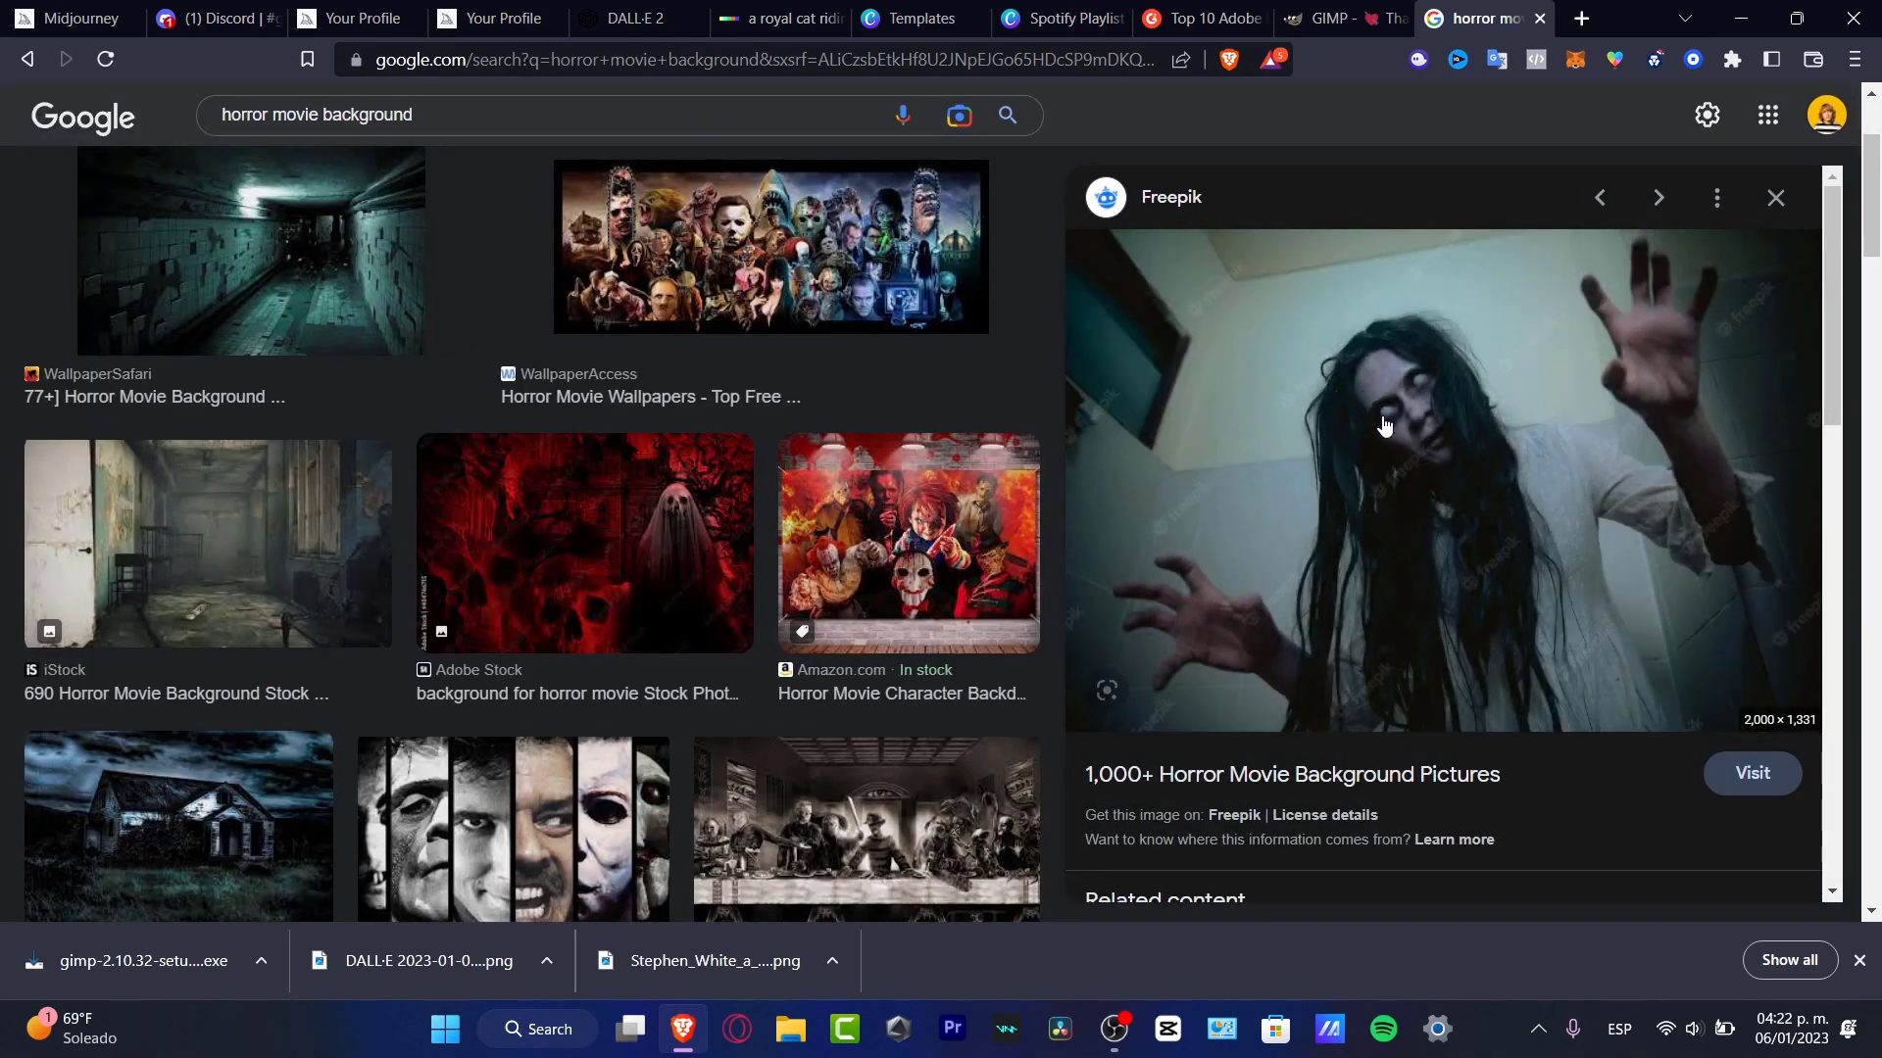
mouse_move(1451, 450)
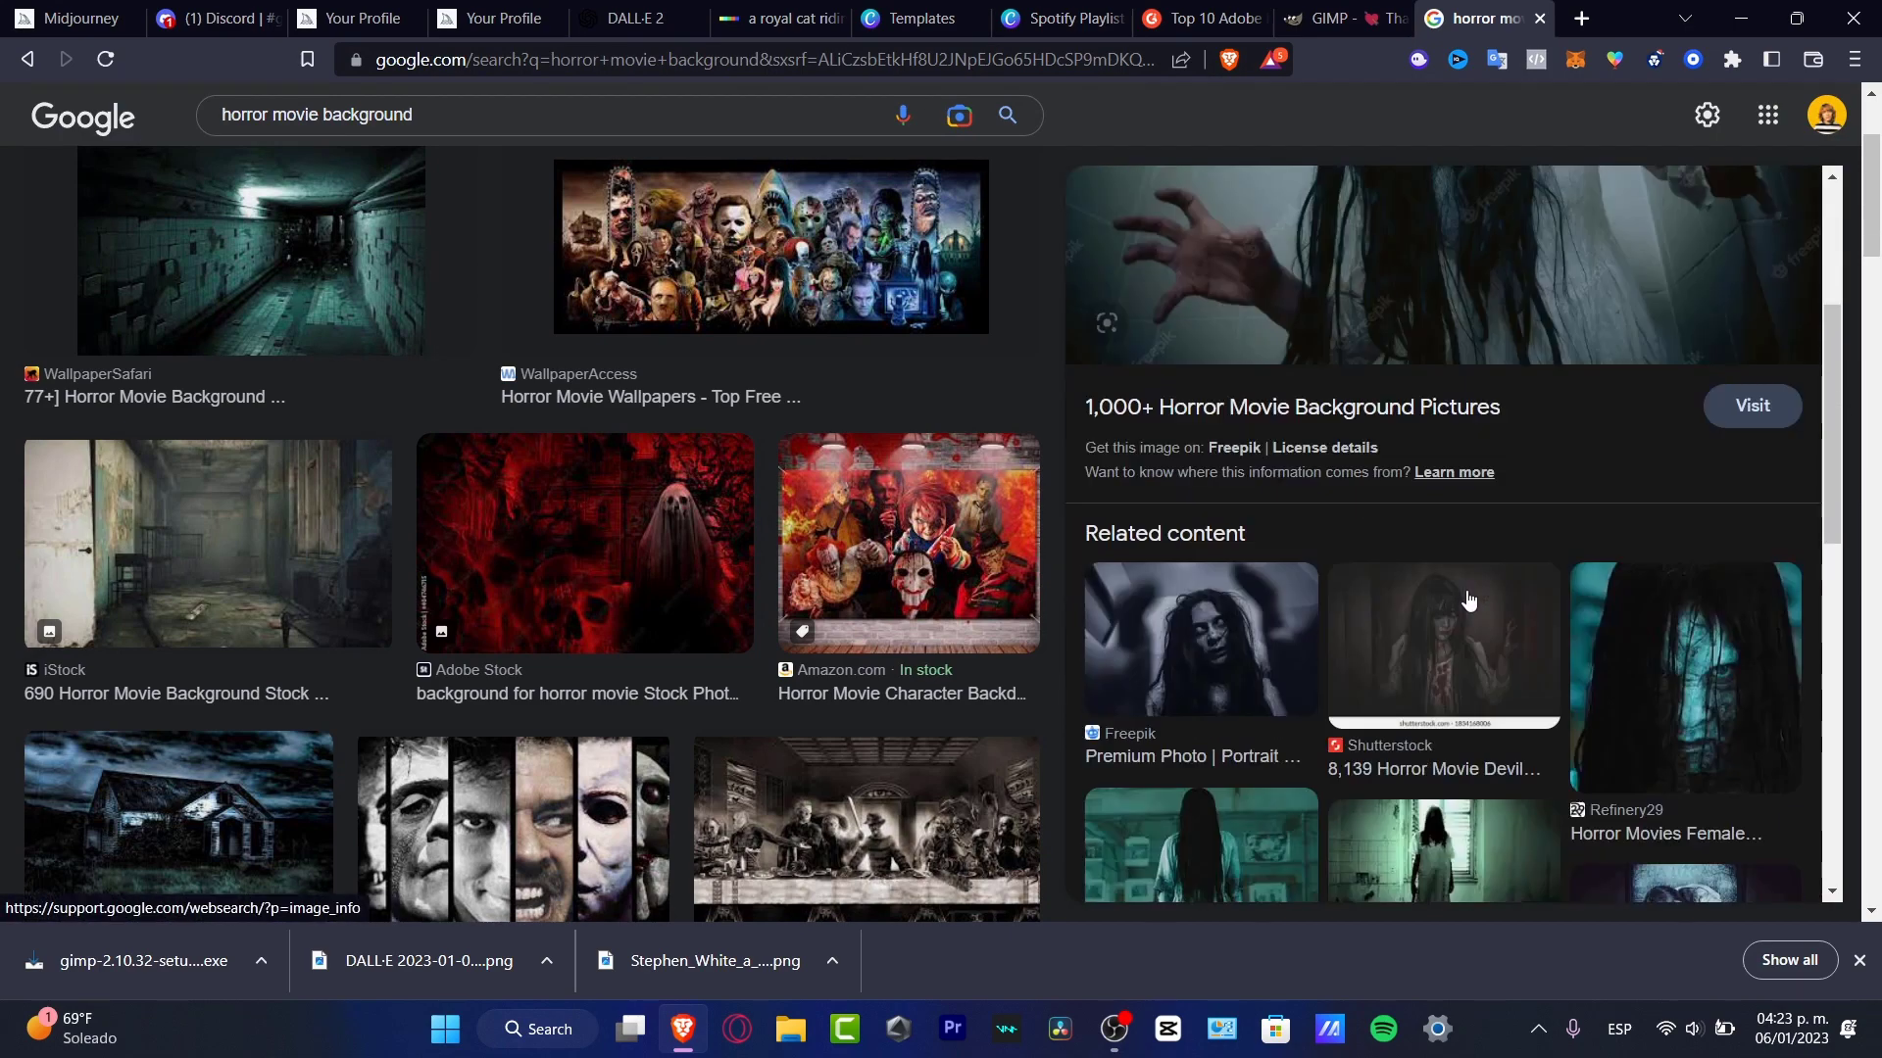
scroll("down", 3)
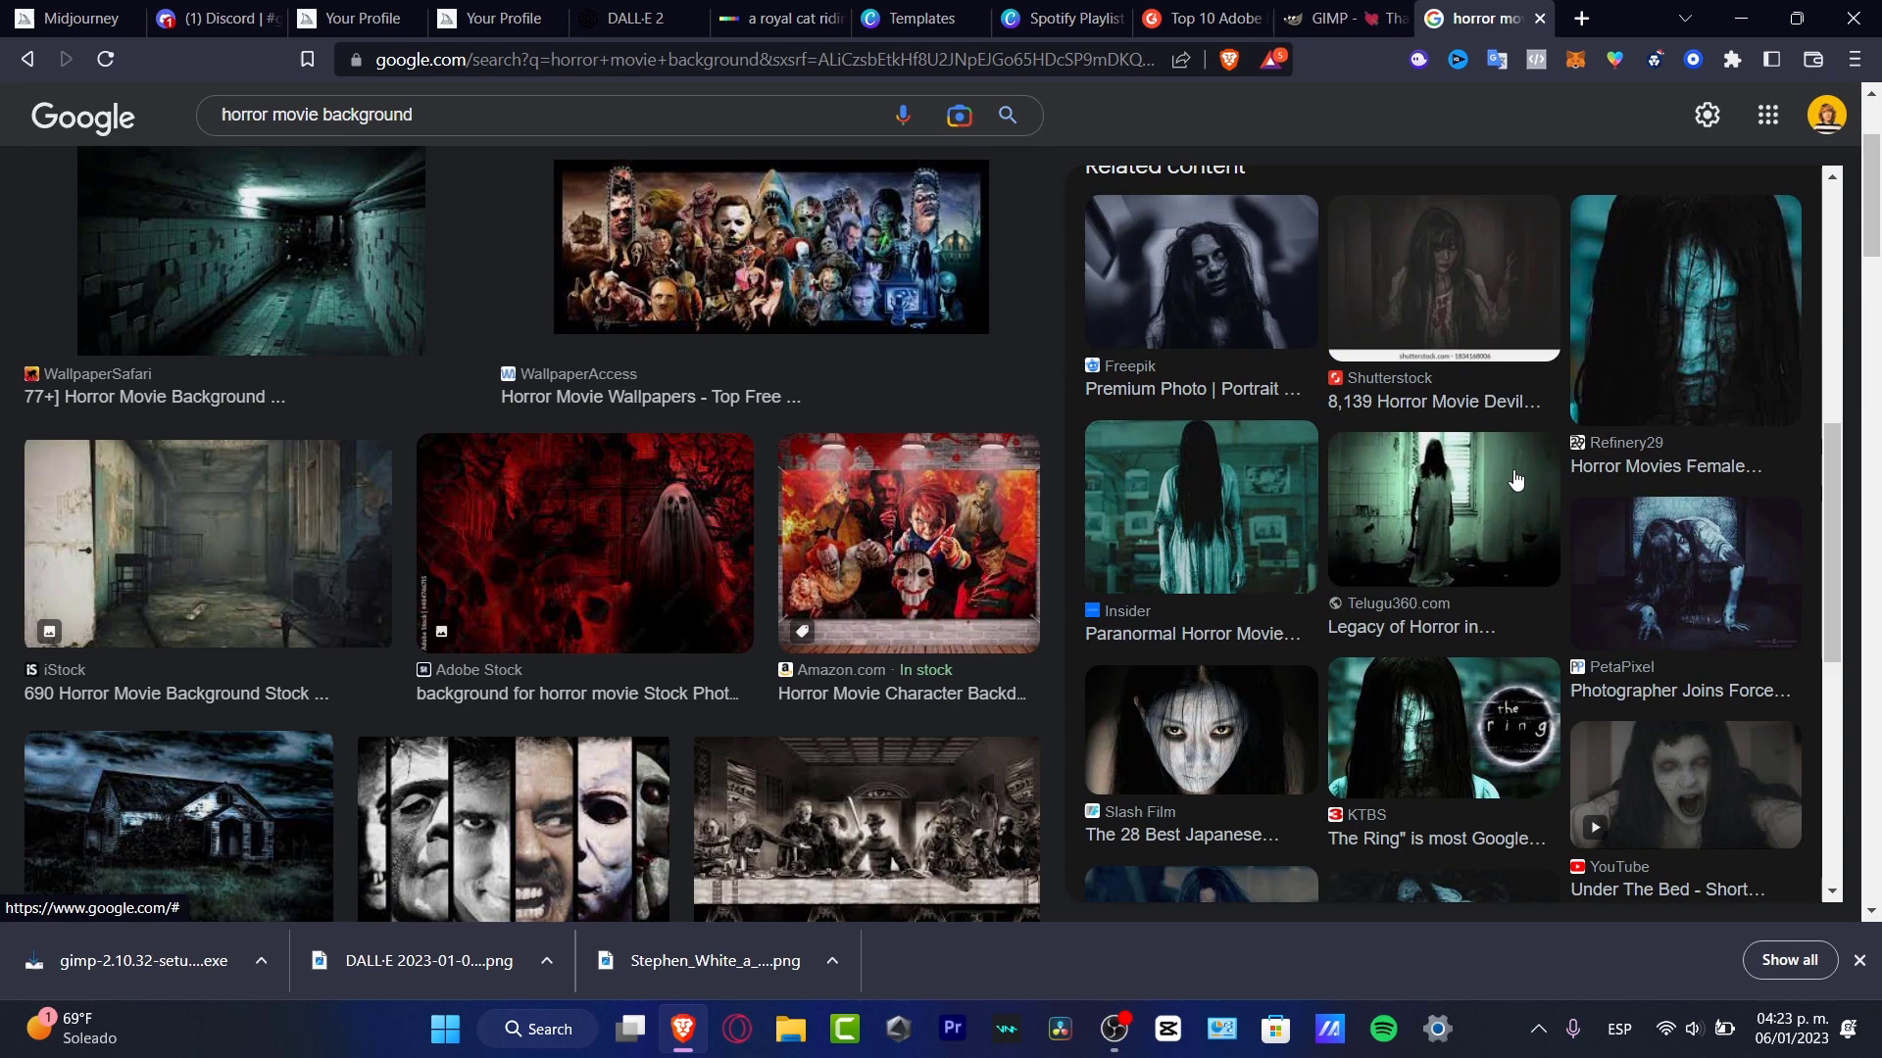
left_click(1200, 272)
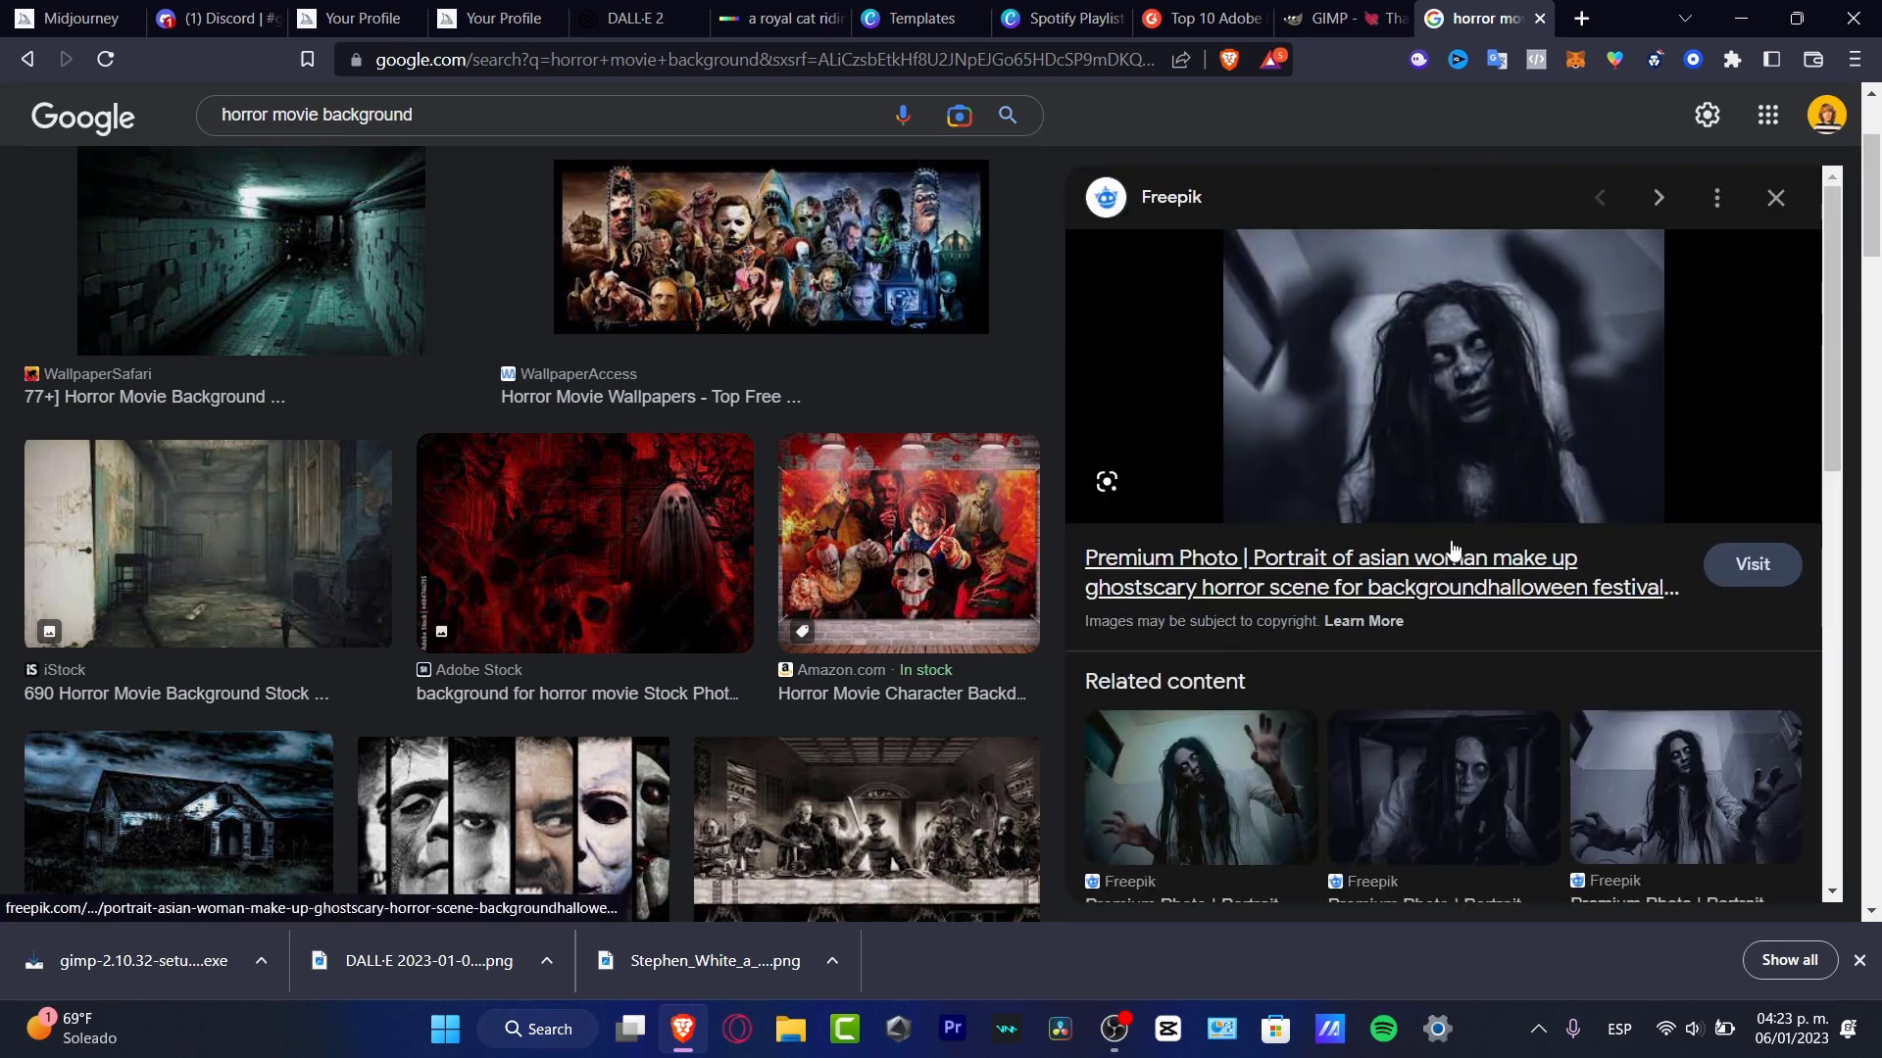
mouse_move(1460, 804)
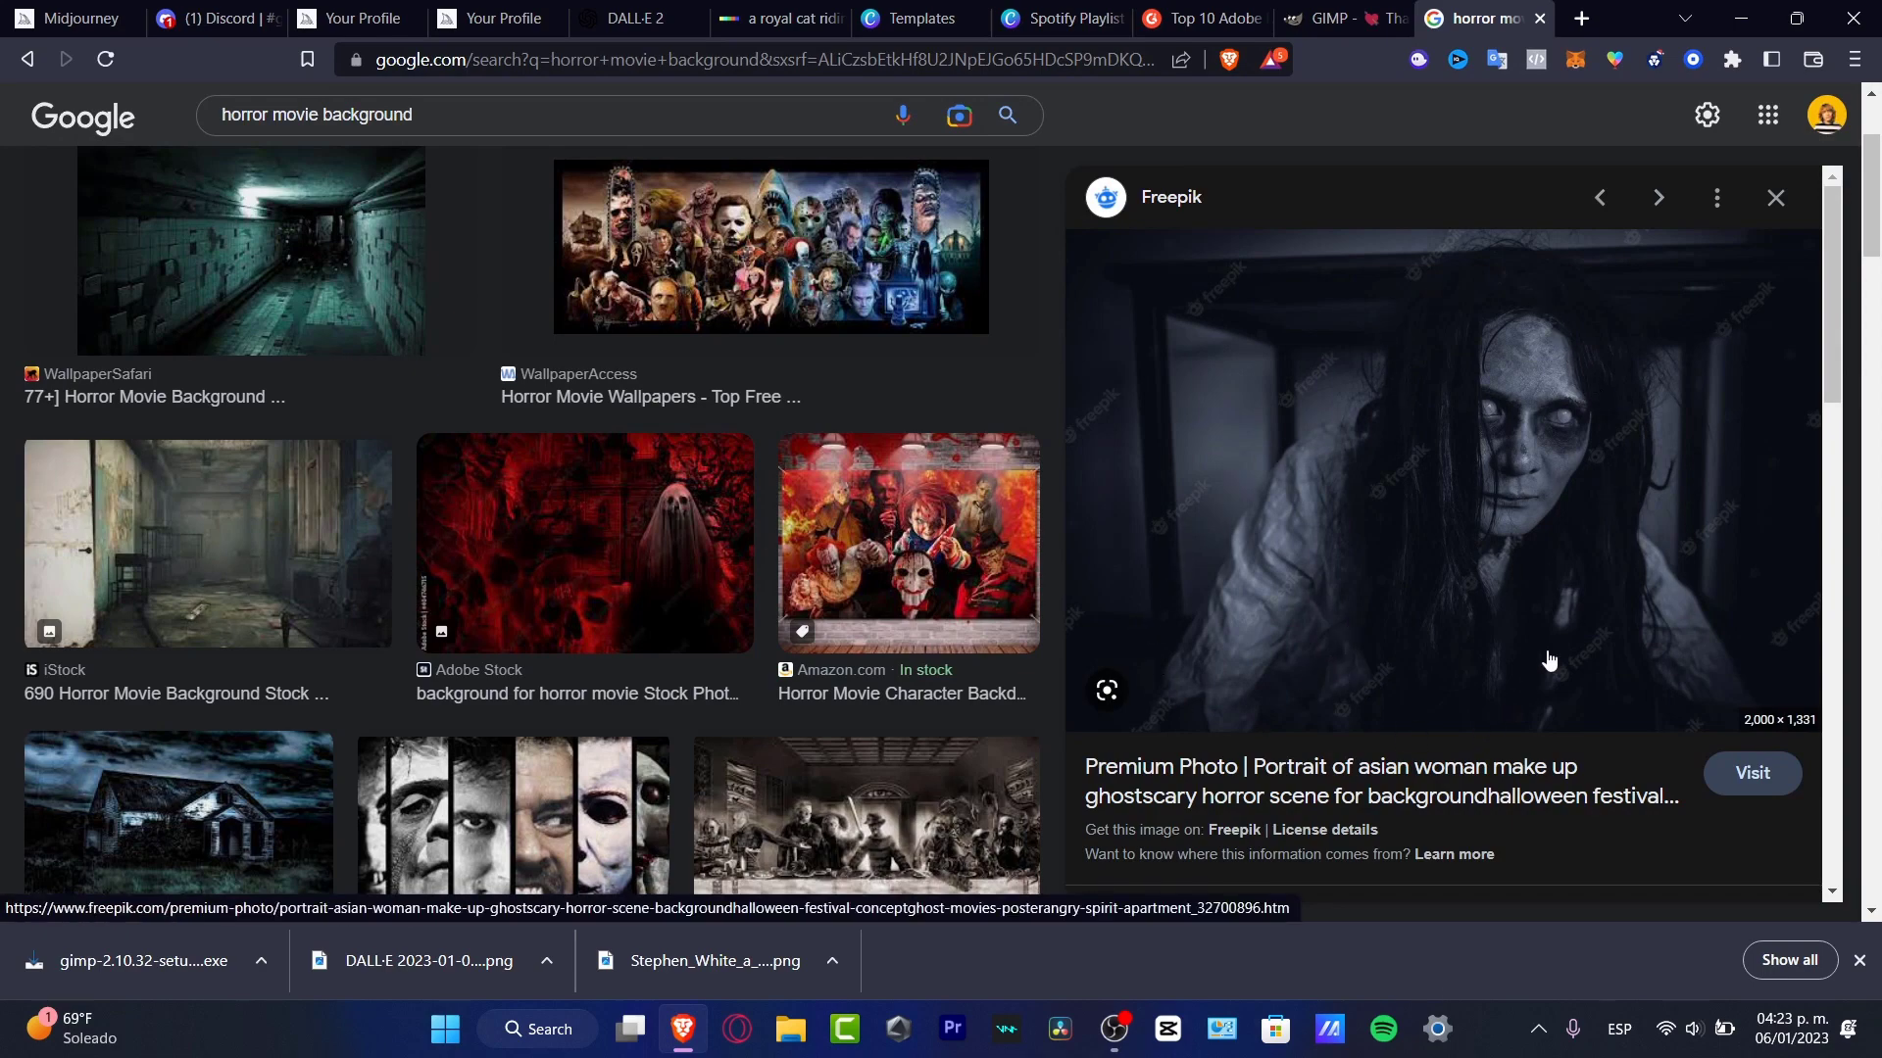
Save the ghostly woman horror photo as a WEBP file into Desktop > MODEL
right_click(1549, 661)
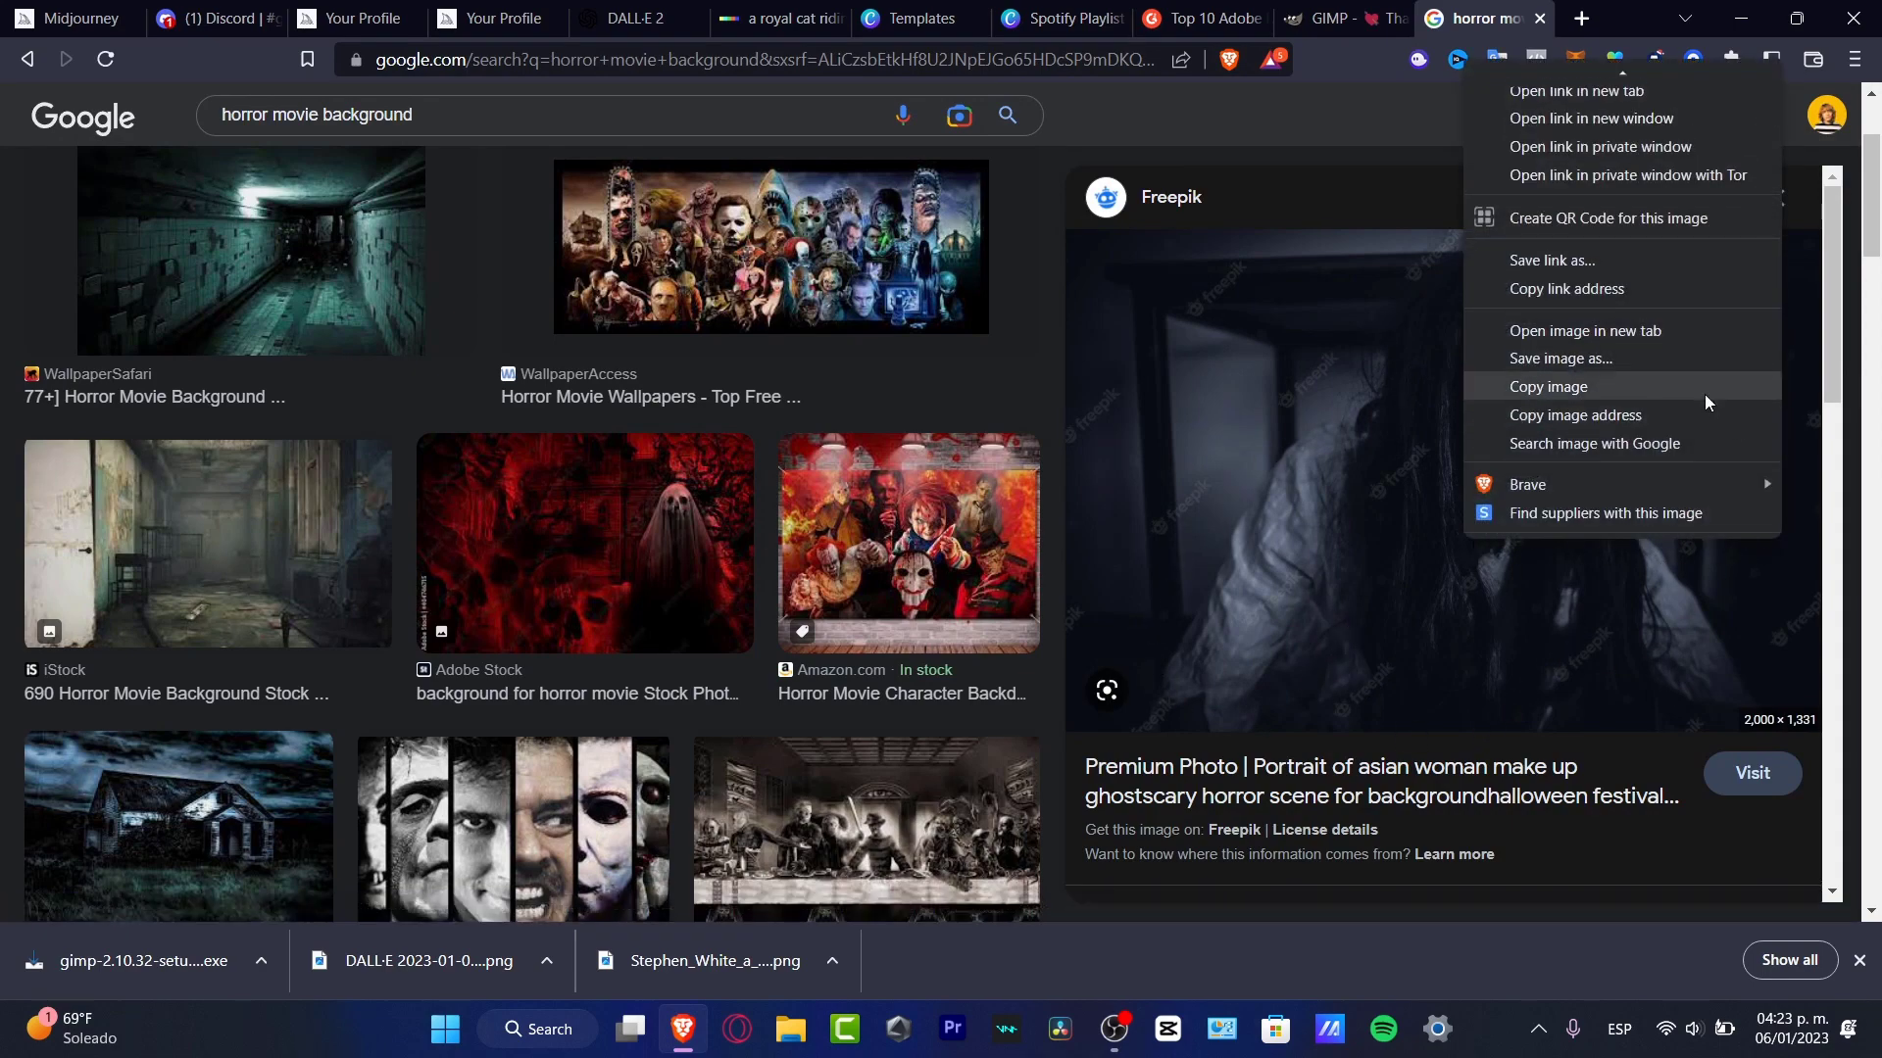
left_click(1560, 356)
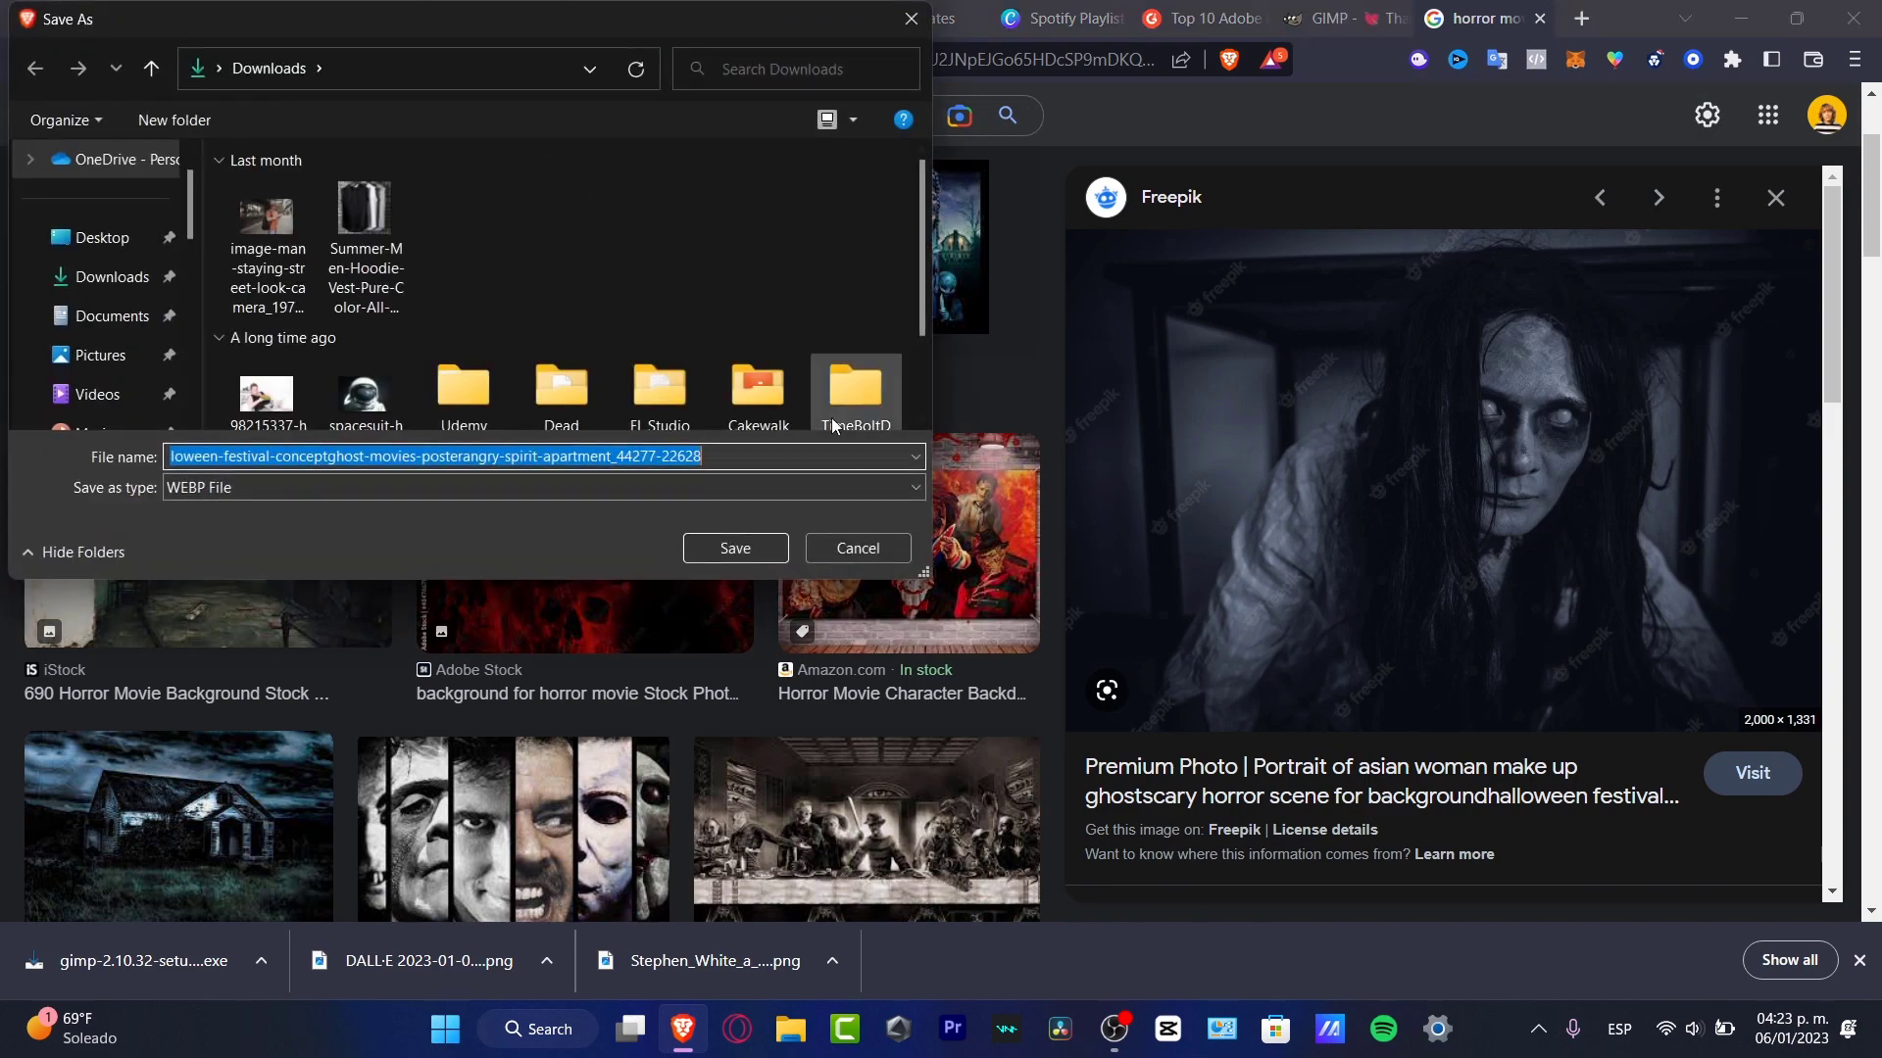
left_click(102, 237)
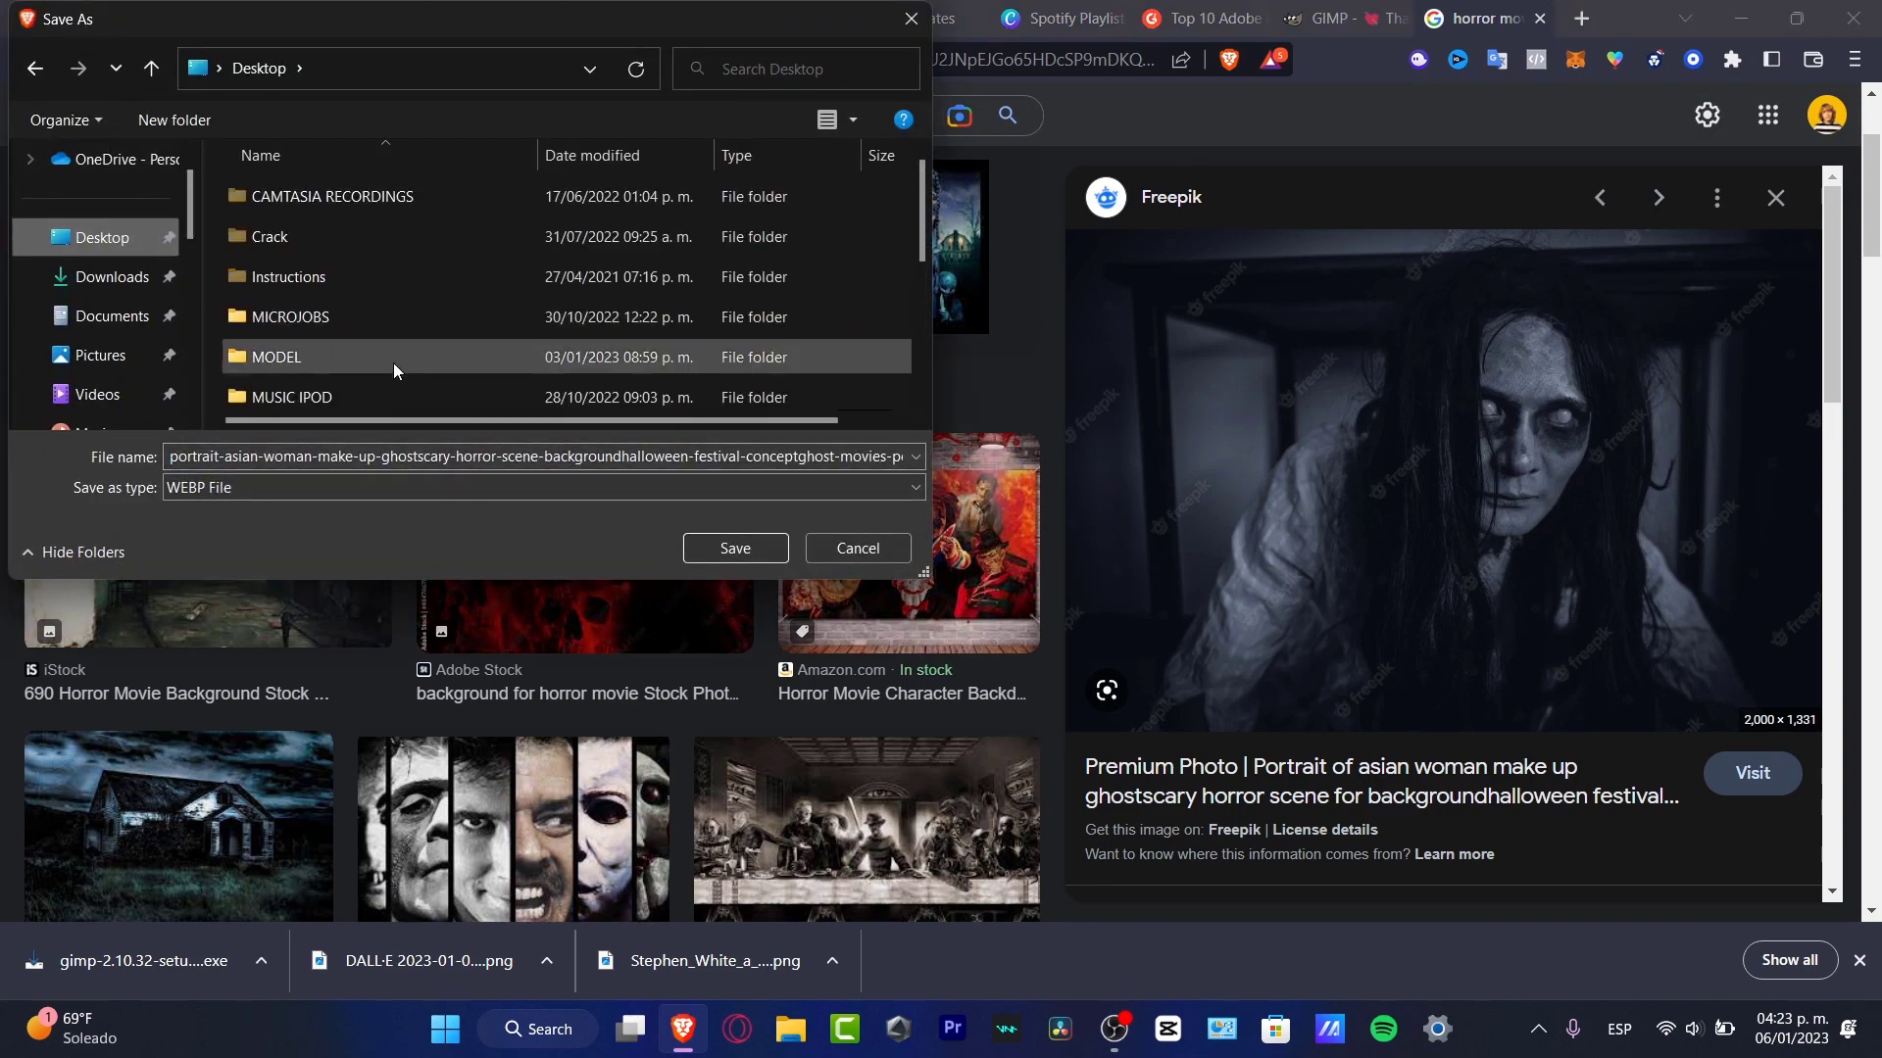
left_click(735, 549)
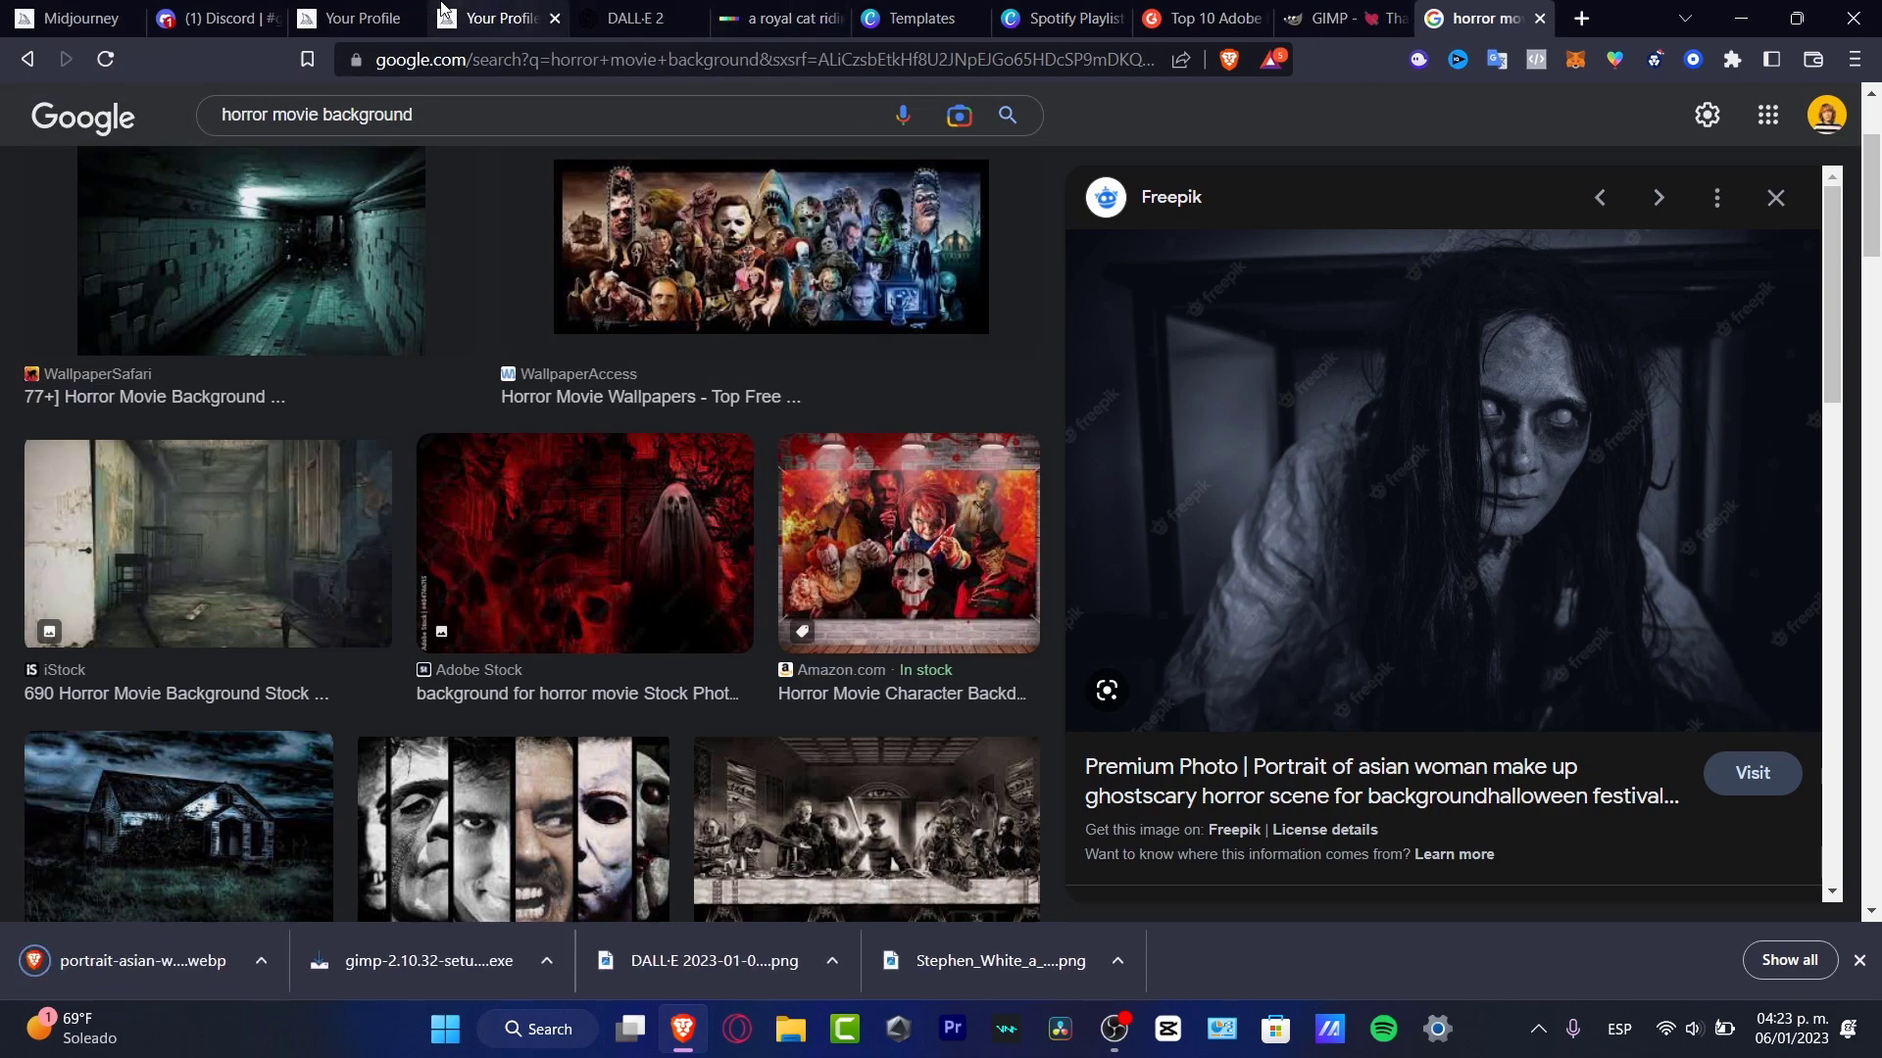
Submit a Midjourney /imagine blend using the portrait and horror photo attachment URLs
left_click(206, 17)
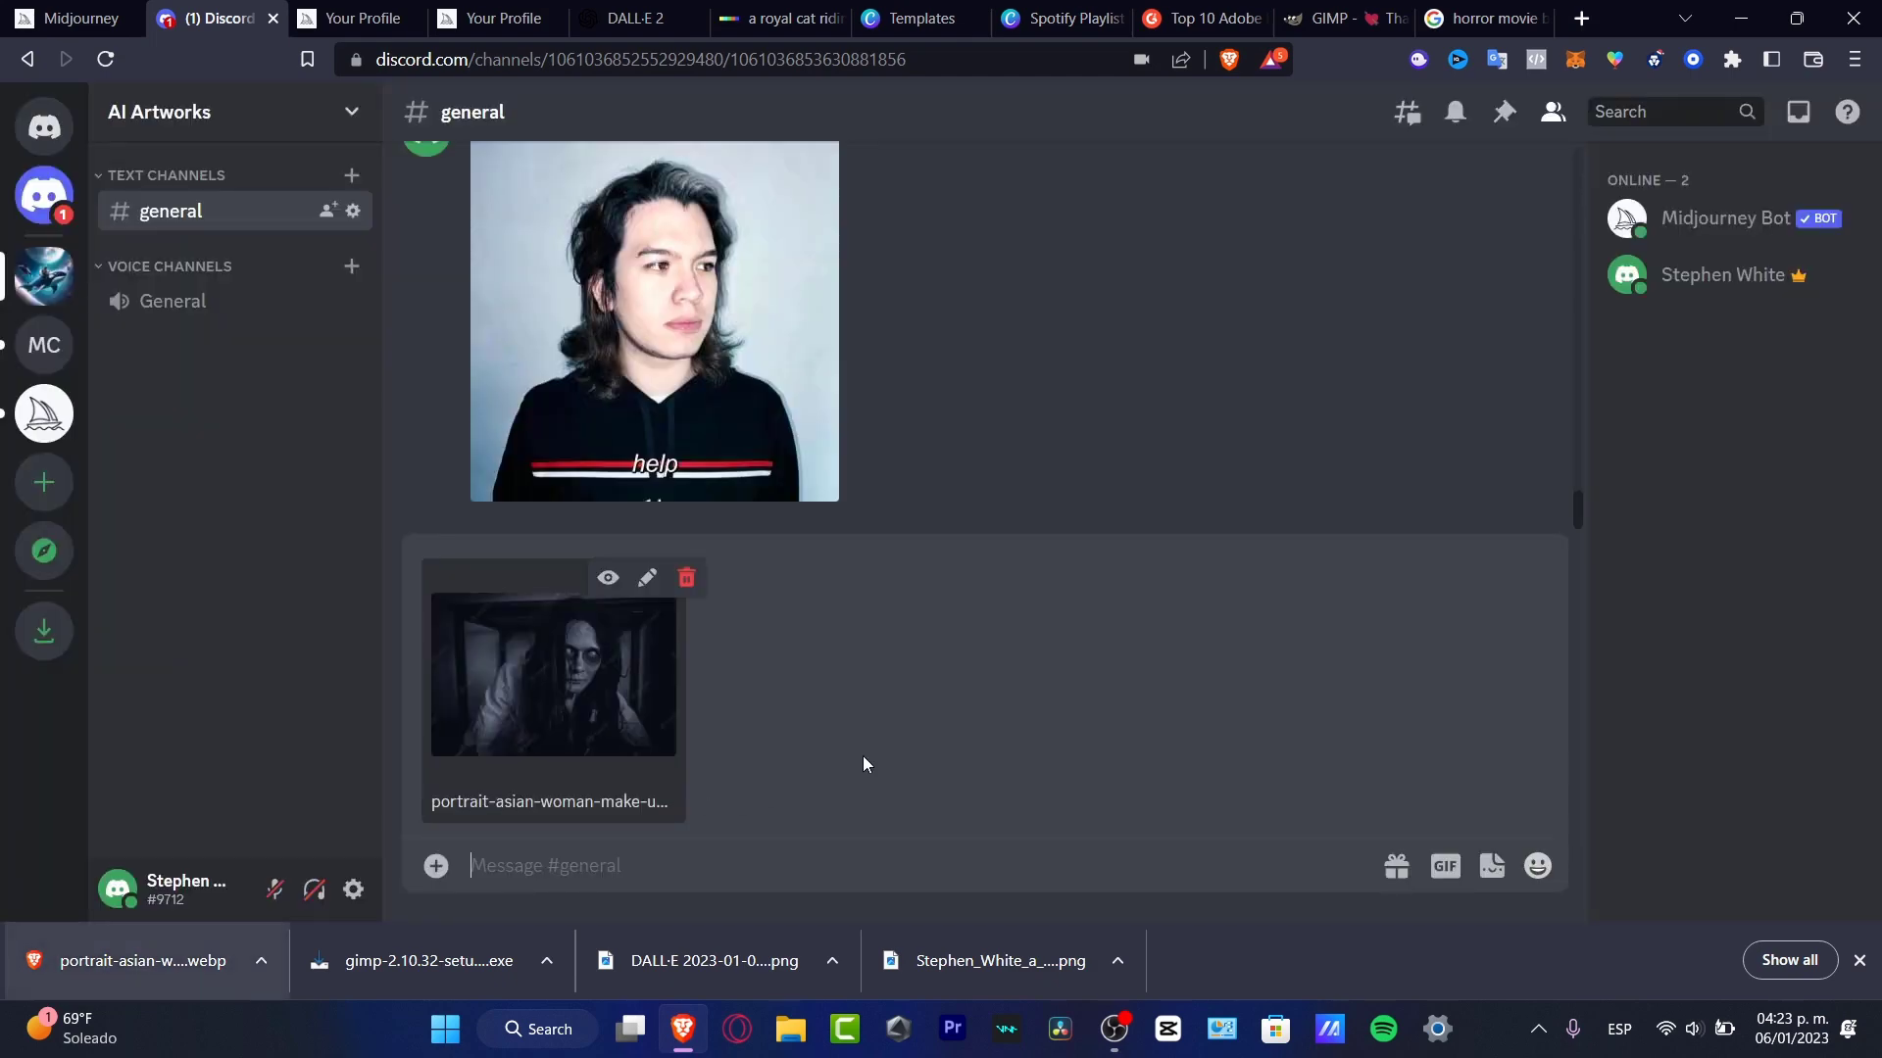
mouse_move(1207, 863)
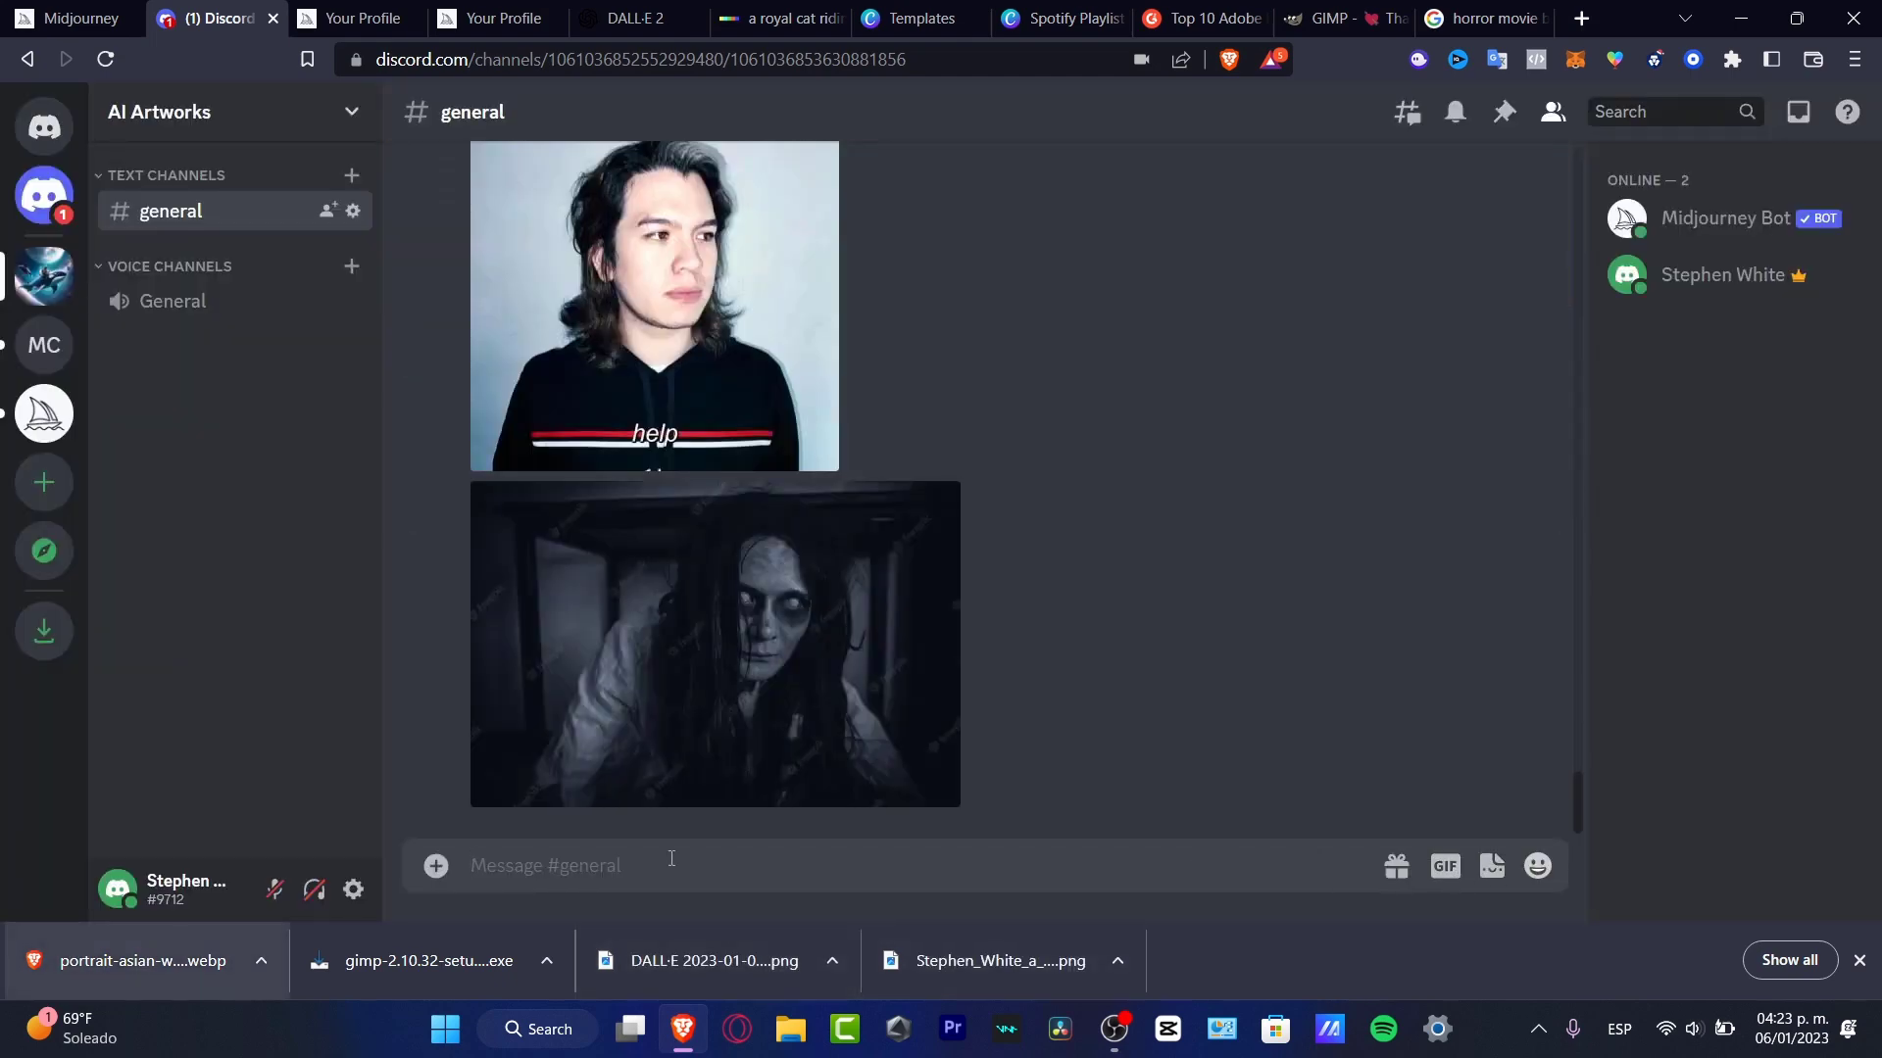
type("/")
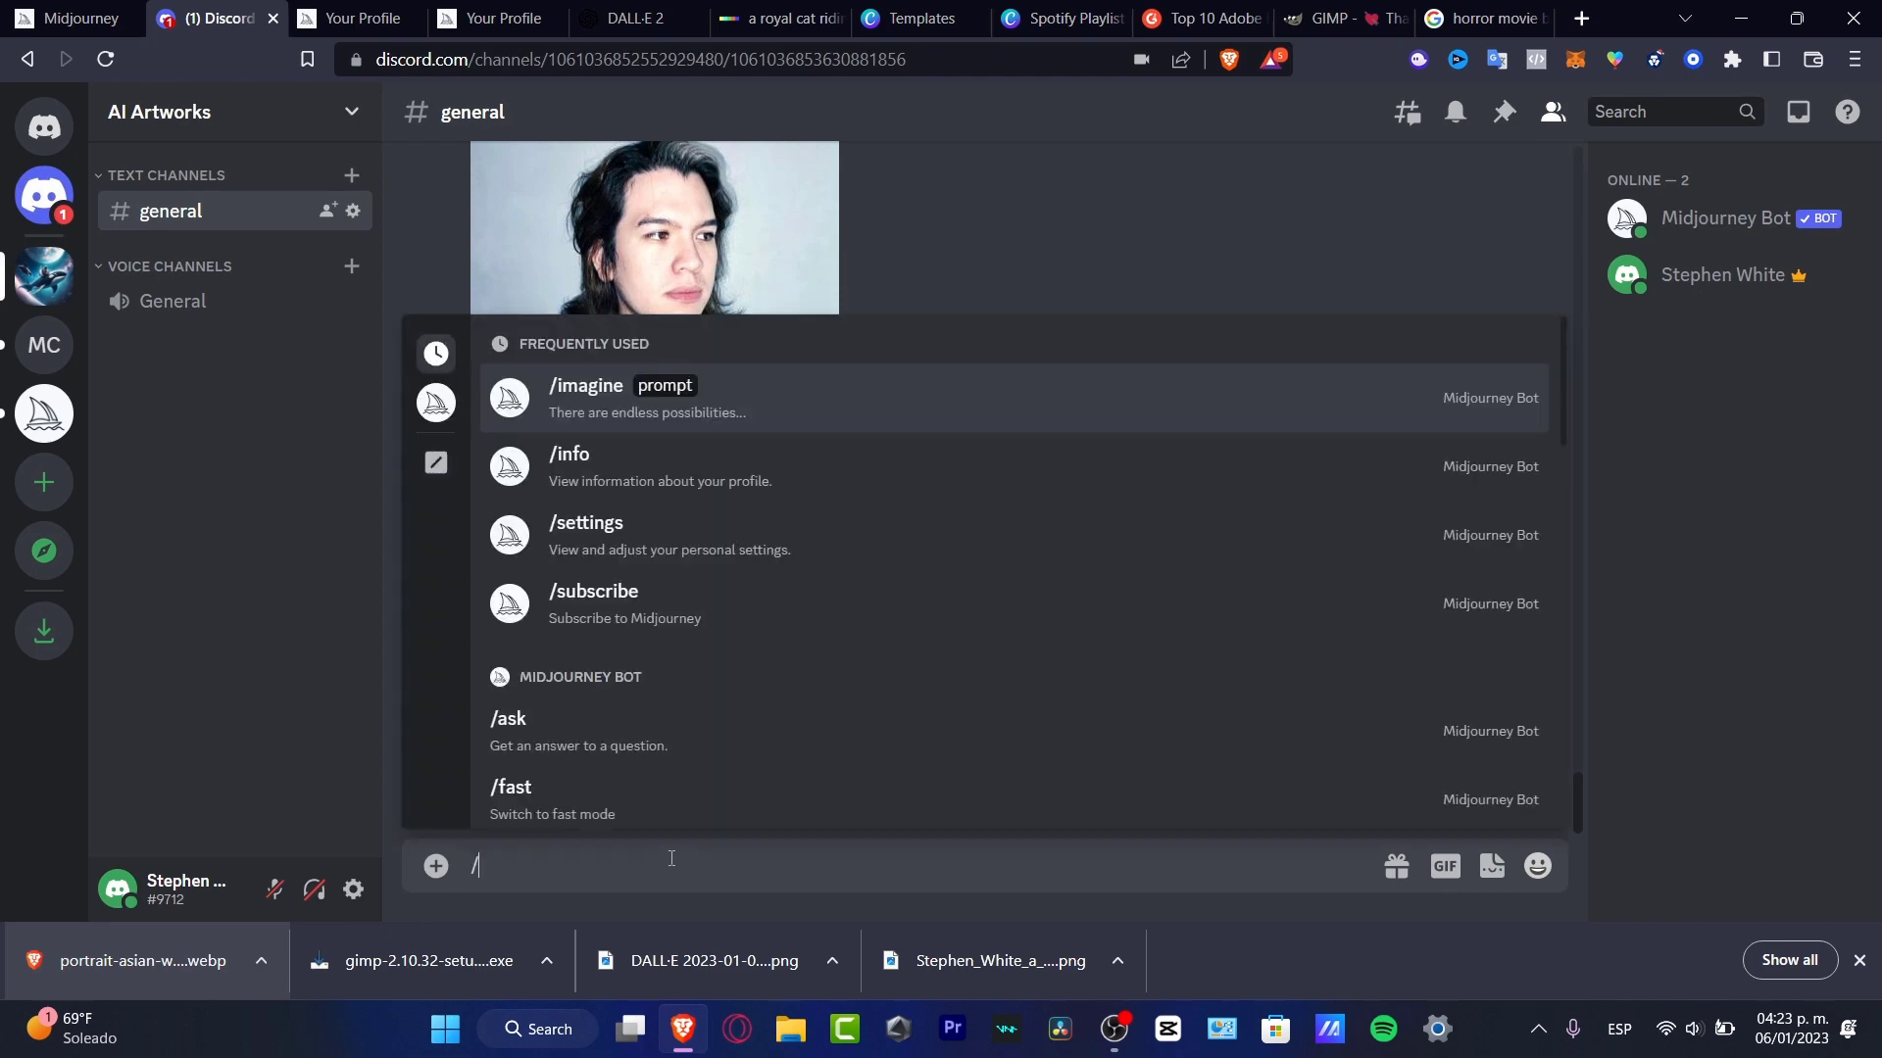
left_click(586, 398)
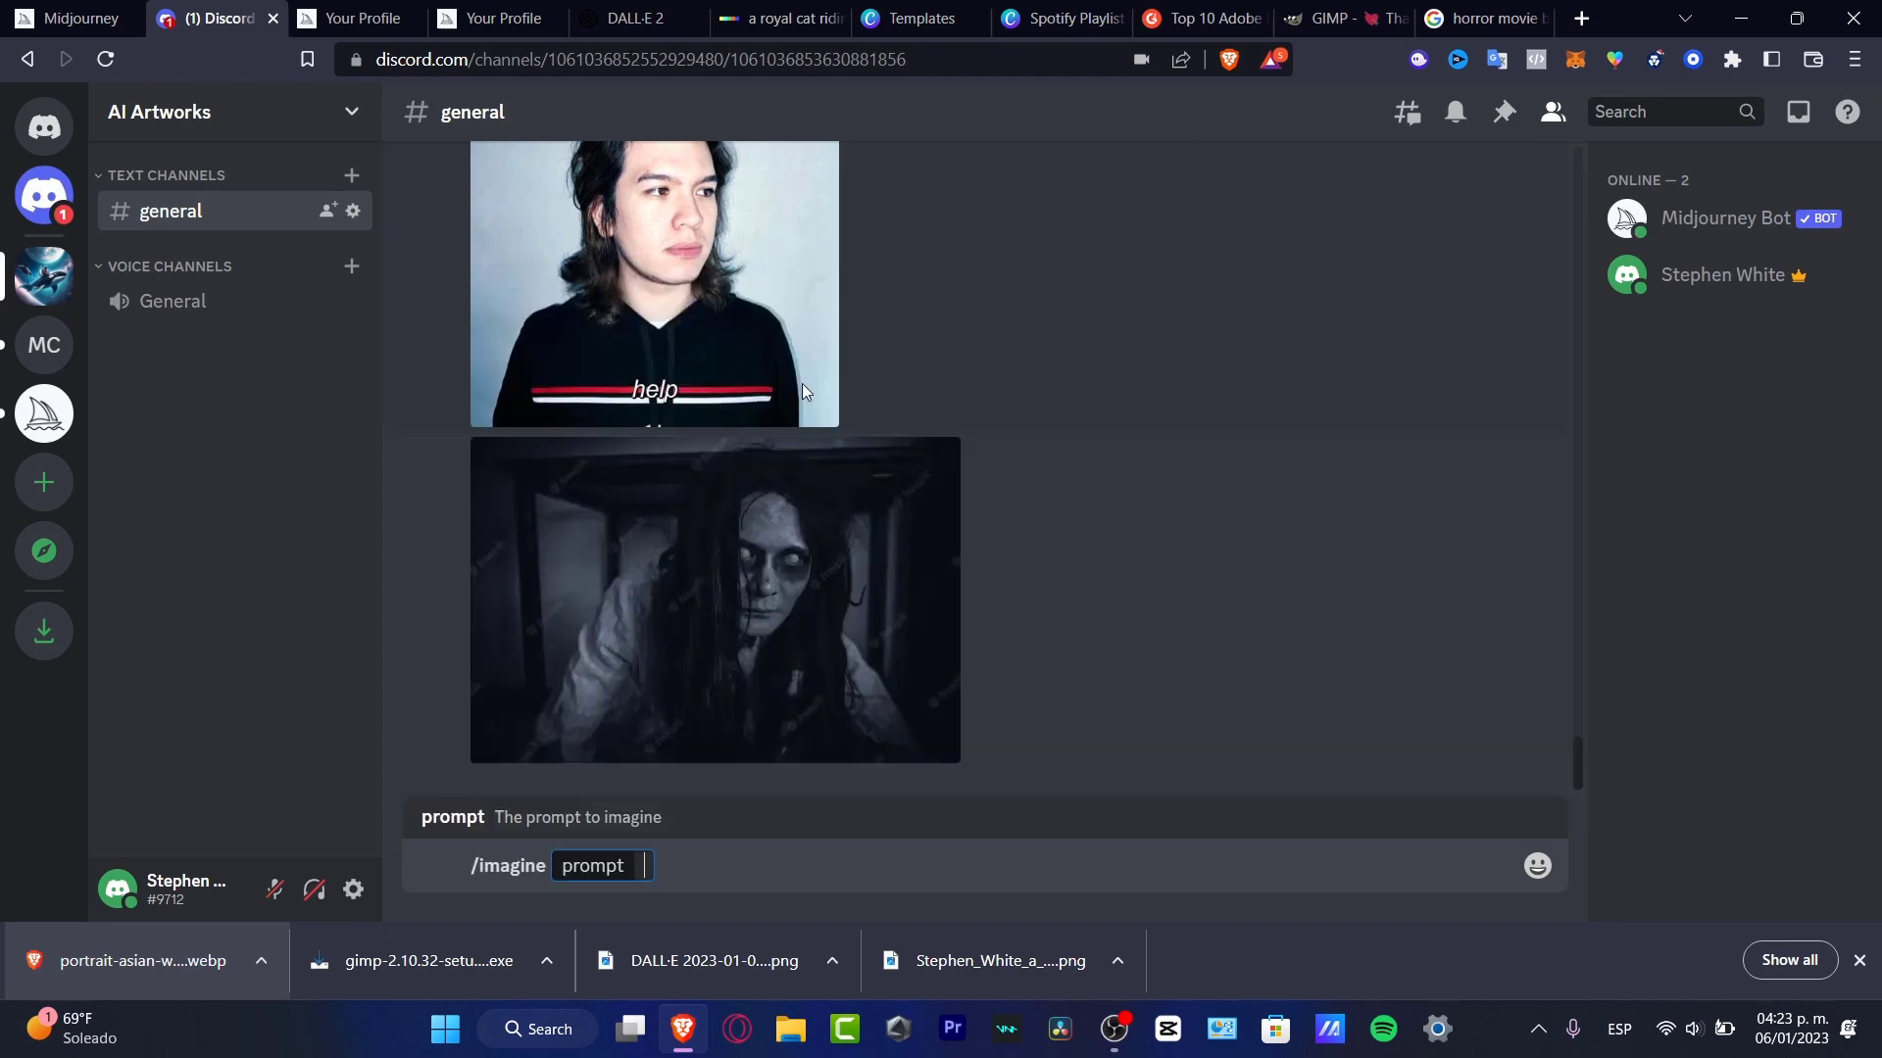
left_click(655, 284)
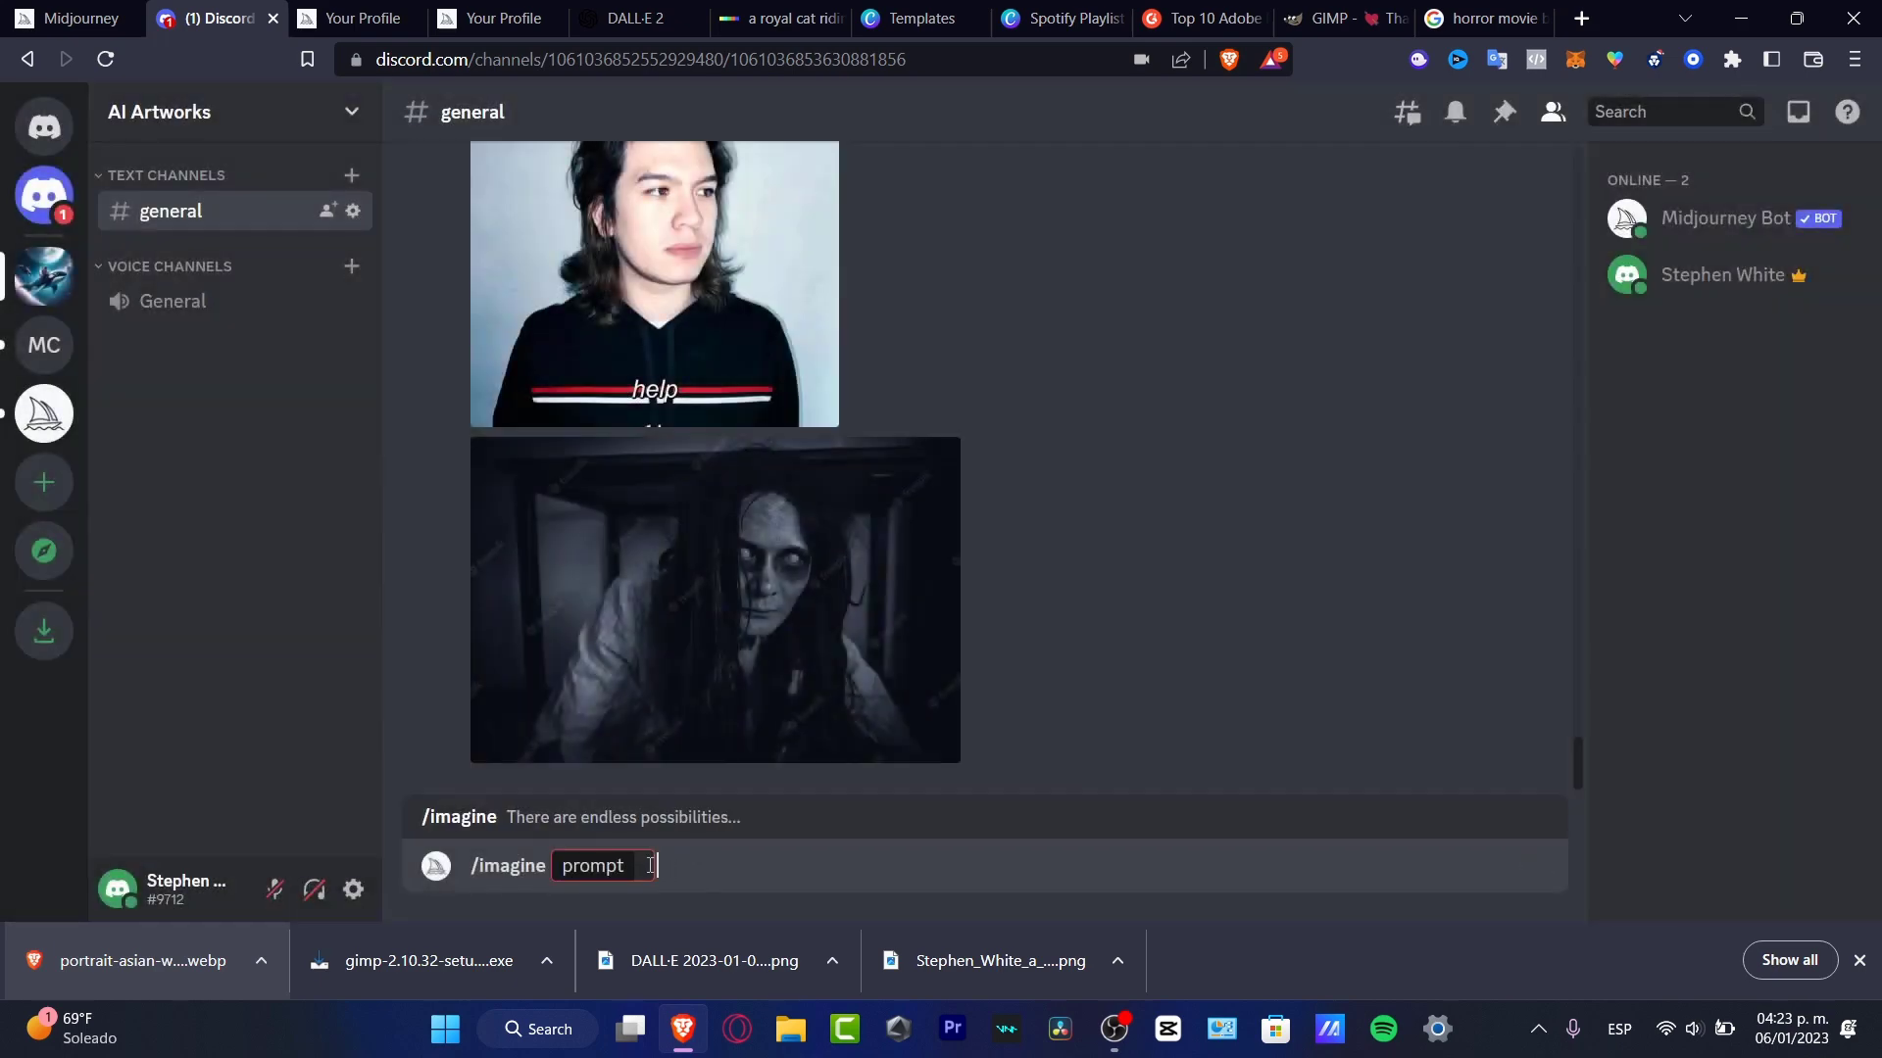
key("Enter")
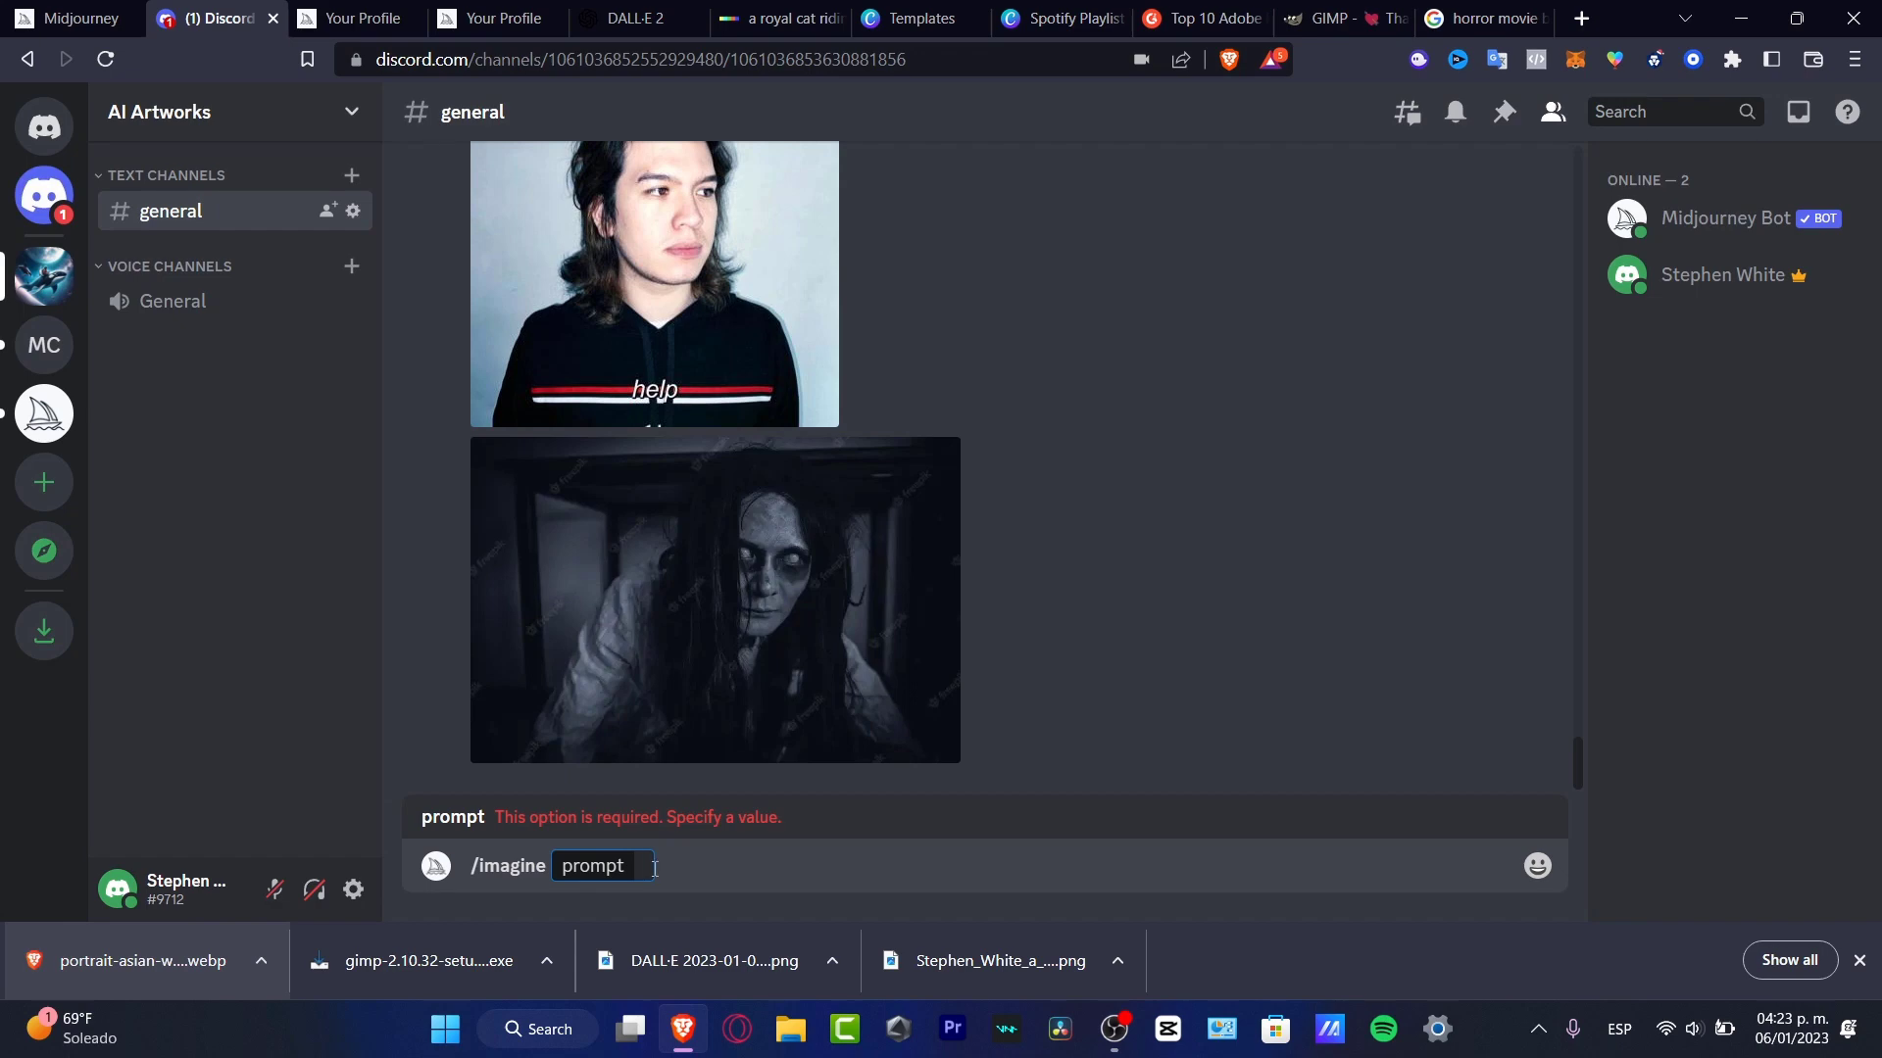
type("https://media.discordapp.net/attachments/1061036853630881856/1061047054043988100/2021-10-02.jpg?width=559&height=558")
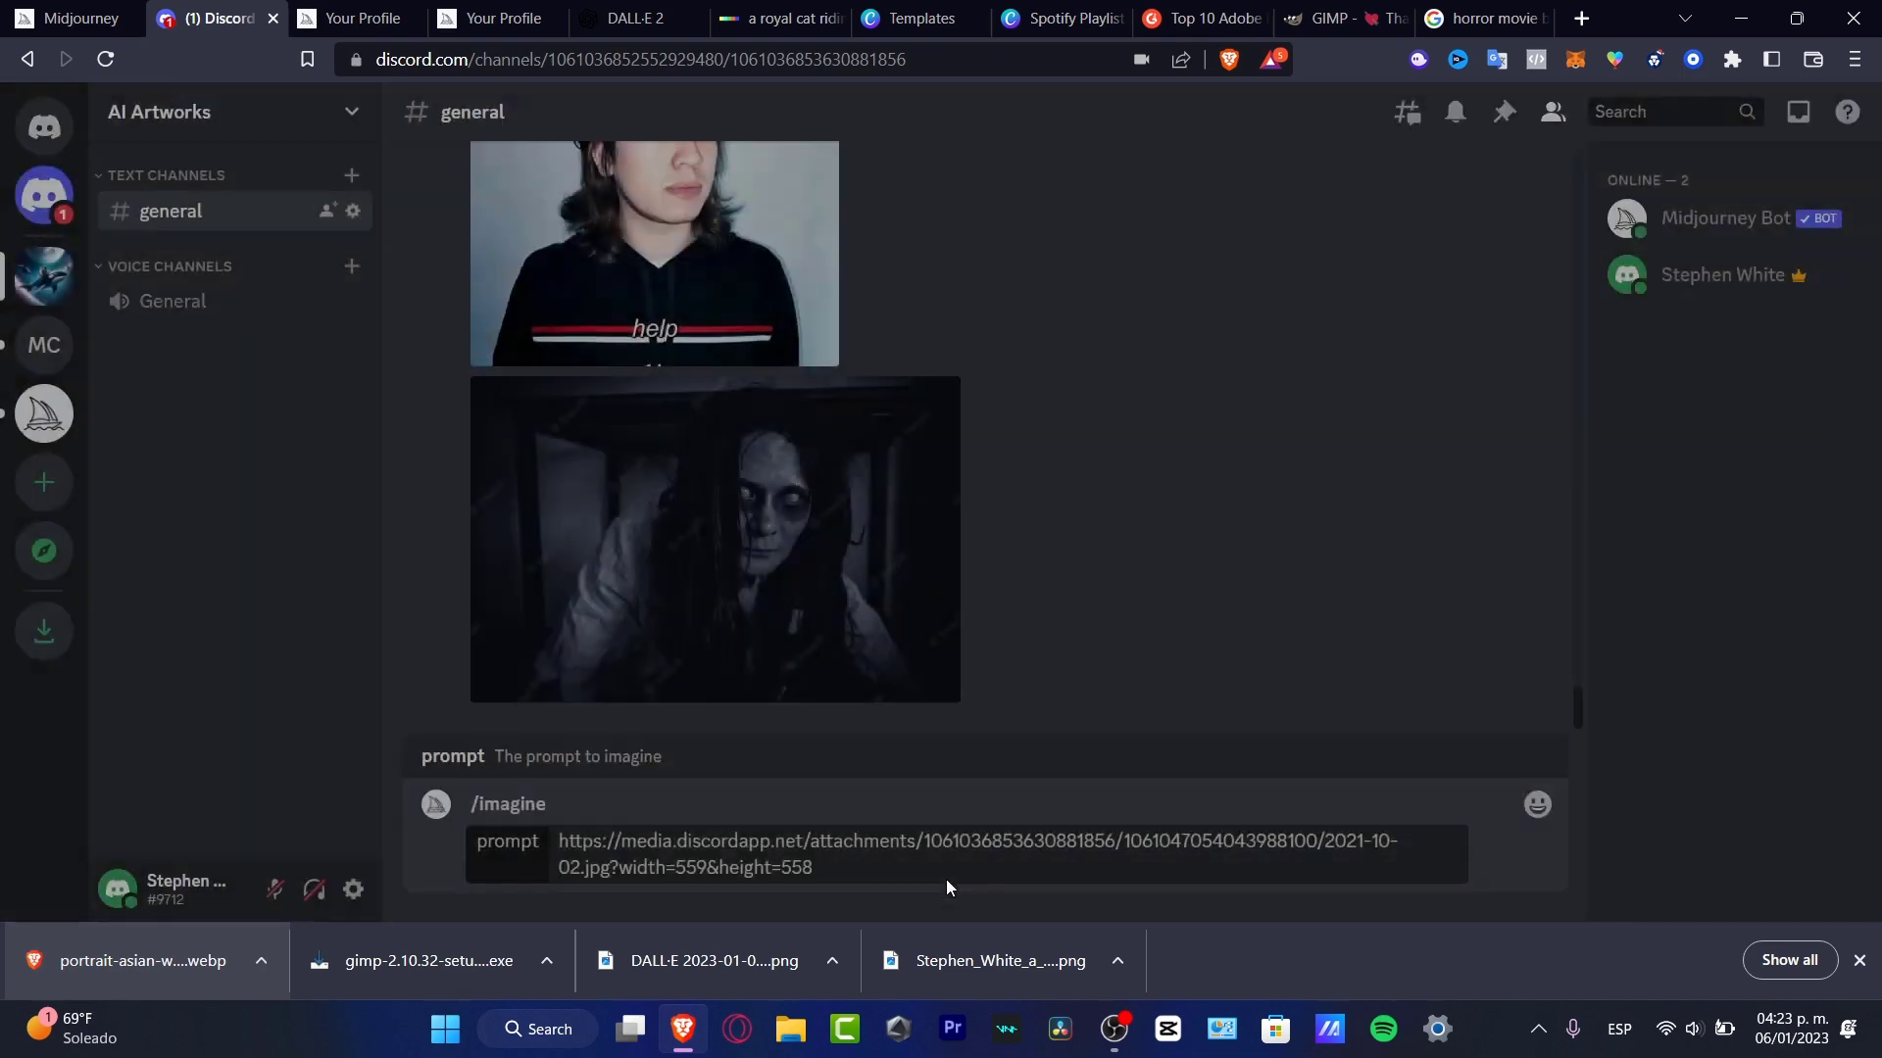
type("https://media.discordapp.net/attachments/1061036853630881856/1061047388283867237/portrait-asian-woman-make-up-ghostscary-horror-scene-backgroundhalloween-festival-conceptghost-movies-posterangry-spirit-apartment_44277-22628.webp?width=838&height")
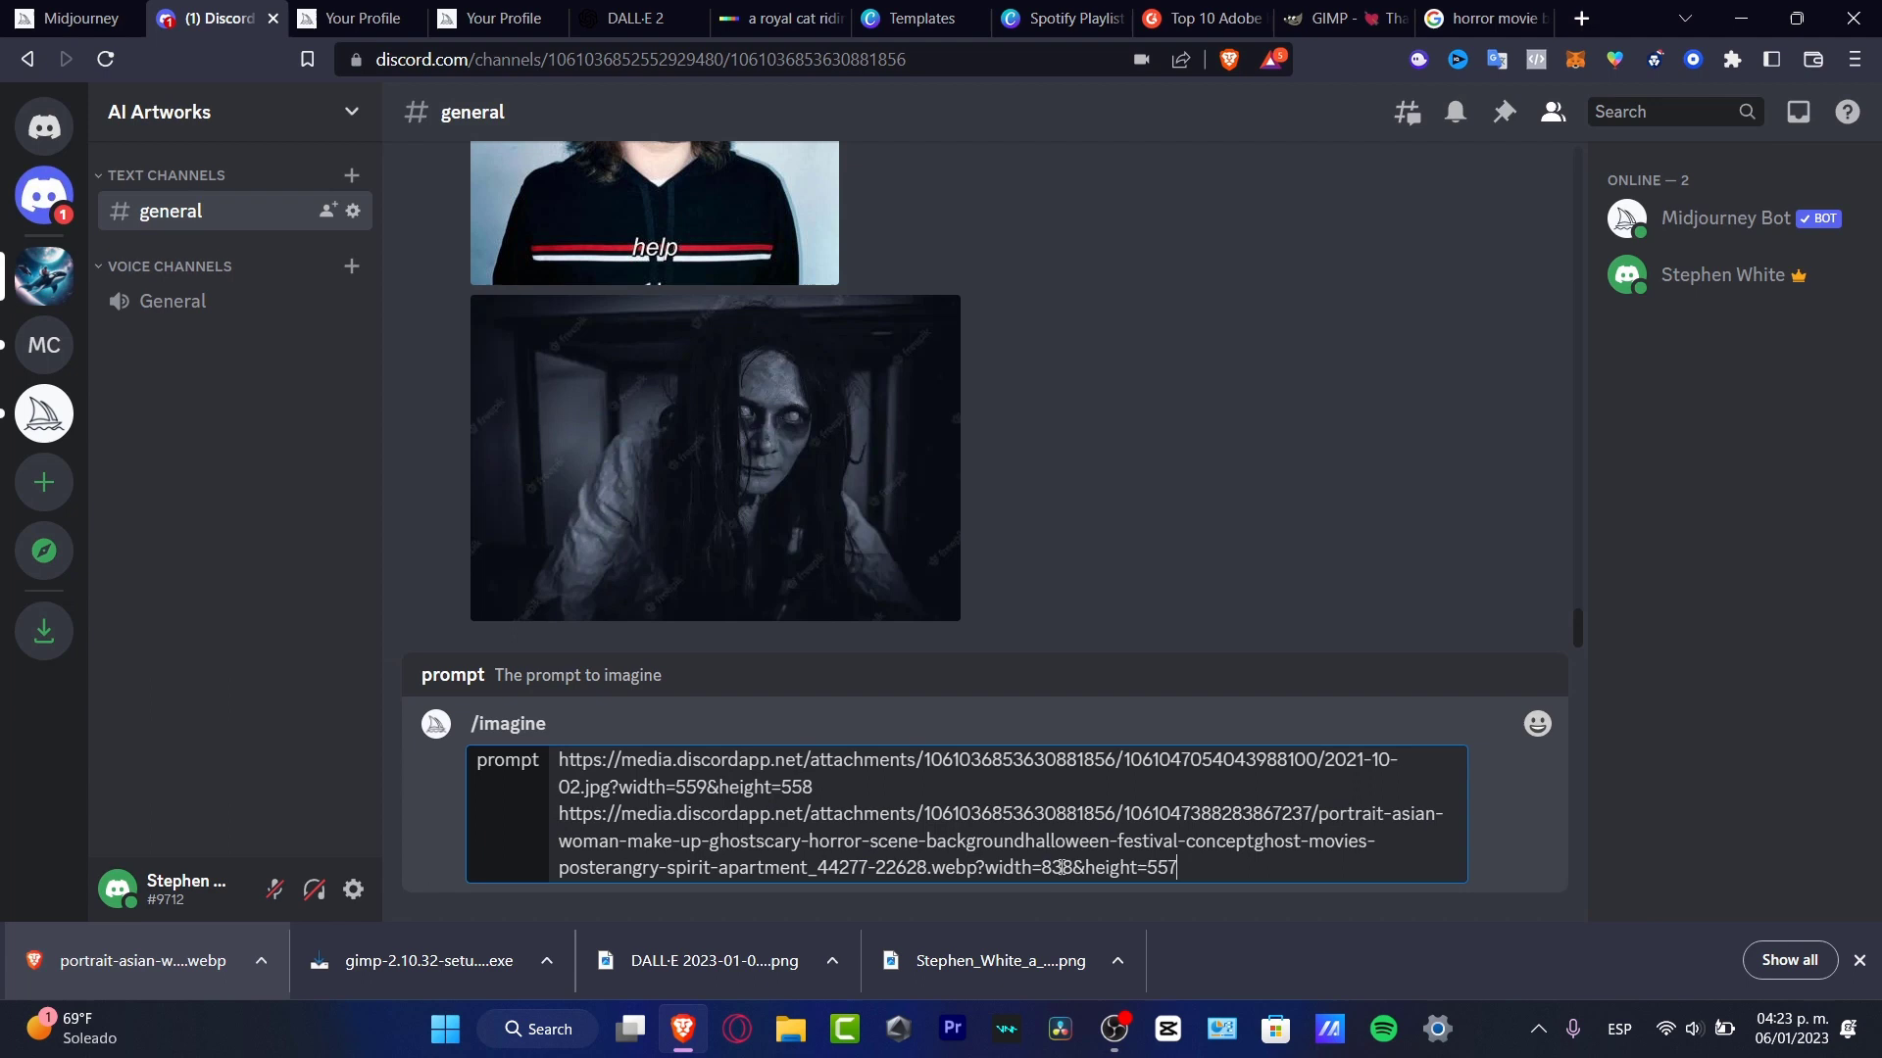
key("Enter")
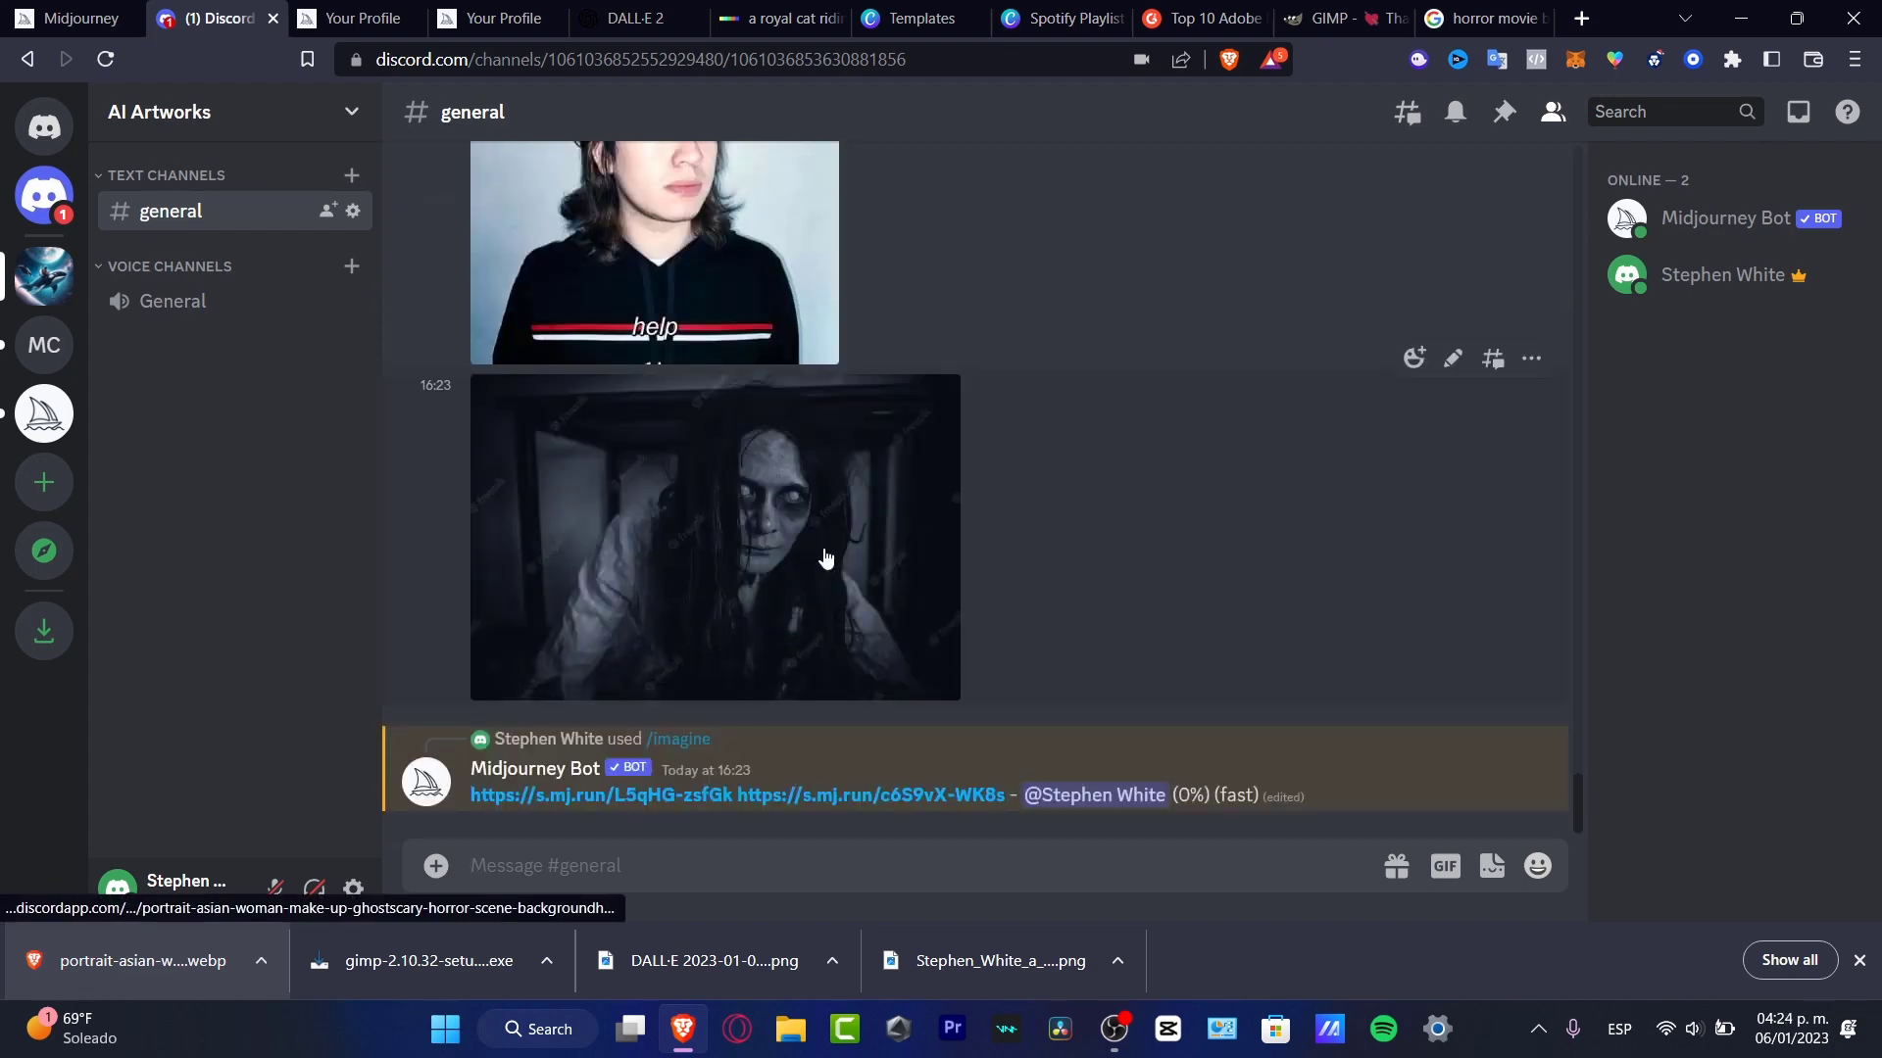
mouse_move(773, 373)
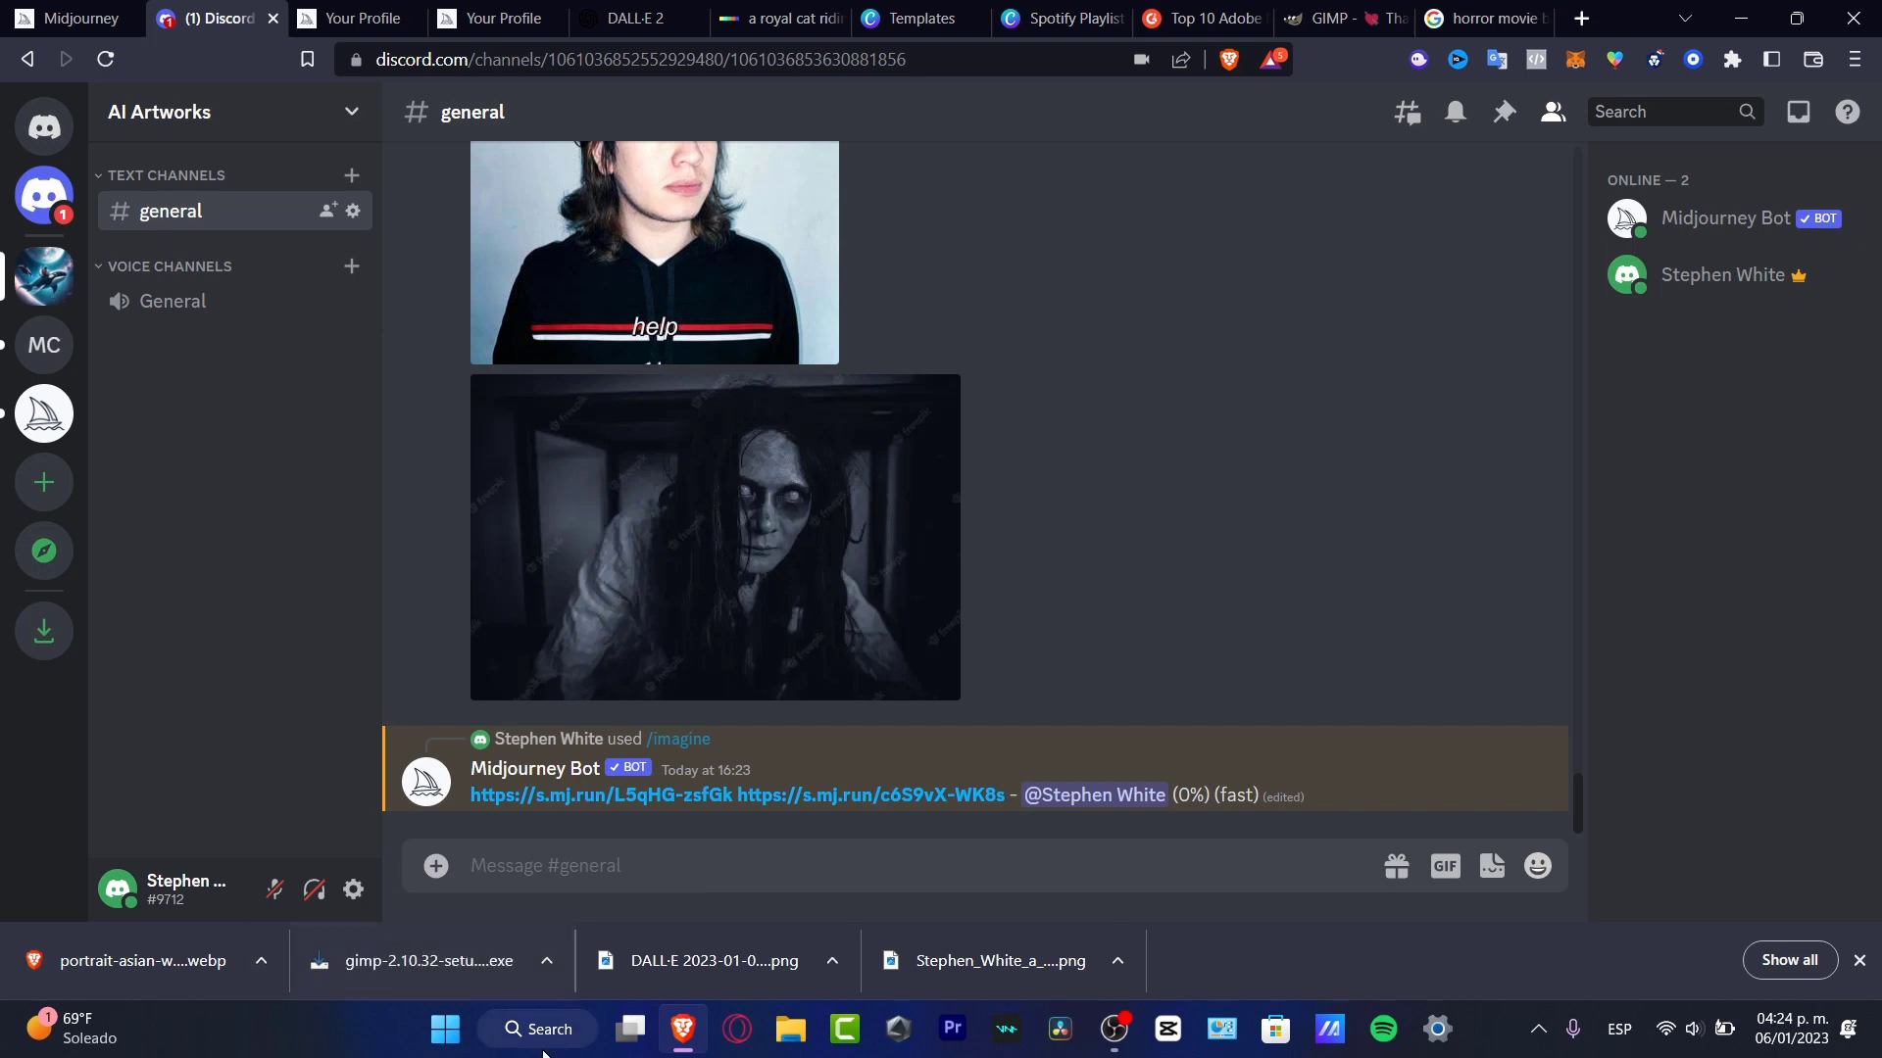
Launch the downloaded GIMP installer and confirm English as the setup language
left_click(428, 960)
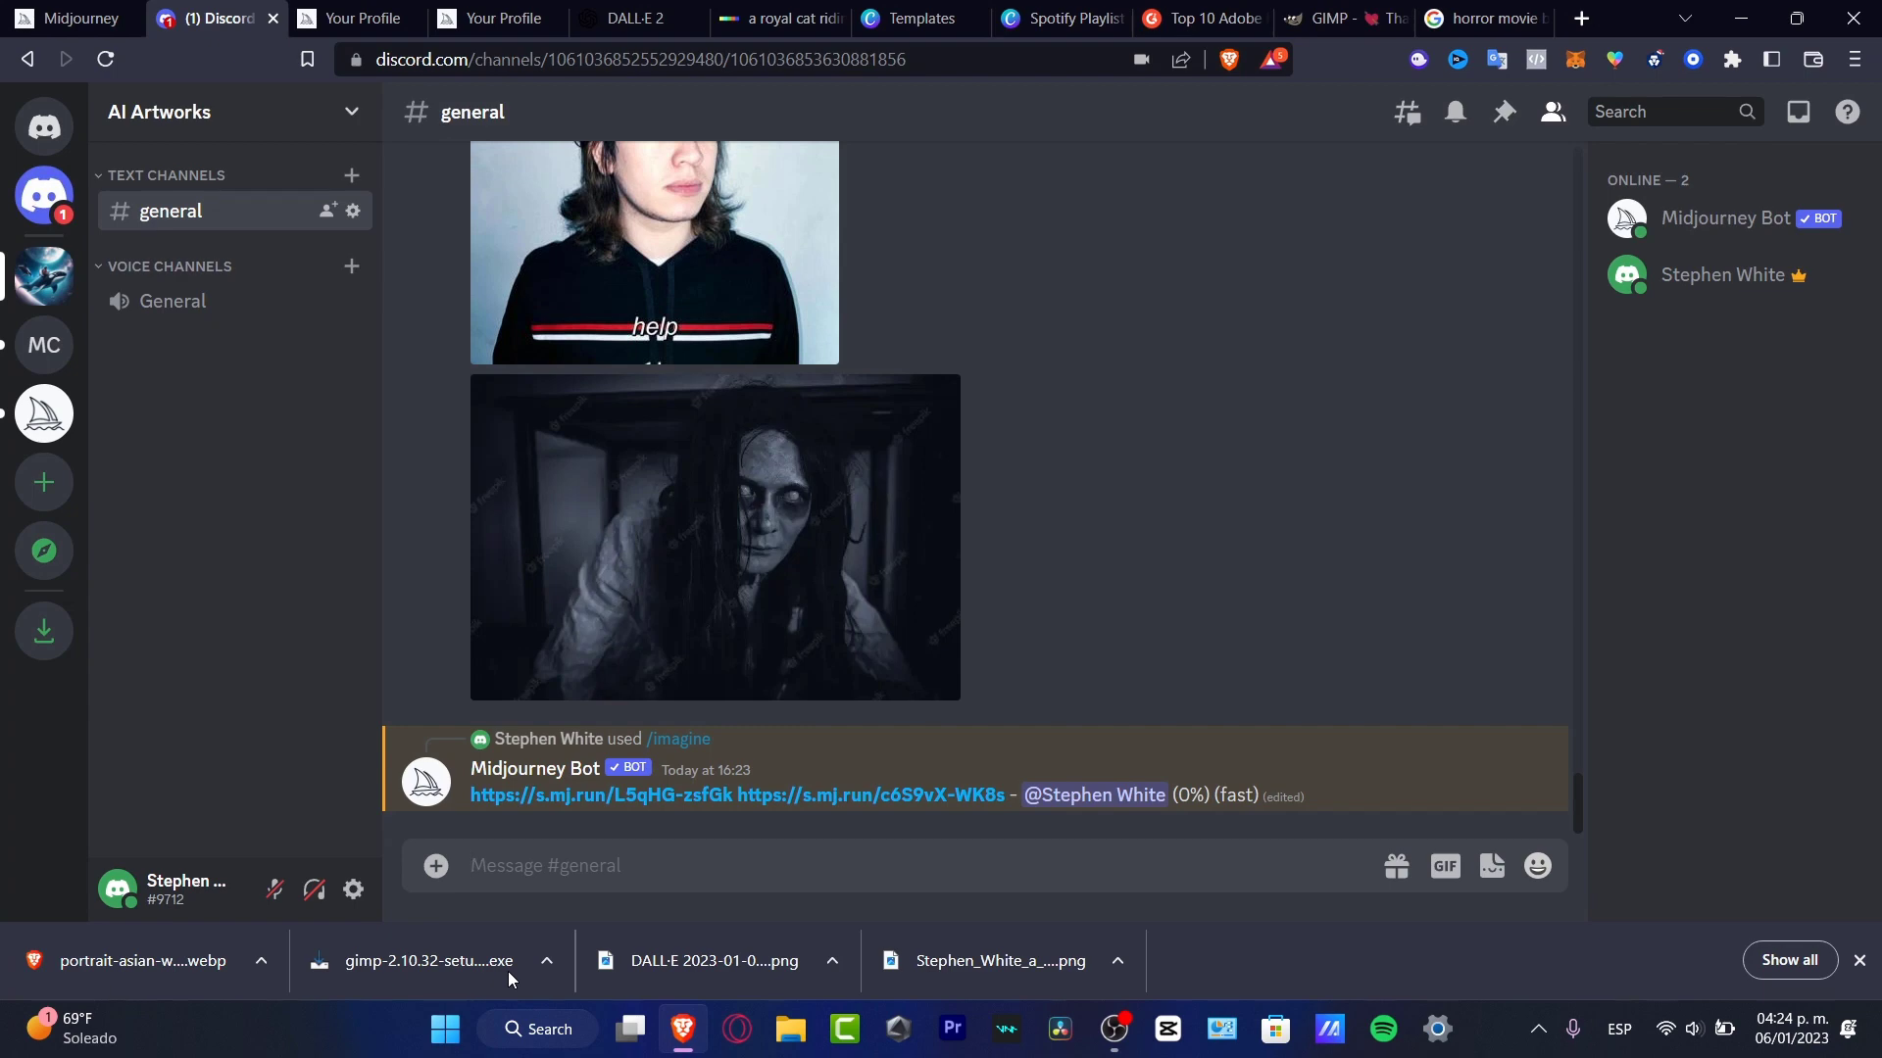
mouse_move(950, 451)
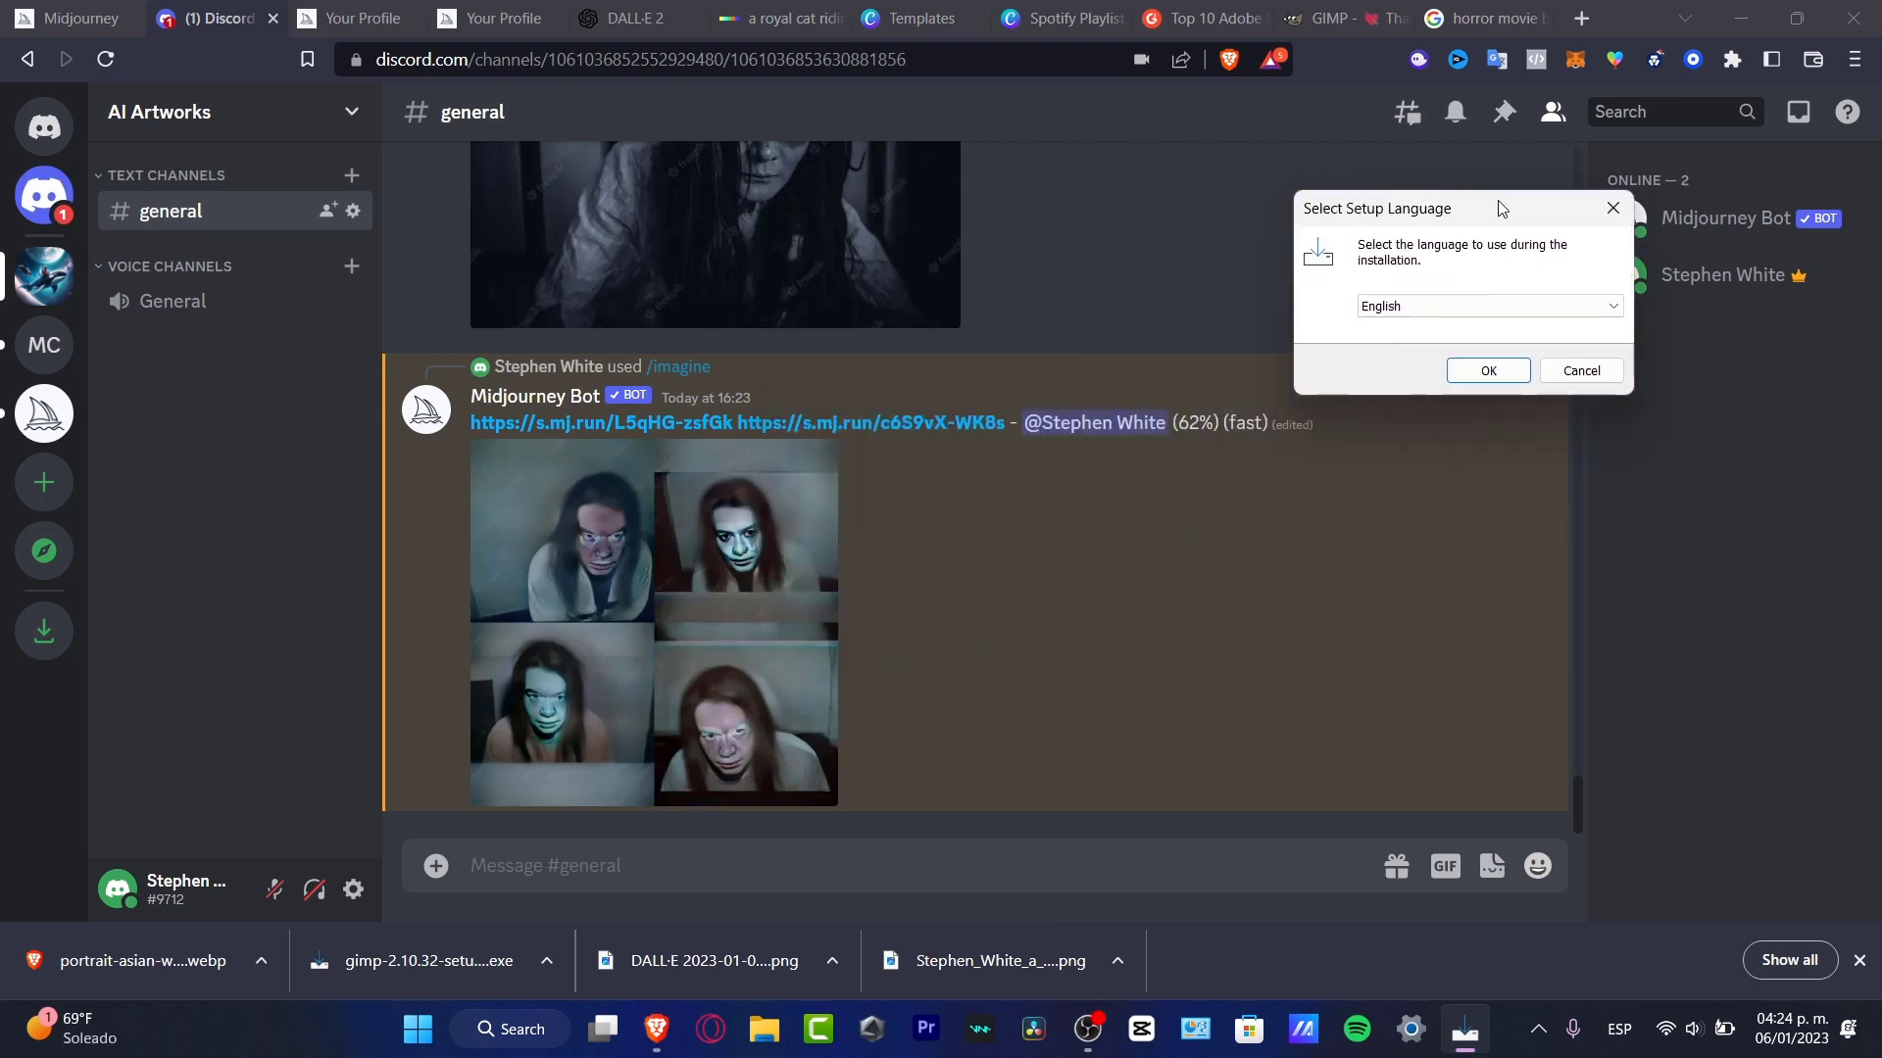
left_click(1488, 371)
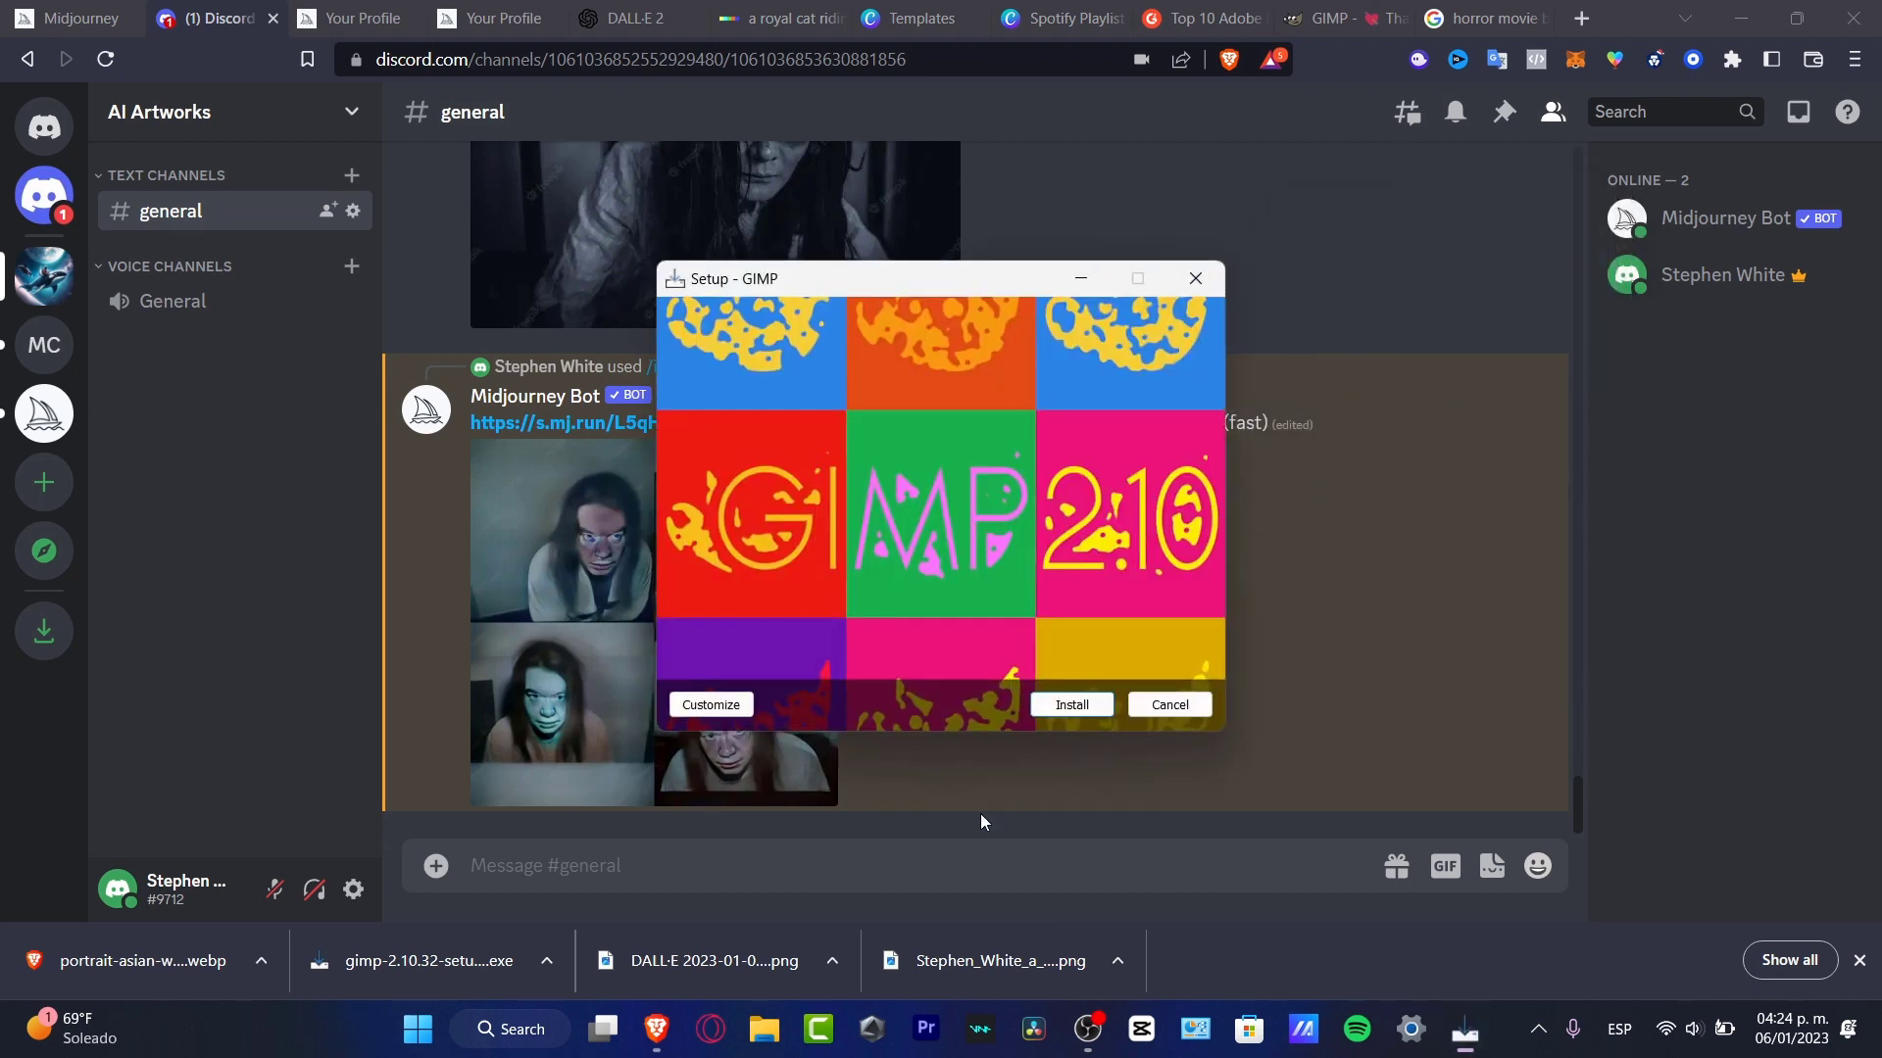
left_click(1072, 704)
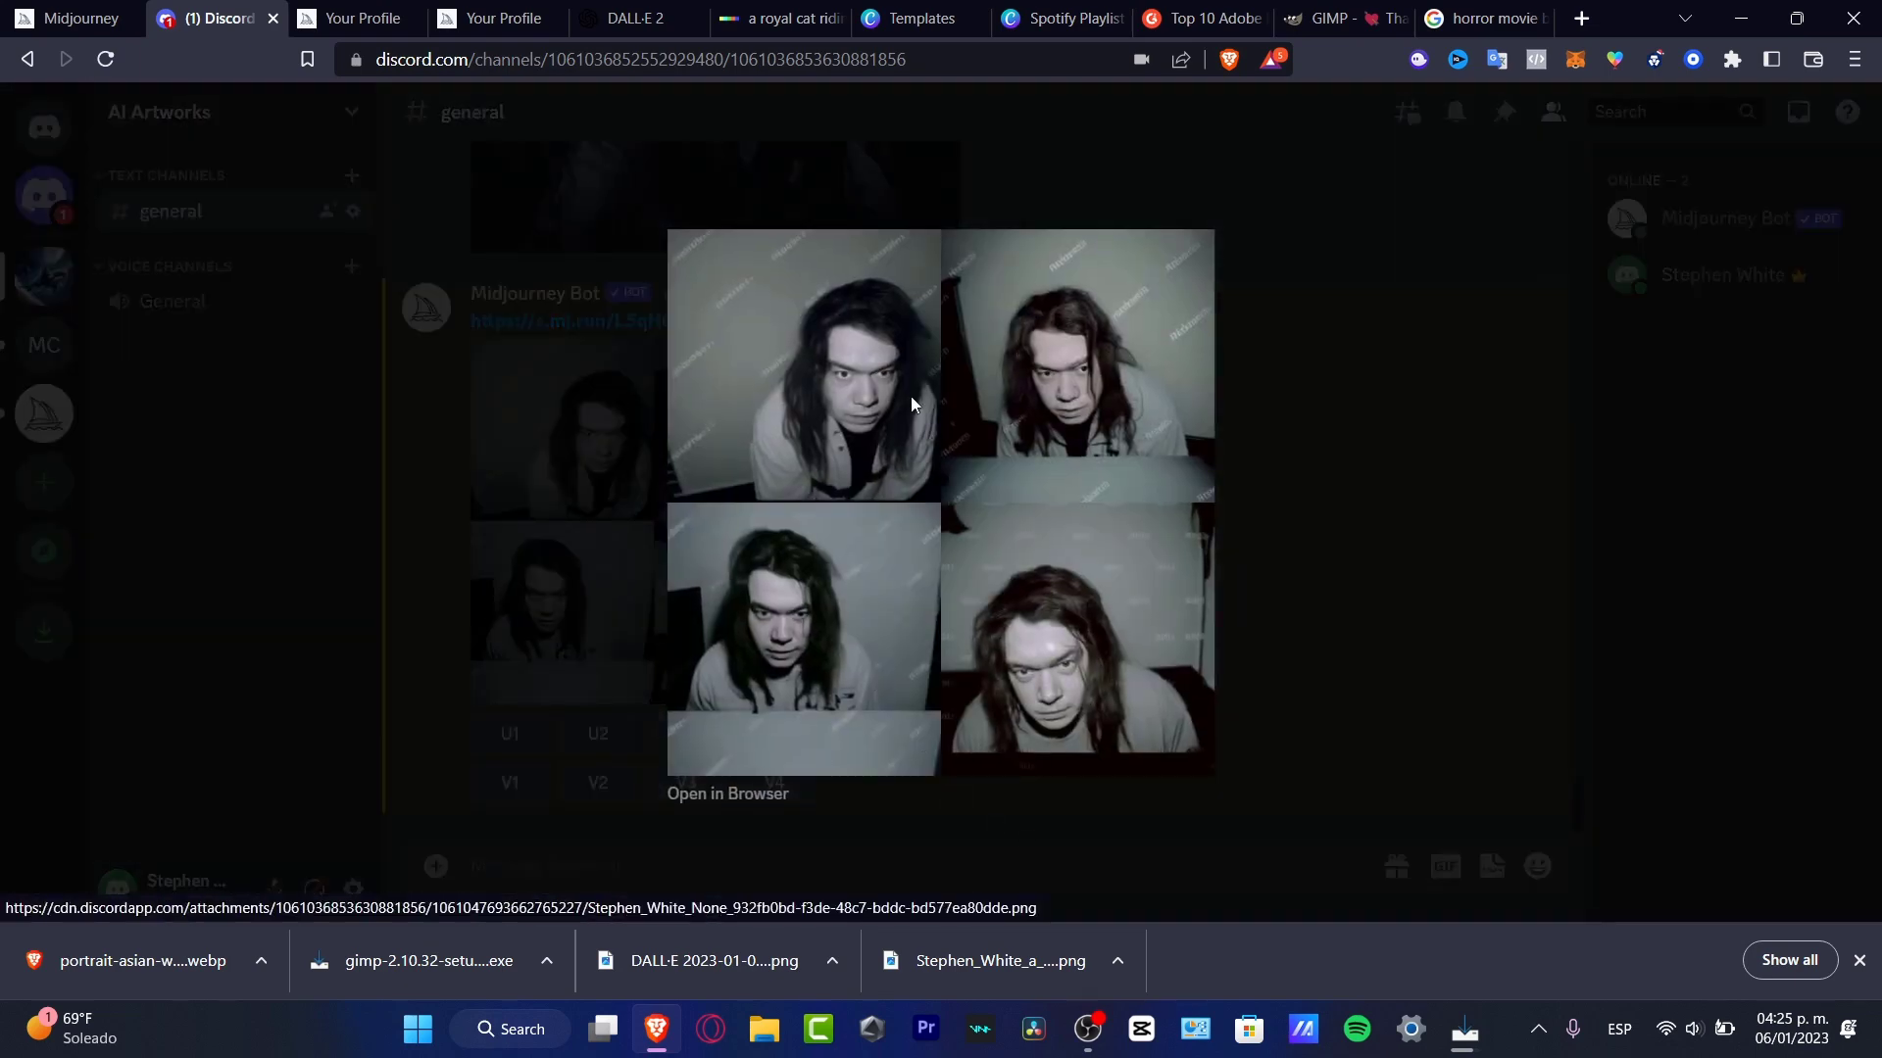
mouse_move(1069, 488)
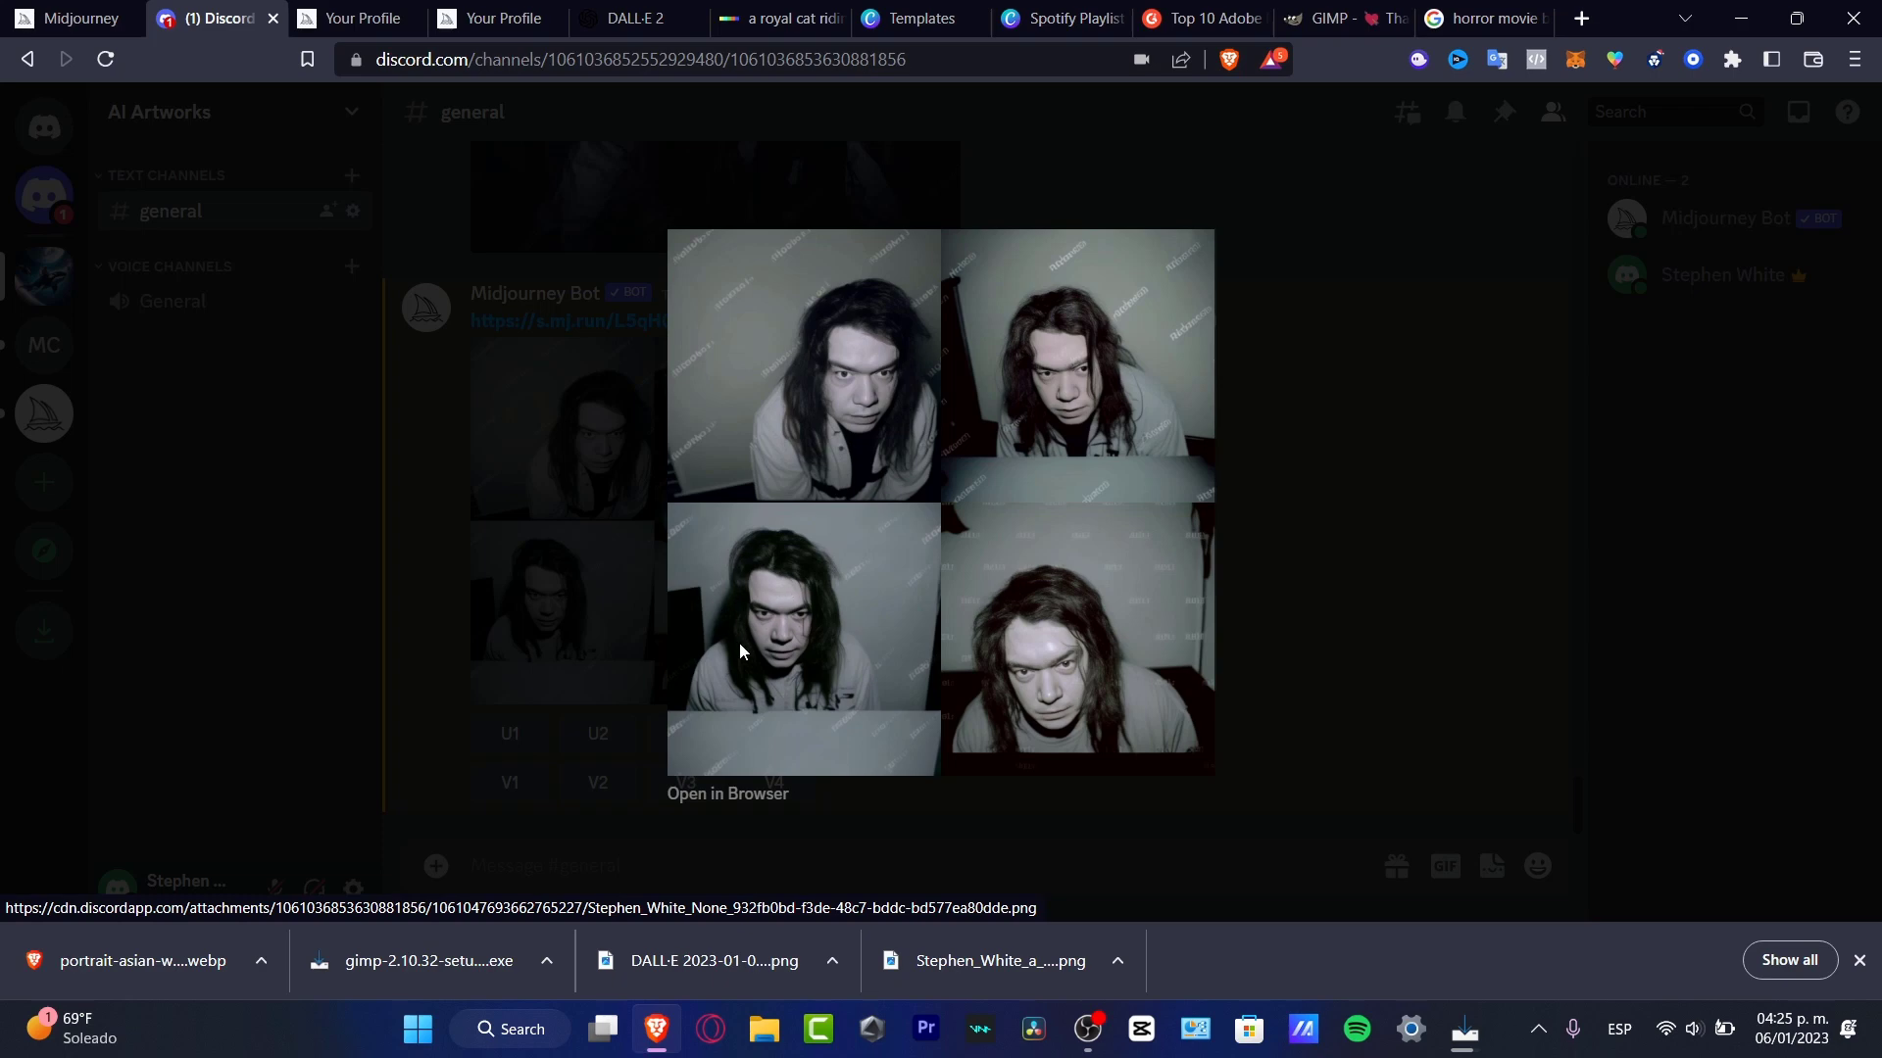
mouse_move(1267, 573)
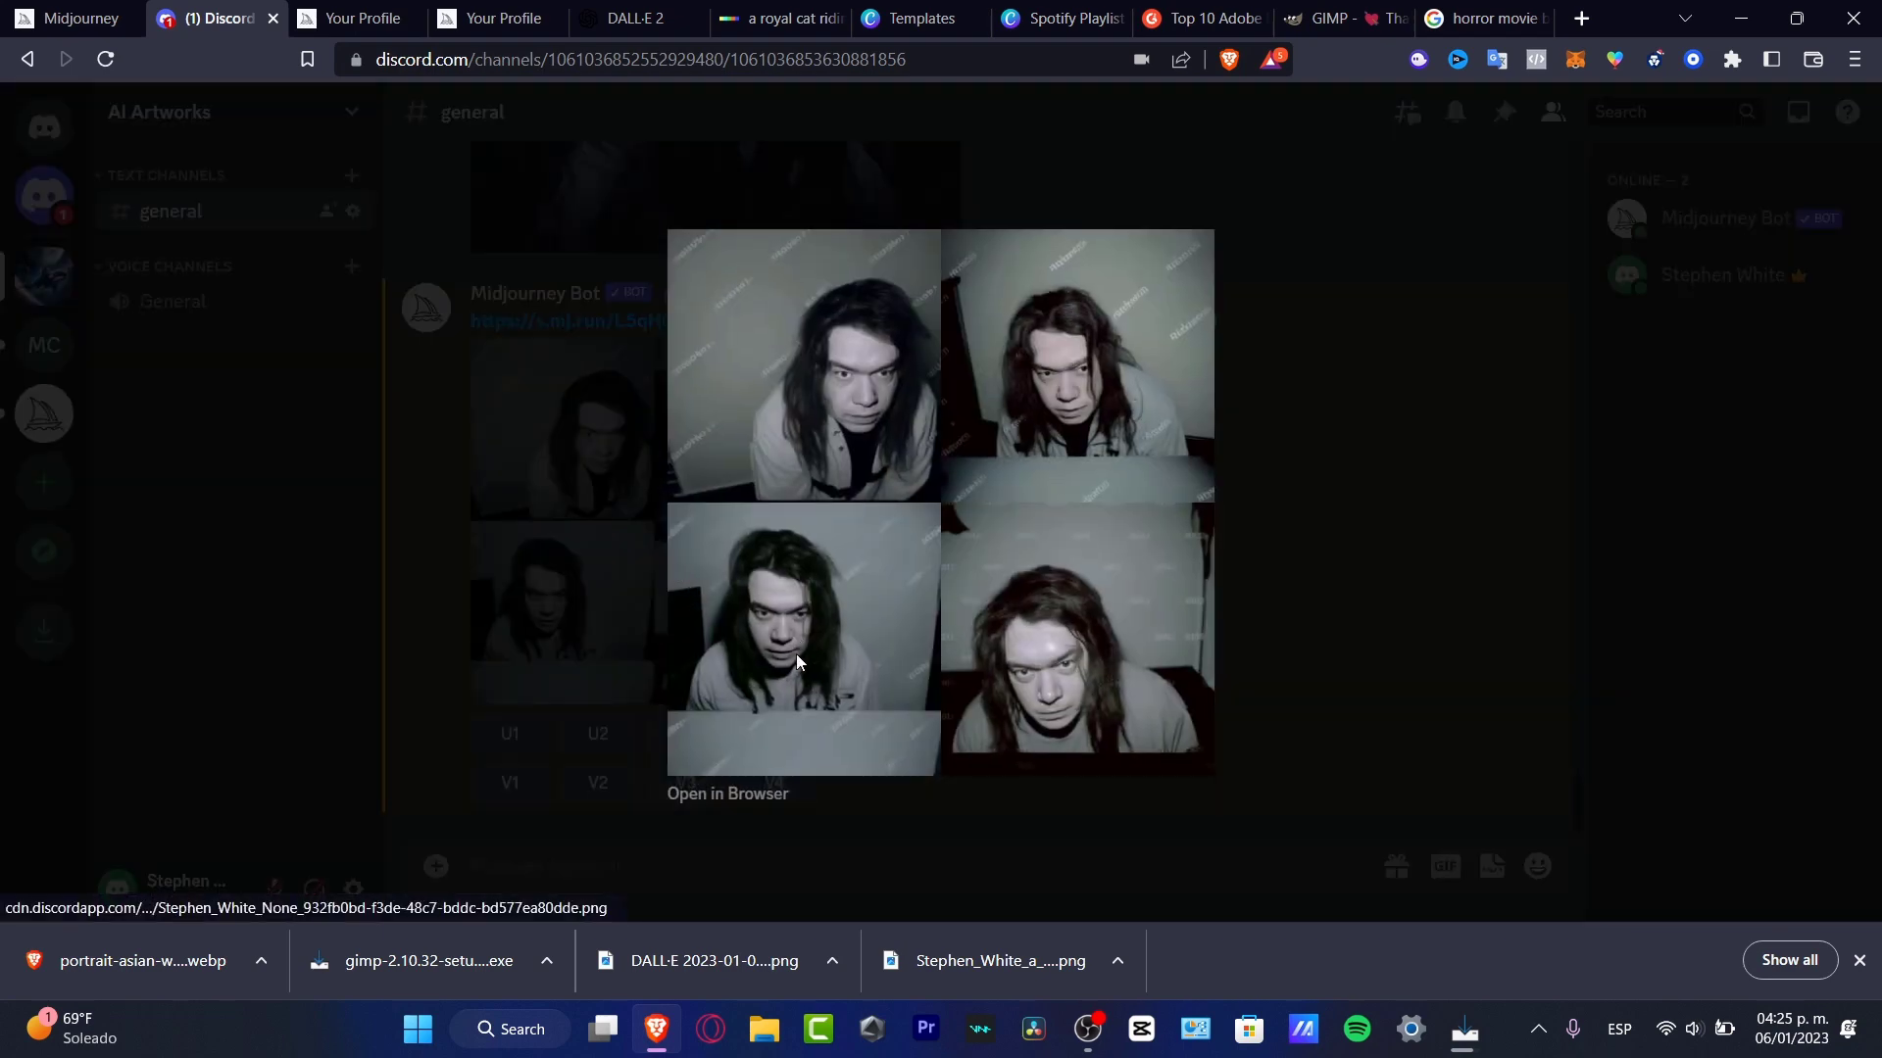
mouse_move(837, 565)
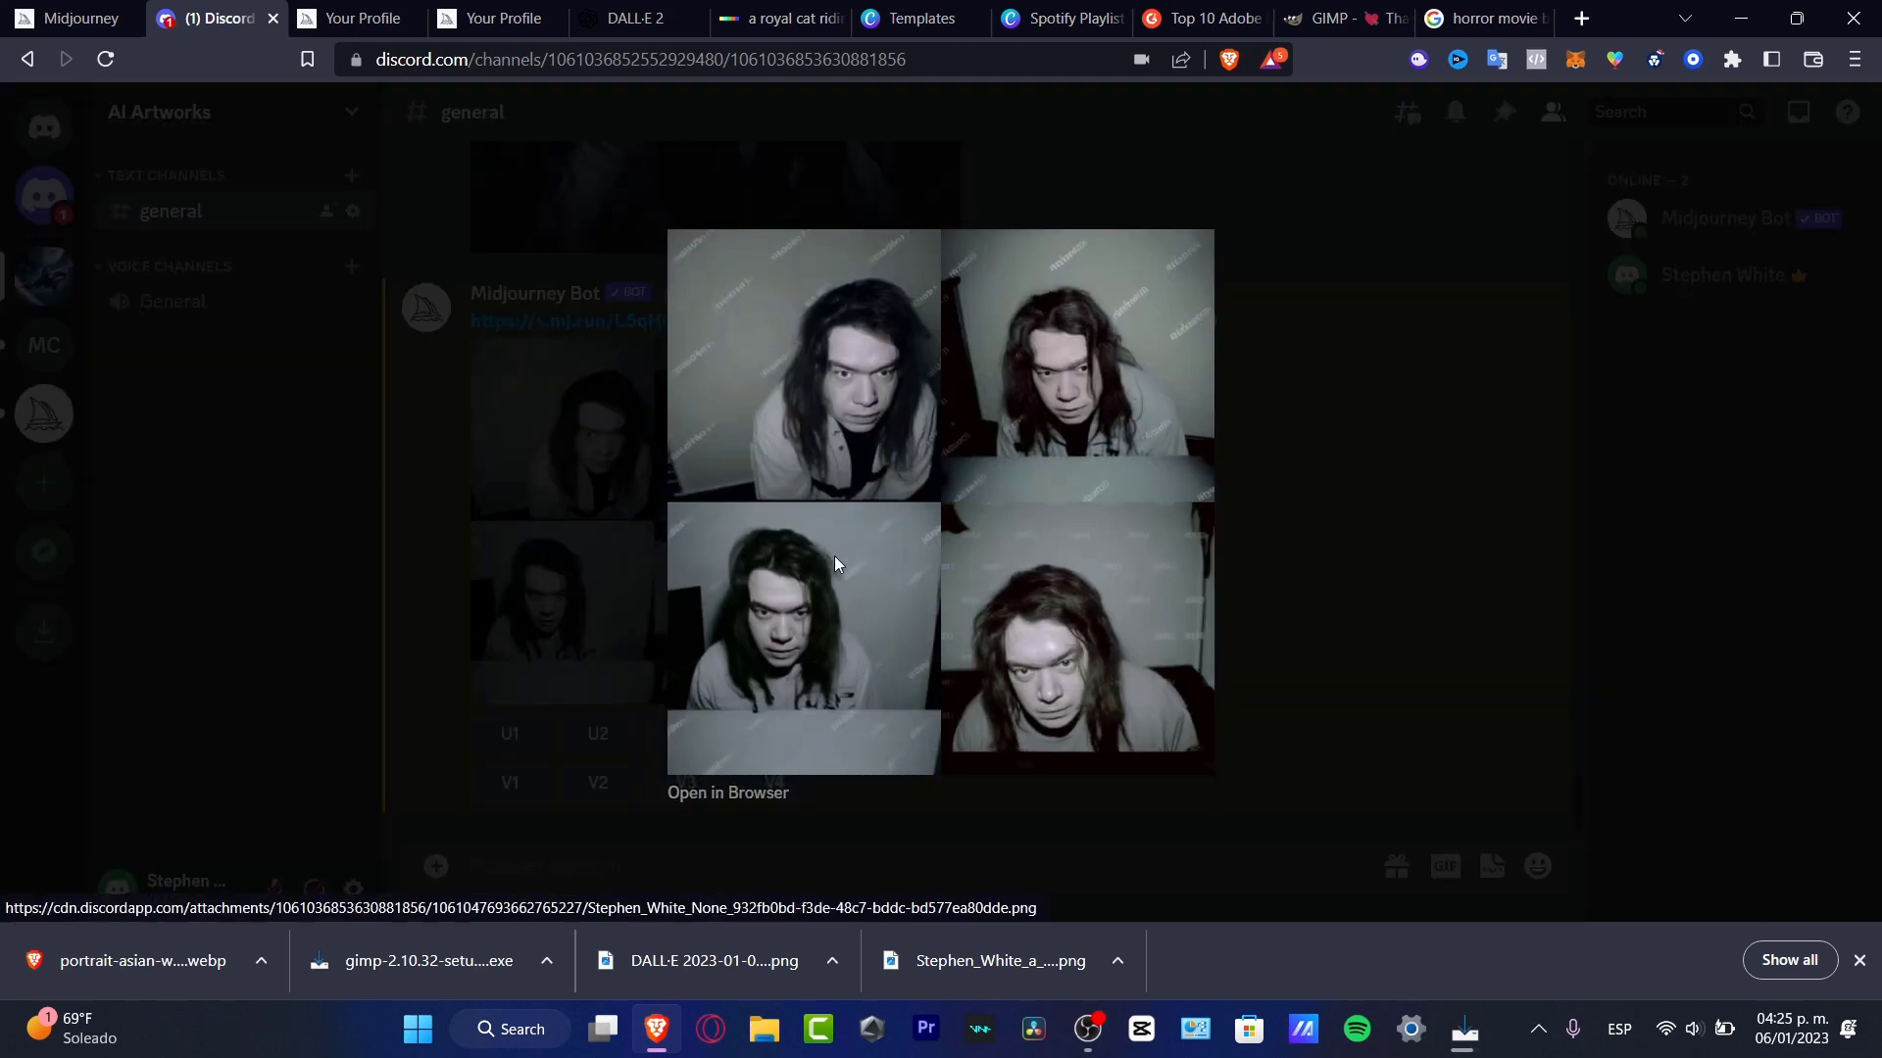
mouse_move(969, 688)
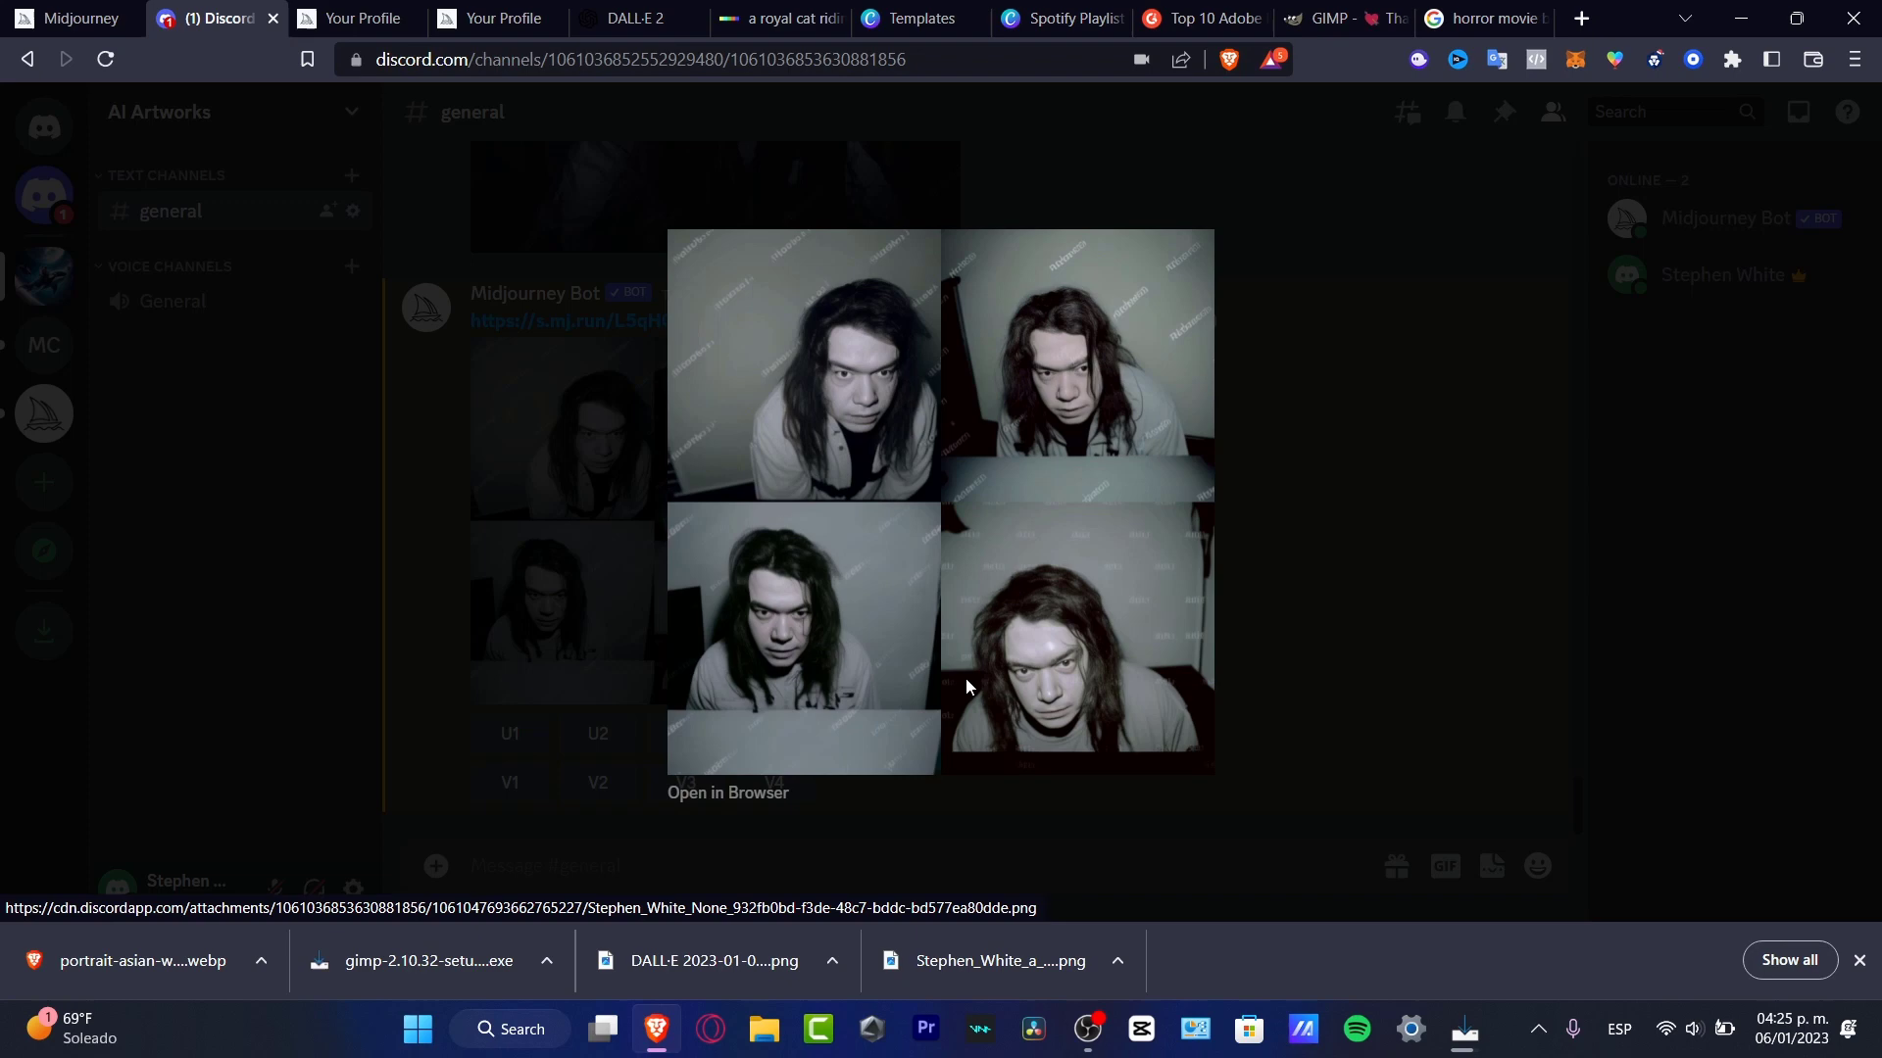
mouse_move(825, 399)
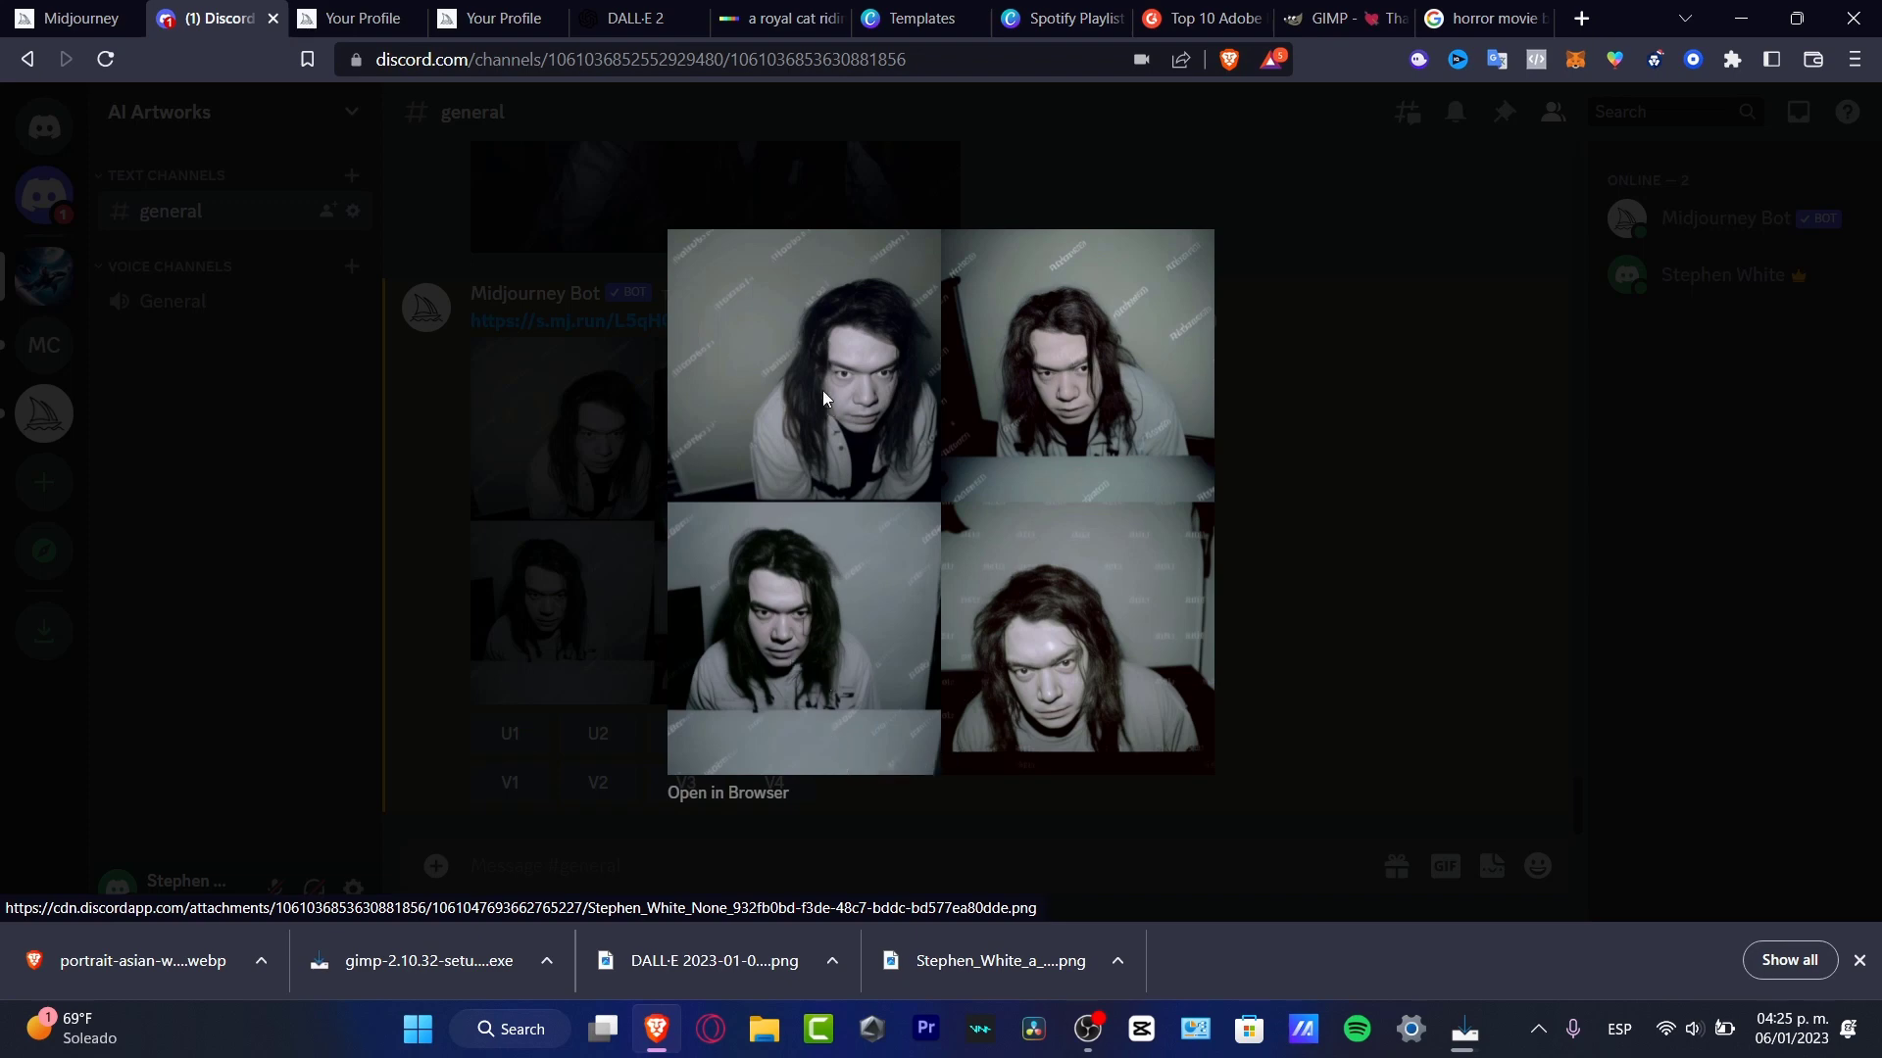
mouse_move(882, 776)
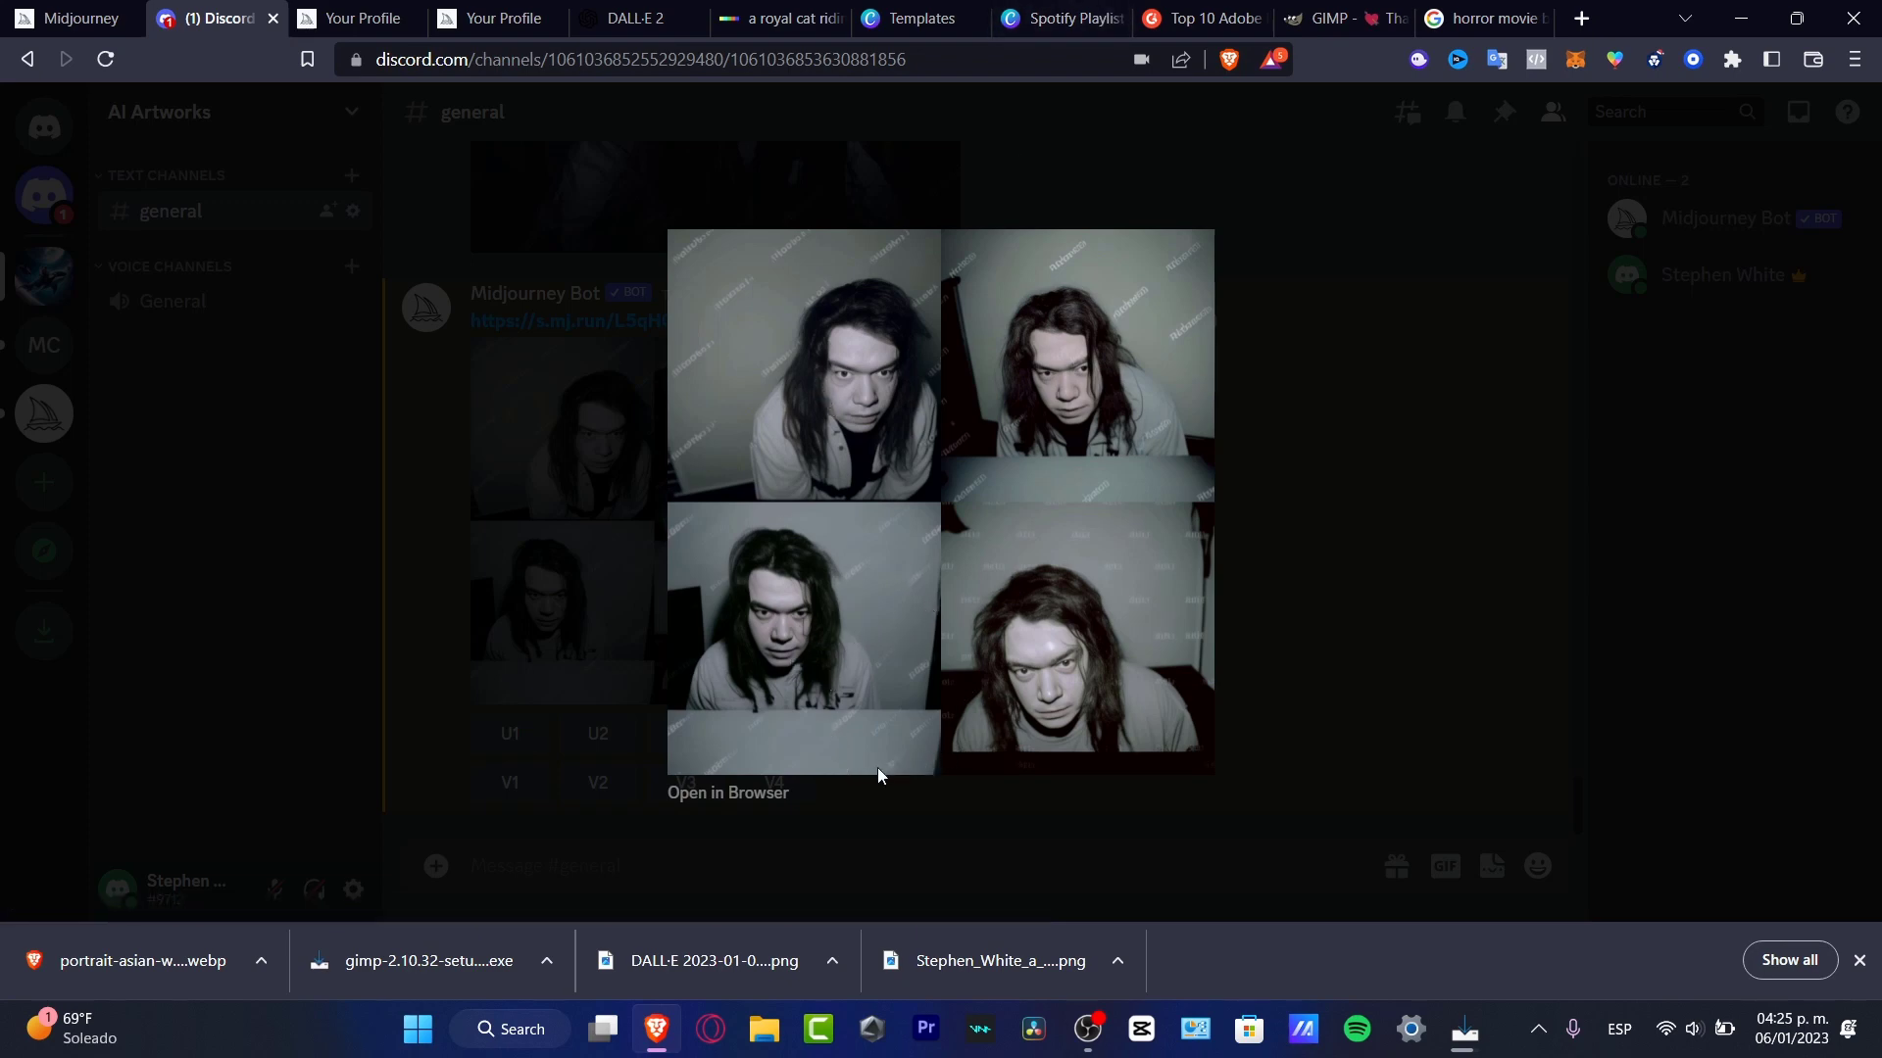
mouse_move(913, 761)
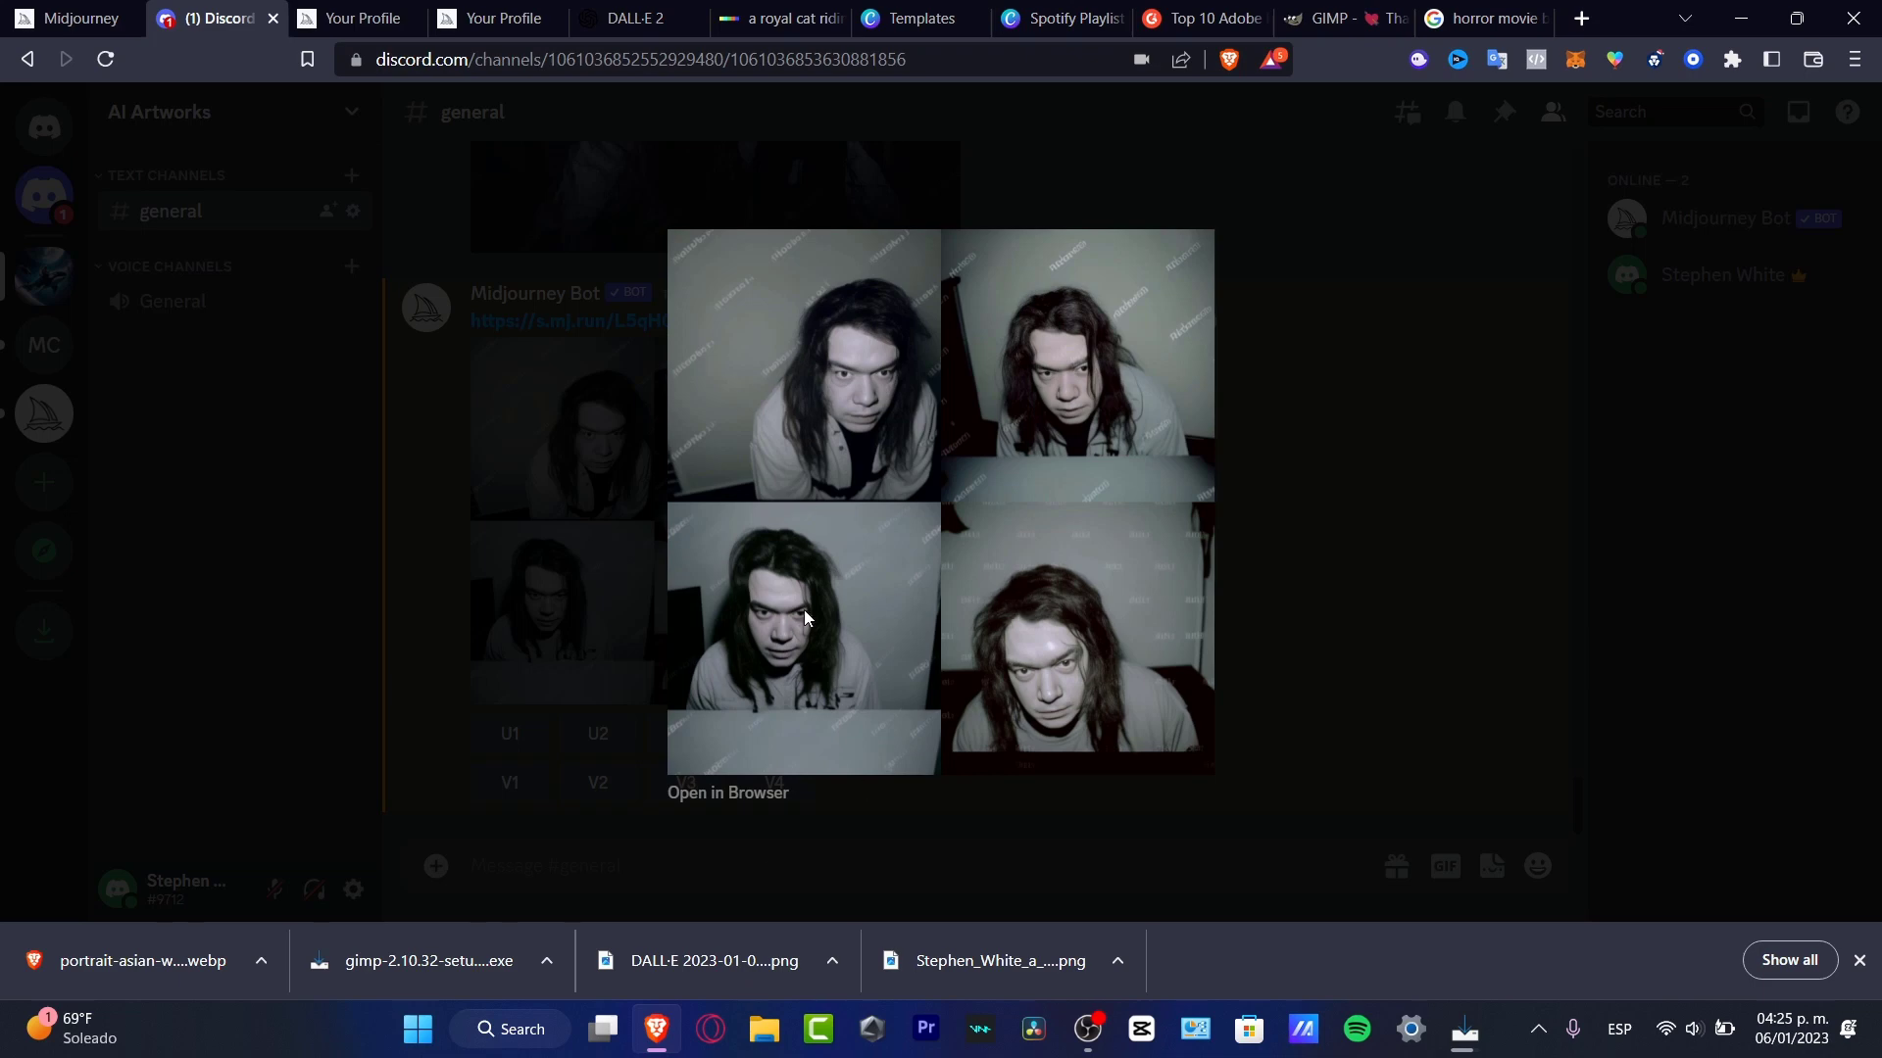
mouse_move(1133, 435)
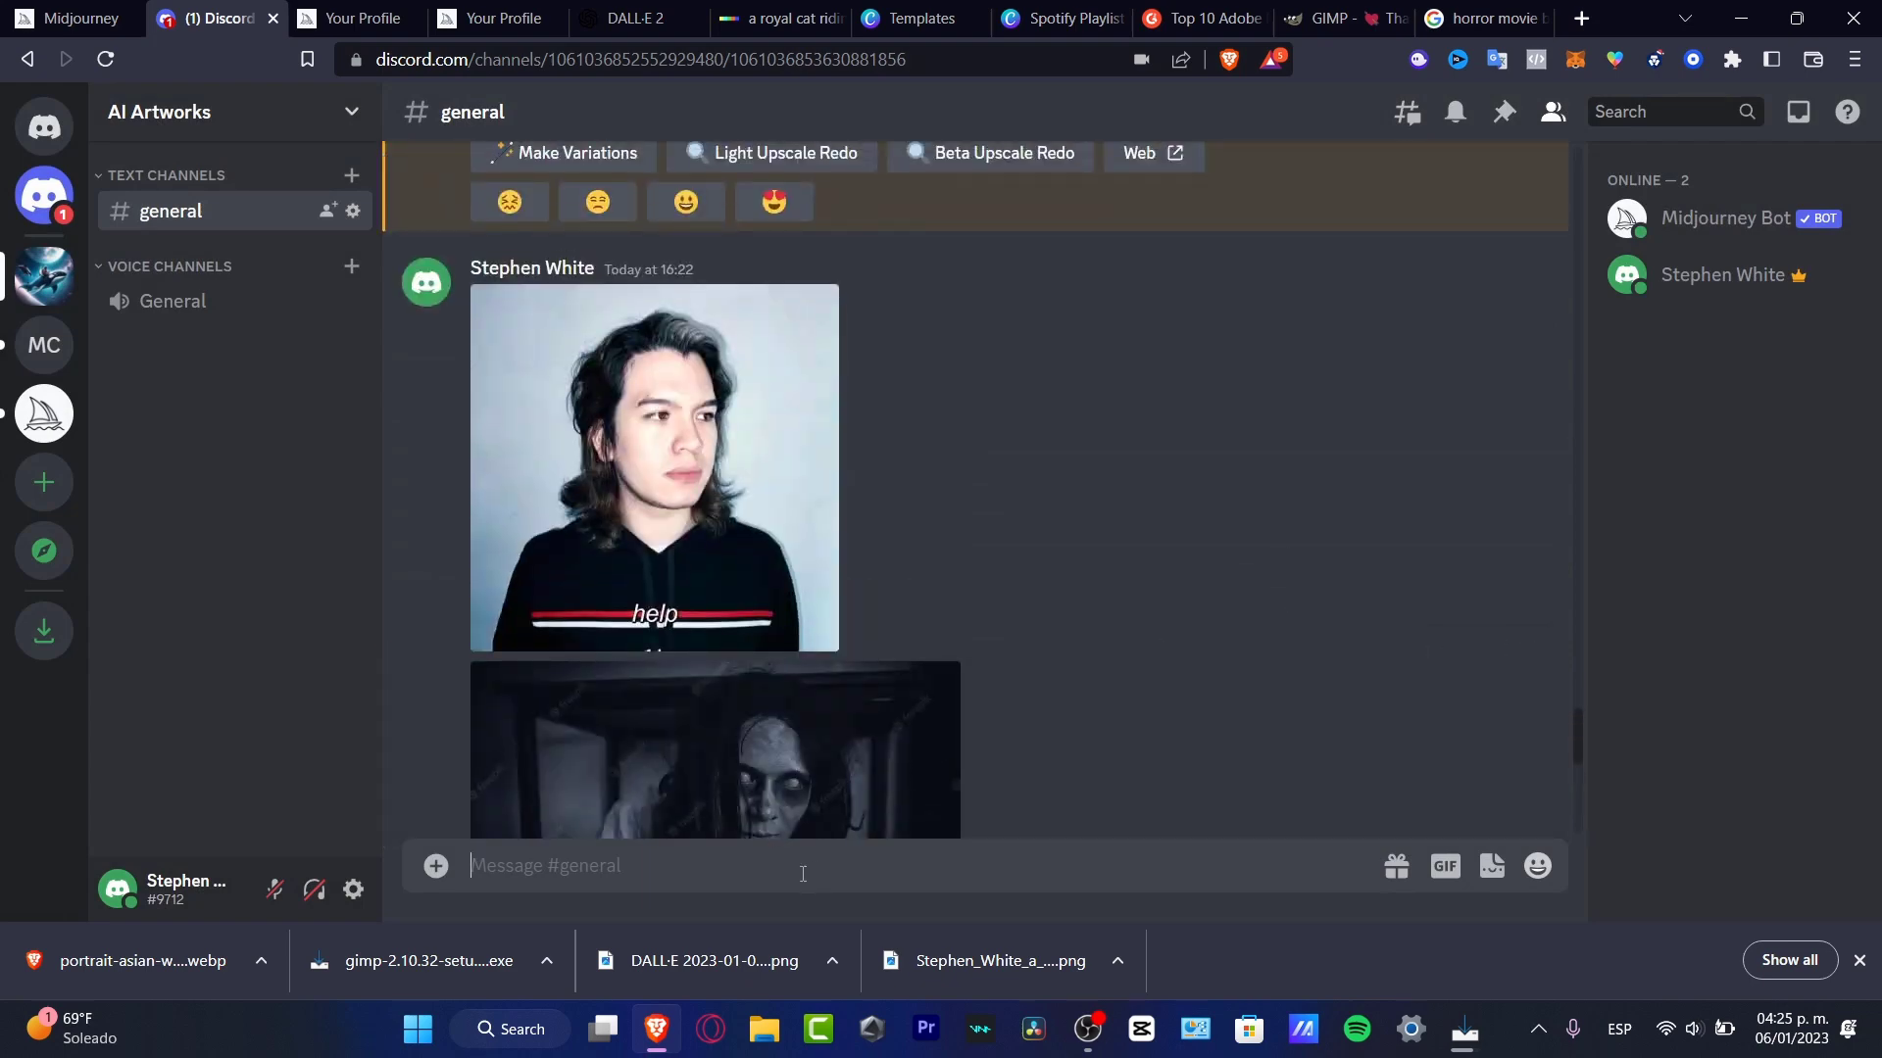
Submit an /imagine prompt with the portrait URL and 'make this guy like a zombie'
type("/imagine prompt")
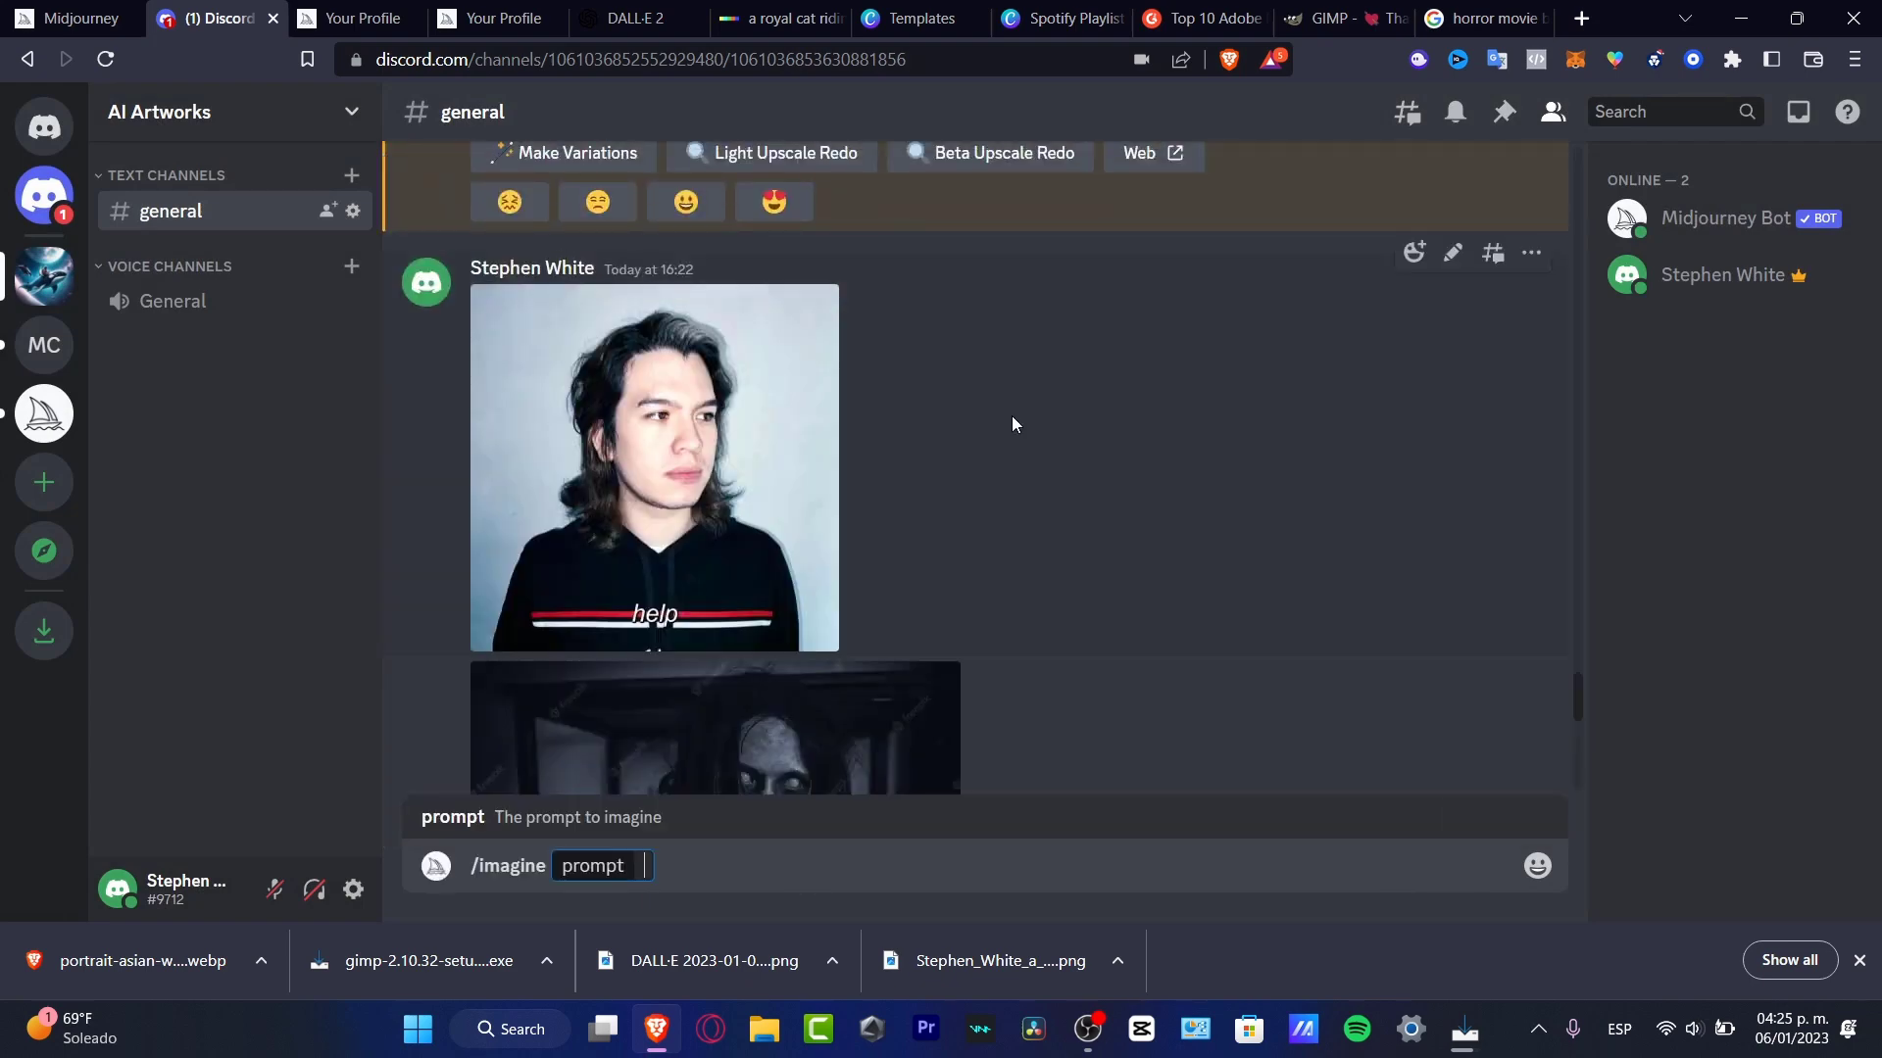
right_click(654, 467)
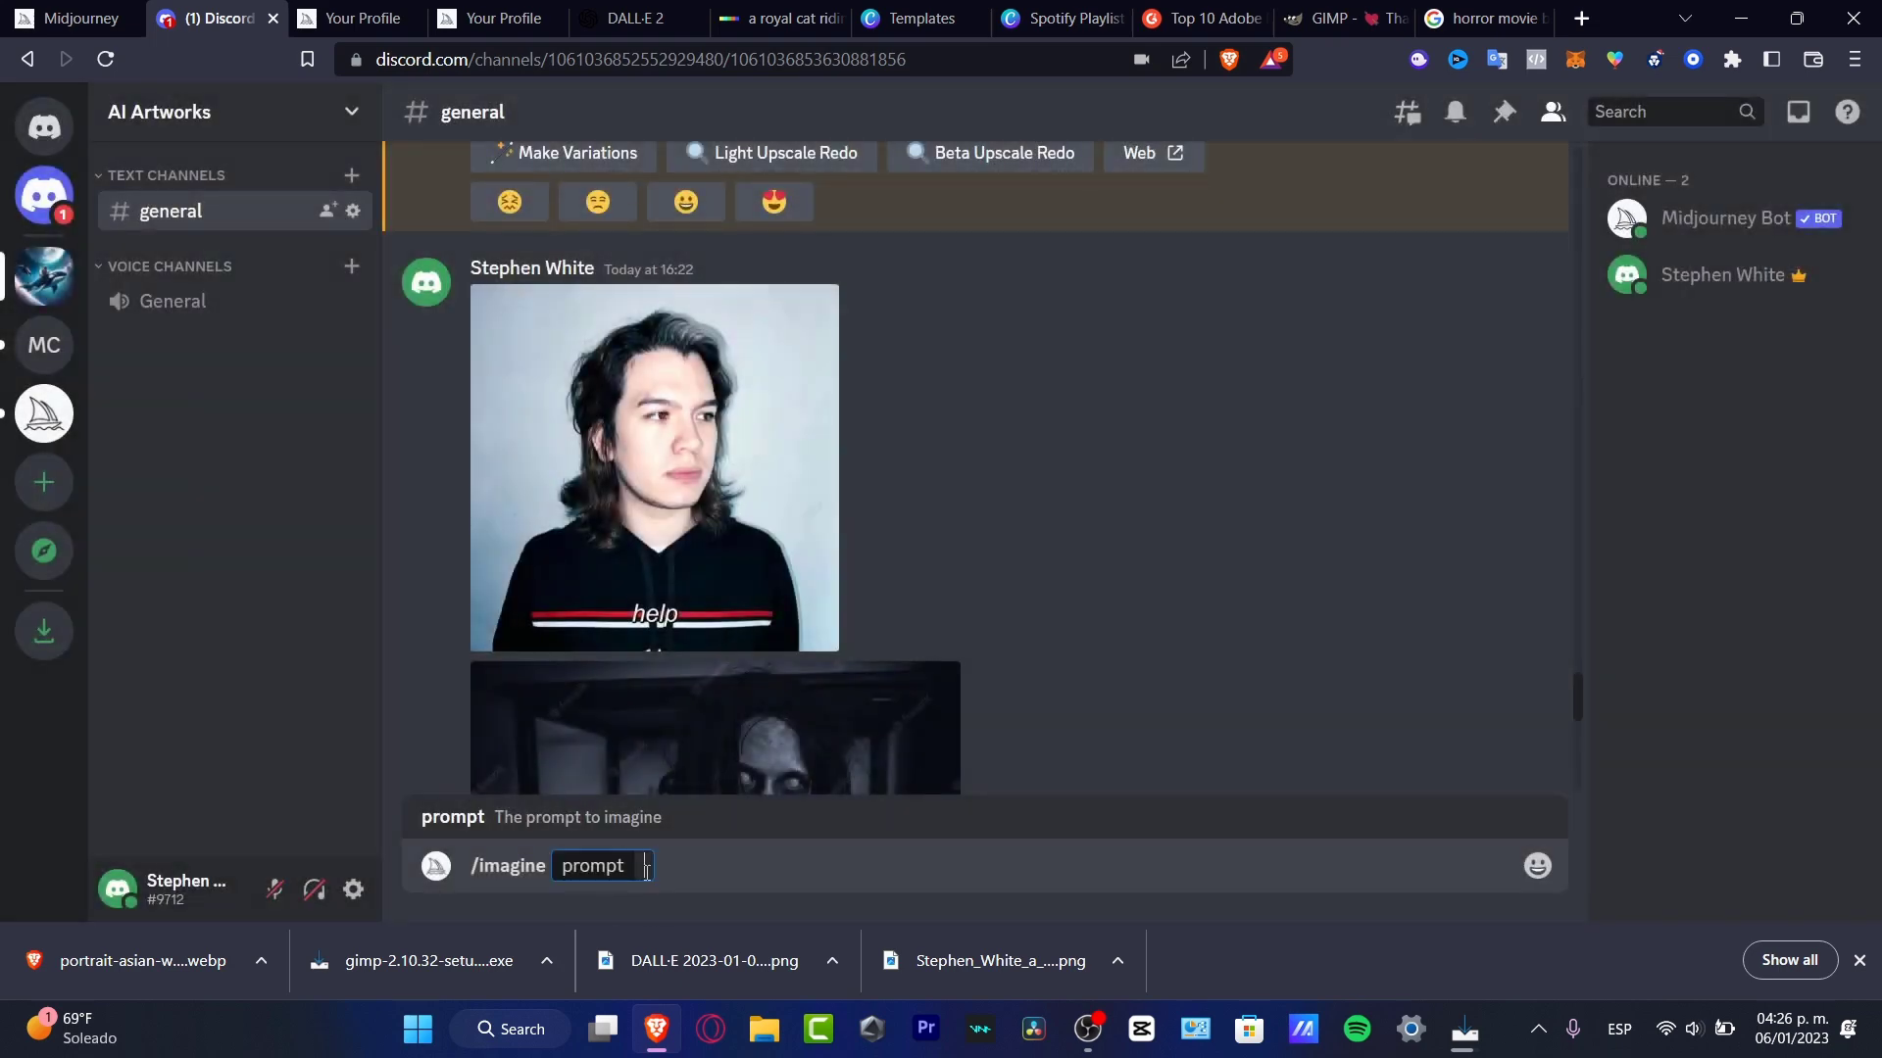
type("https://media.discordapp.net/attachments/1061036853630881856/1061047054043988100/2021-10-02.jpg?width=559&height=558")
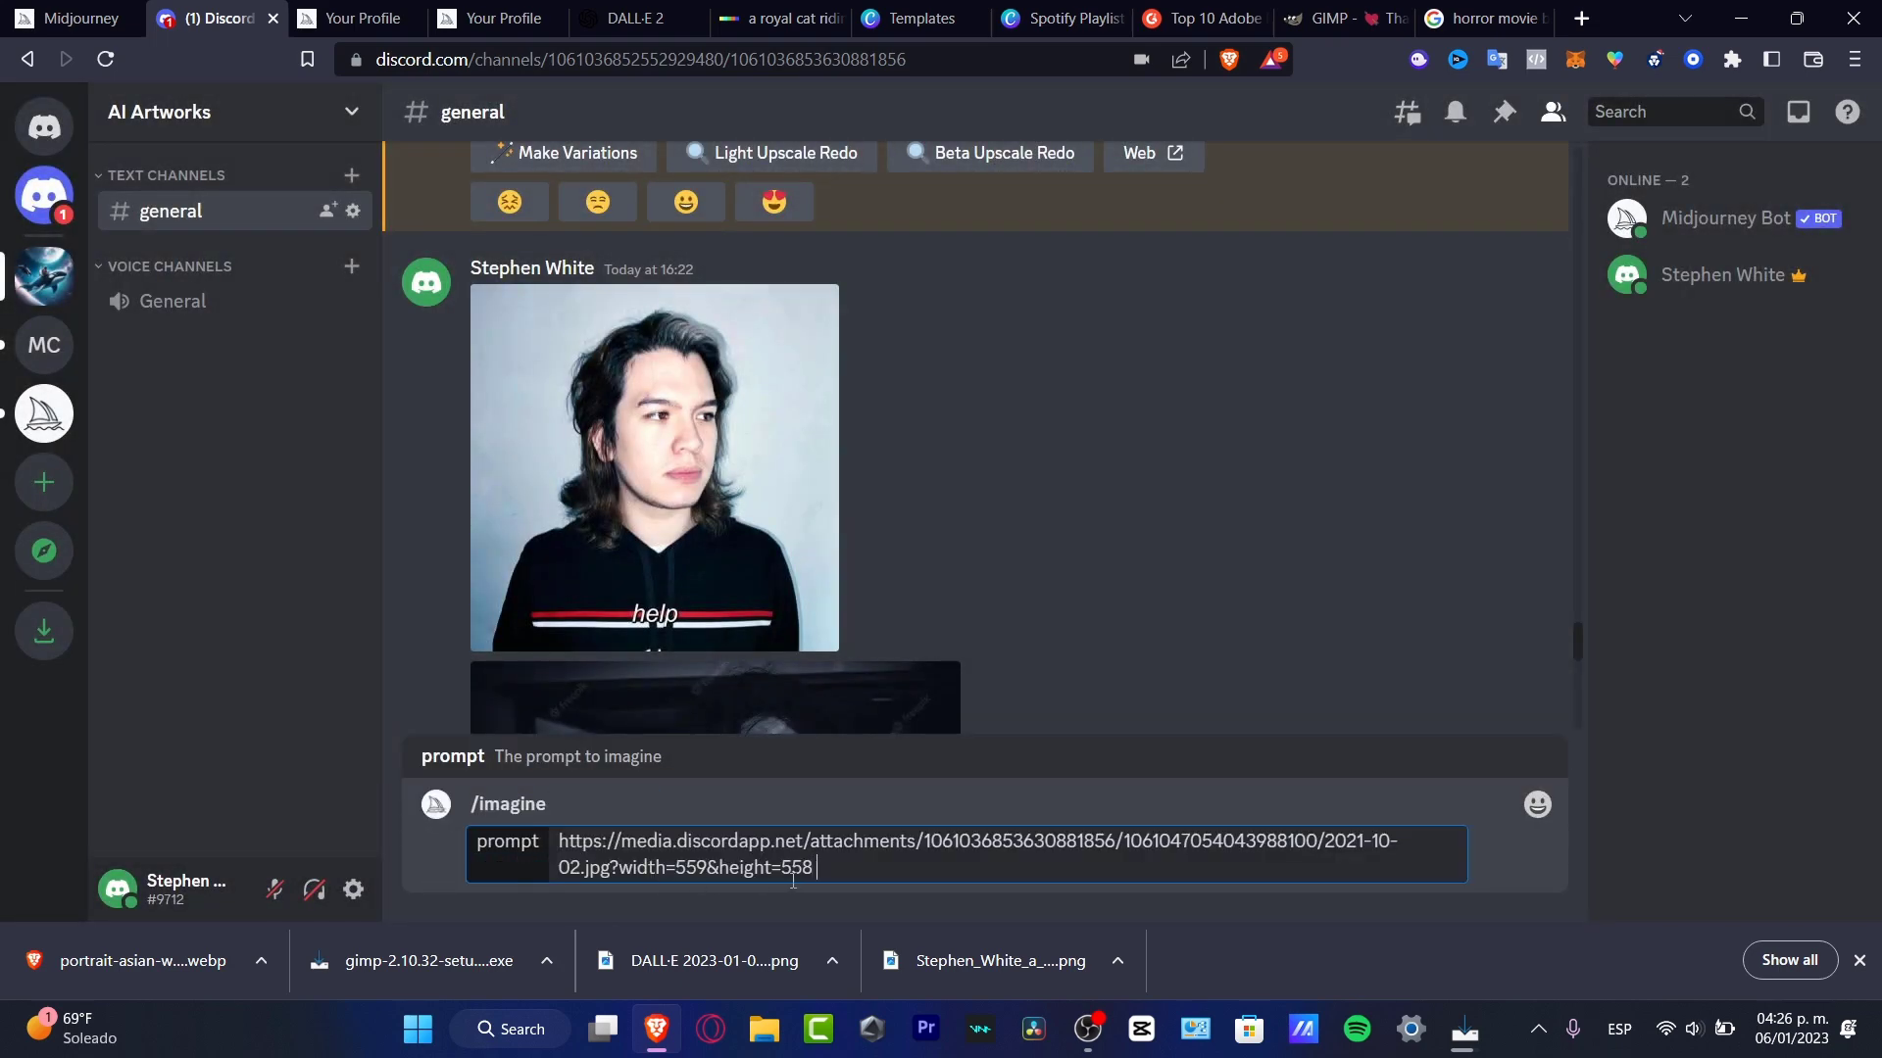
type("make this guy")
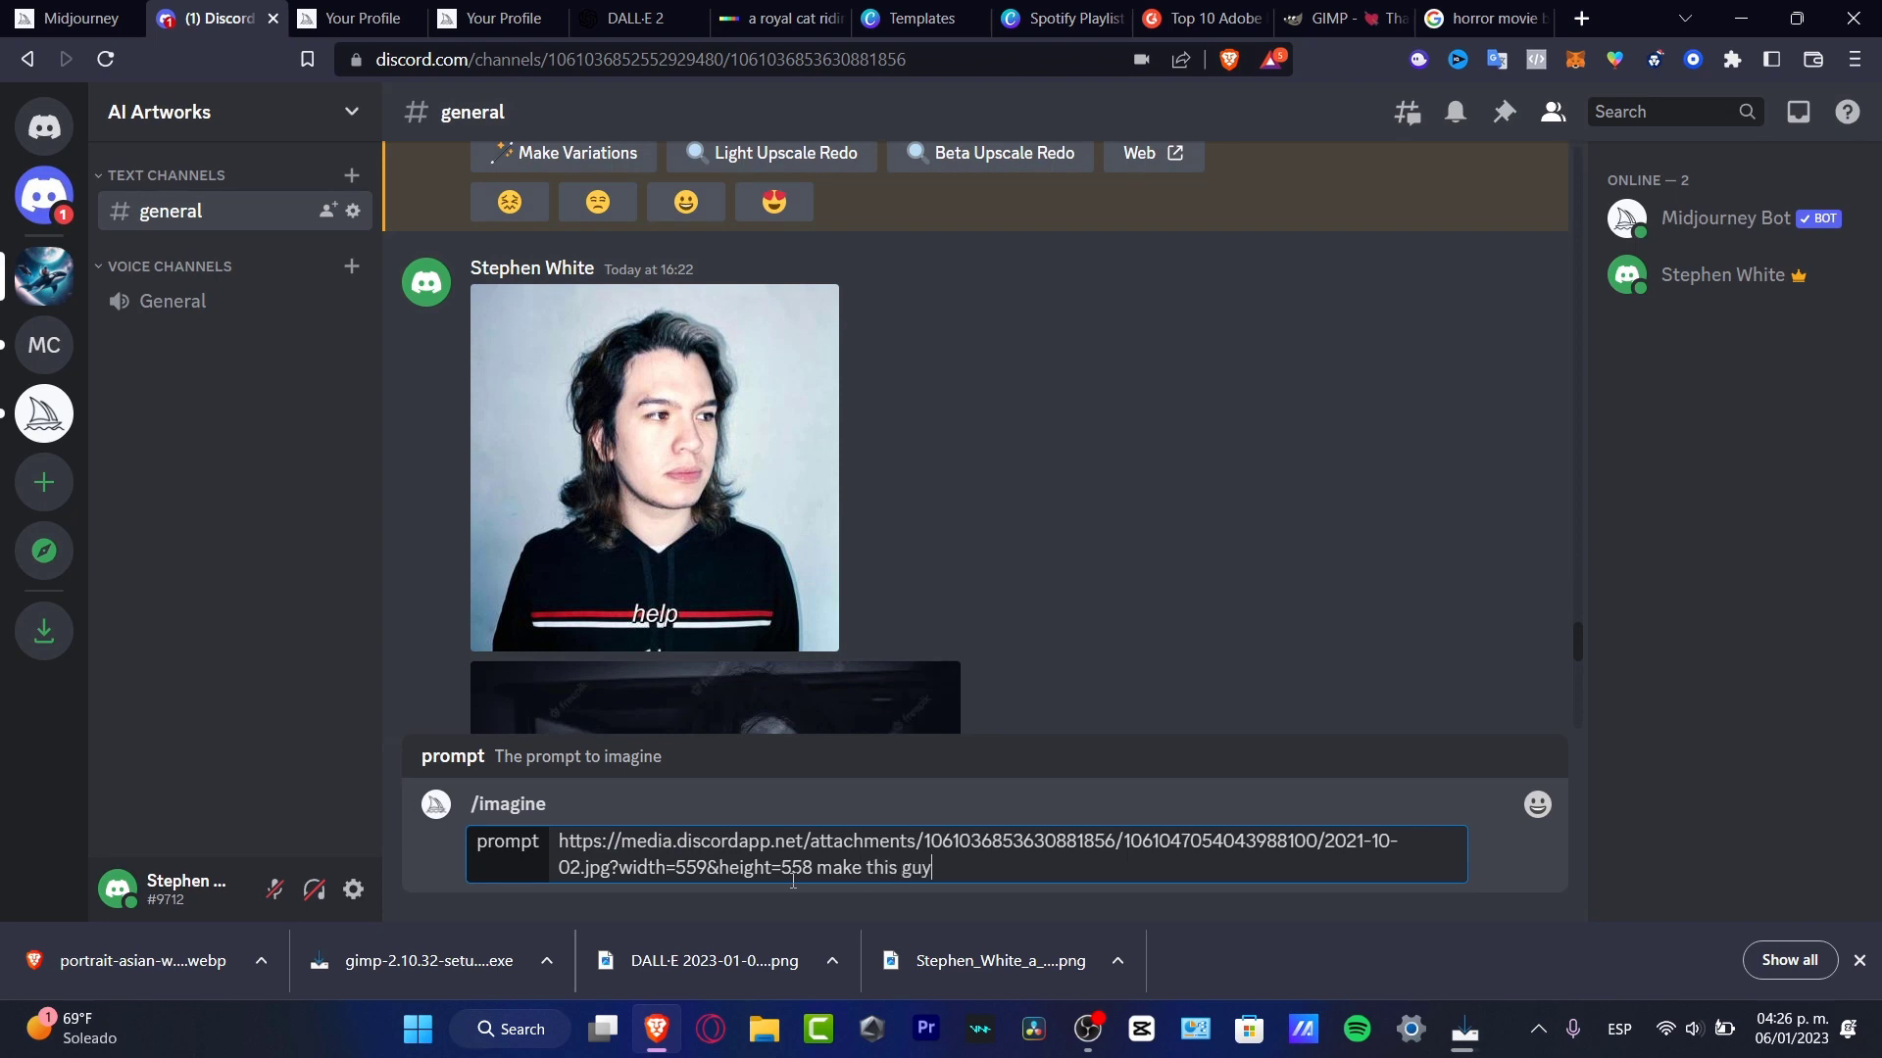
type("like")
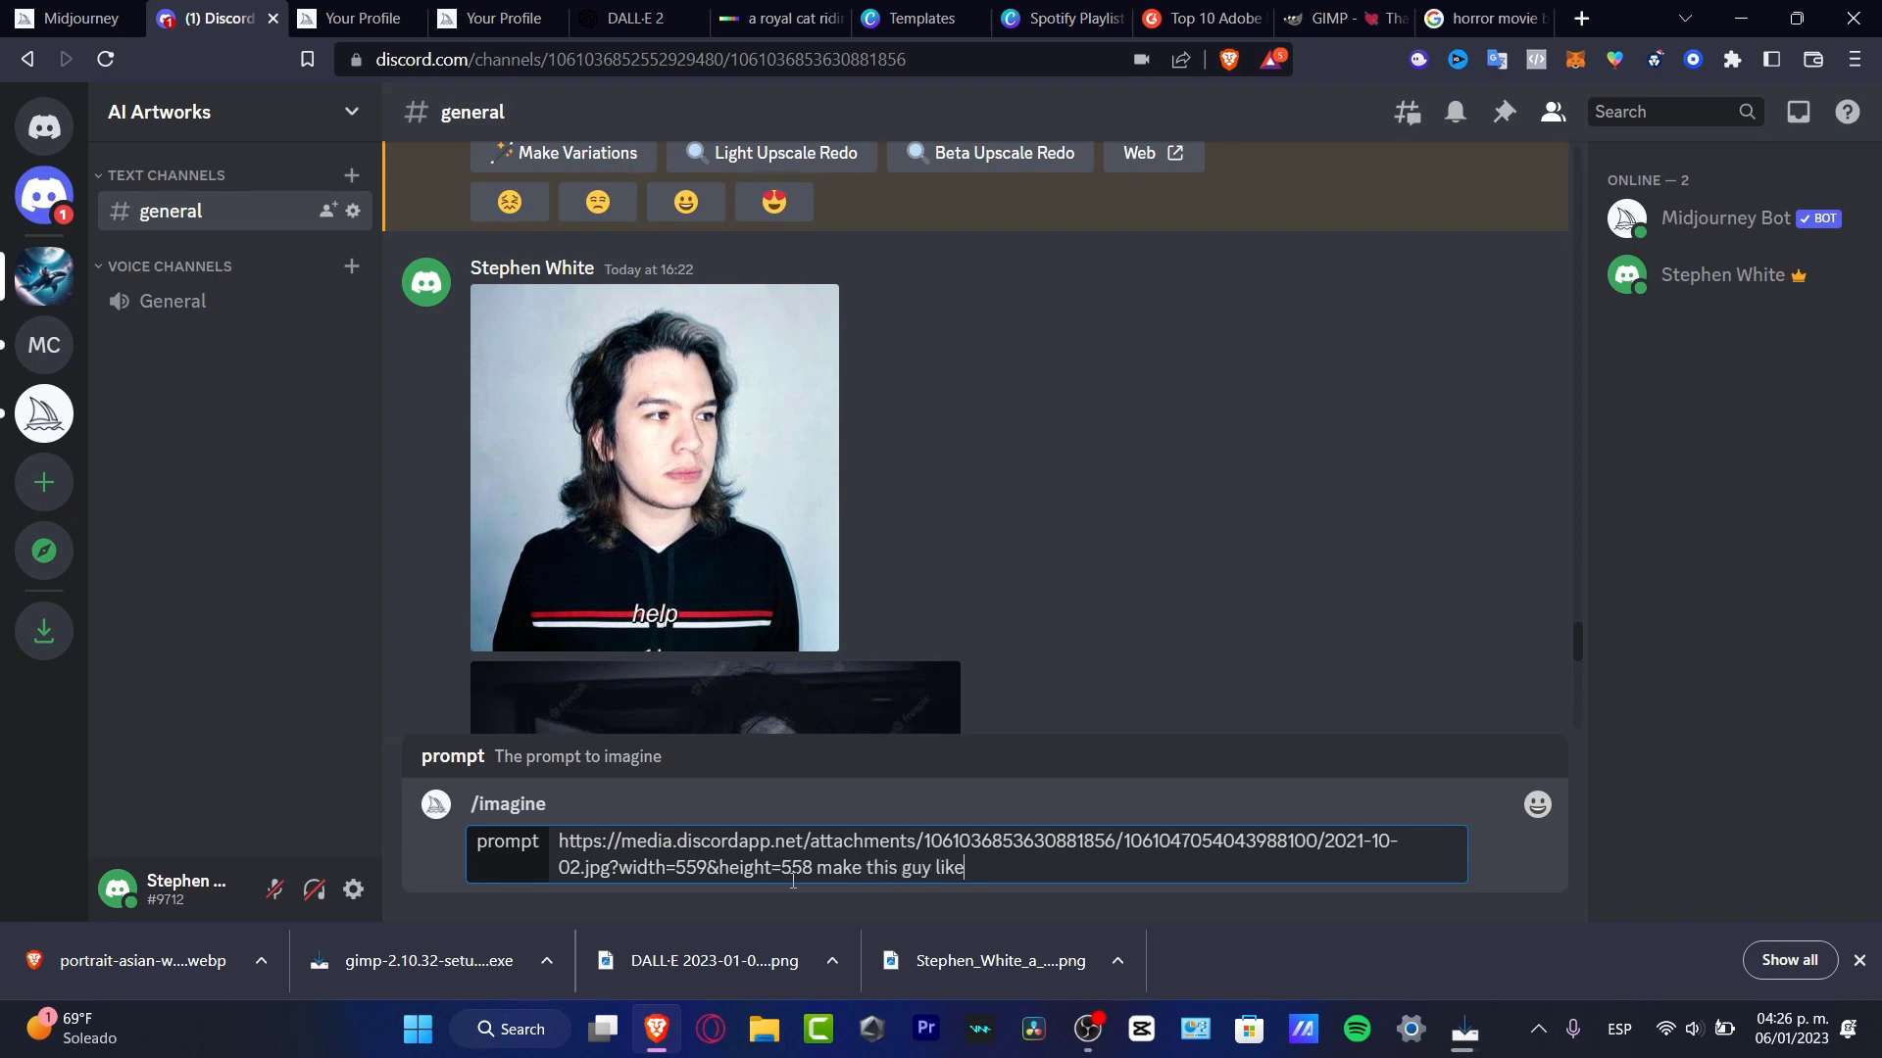
type("a zombie")
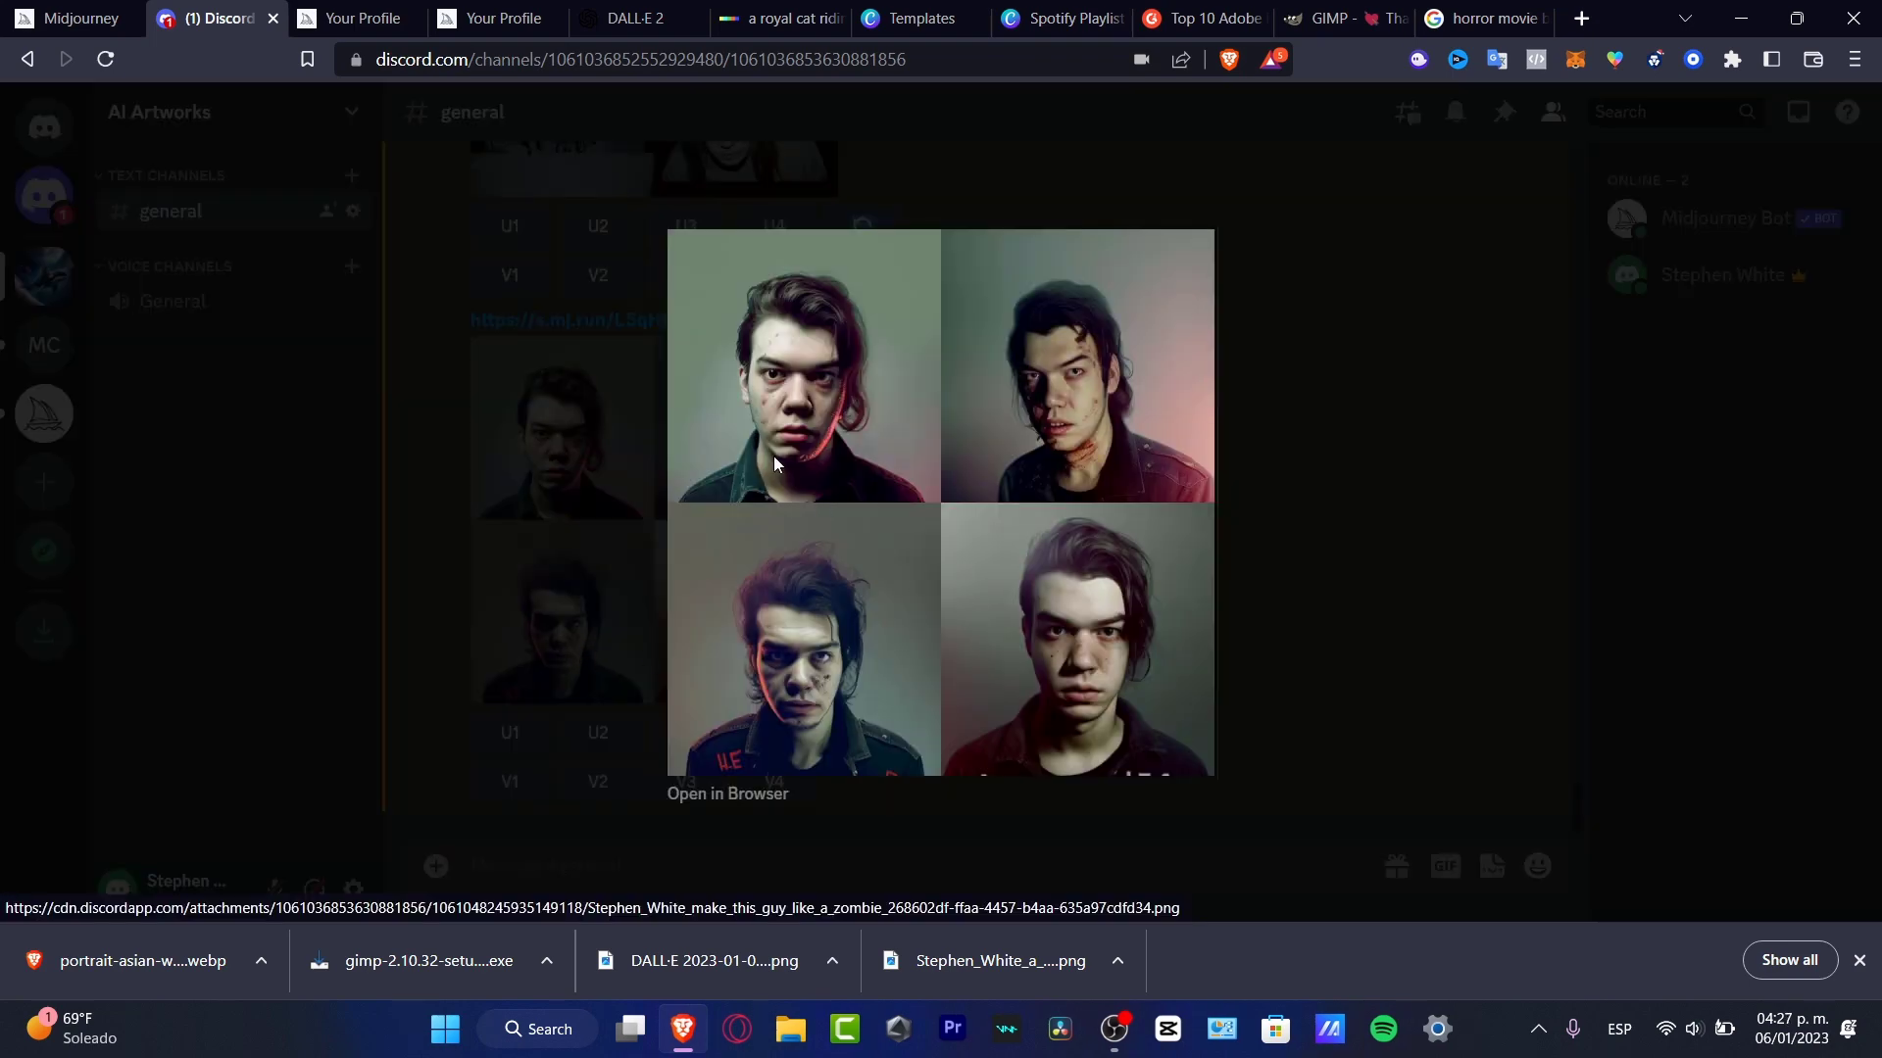
mouse_move(1470, 627)
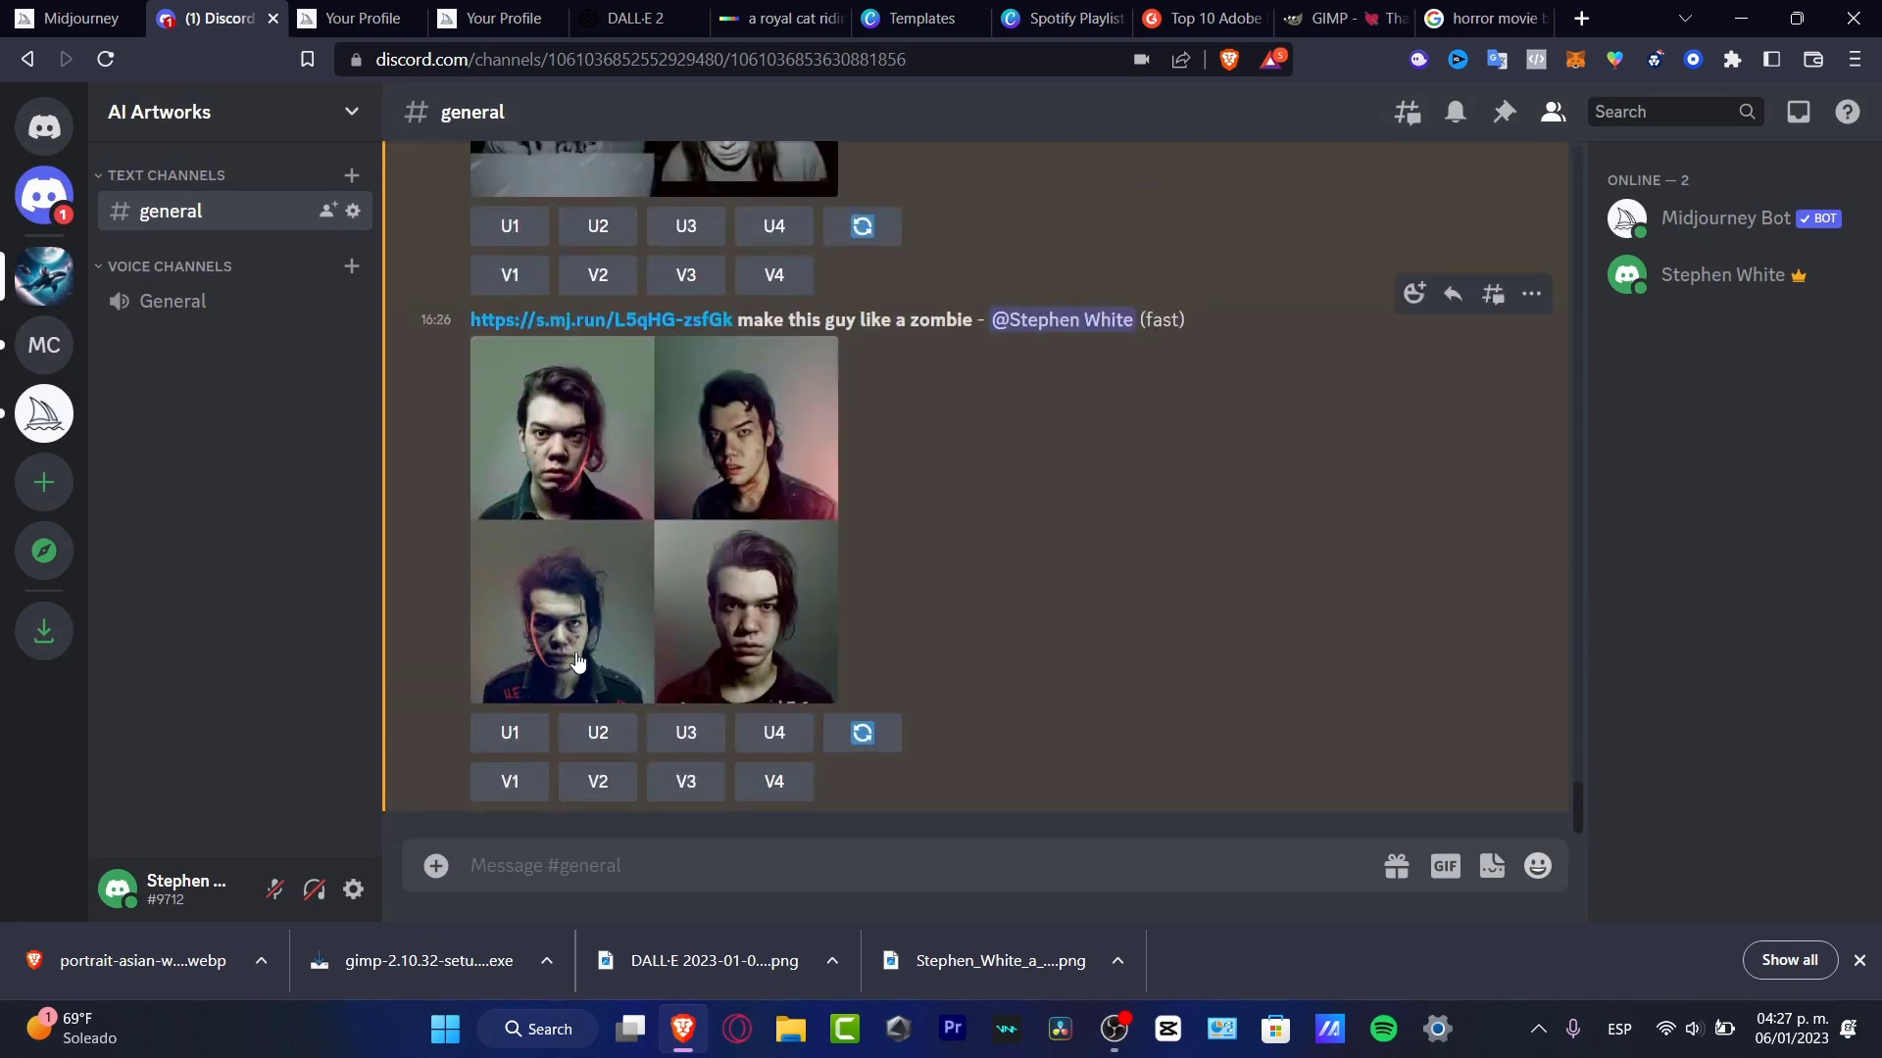
scroll("down", 3)
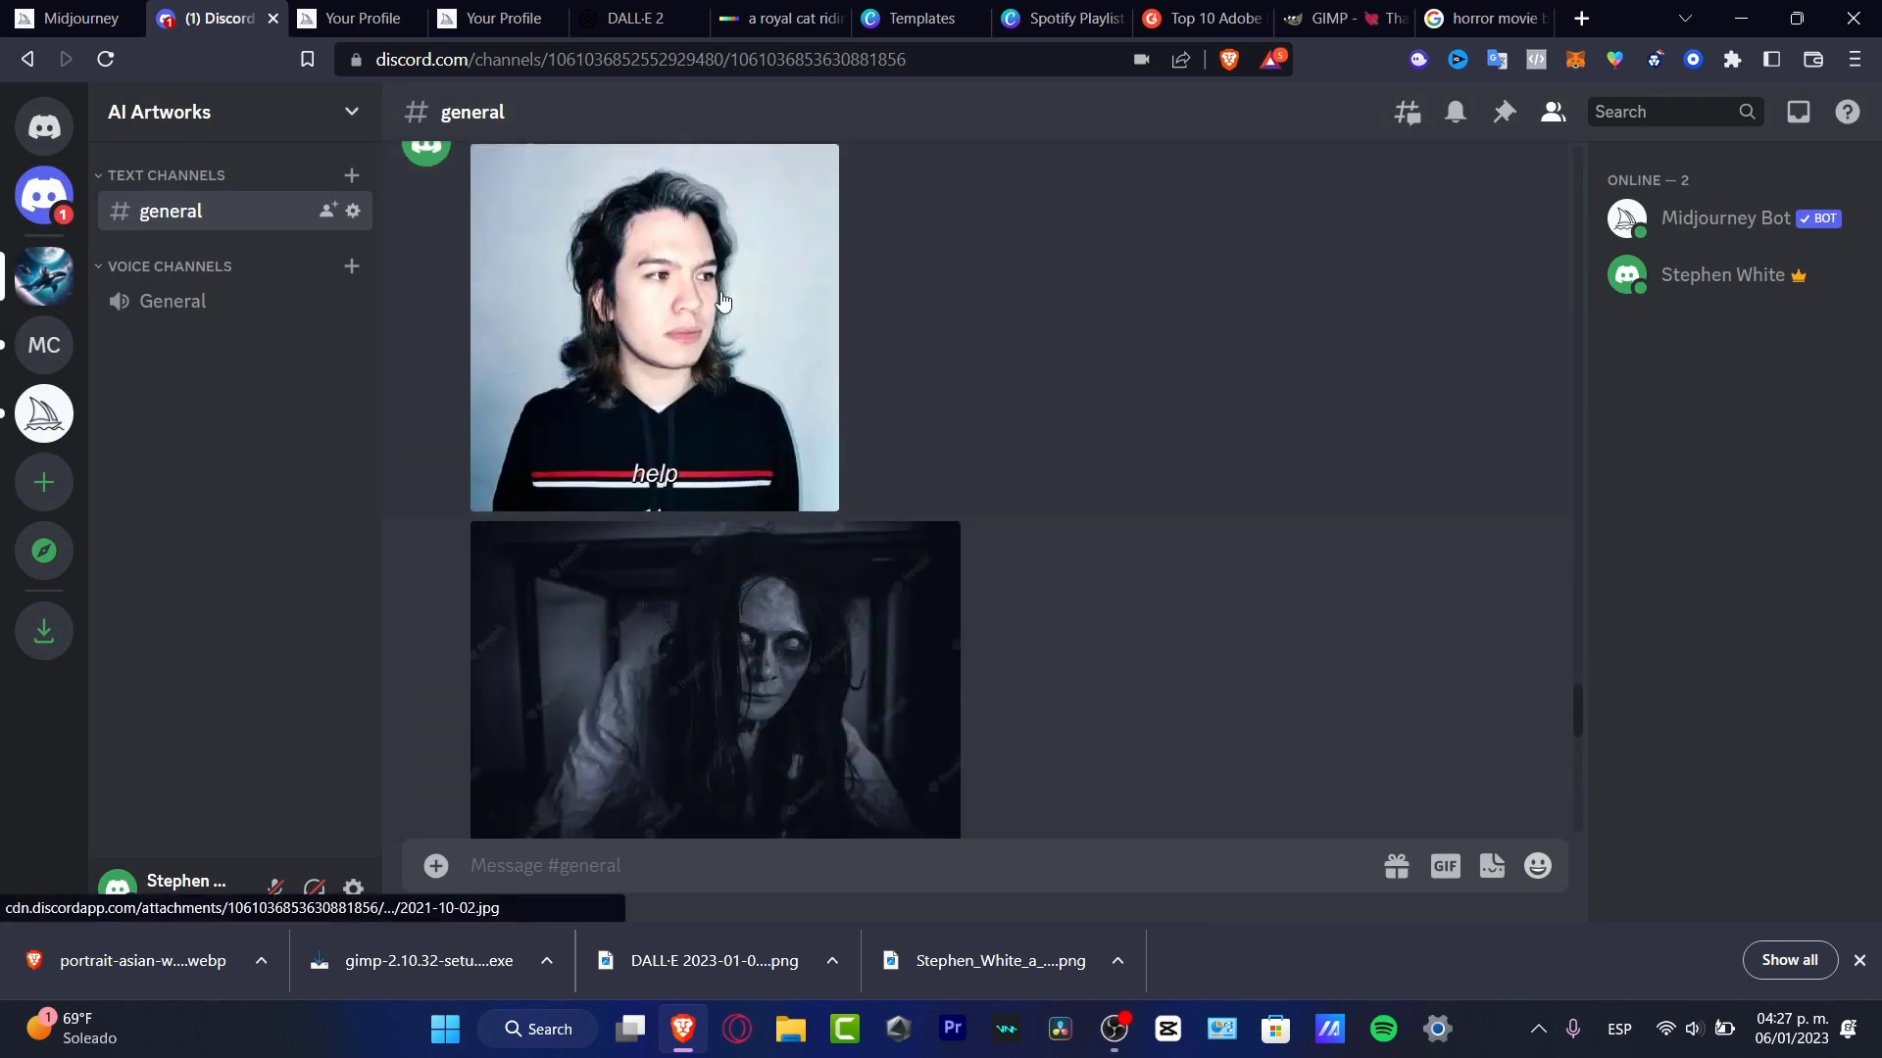
scroll("down", 3)
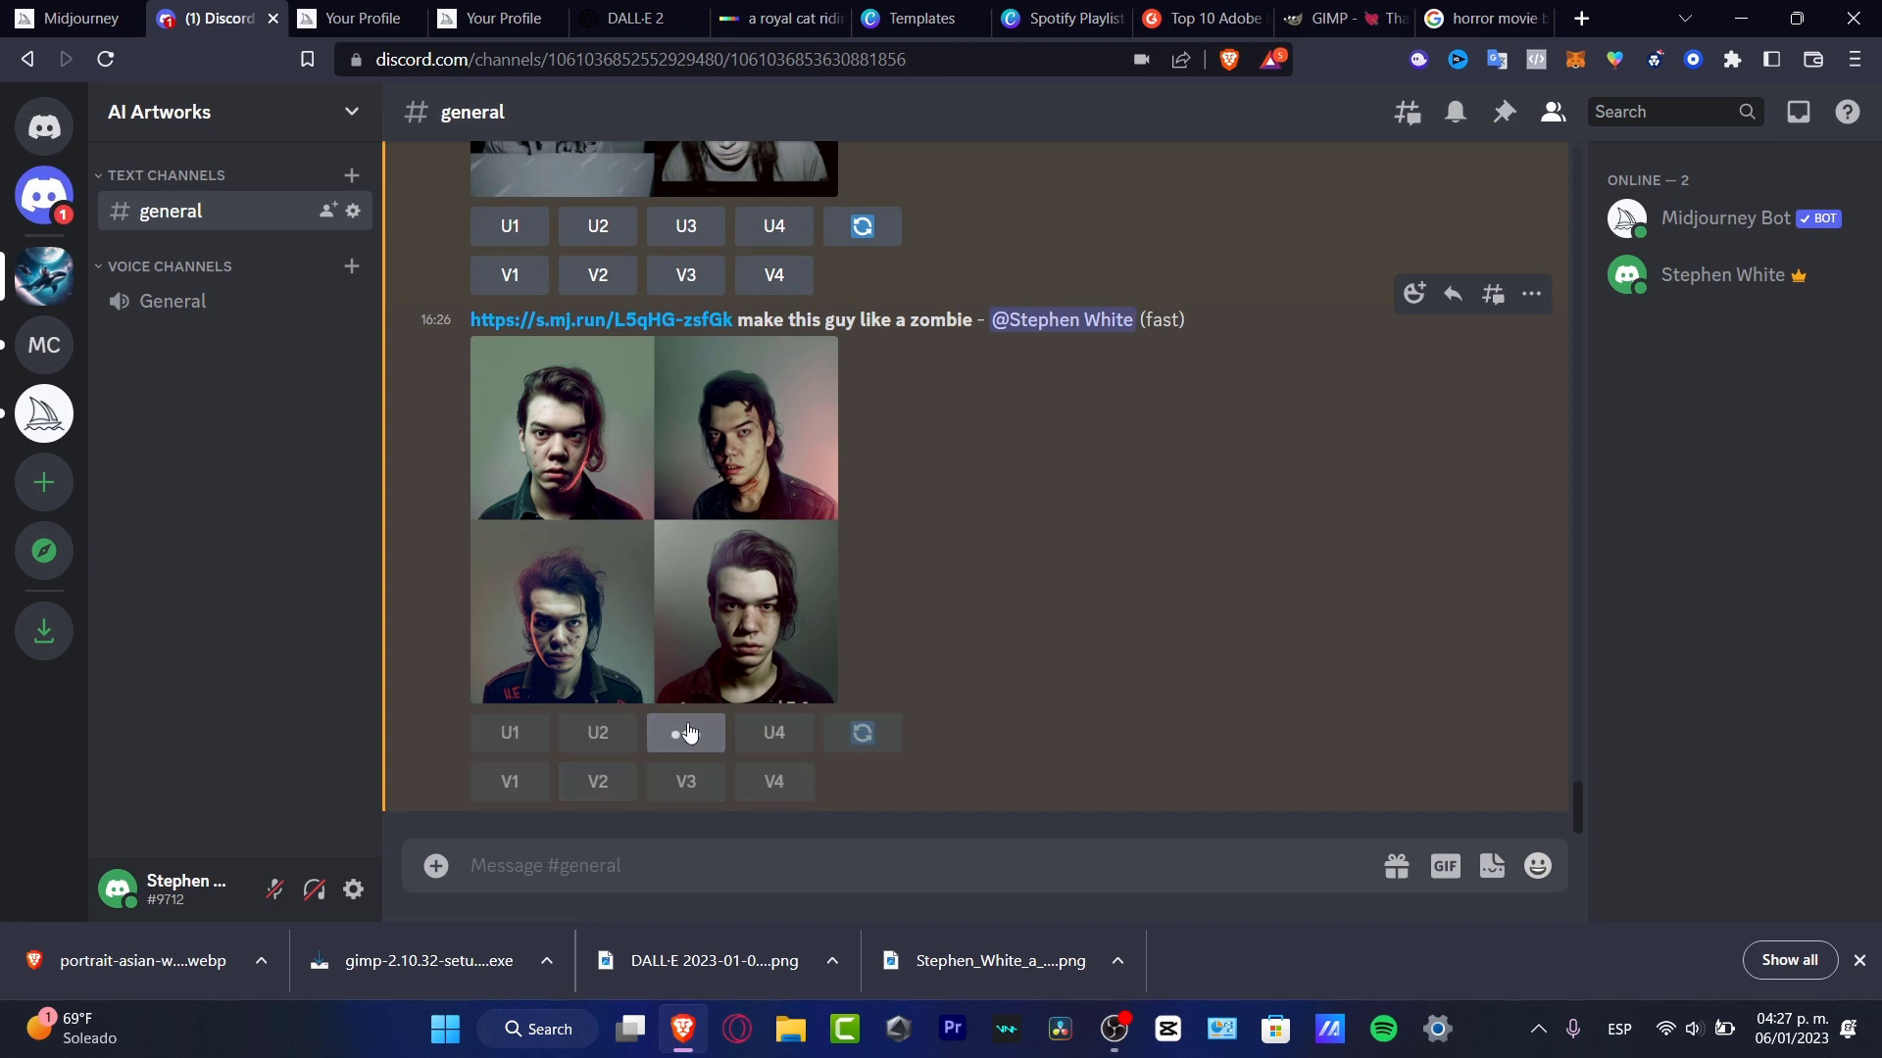
Upscale the third zombie image with U3, then switch to the Canva tab
left_click(686, 733)
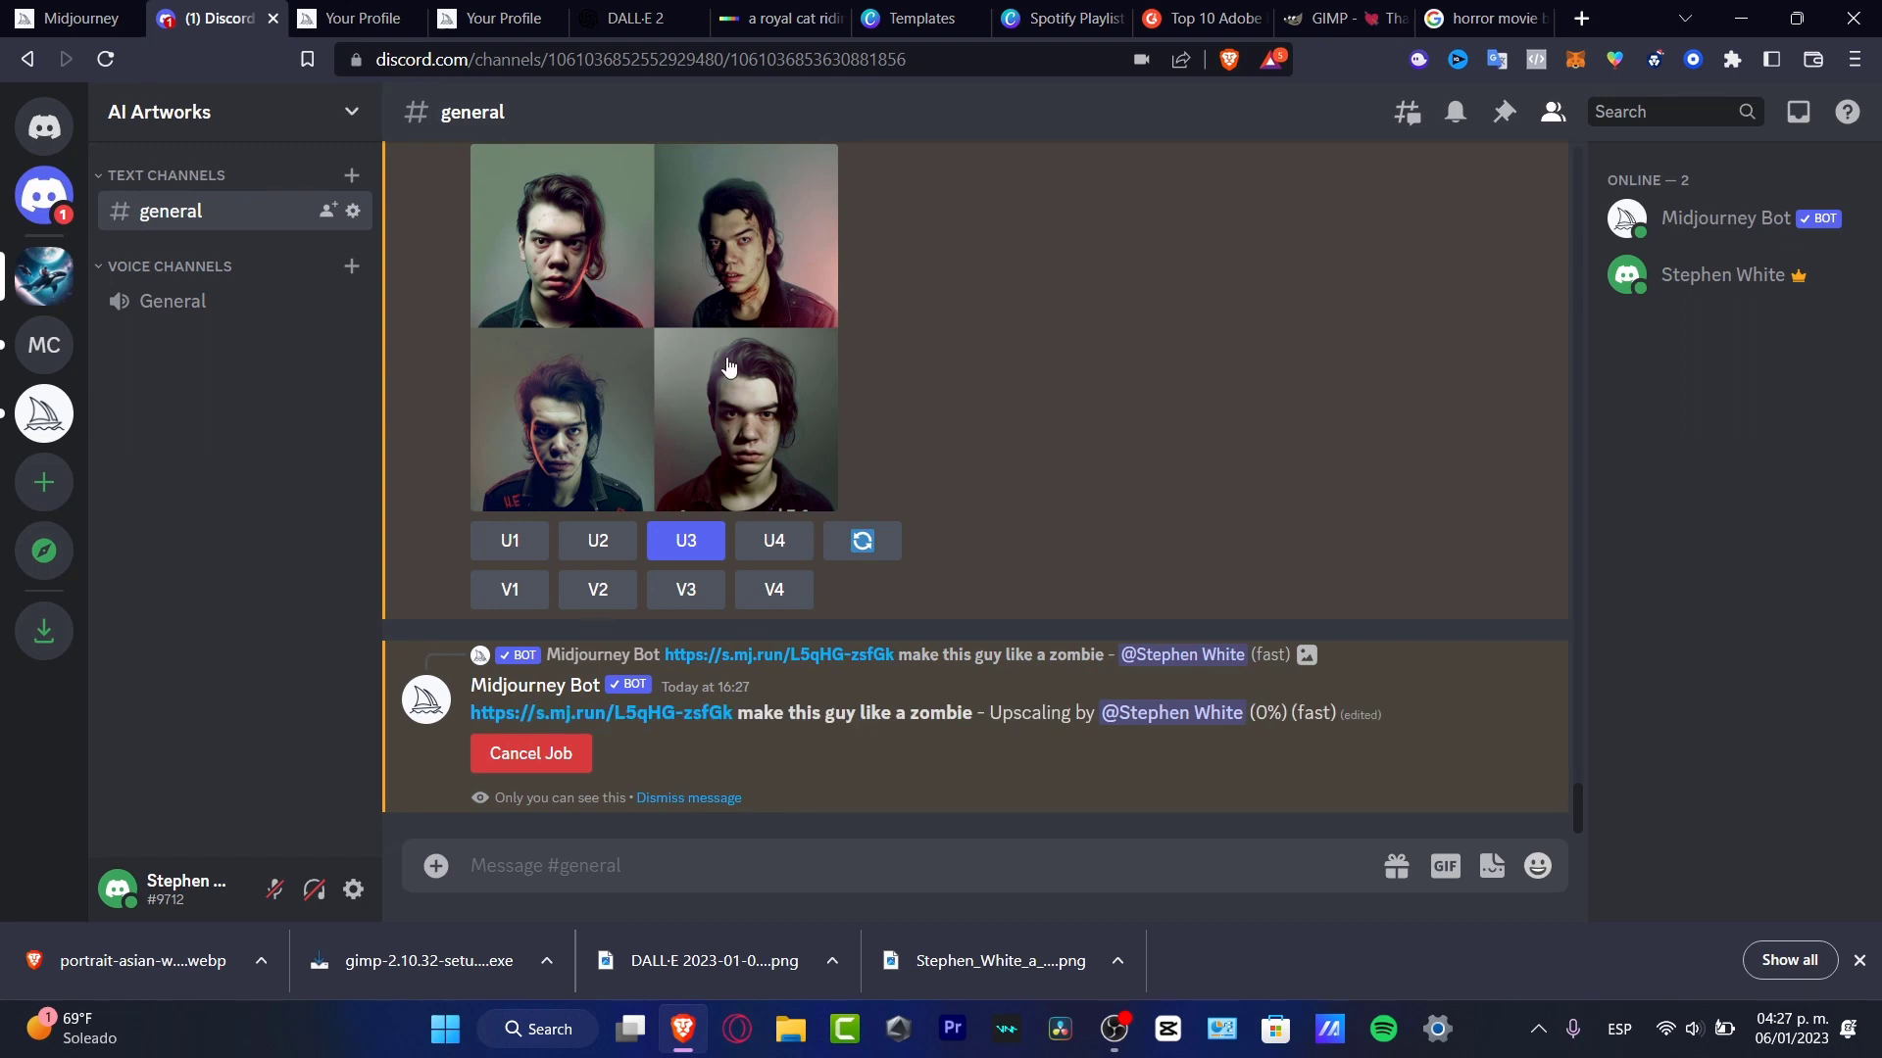
mouse_move(776, 315)
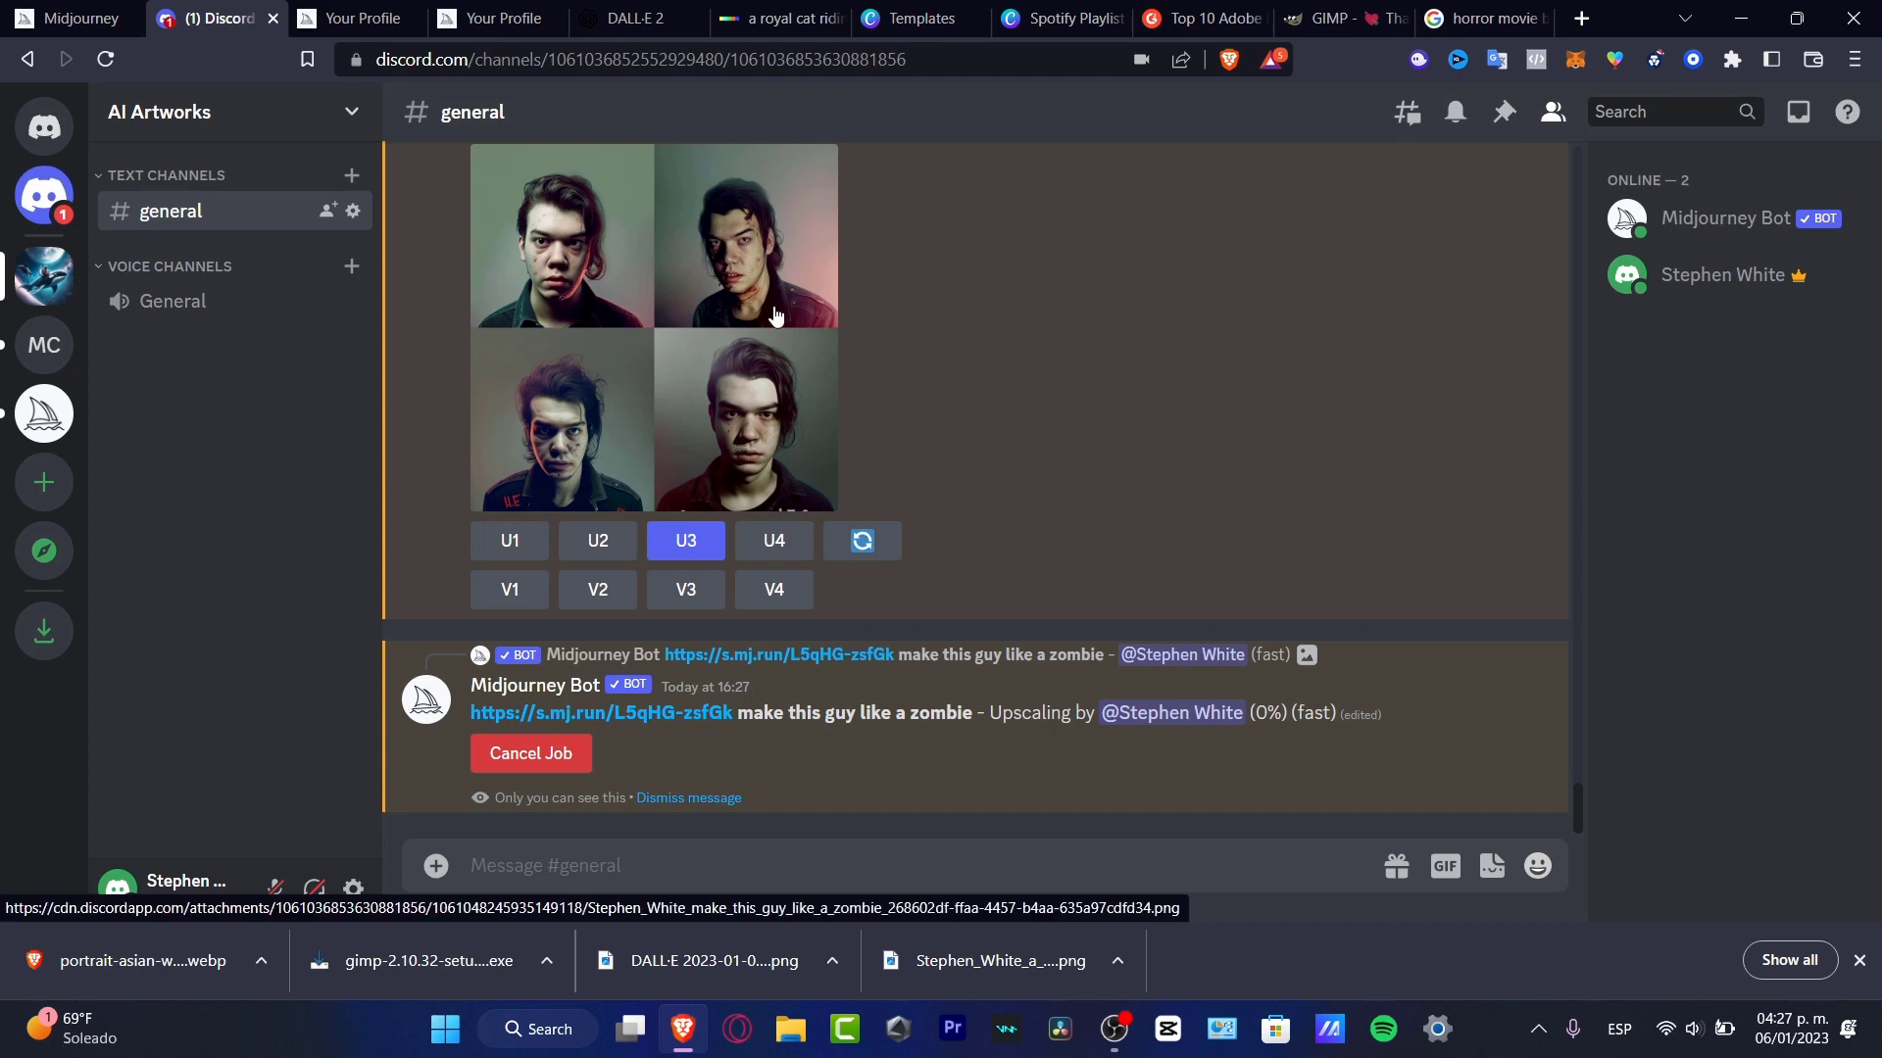
left_click(1060, 18)
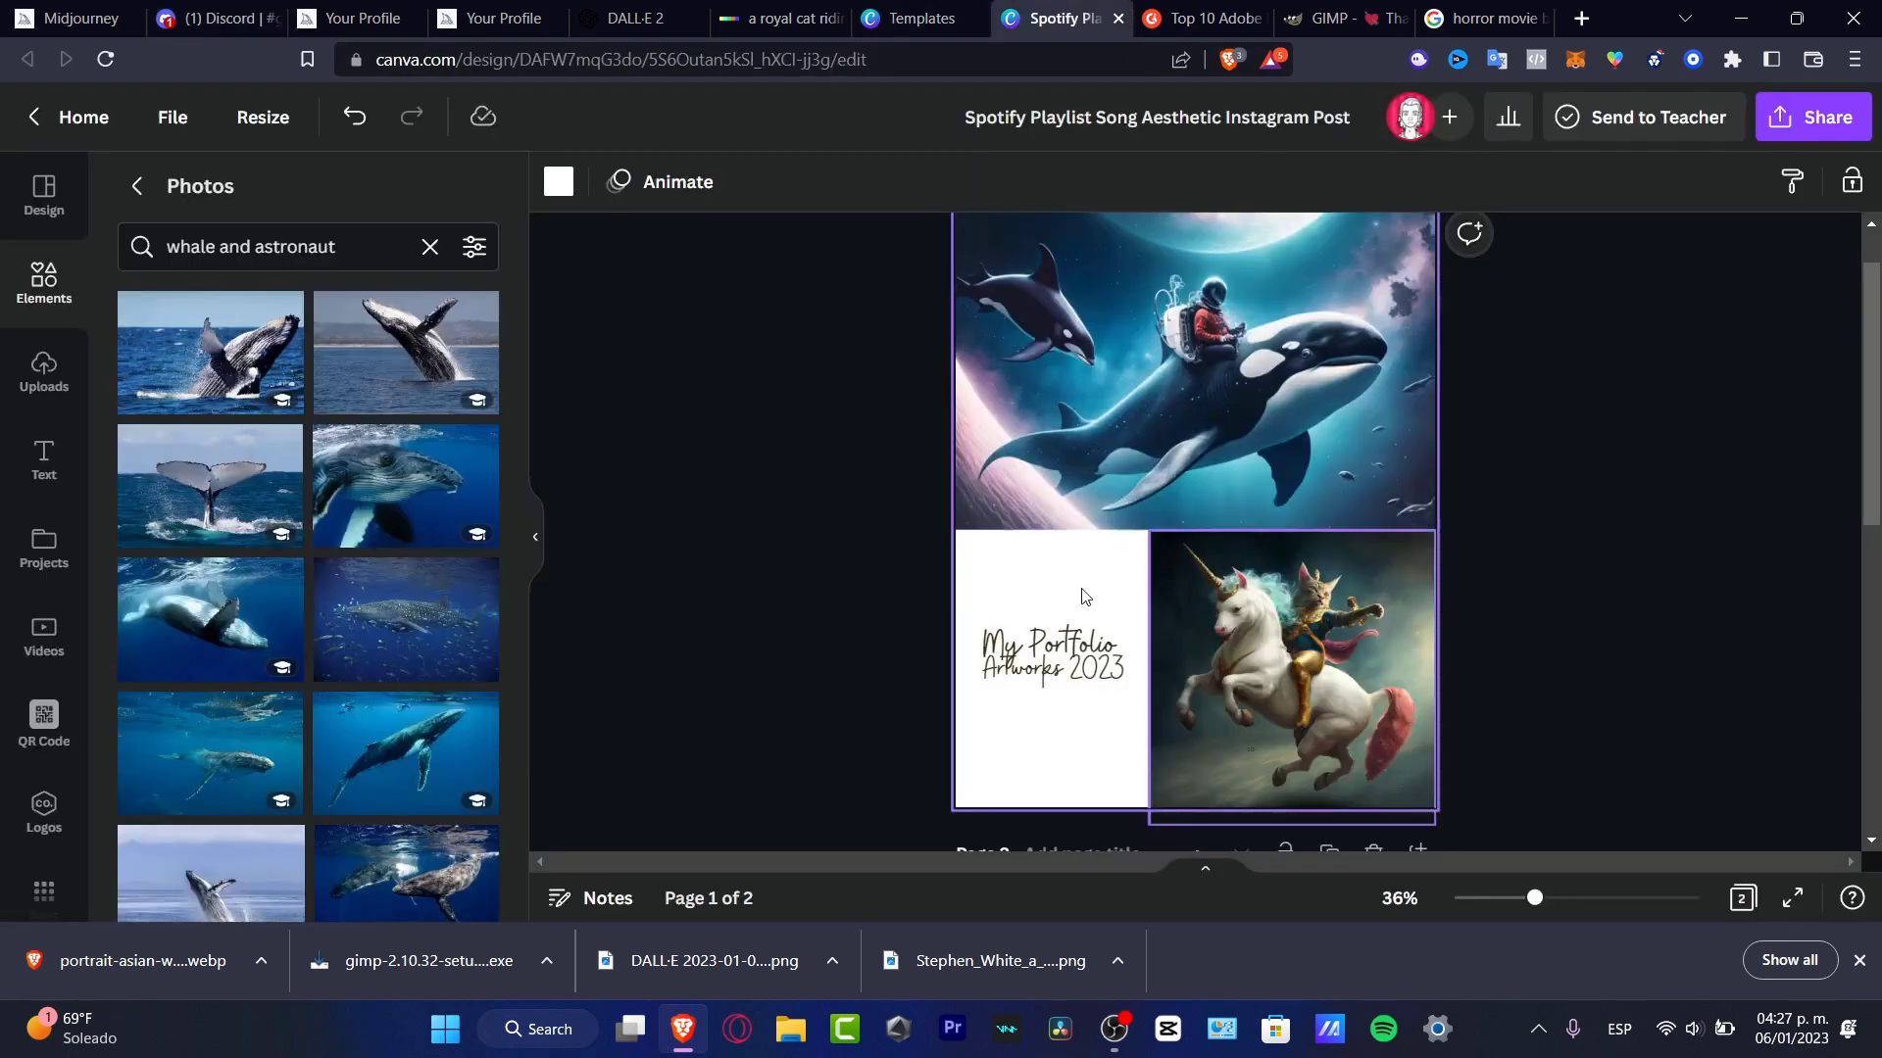
mouse_move(1231, 798)
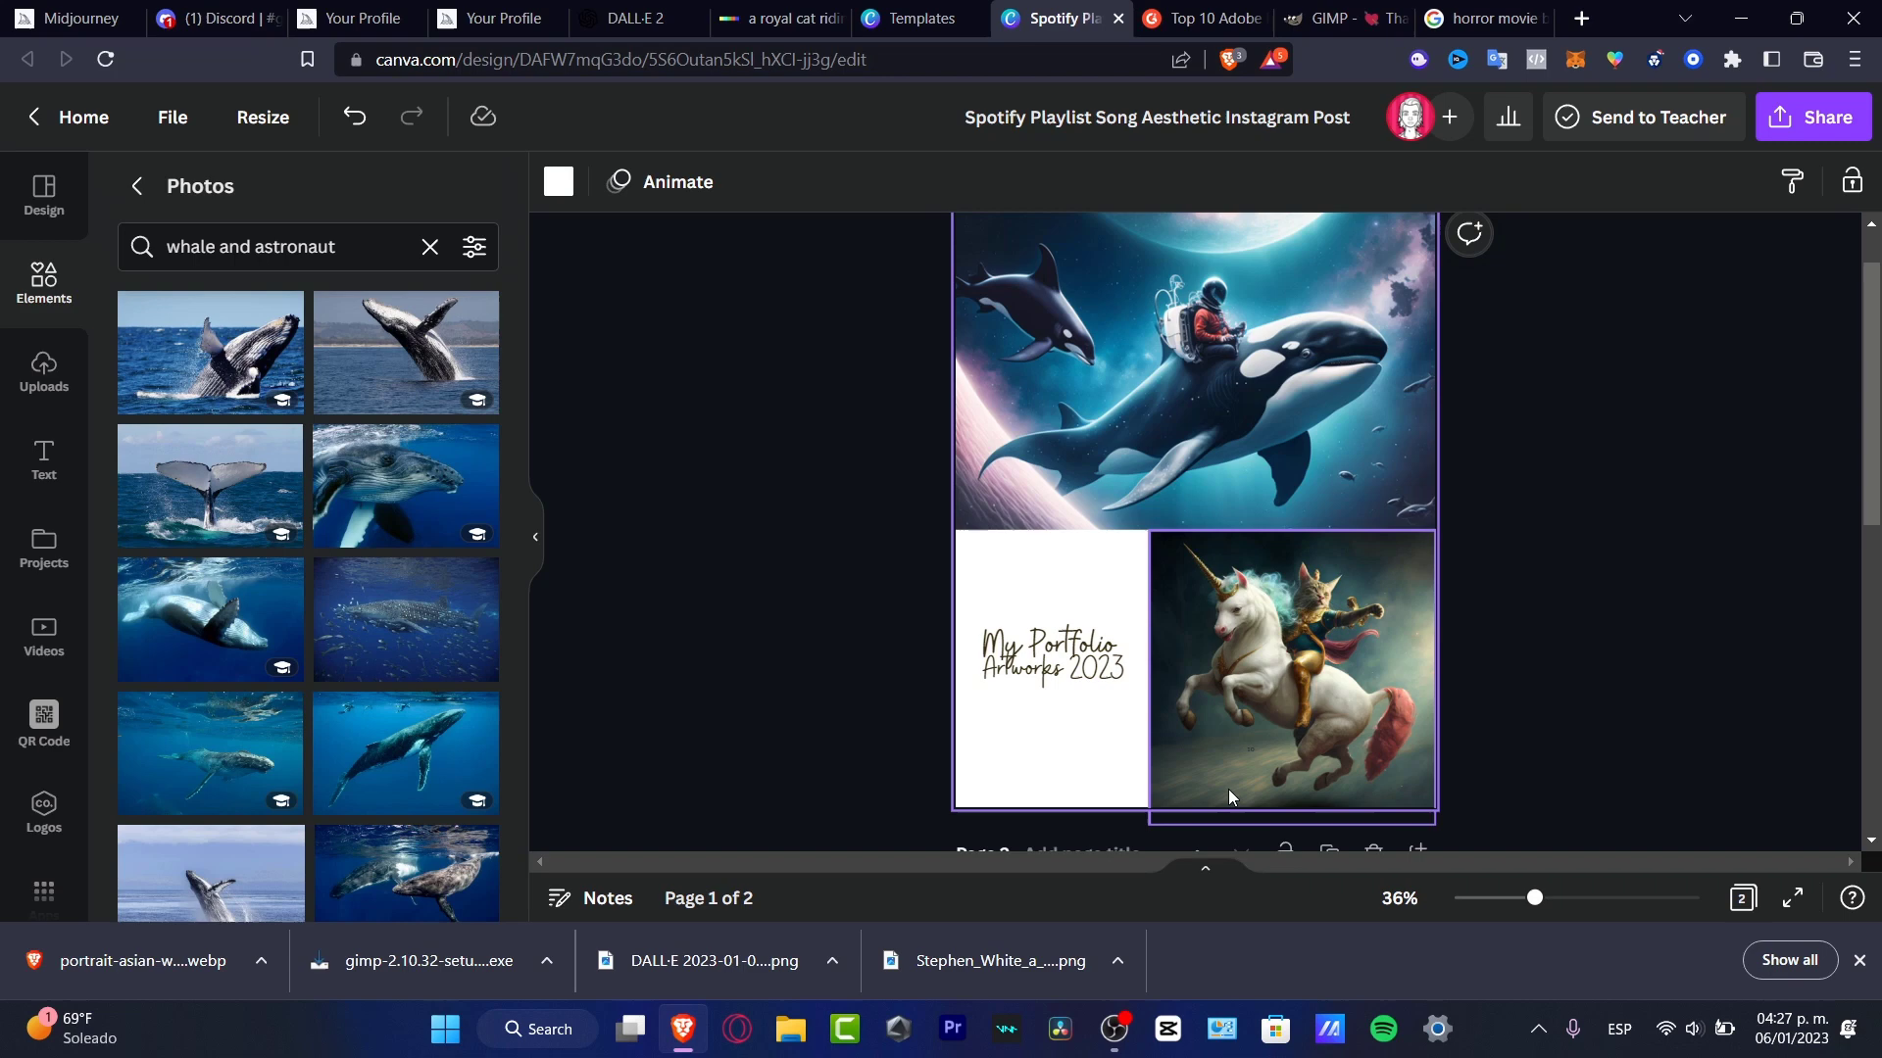
left_click(205, 18)
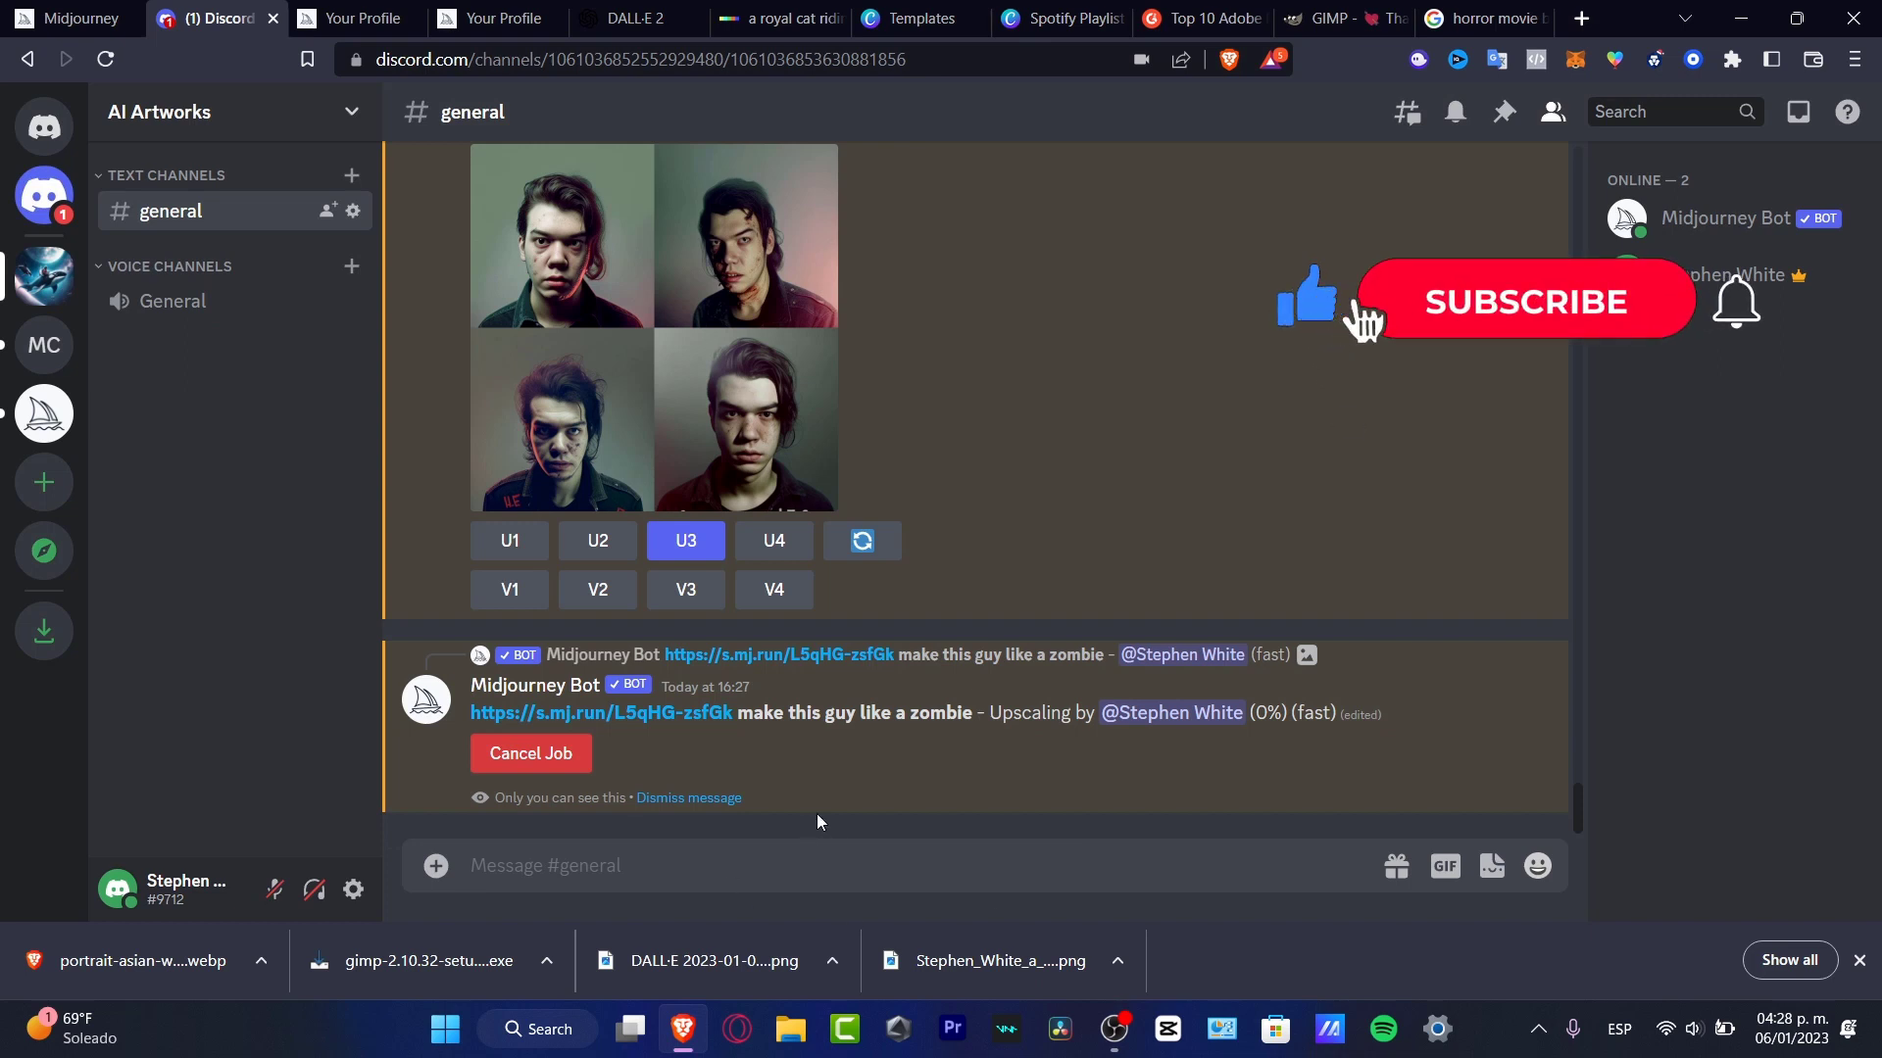
Return to the Discord tab showing the zombie upscale at 0%
left_click(1525, 302)
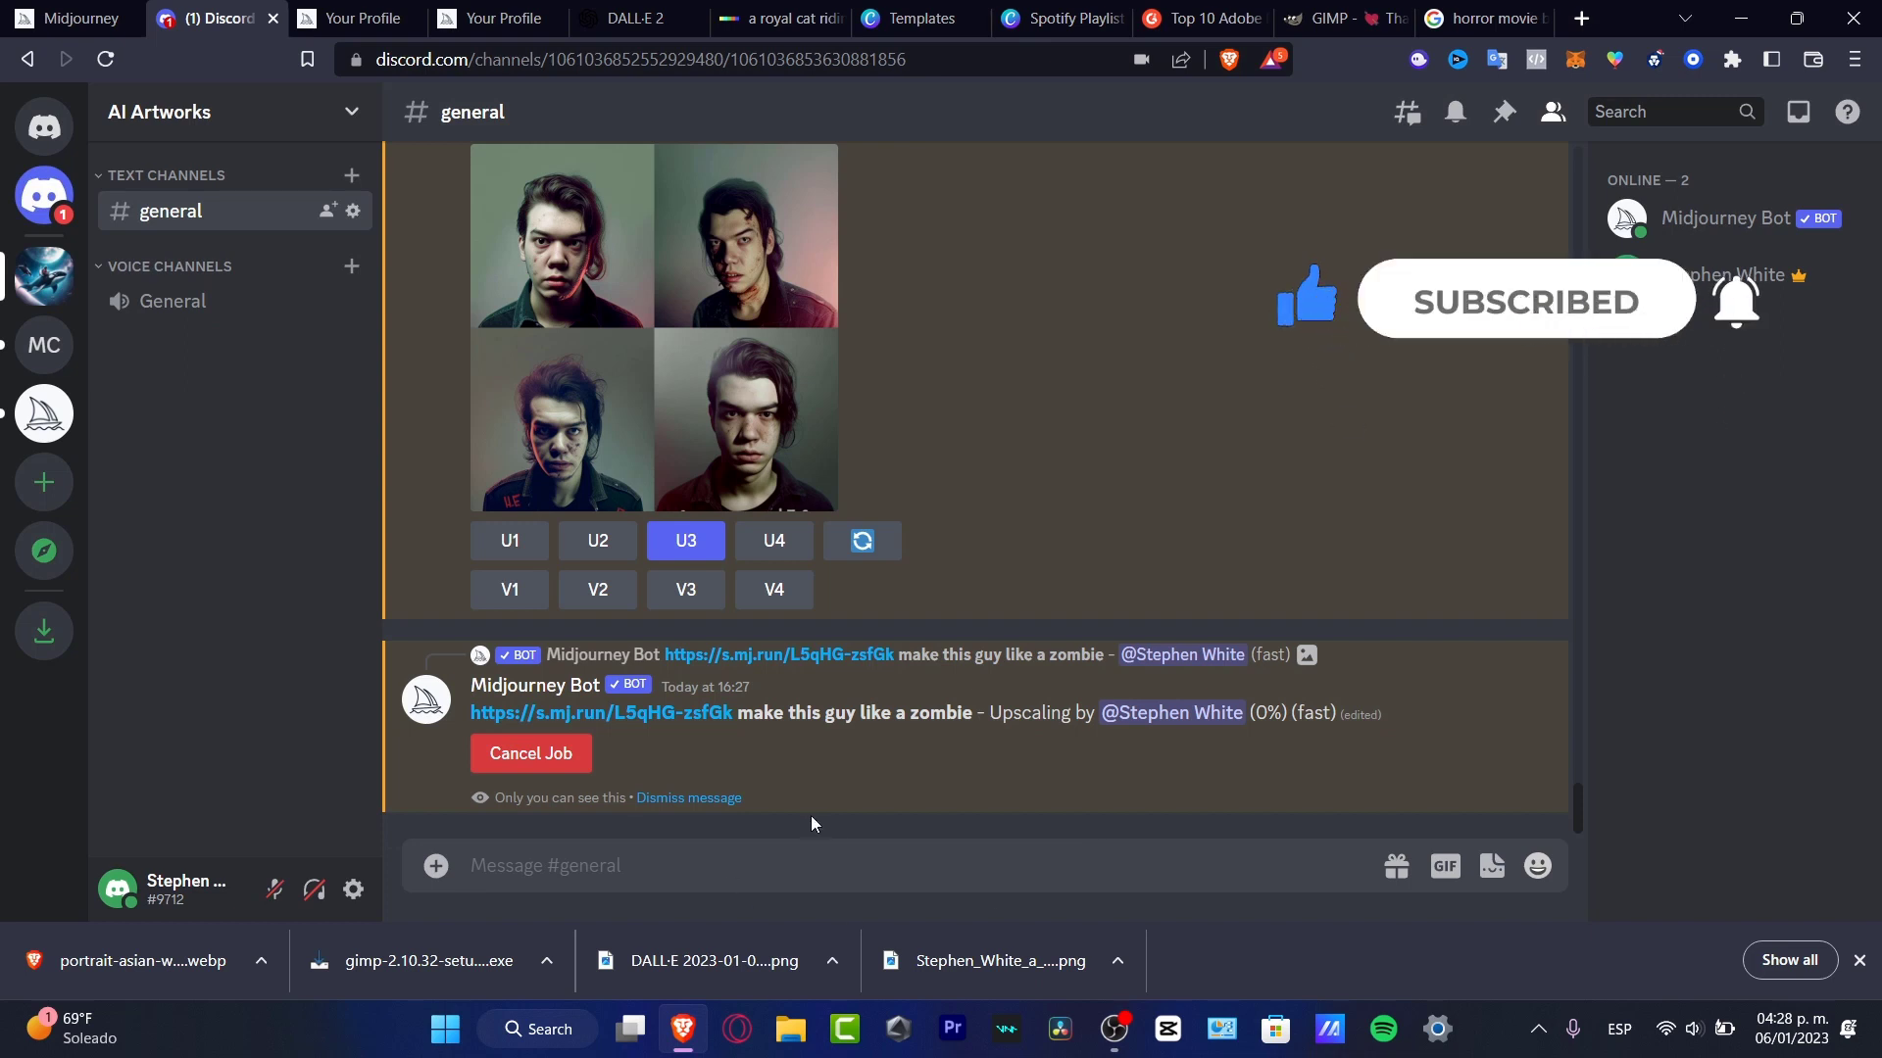